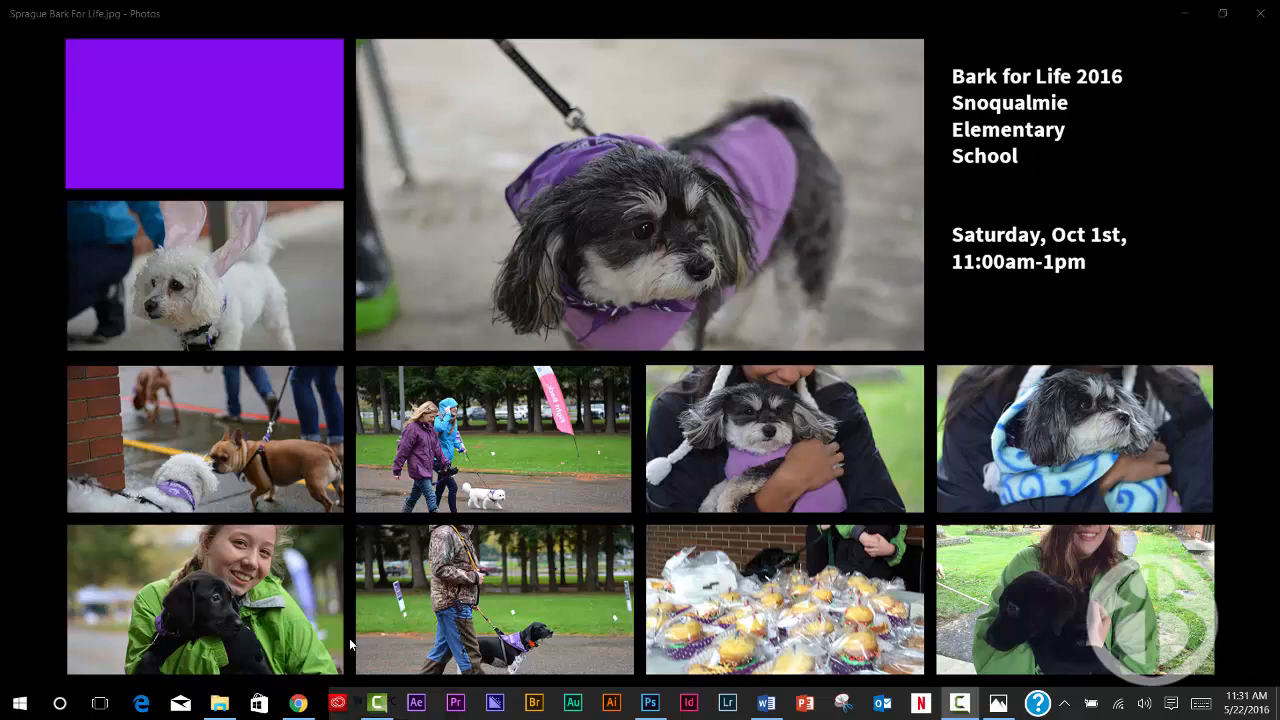
mouse_move(604, 360)
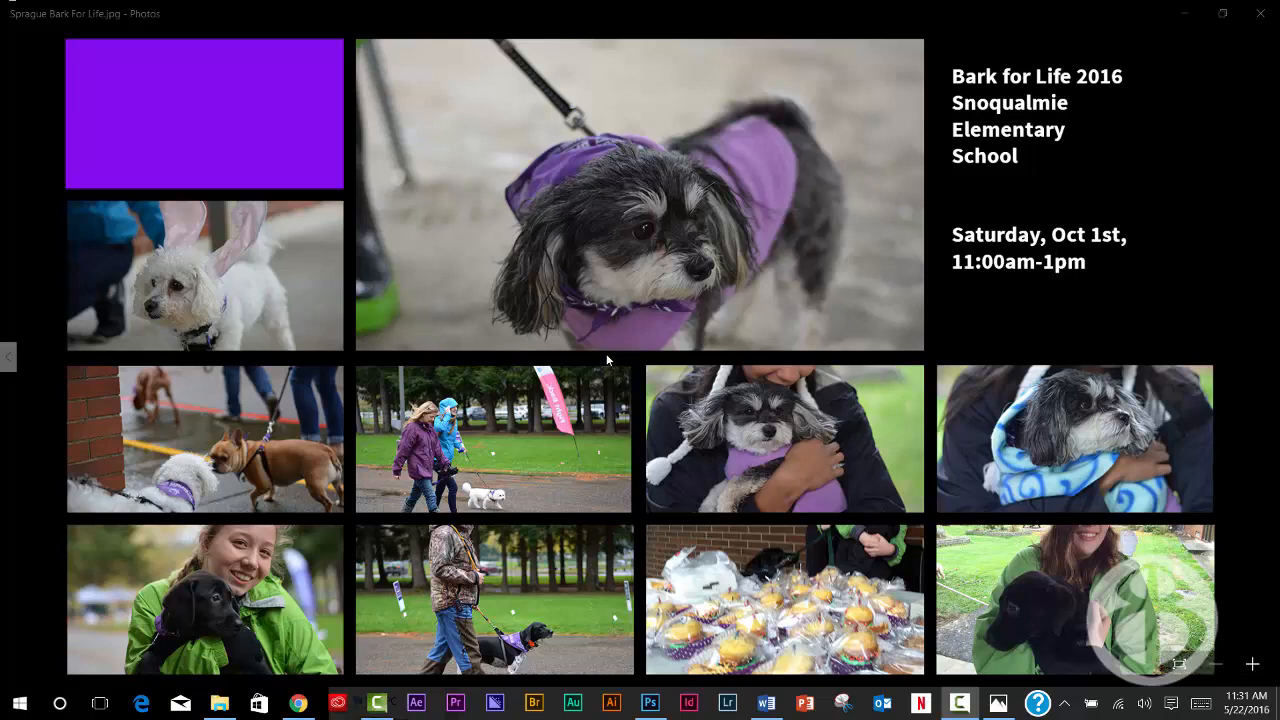
mouse_move(698, 684)
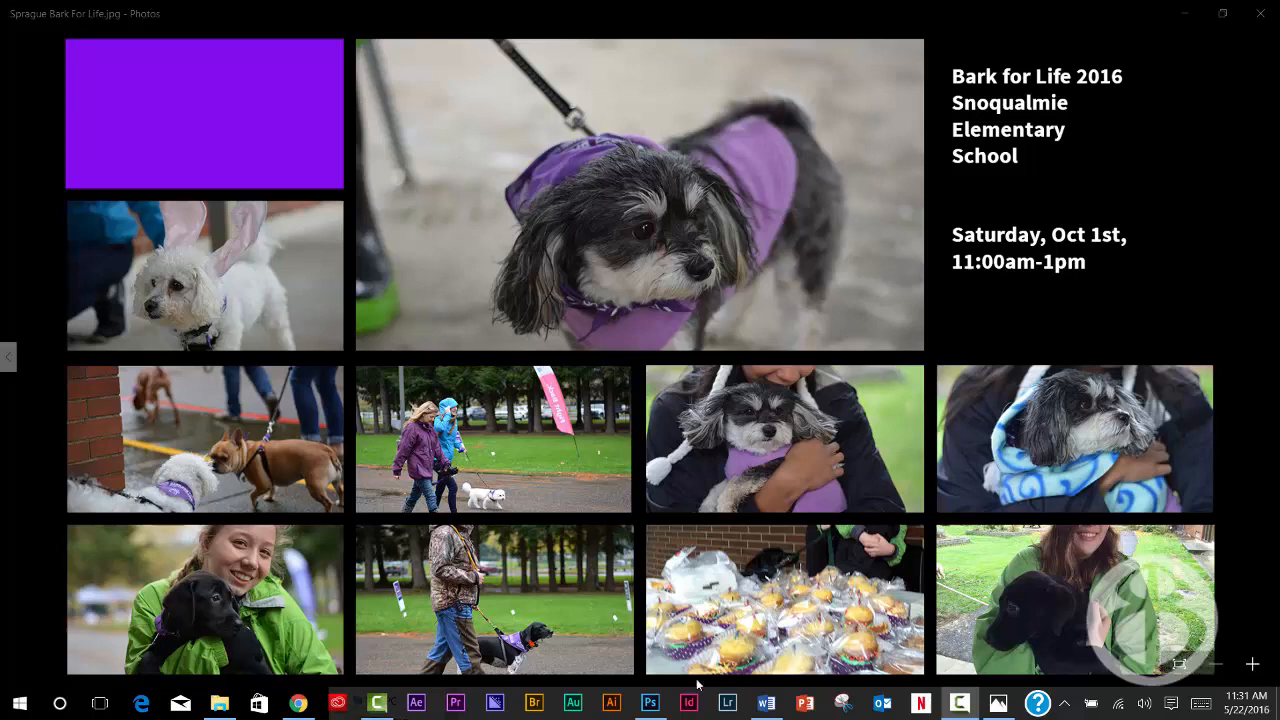
Step: Leave the example photo grid in Windows Photos and switch to Photoshop's start screen
click(650, 704)
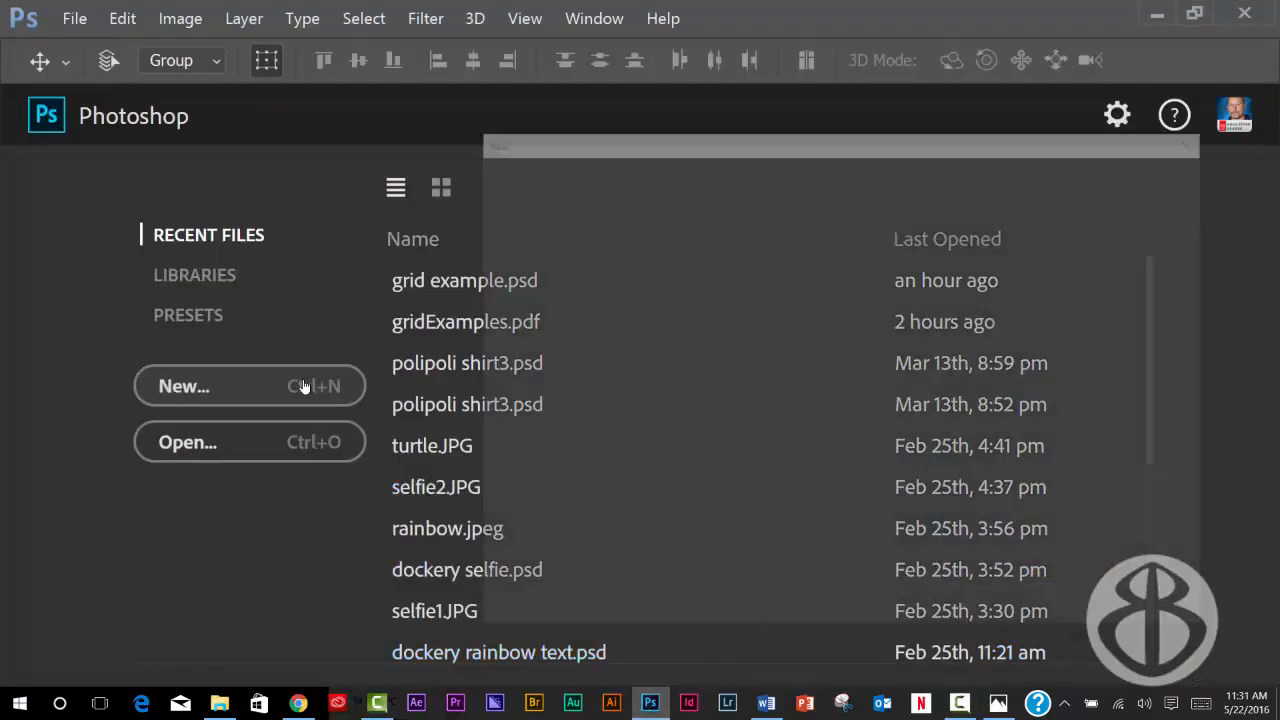
Step: Start a new document sized 1920 × 1080 pixels at 72 pixels per inch
click(248, 386)
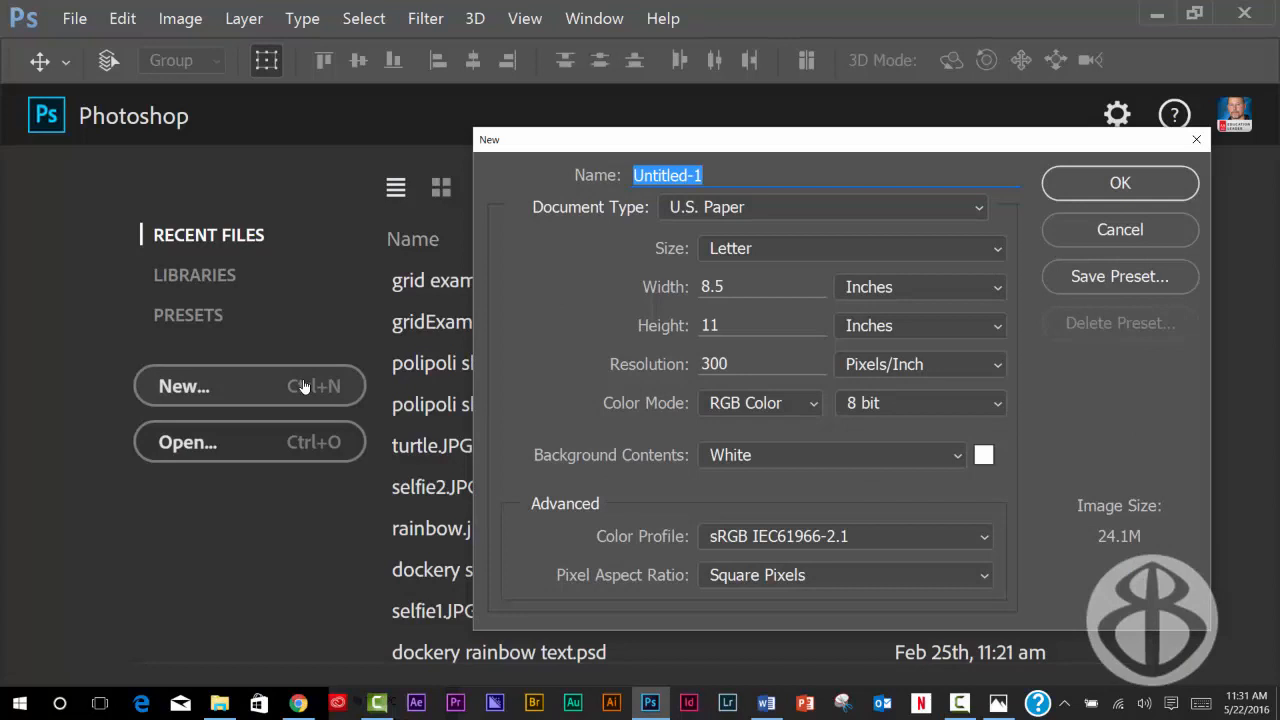
mouse_move(744, 256)
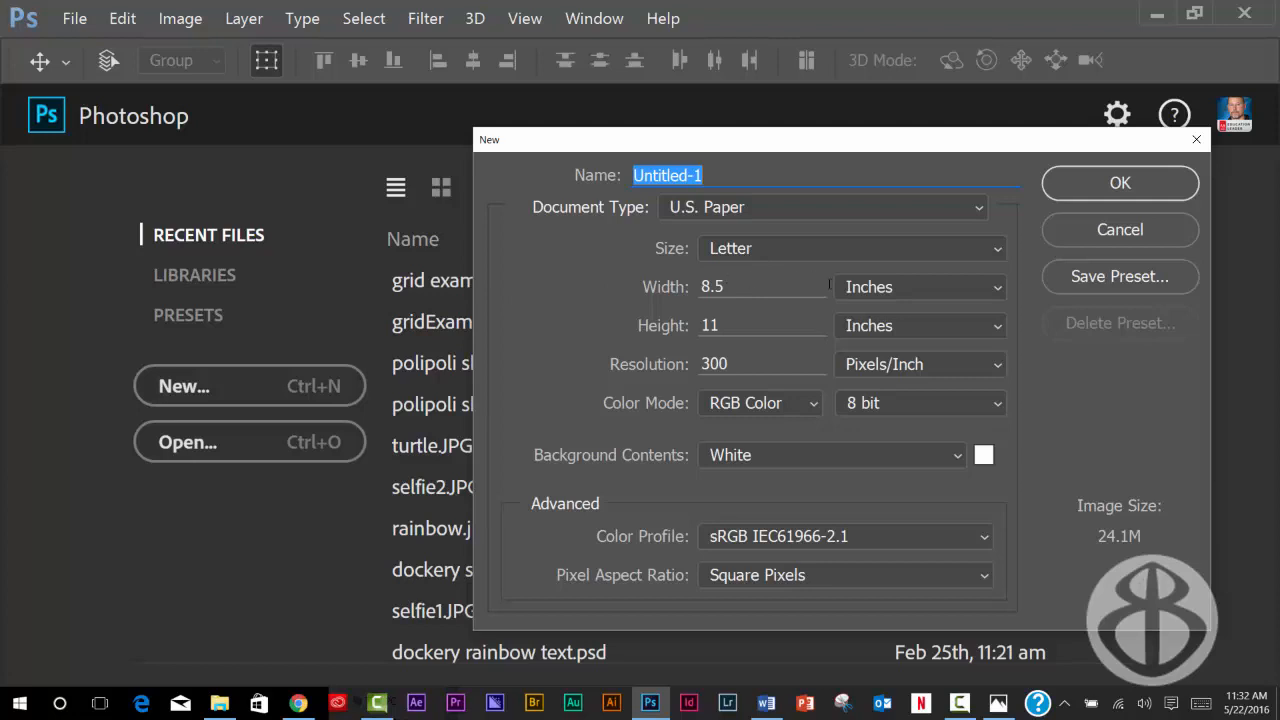
click(916, 288)
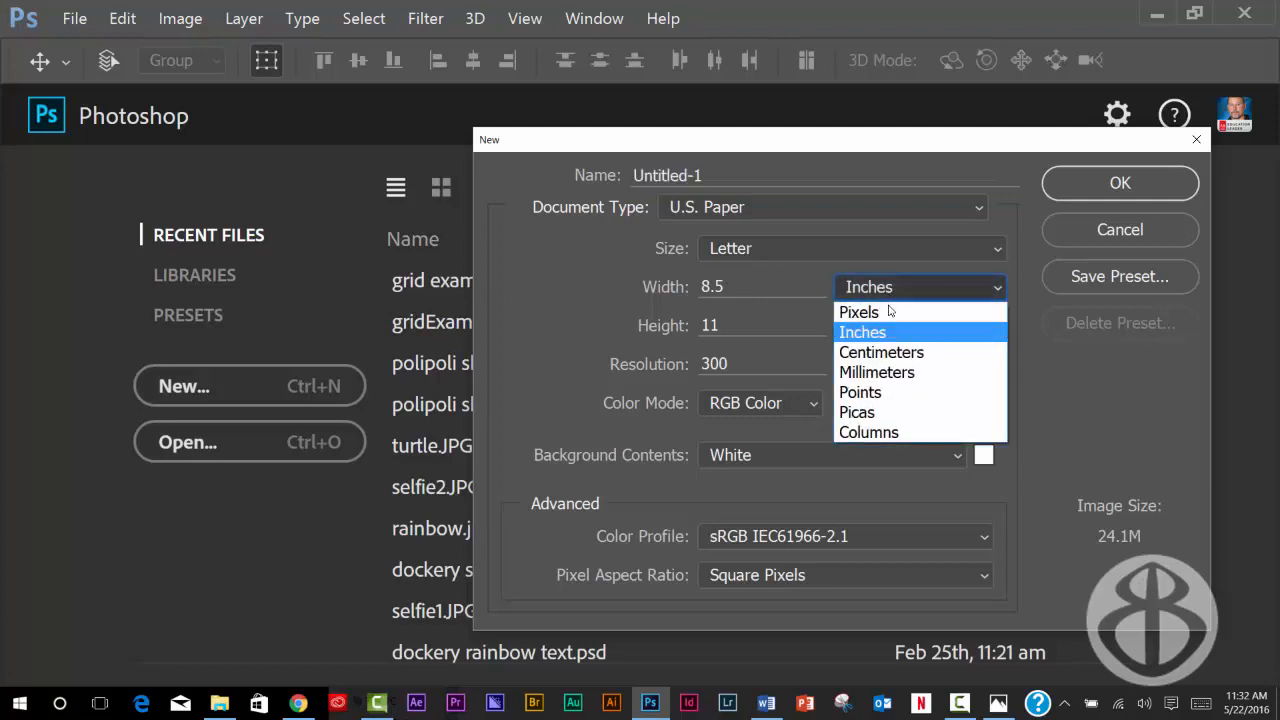
mouse_move(888, 312)
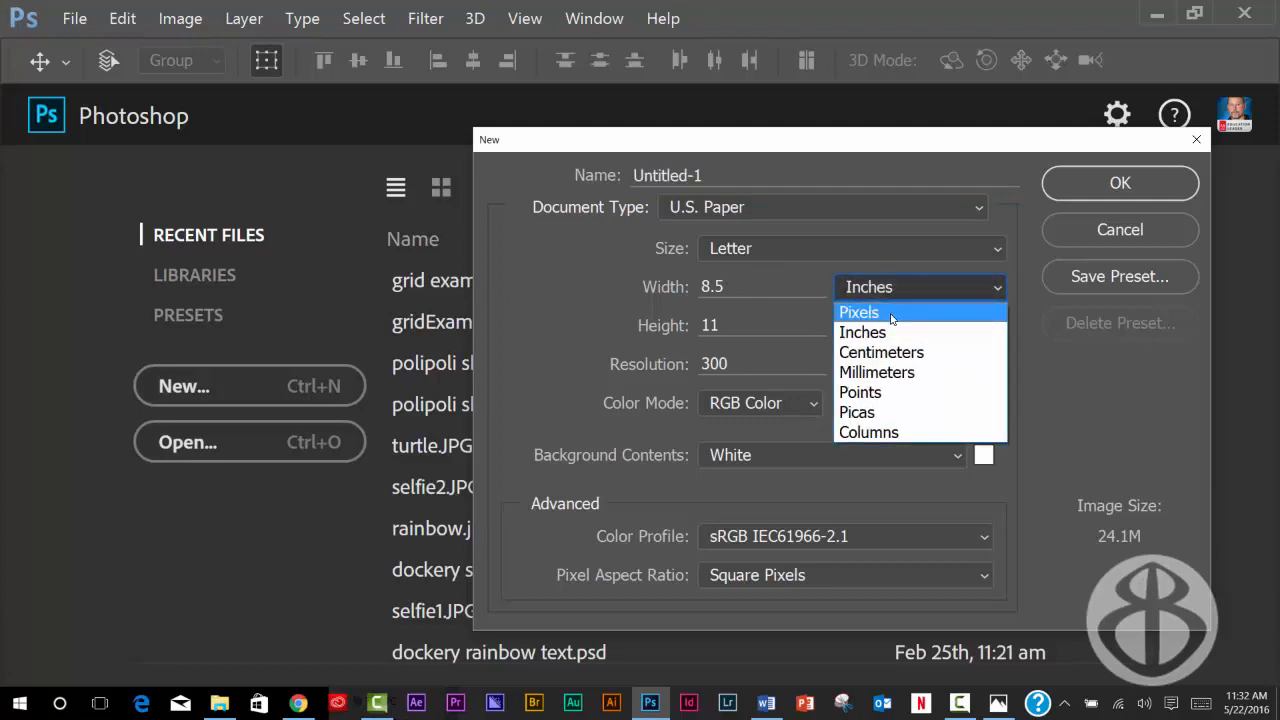
click(860, 312)
text(1)
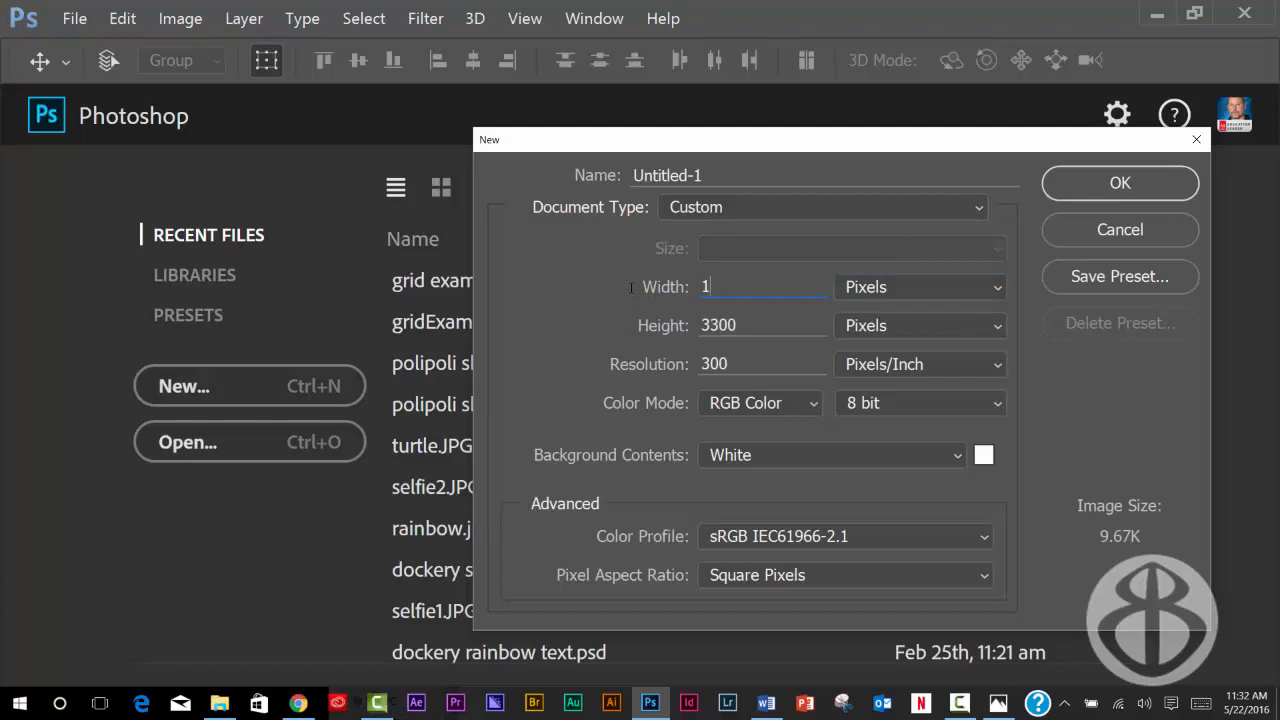
text(920)
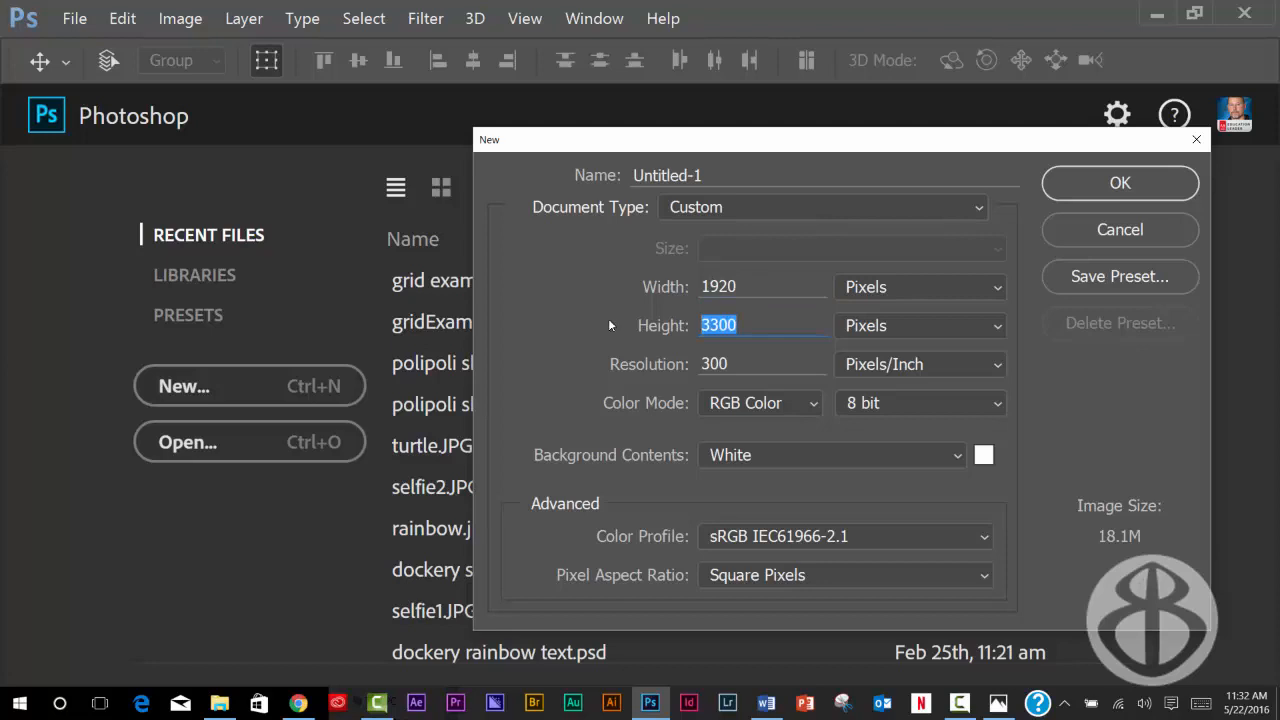
text(10)
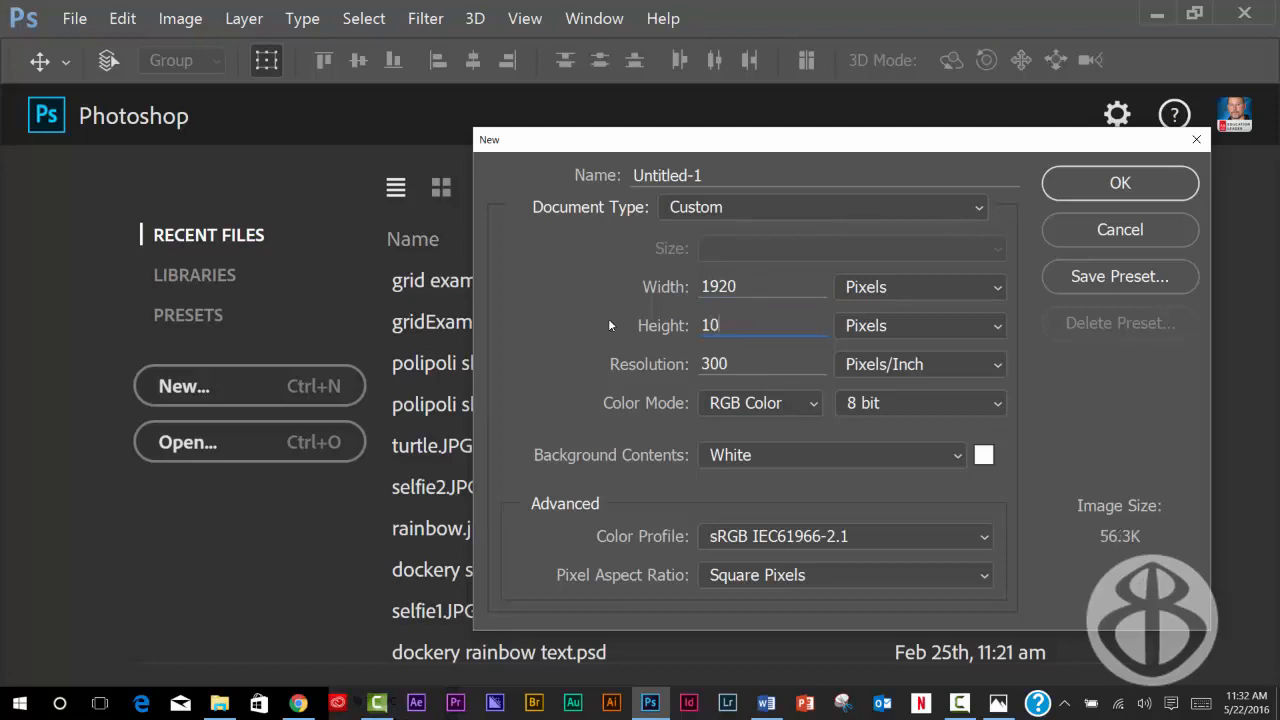
text(1080)
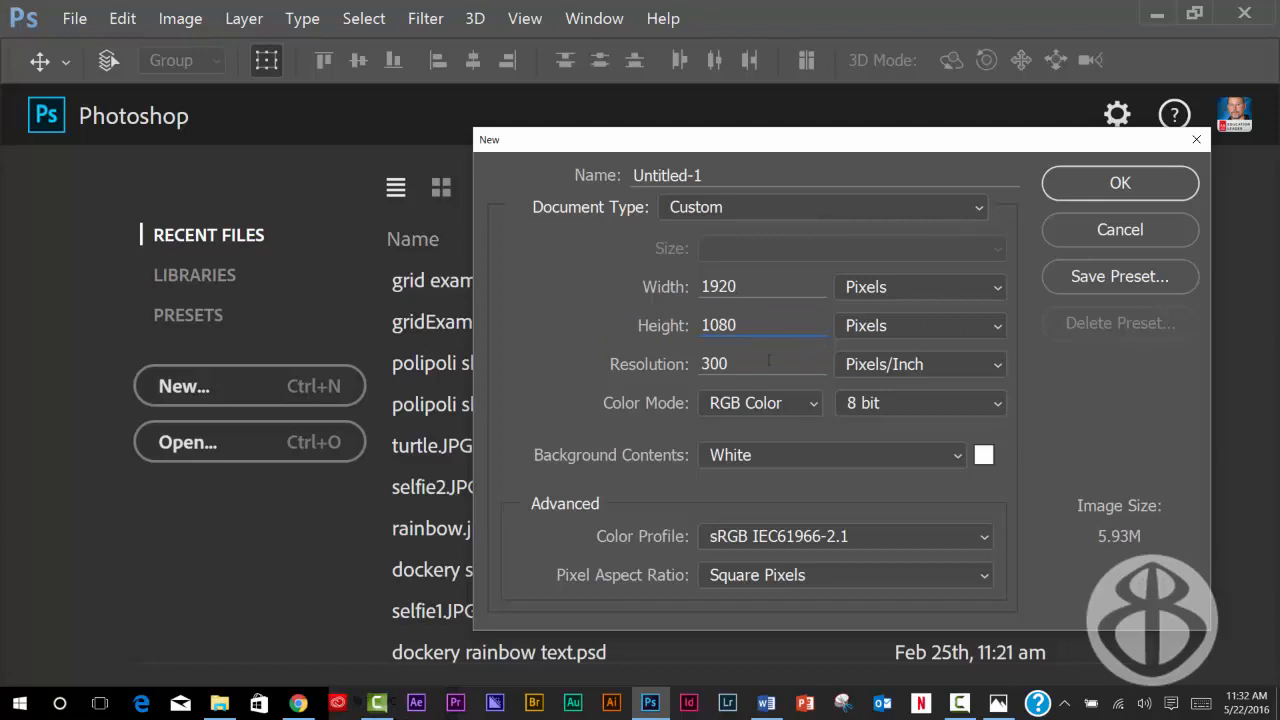
mouse_move(754, 364)
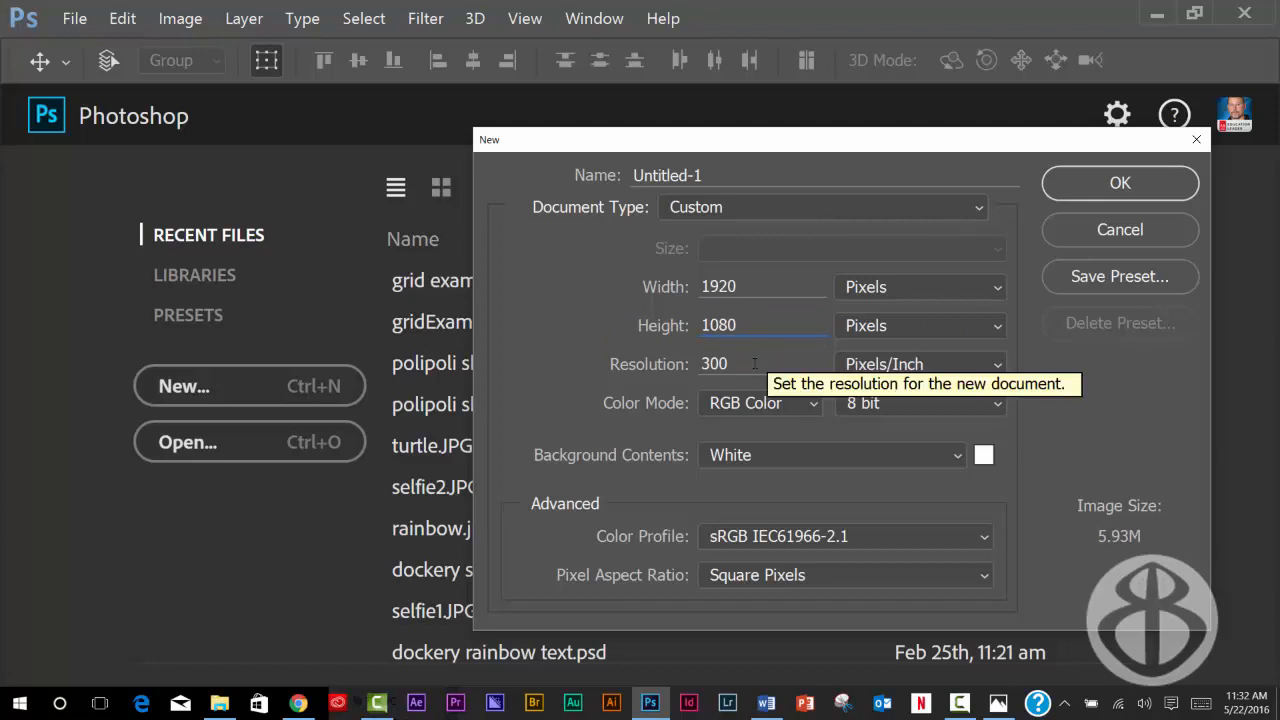
triple_click(714, 364)
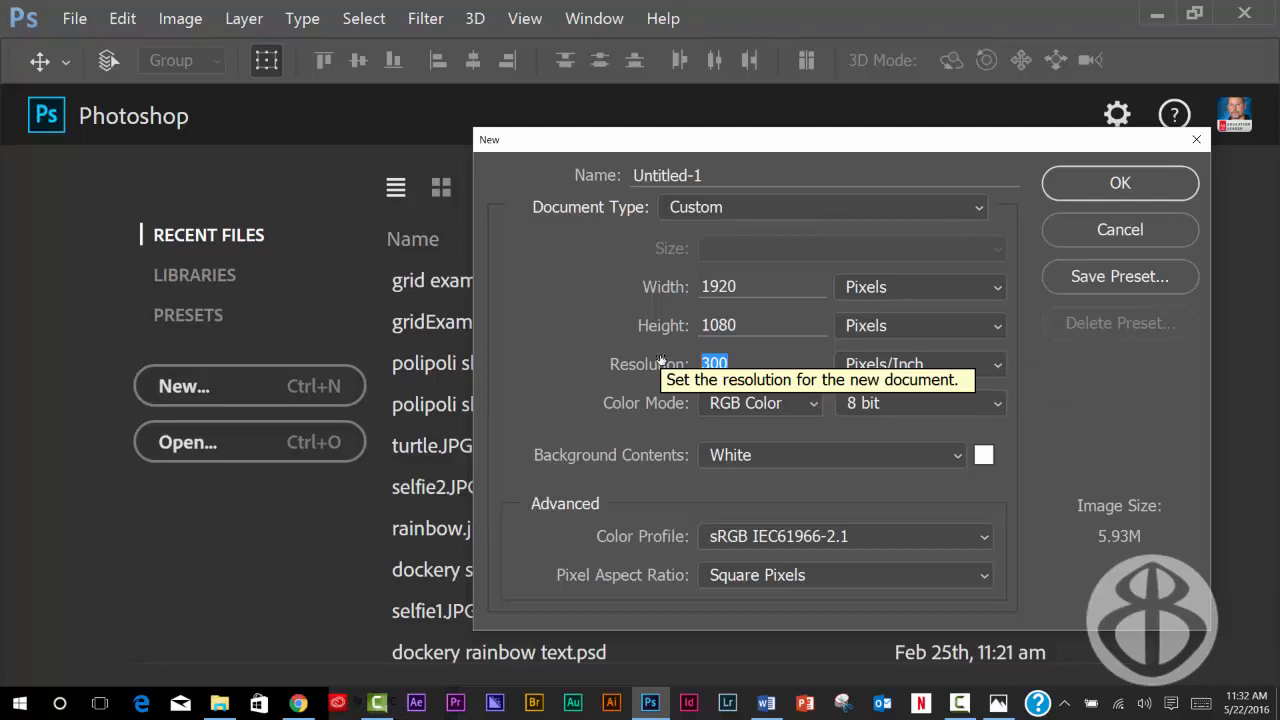
text(72)
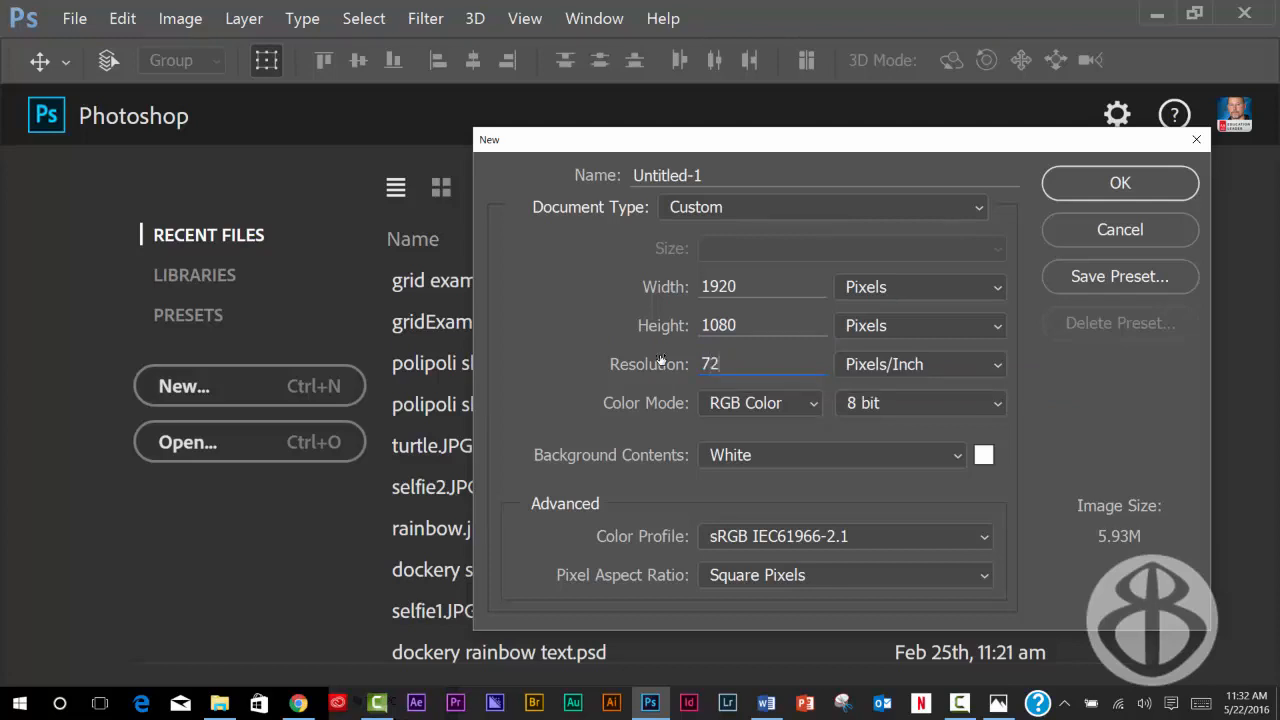
mouse_move(728, 356)
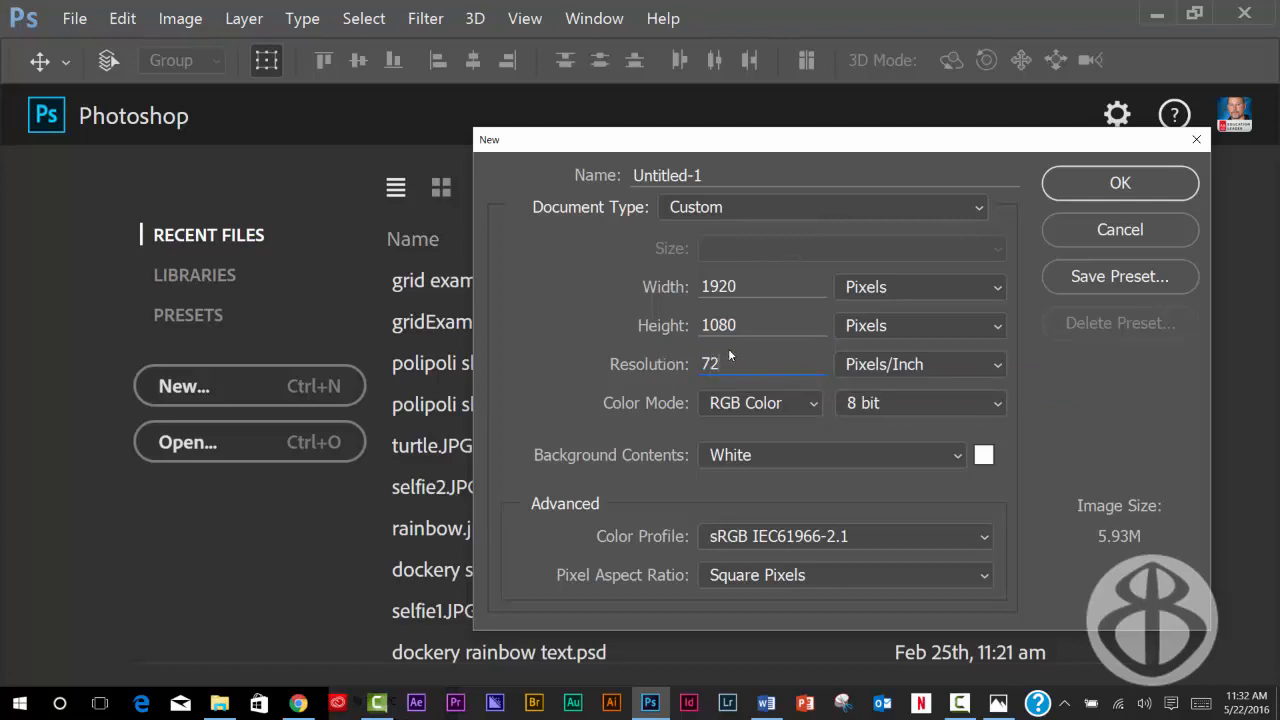
mouse_move(724, 362)
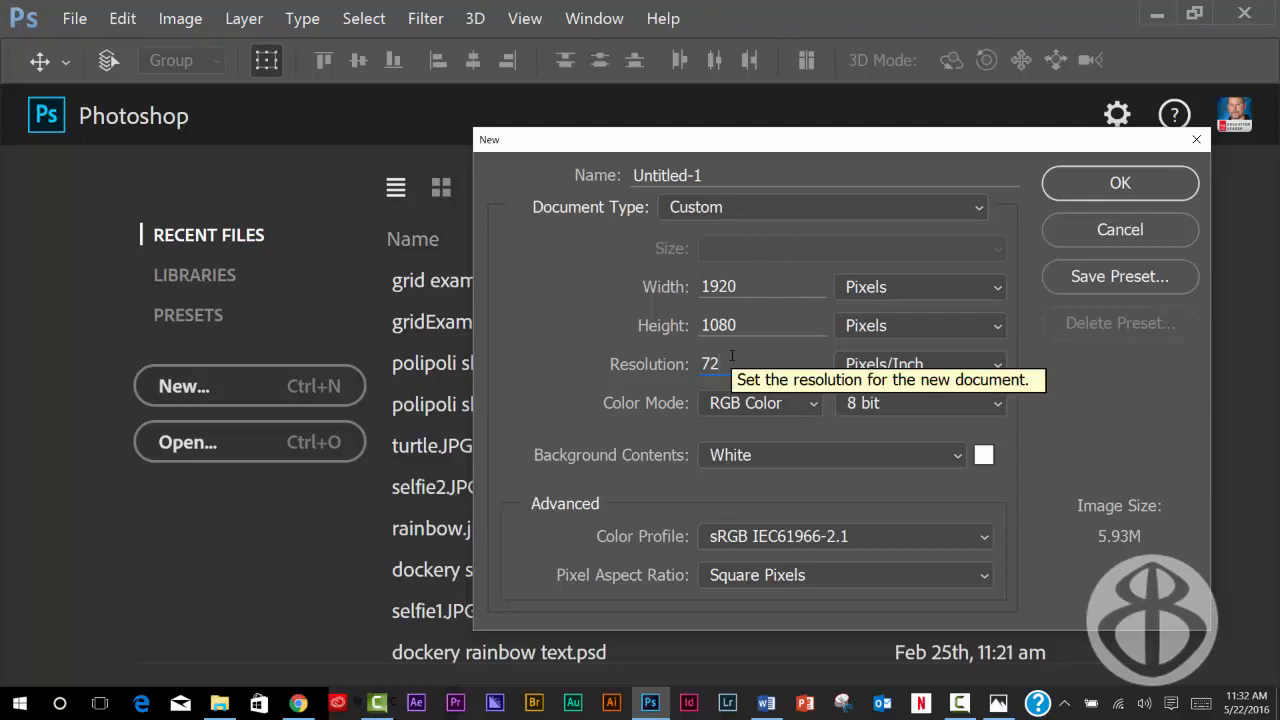
mouse_move(1100, 278)
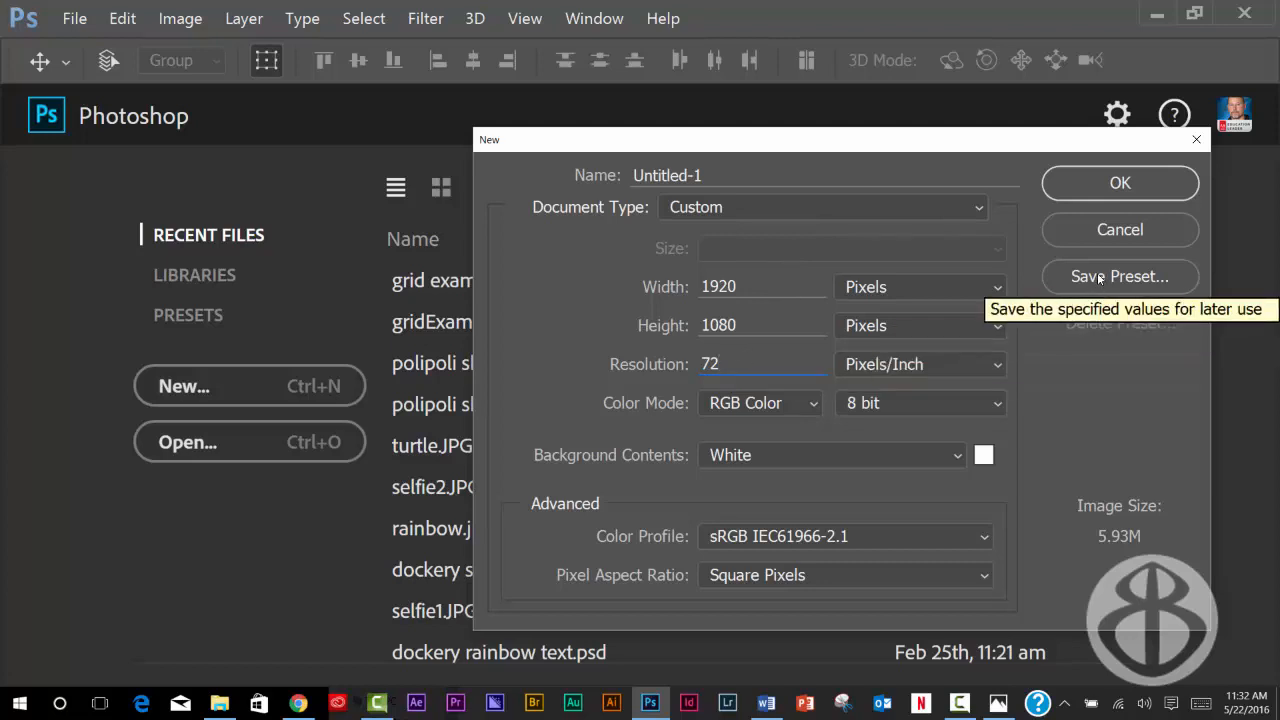
Step: Save the 1920 × 1080, 72 ppi settings as a document preset named 'HD TV'
click(1120, 276)
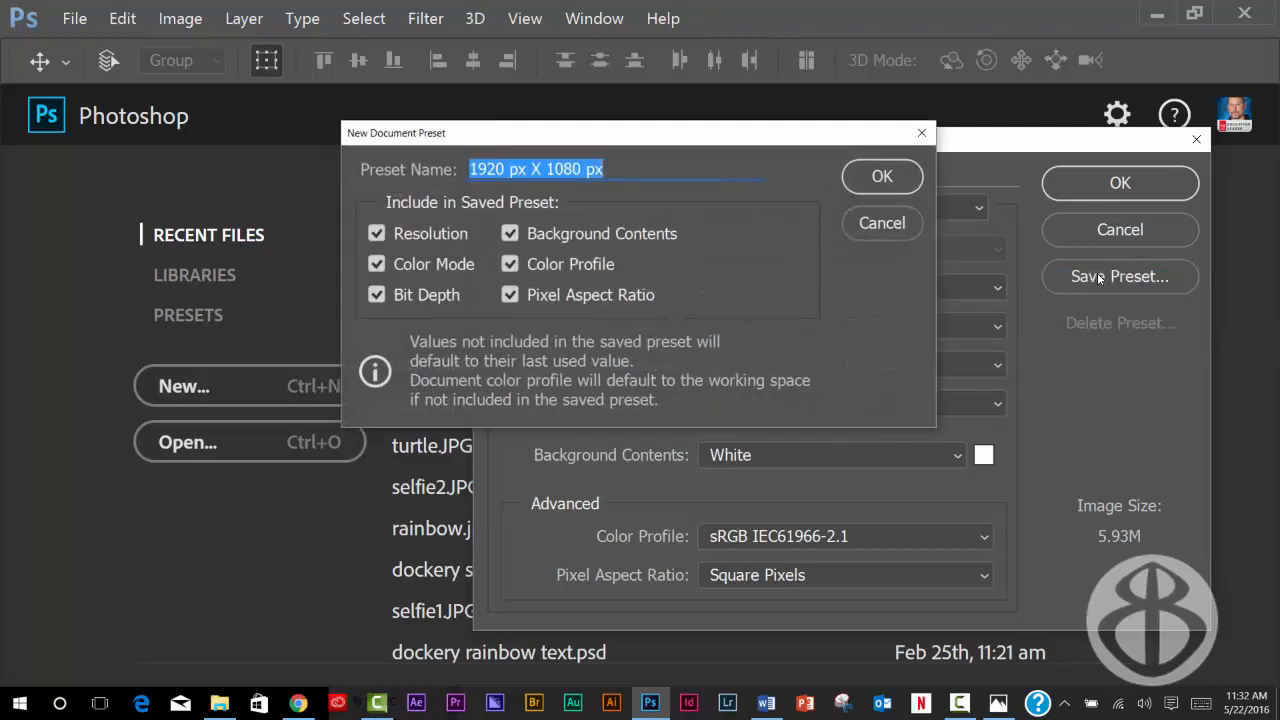
text(H)
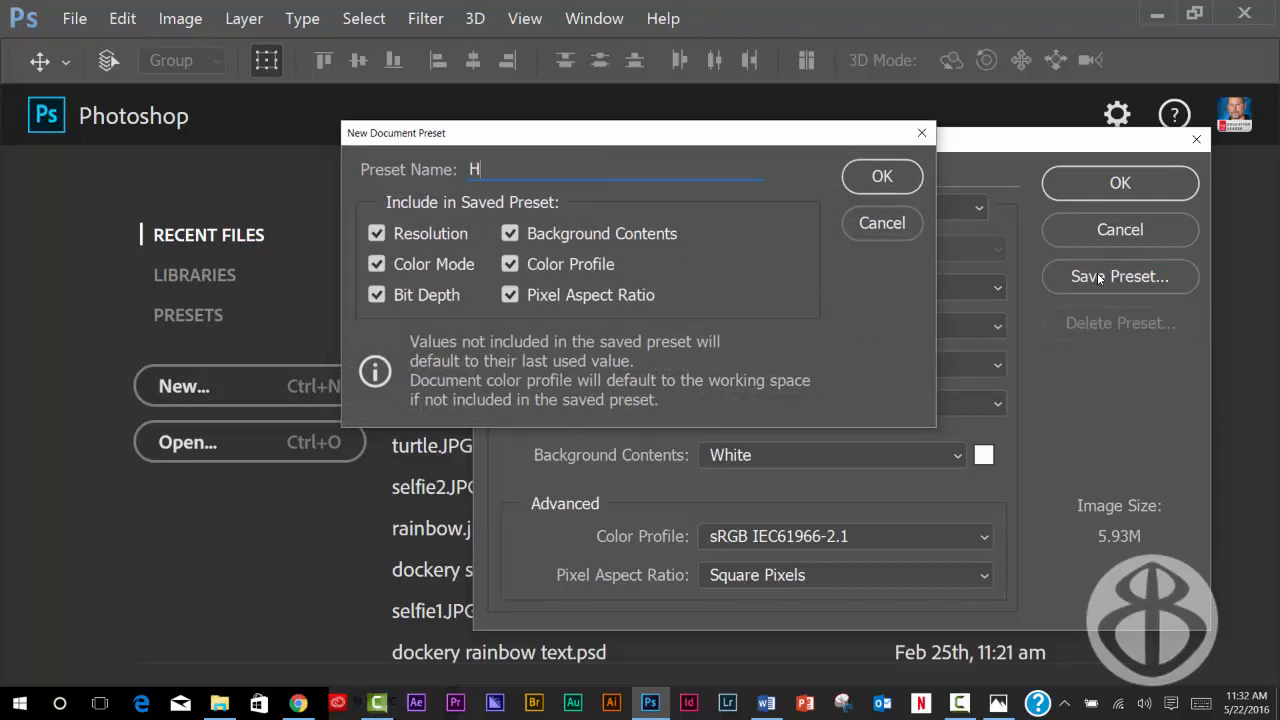
text(D TV)
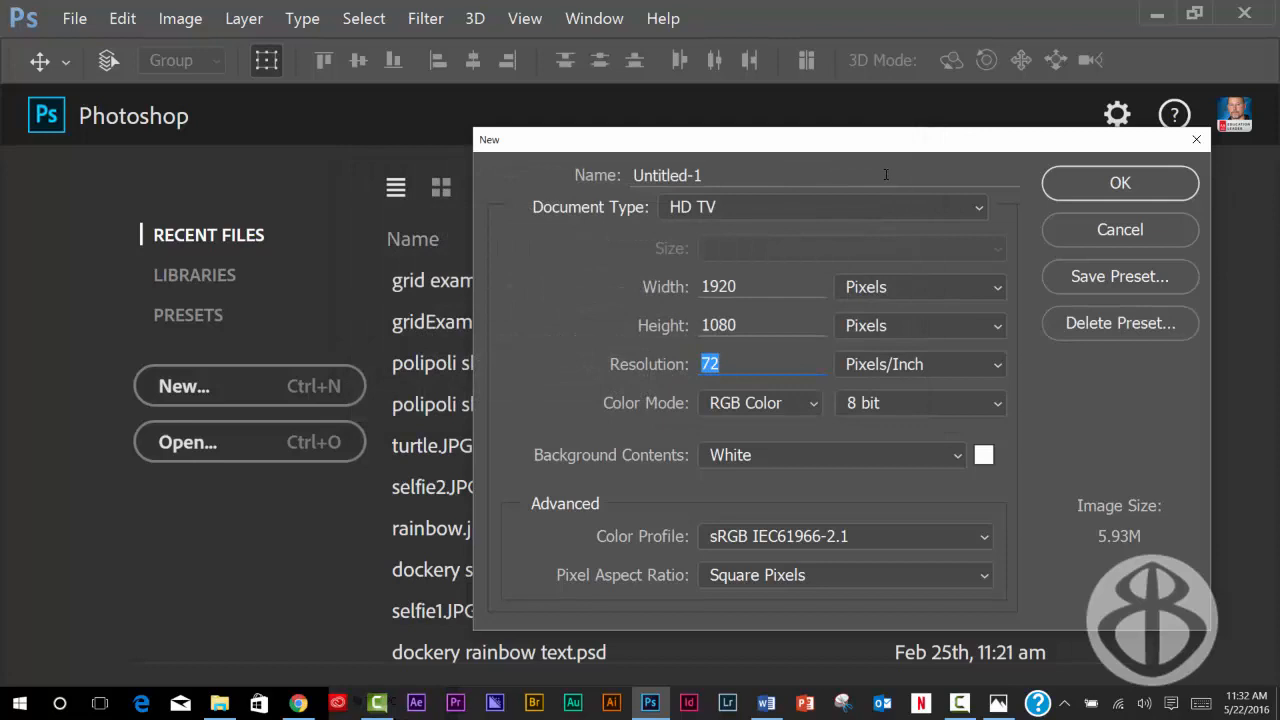
Step: Choose the HD TV preset from Document Type and create the new document
click(820, 206)
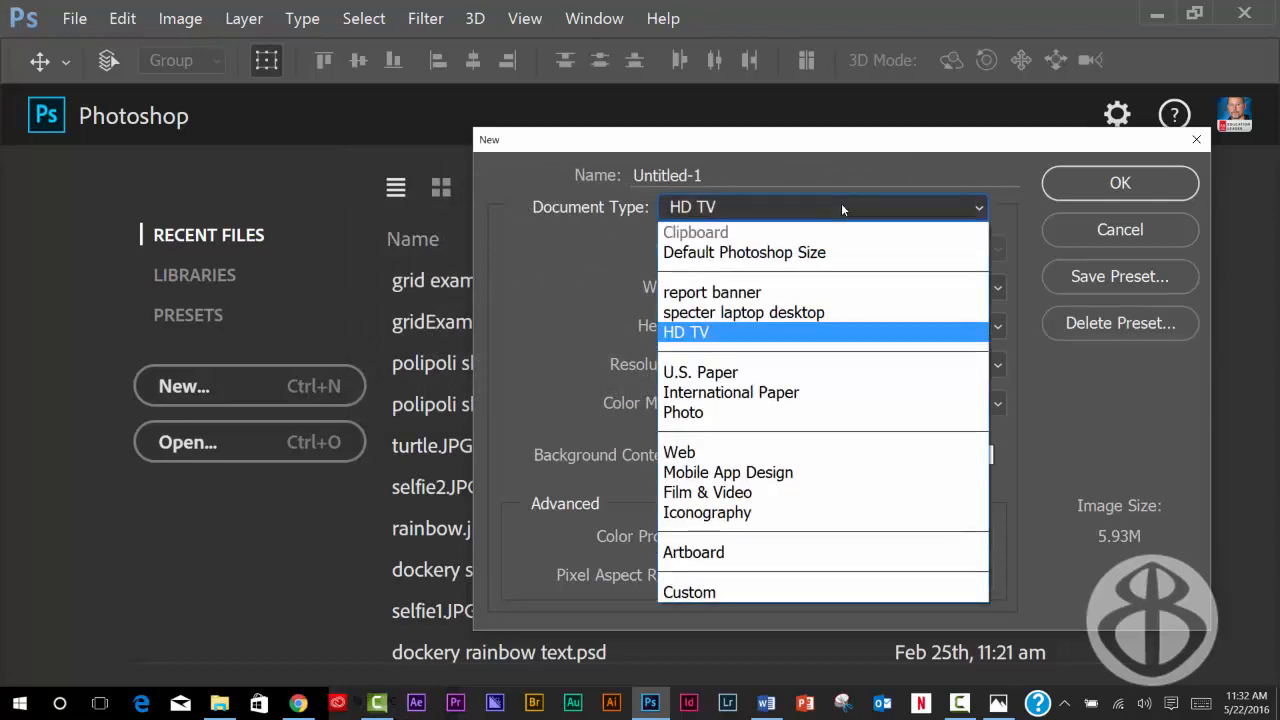
click(712, 292)
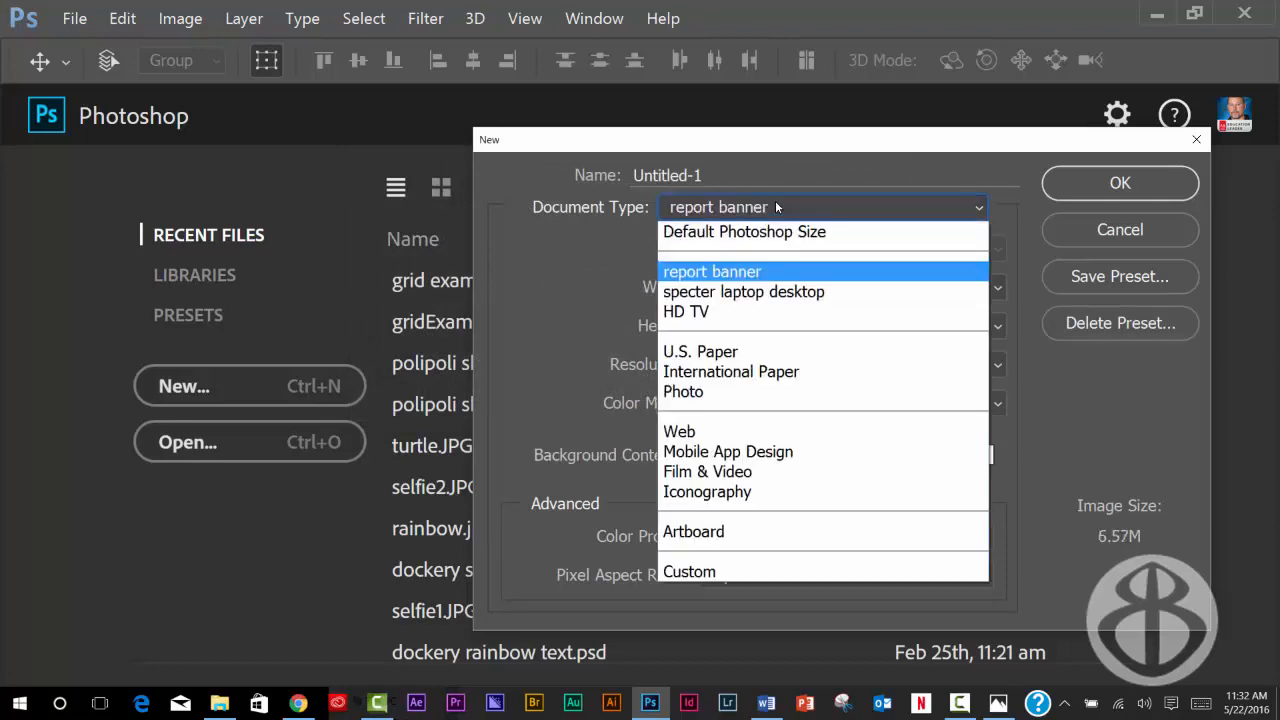
mouse_move(744, 312)
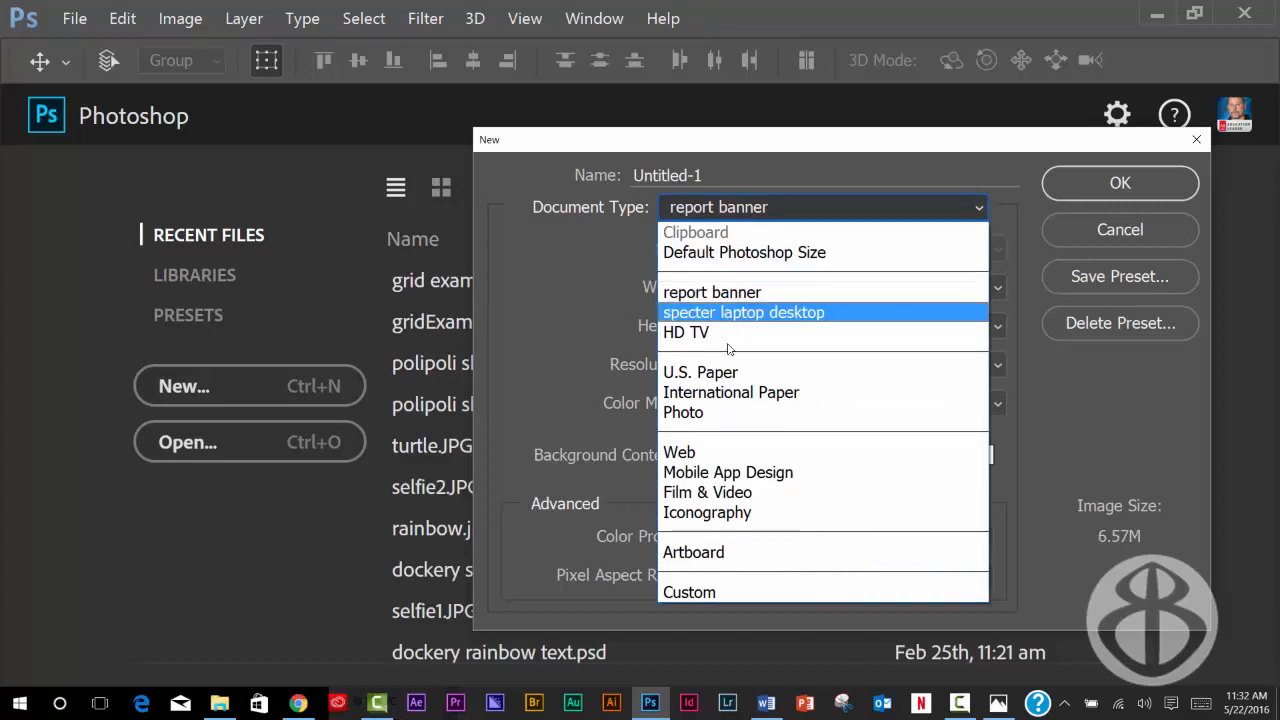
click(686, 332)
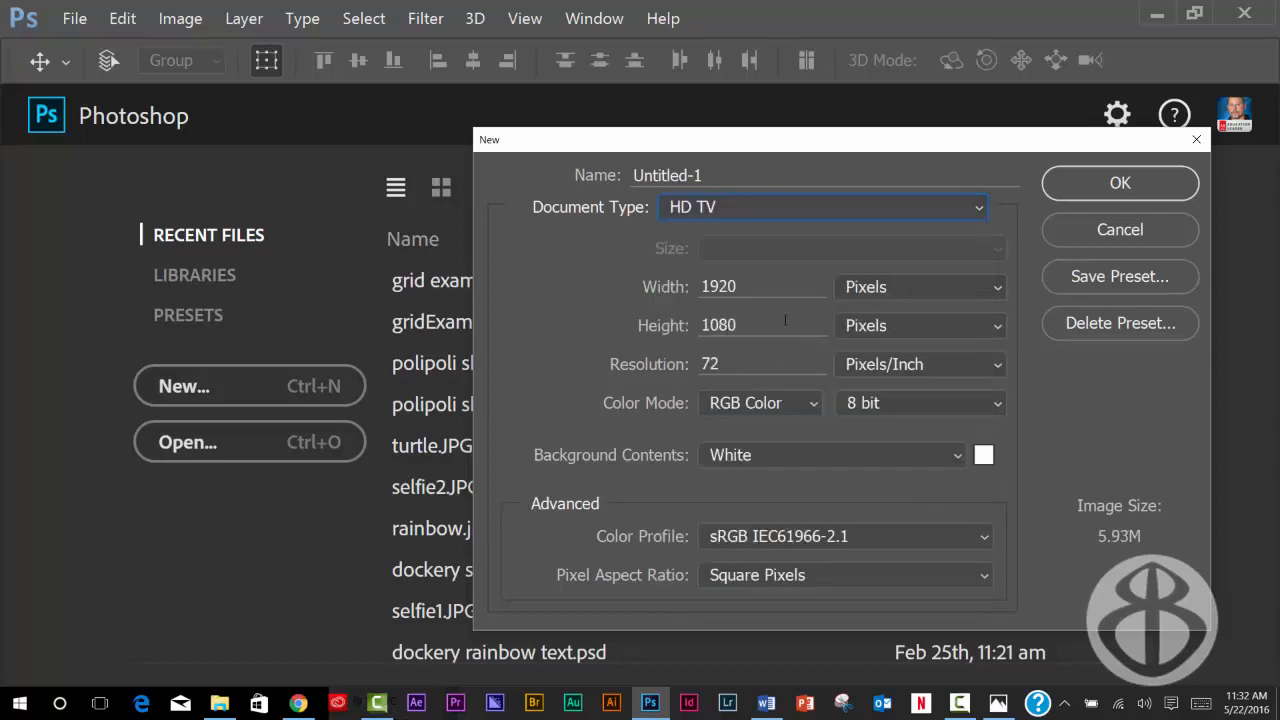
click(1120, 184)
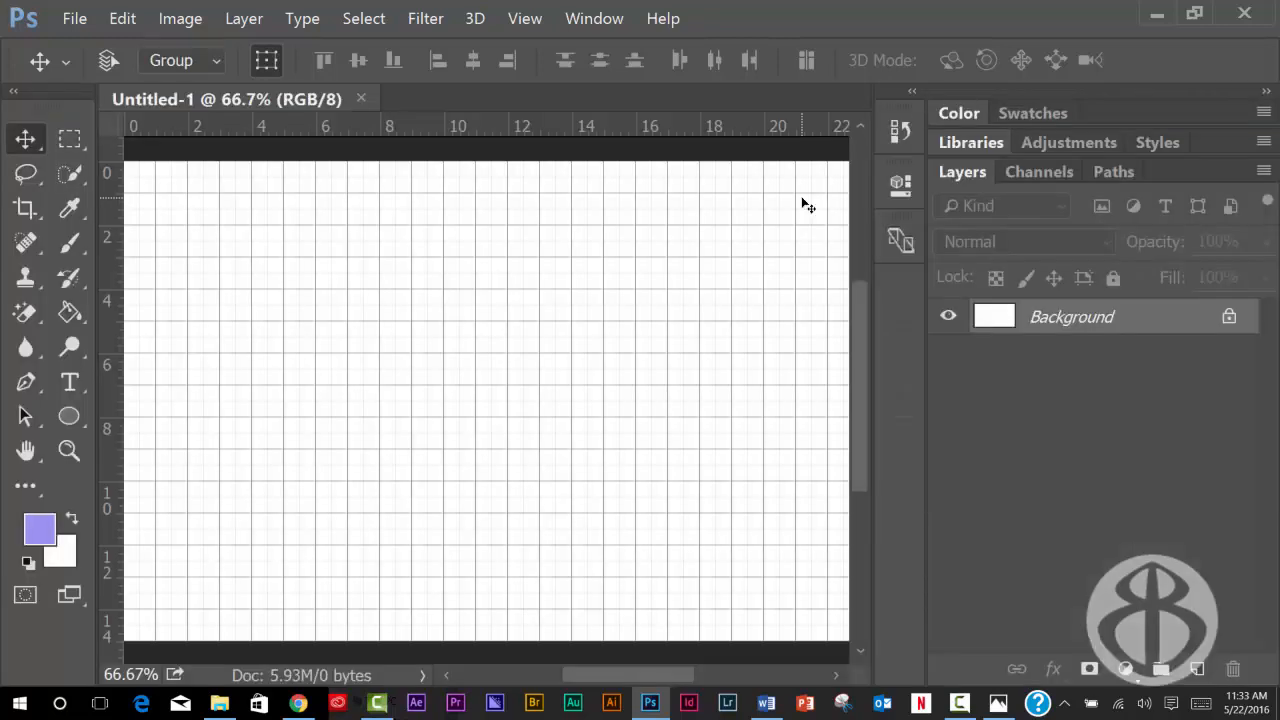
Step: Hide the canvas grid and fit the whole 1920 × 1080 canvas in the window
key(ctrl+')
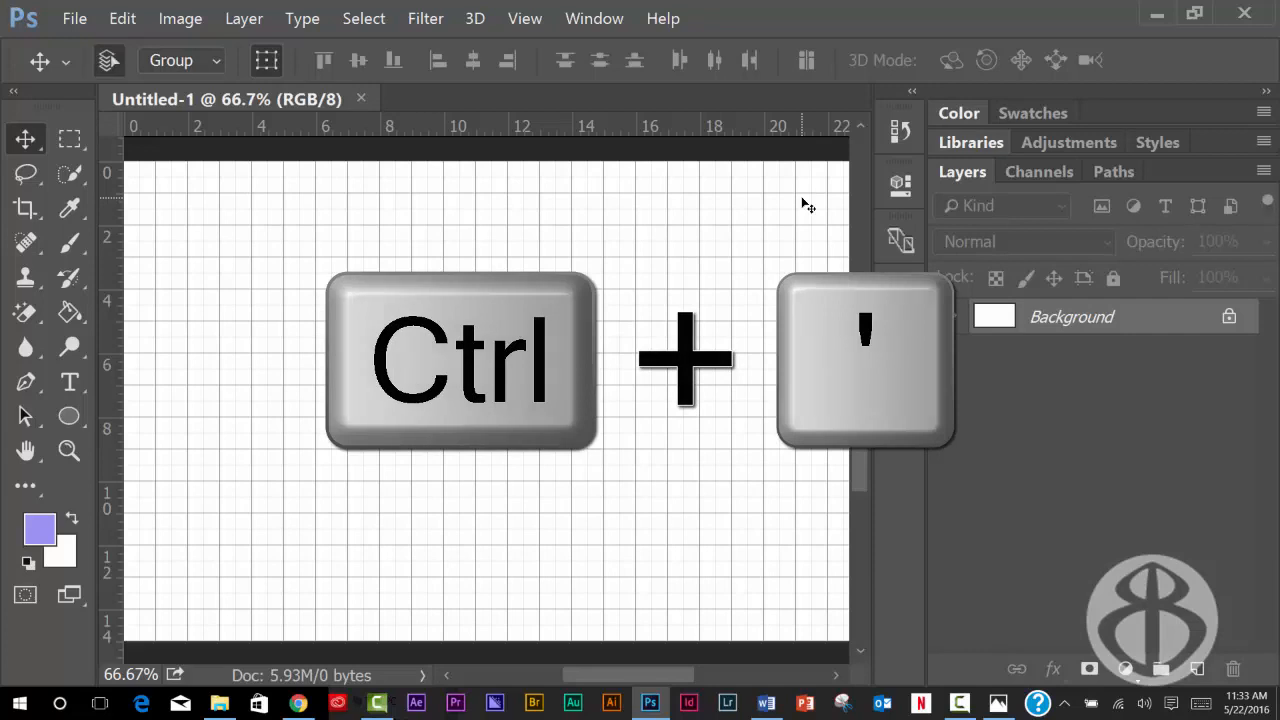
key(ctrl+')
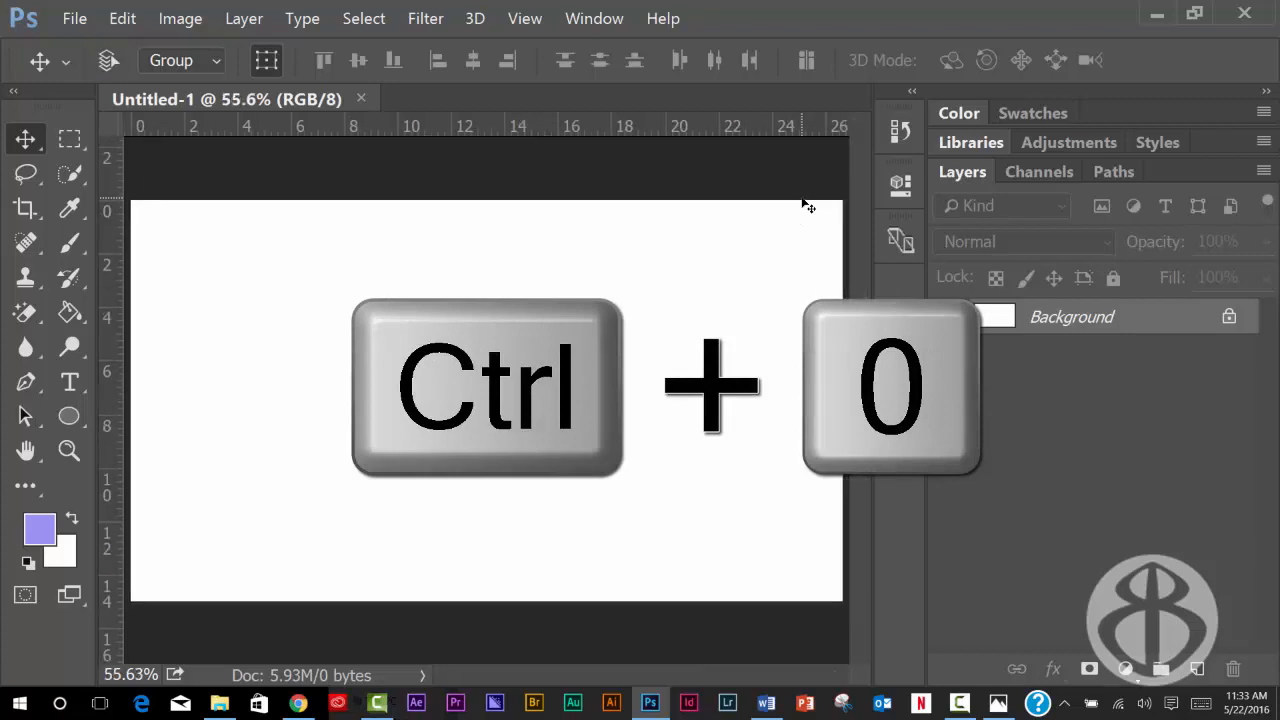
key(ctrl+0)
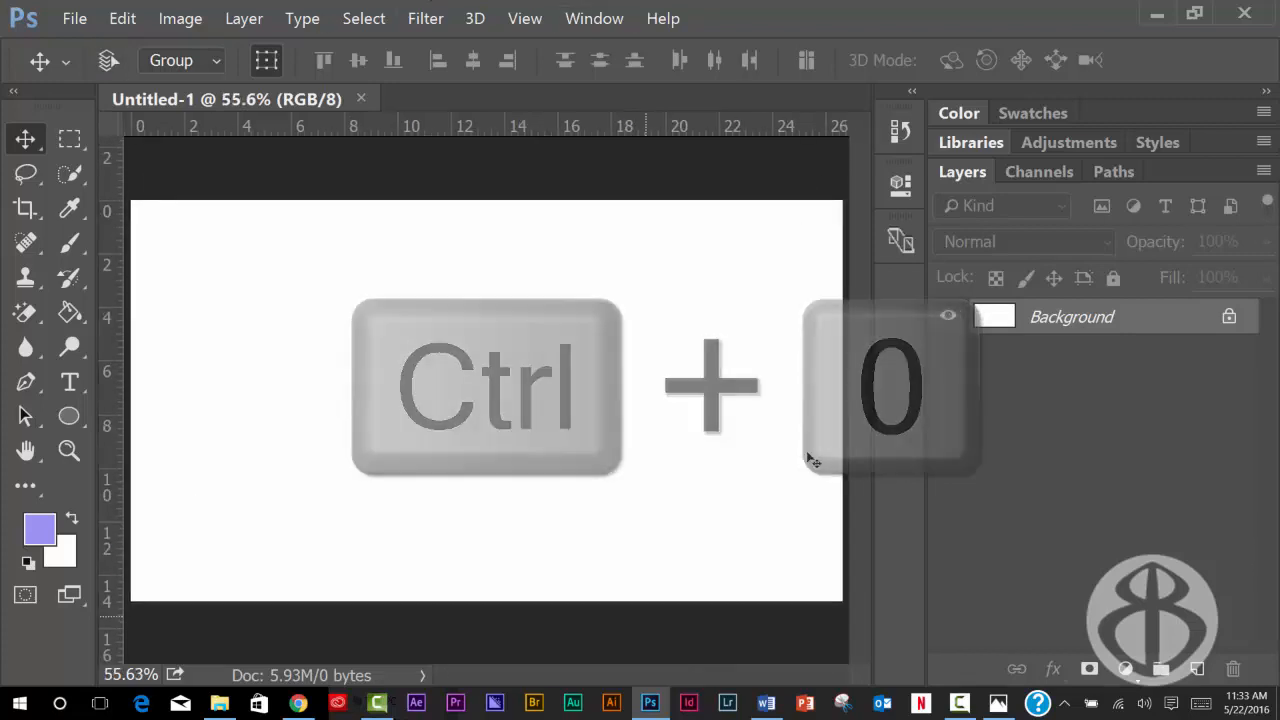
key(ctrl+0)
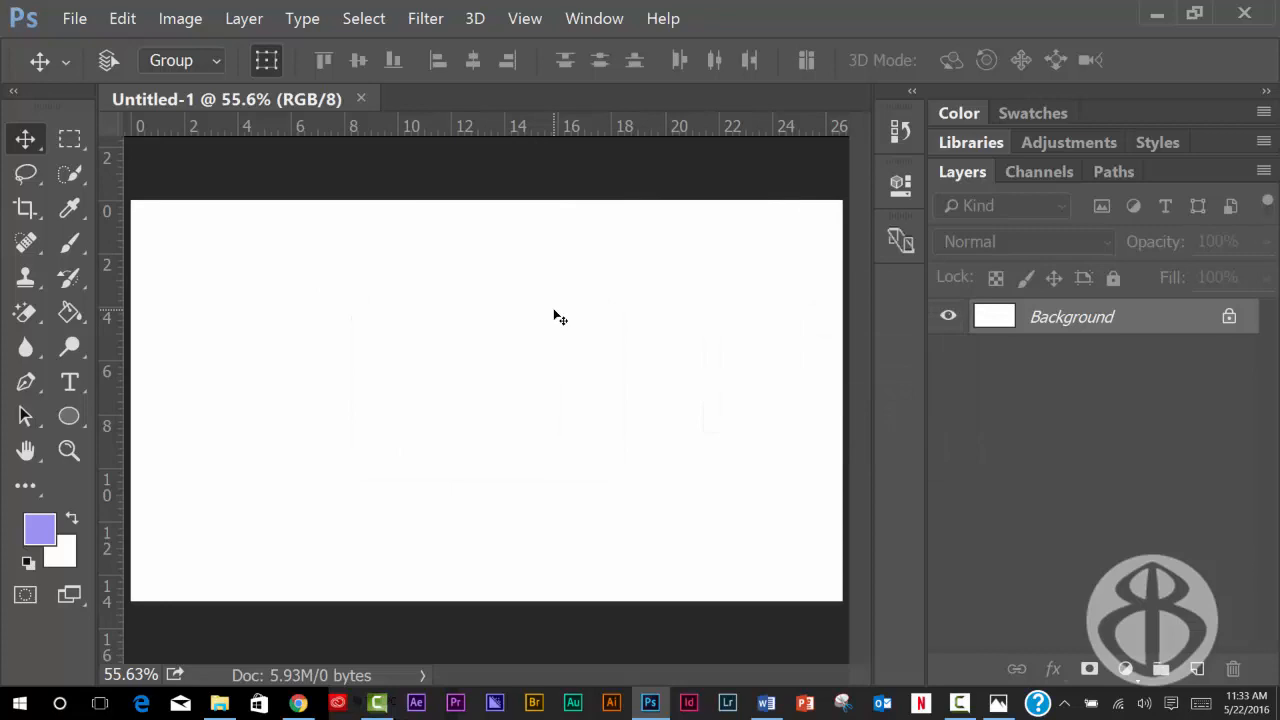
mouse_move(146, 208)
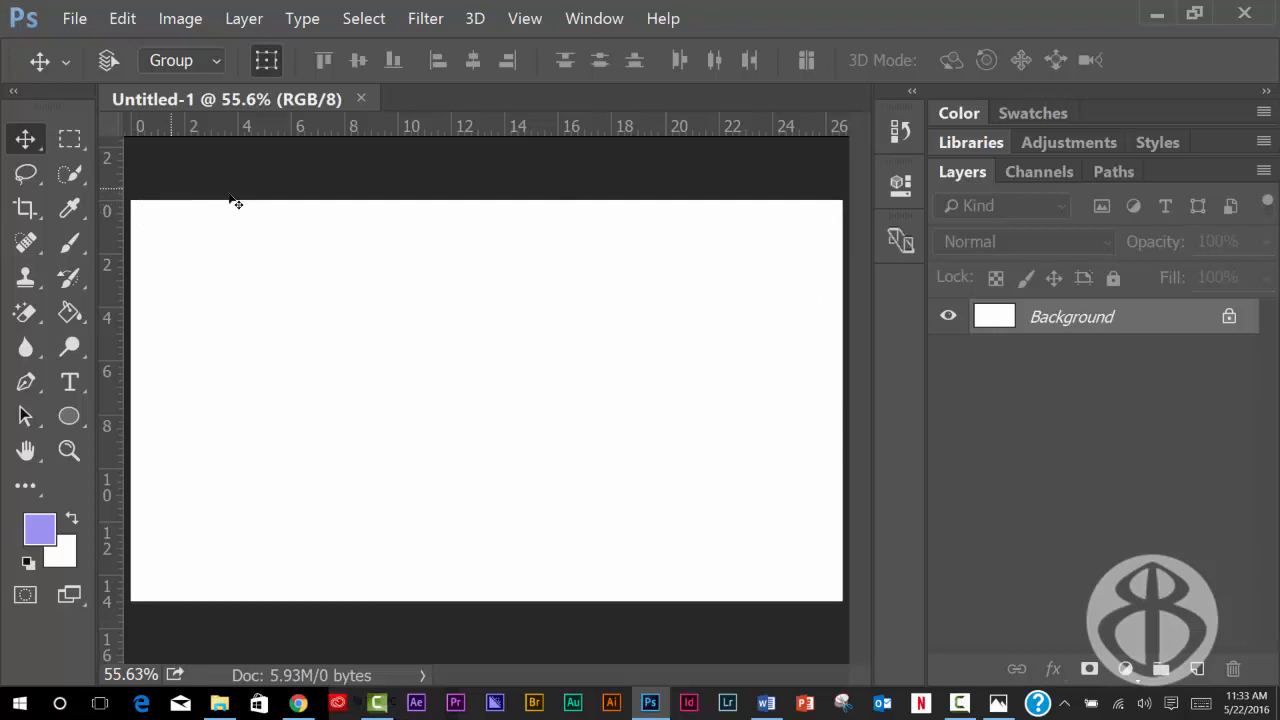
mouse_move(408, 232)
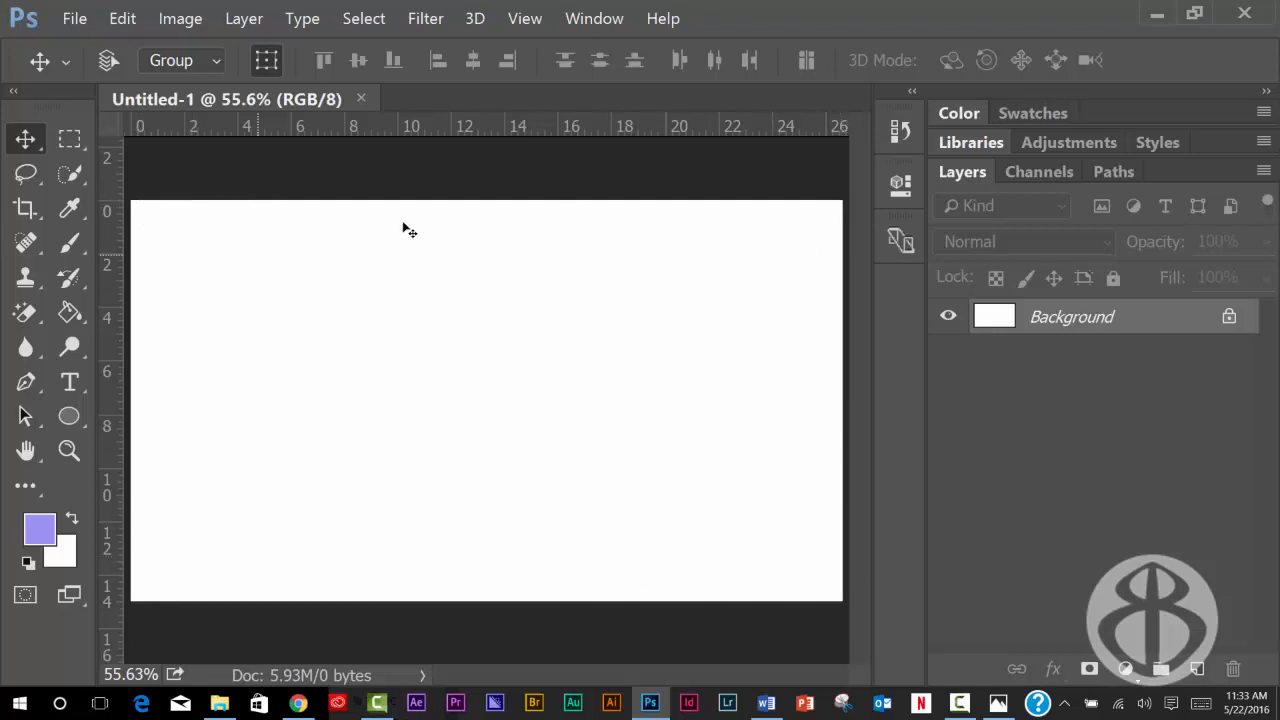
mouse_move(576, 368)
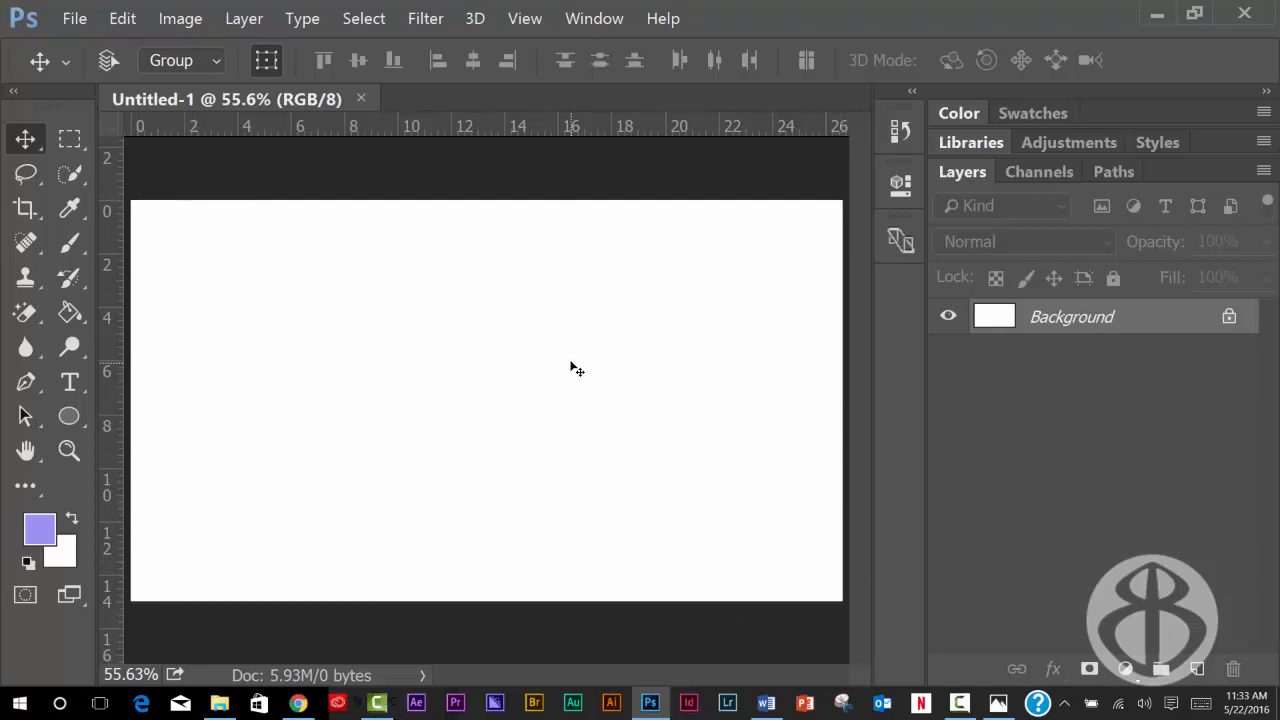
mouse_move(370, 182)
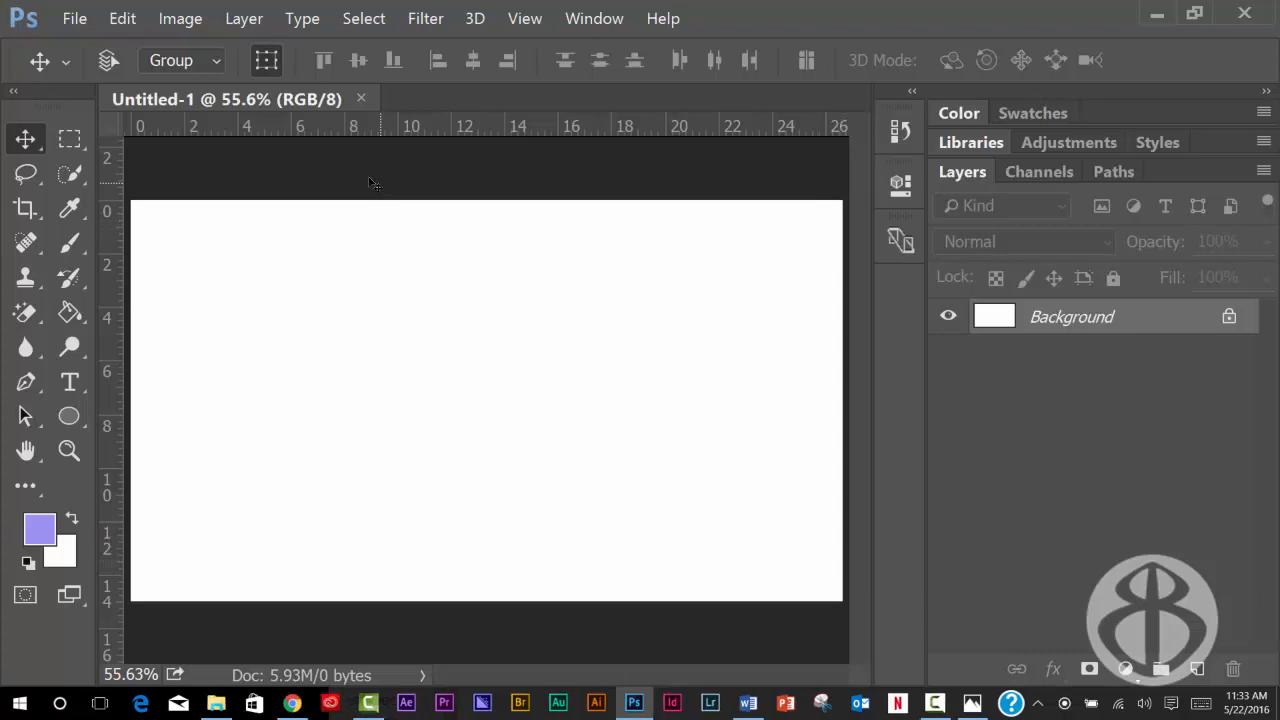
mouse_move(112, 176)
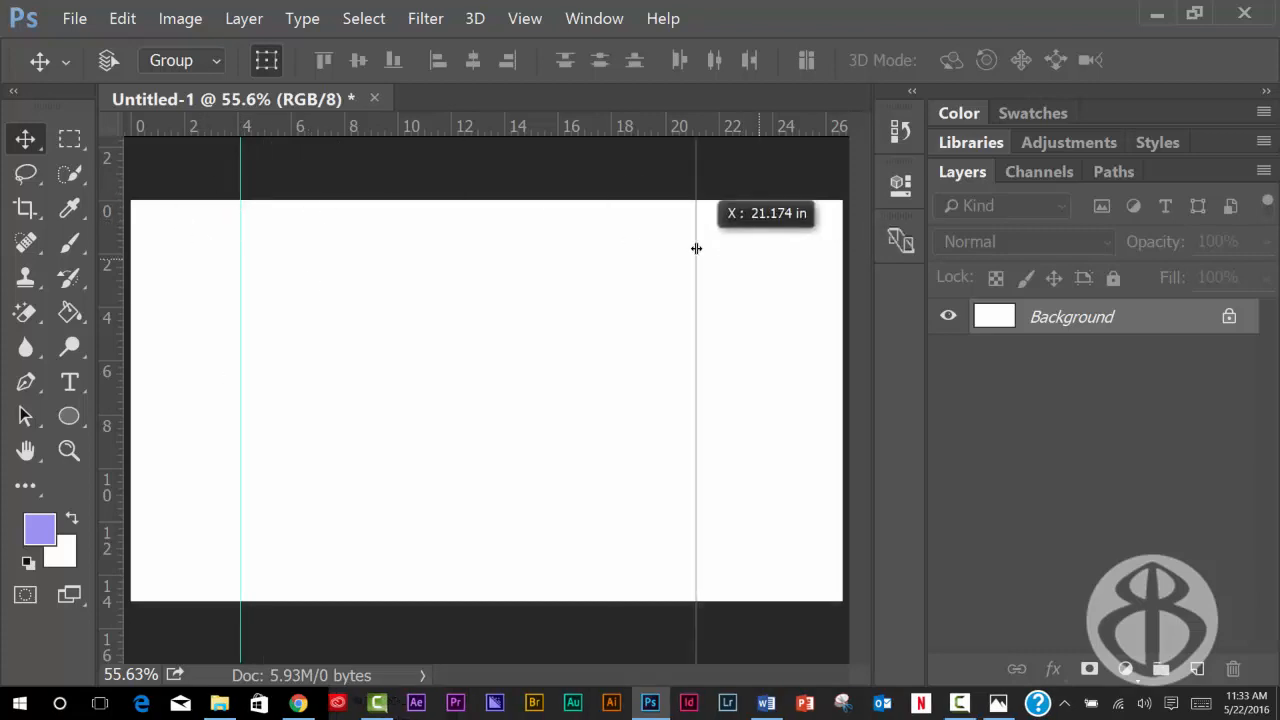
Step: Drag a vertical guide near 4 inches and a horizontal guide low on the canvas from the rulers
drag(696, 248, 344, 204)
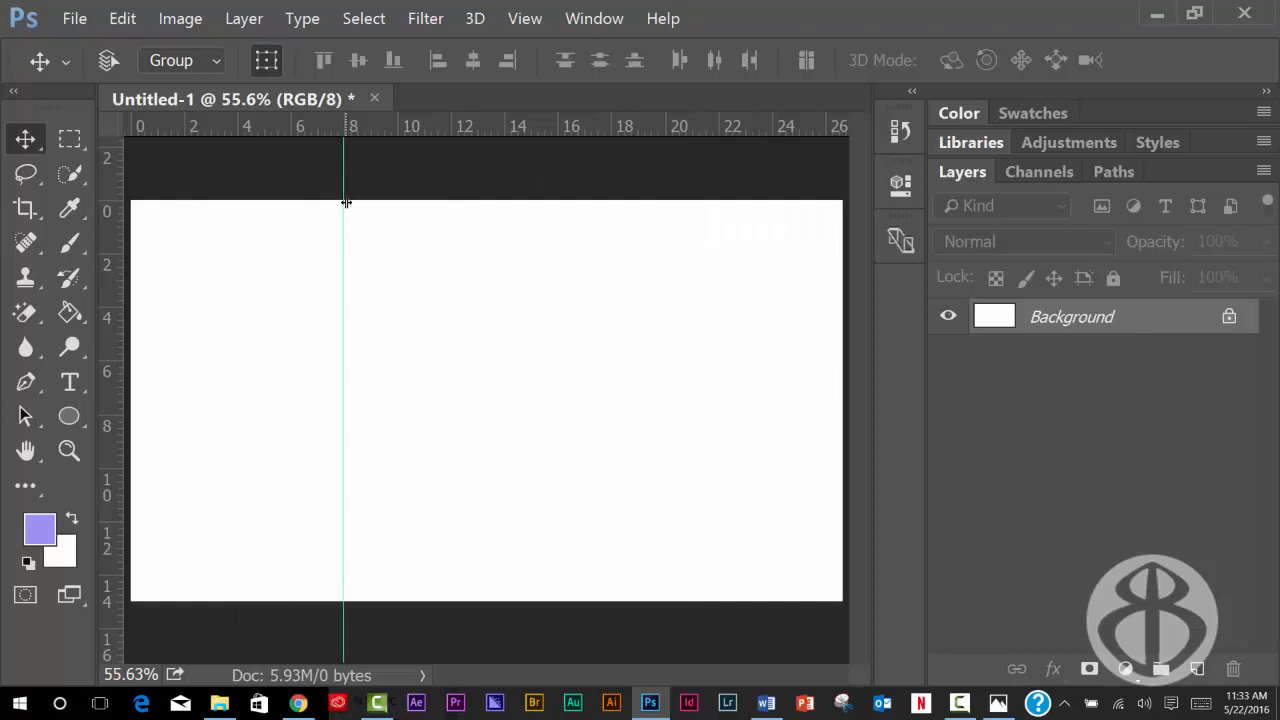
mouse_move(344, 224)
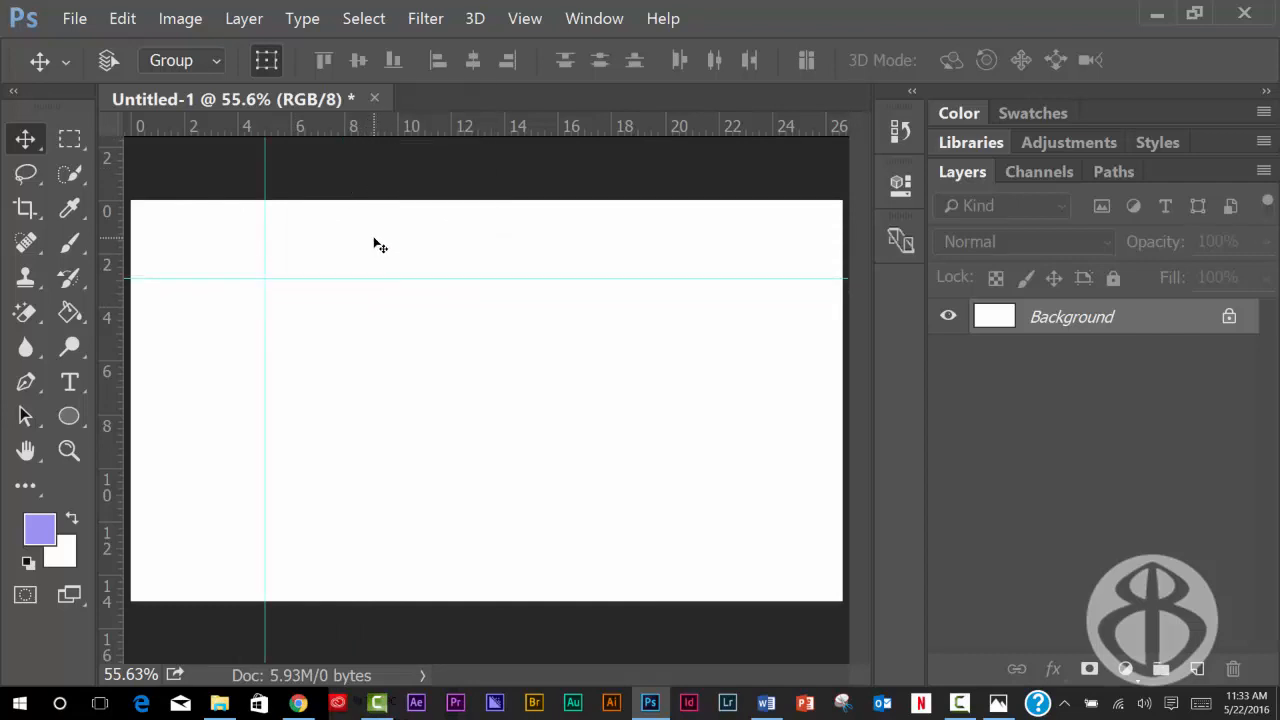
drag(376, 276, 376, 228)
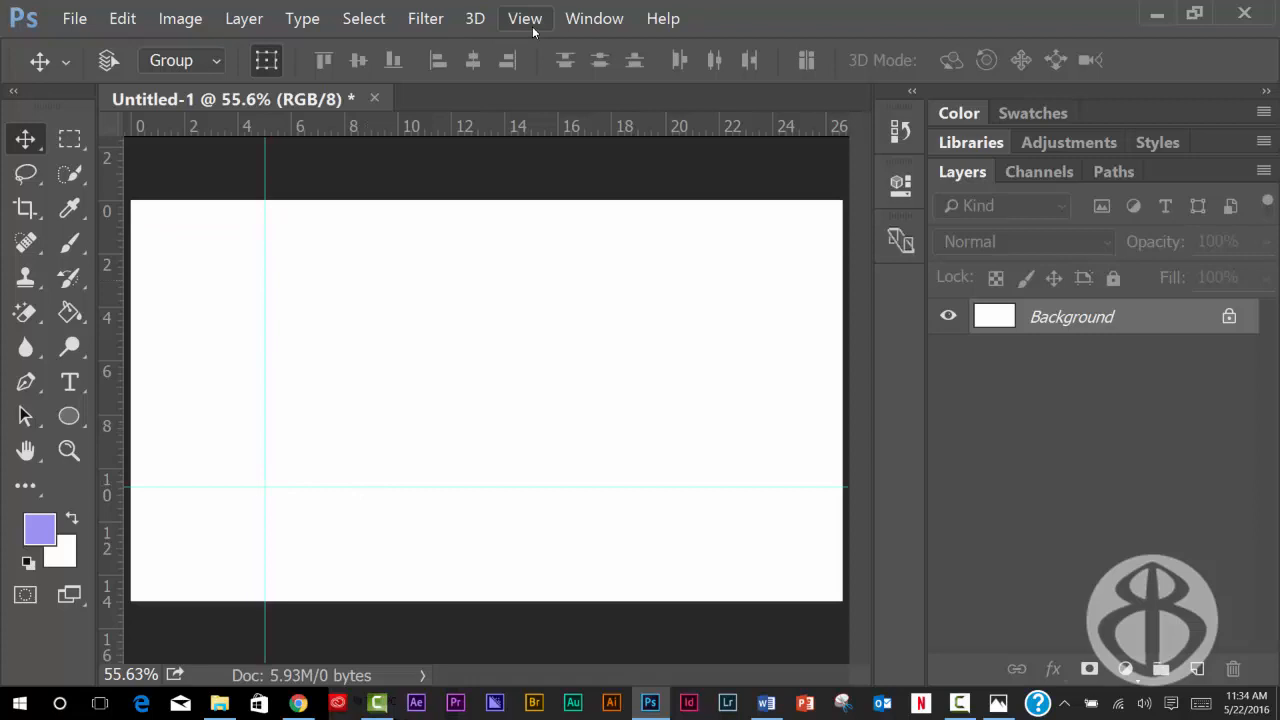
Step: Clear all guides from the canvas and set the rulers to measure in pixels
click(524, 18)
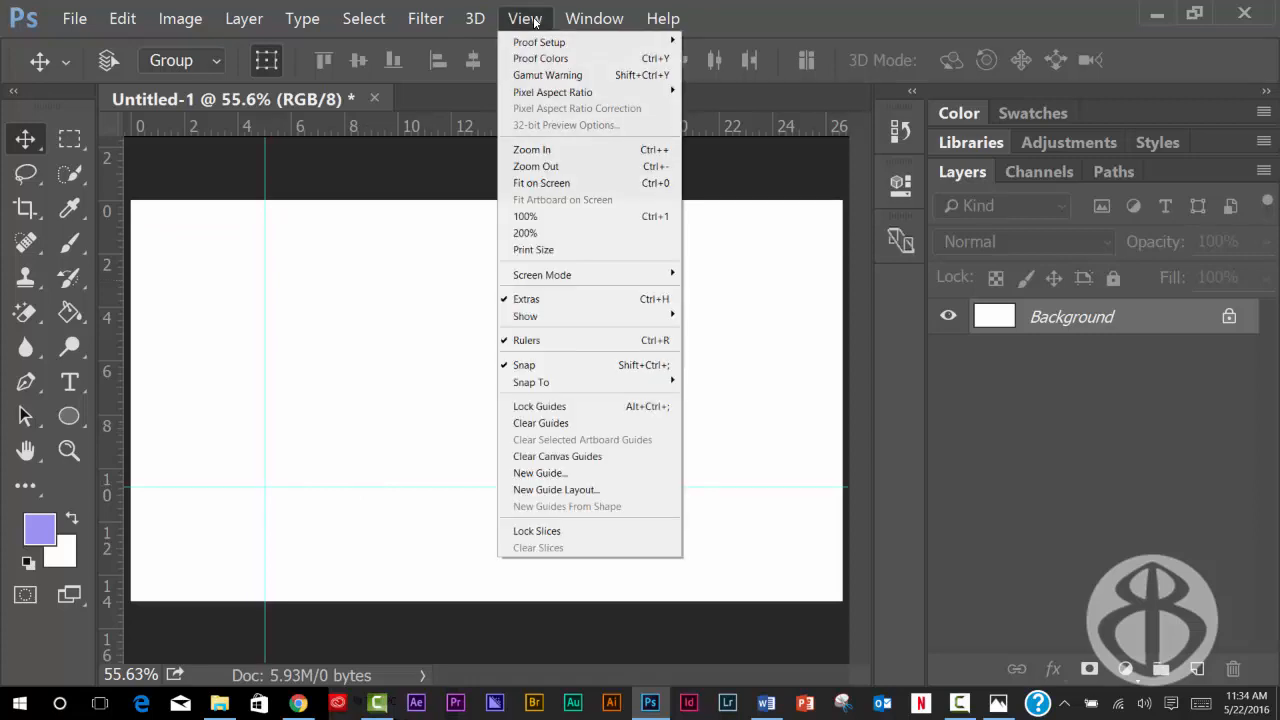
mouse_move(542, 424)
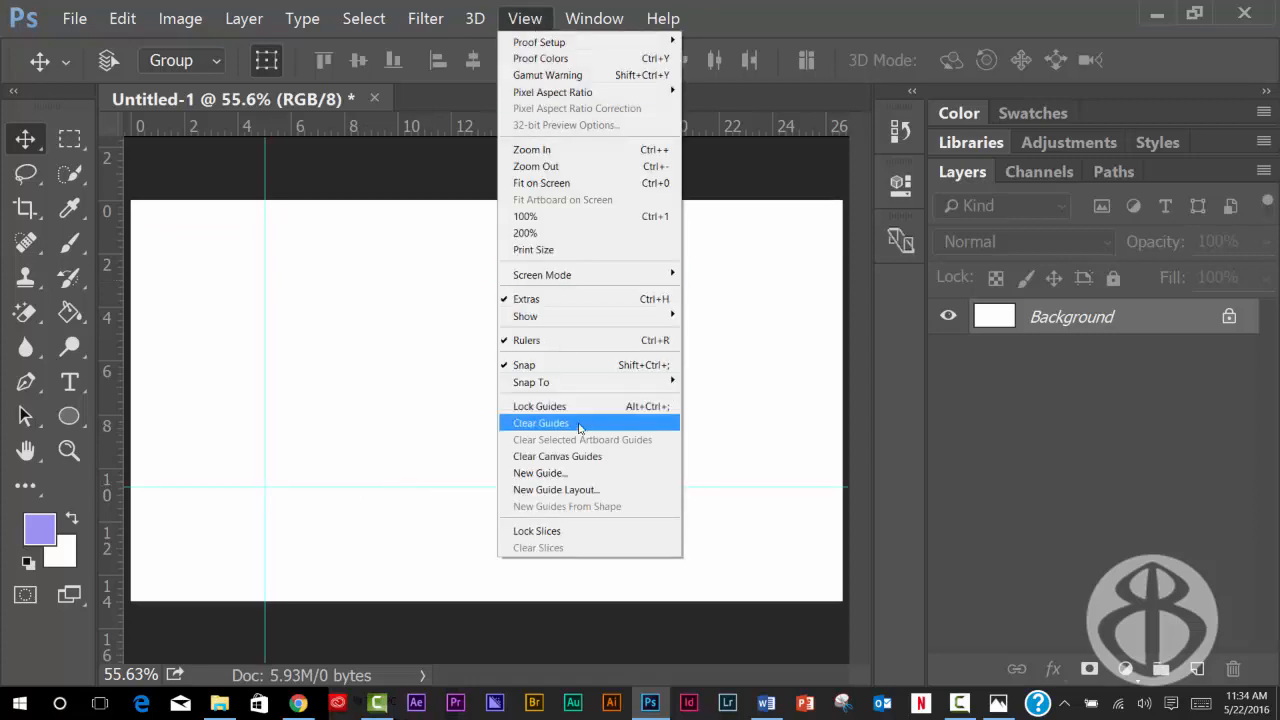
click(540, 422)
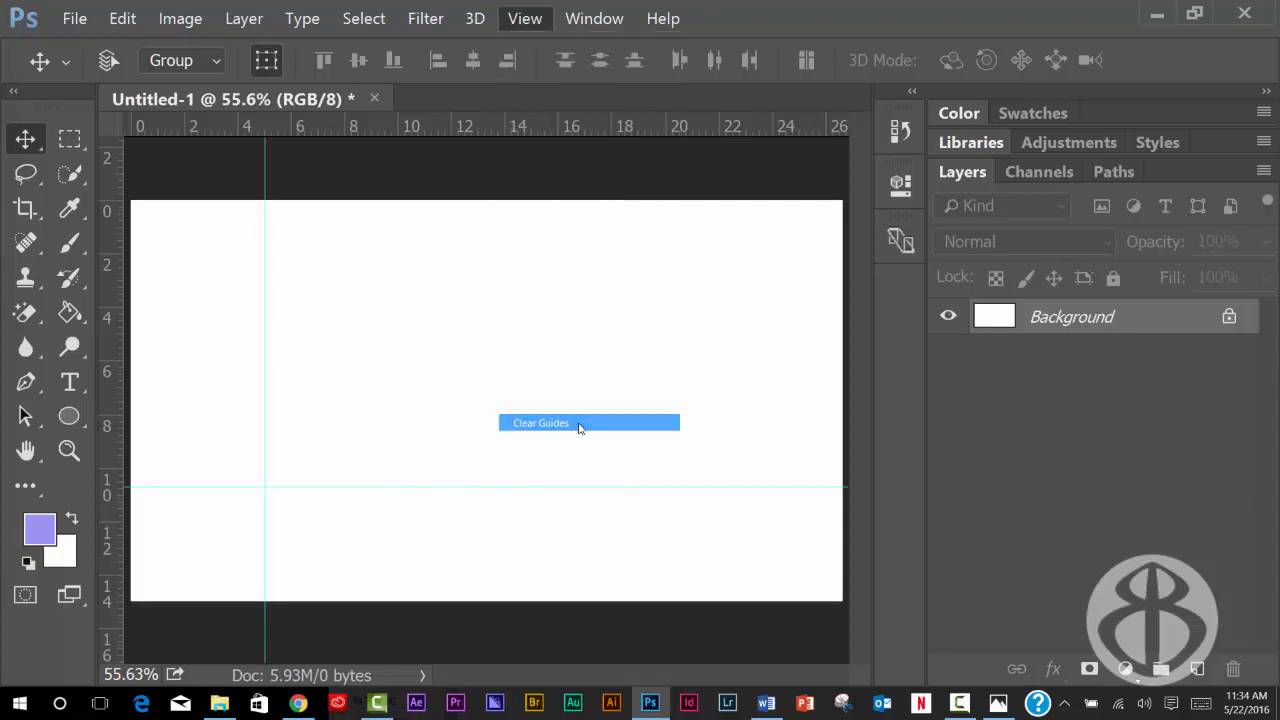
click(540, 422)
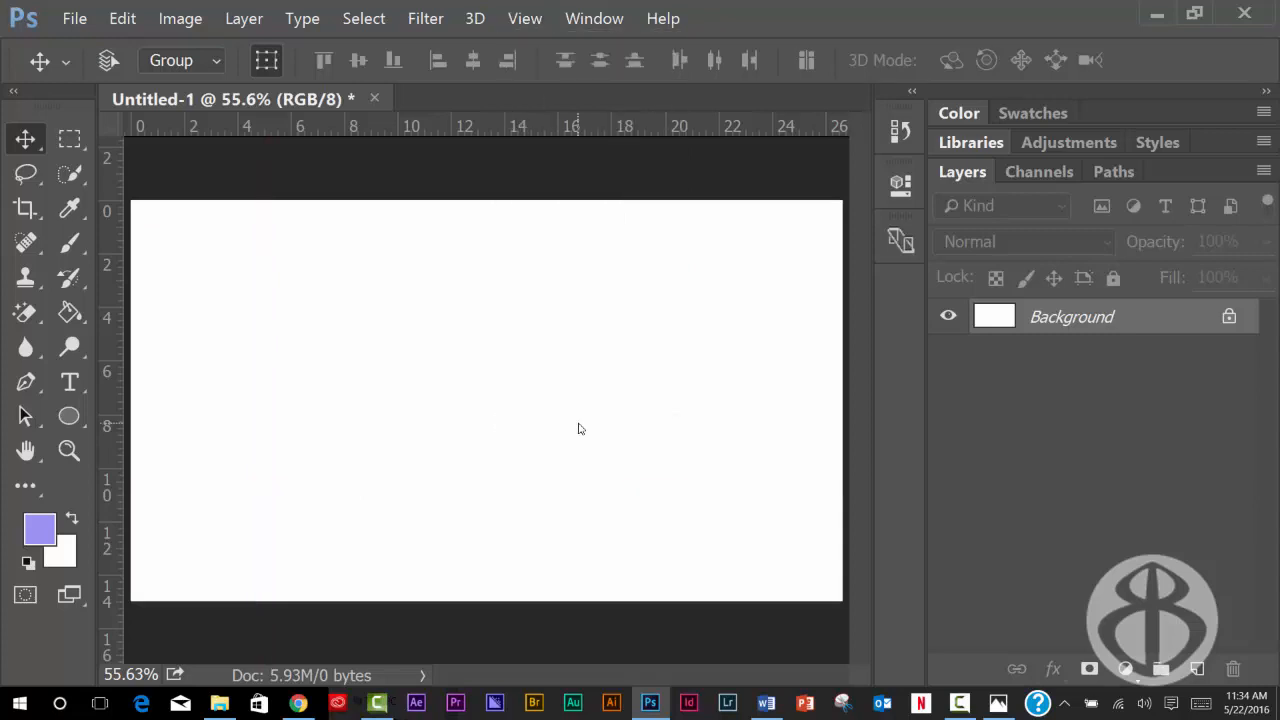
mouse_move(156, 284)
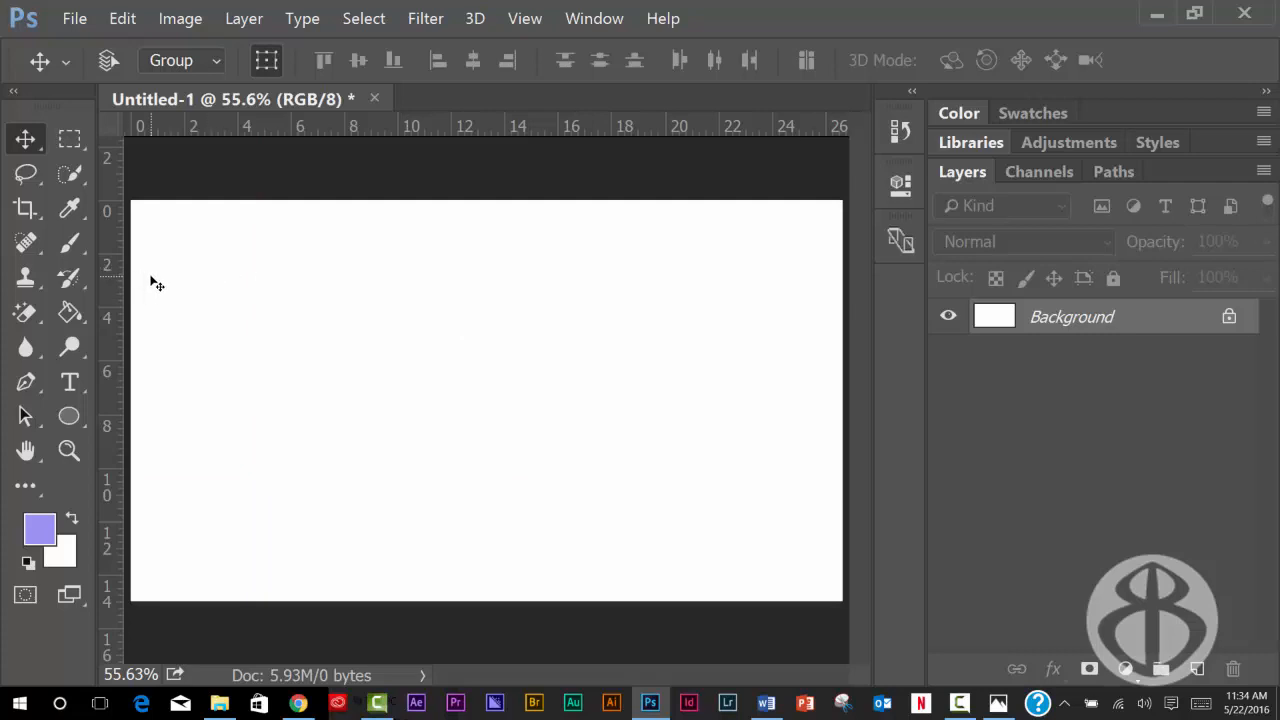
right_click(280, 126)
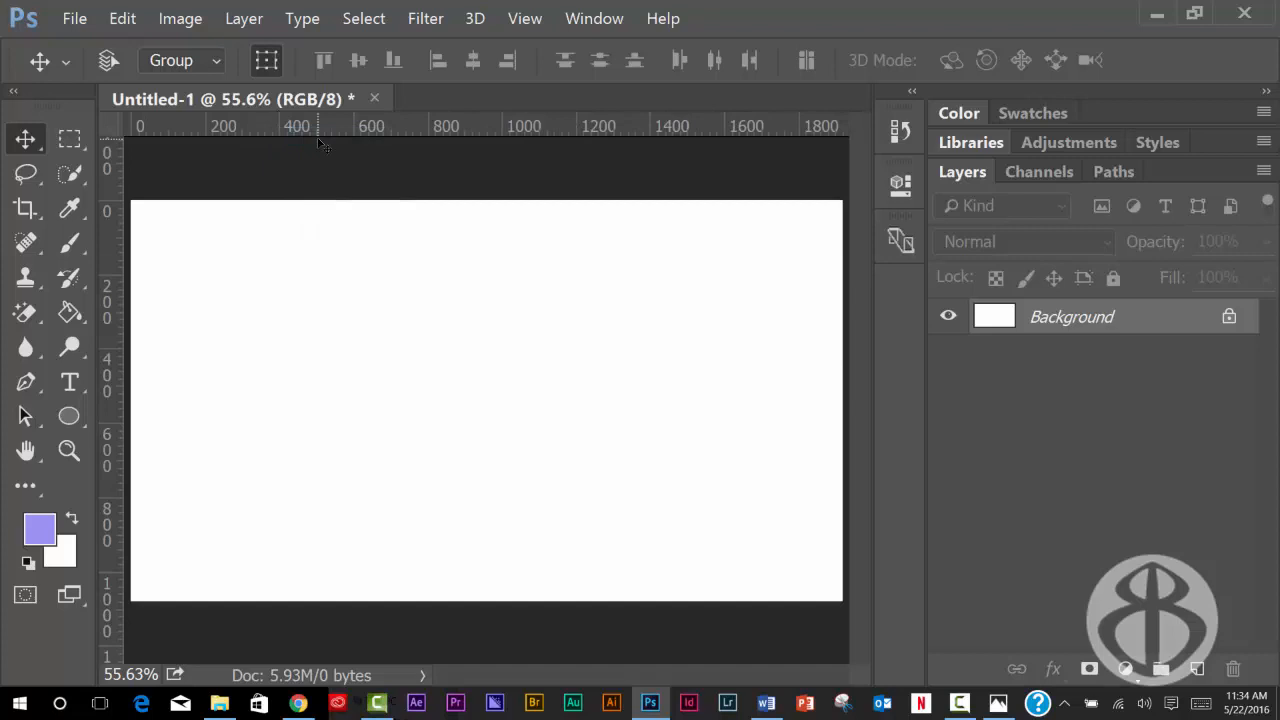
mouse_move(524, 18)
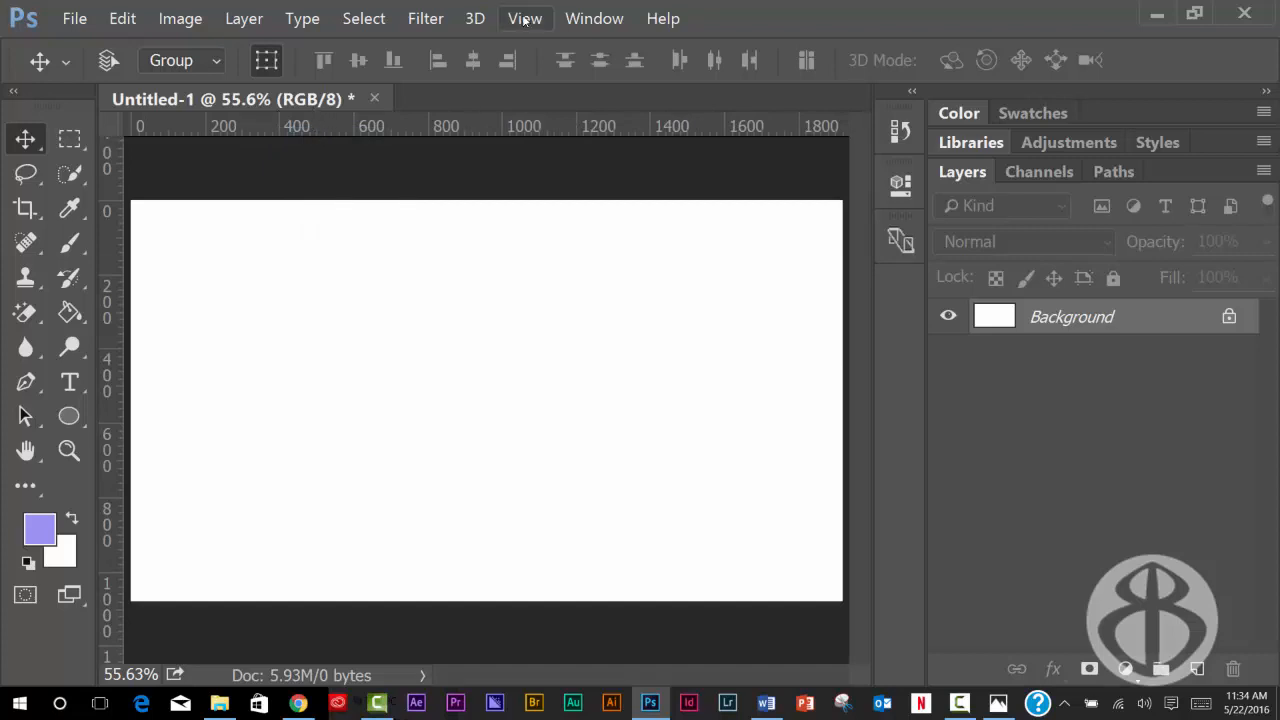
Step: Add a vertical guide at 20 px from the canvas's left edge via New Guide
click(524, 18)
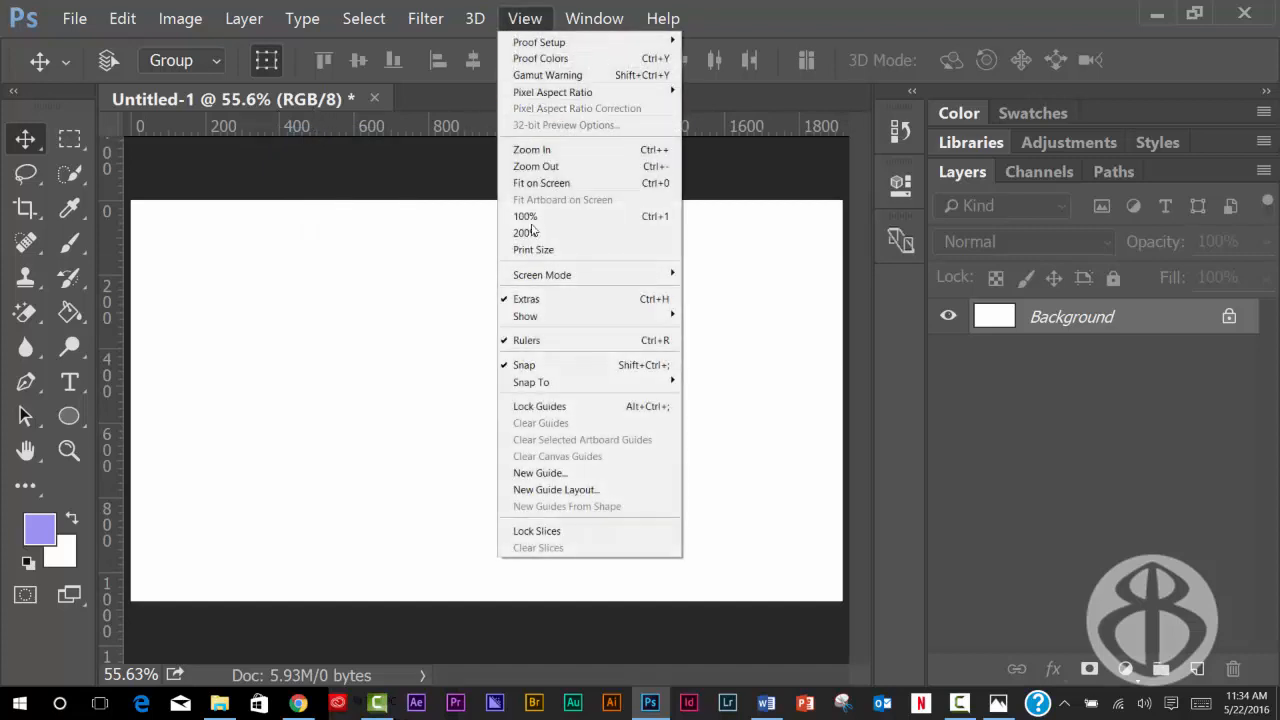
click(540, 472)
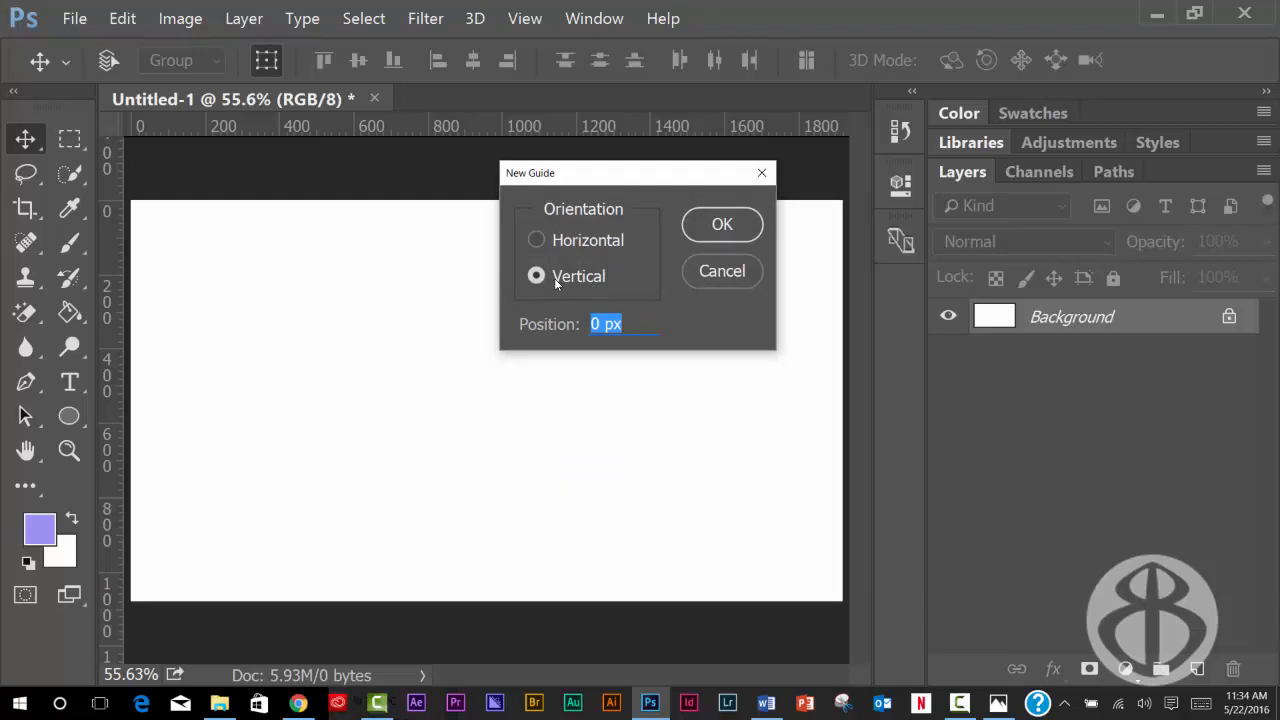
text(20)
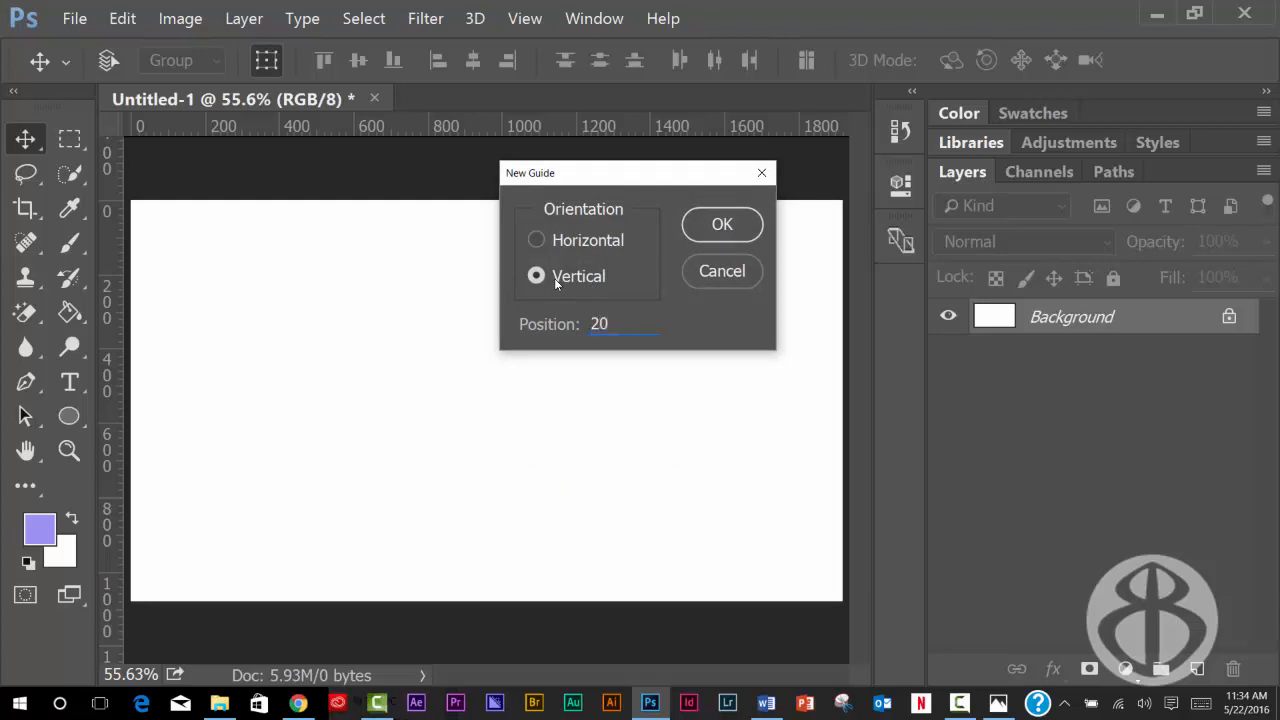
text(p)
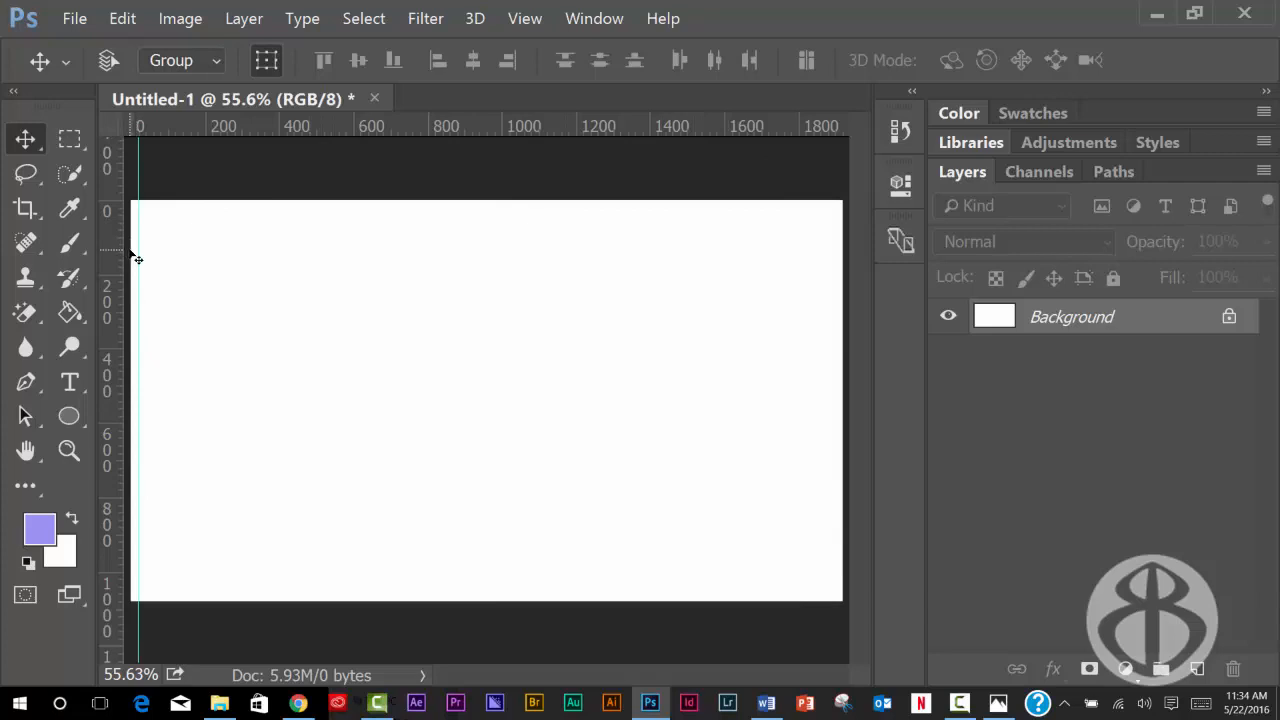
mouse_move(764, 108)
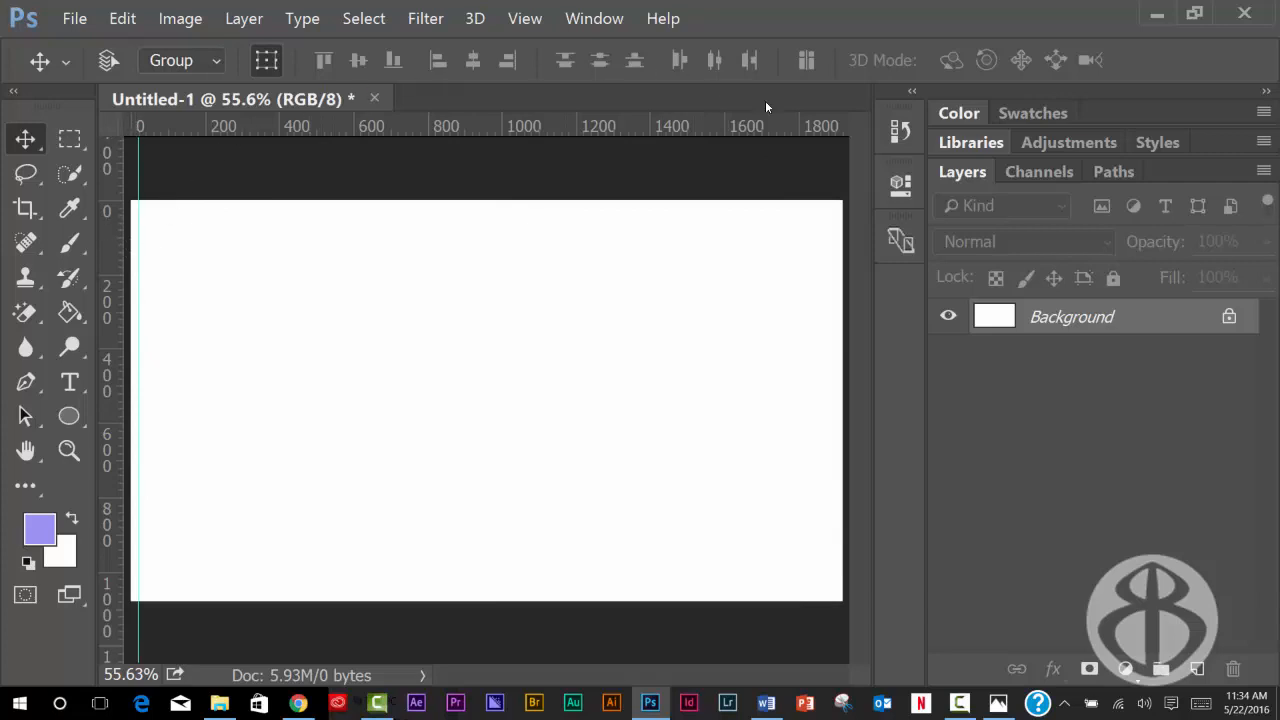
mouse_move(838, 216)
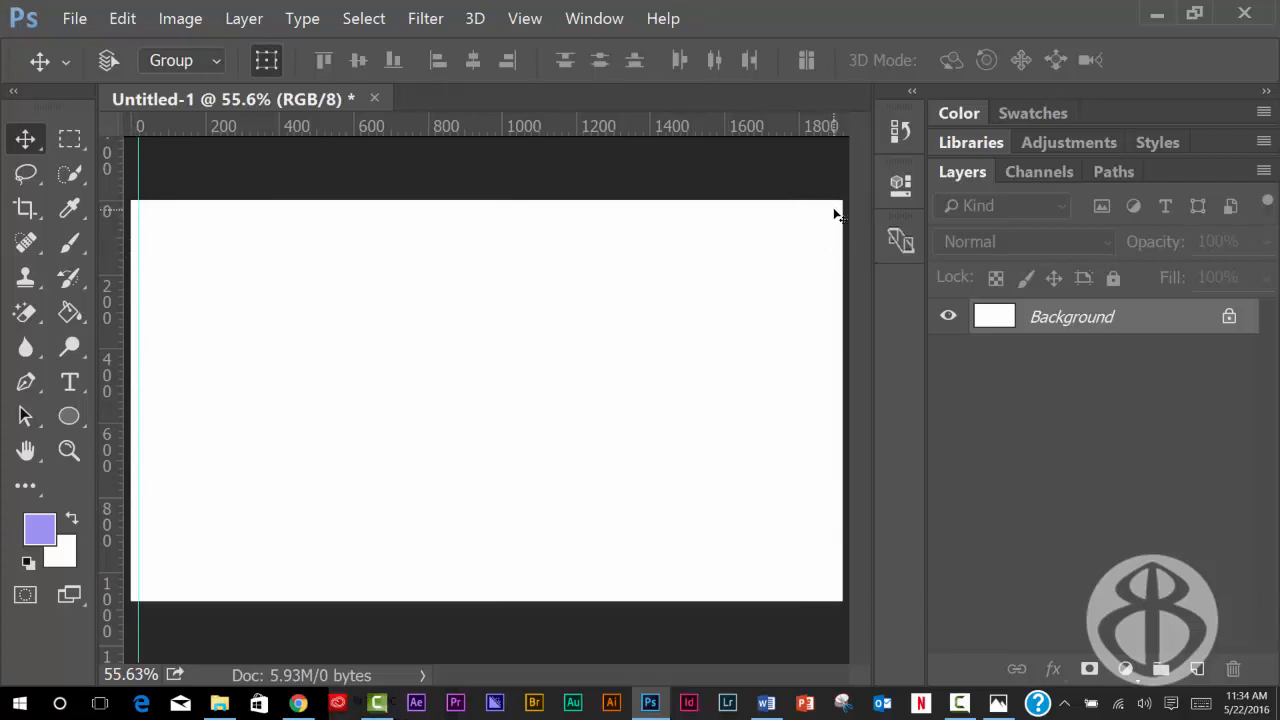
mouse_move(828, 220)
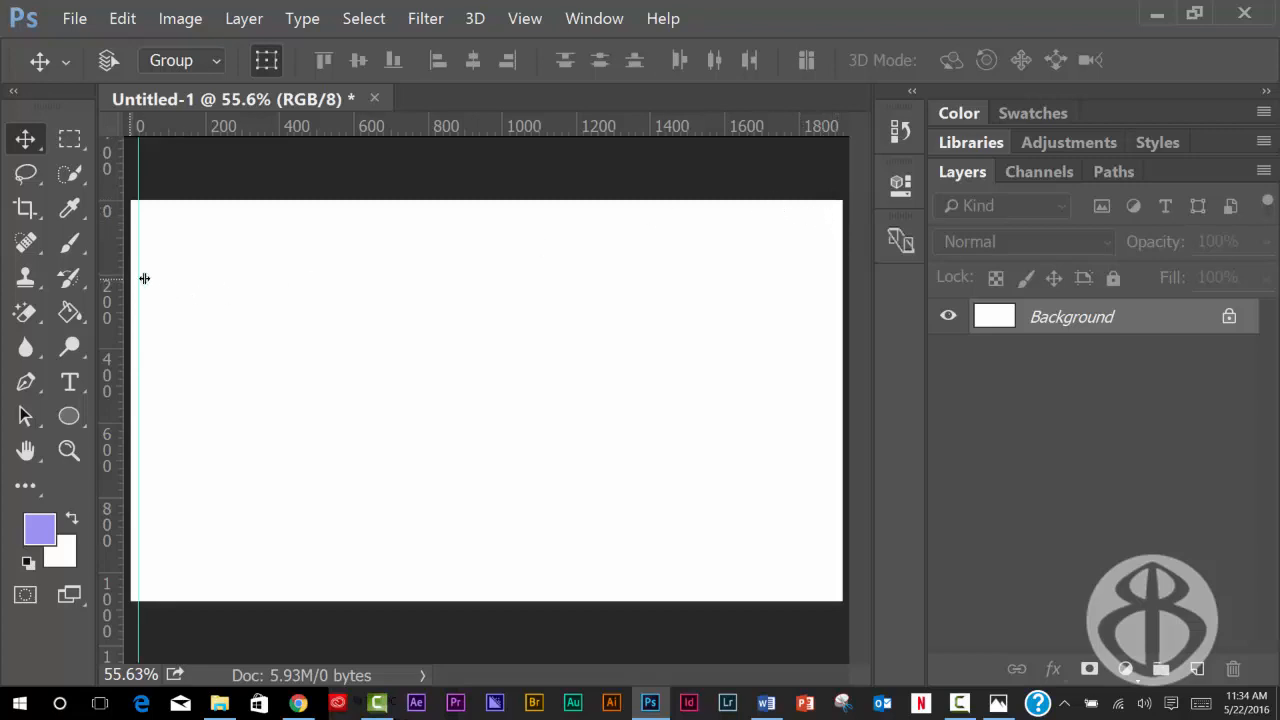
mouse_move(824, 310)
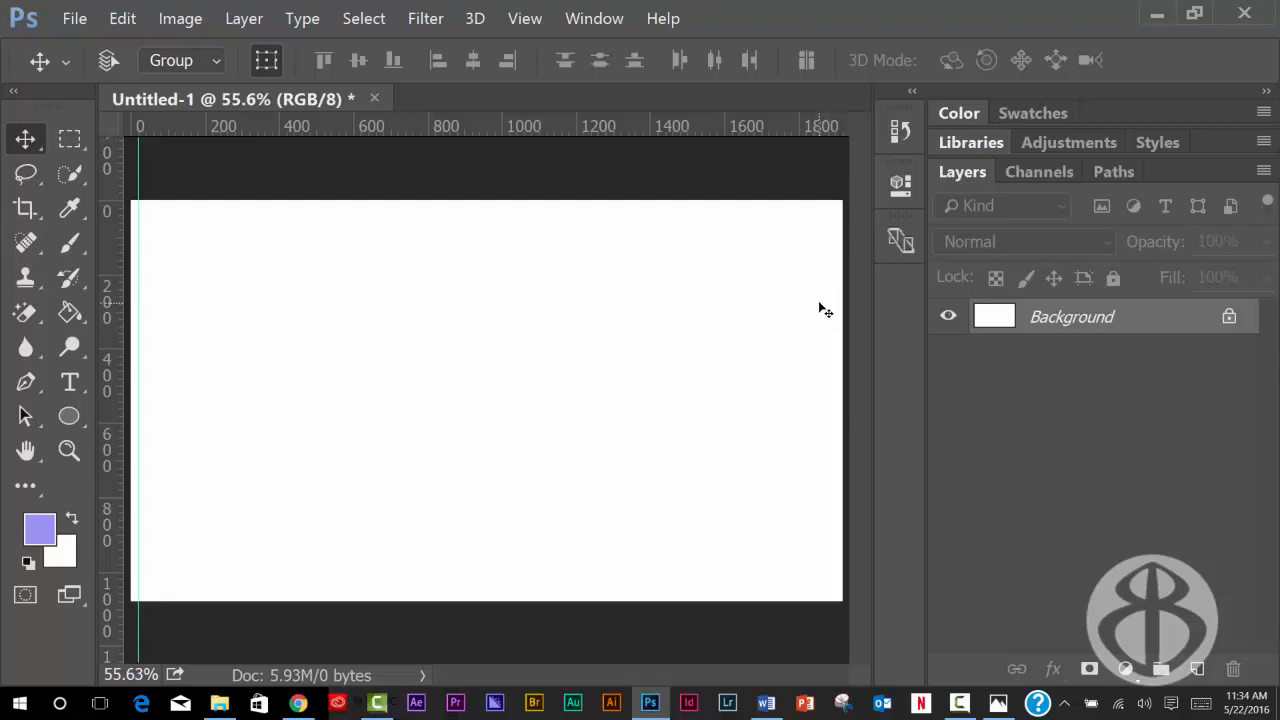
mouse_move(364, 18)
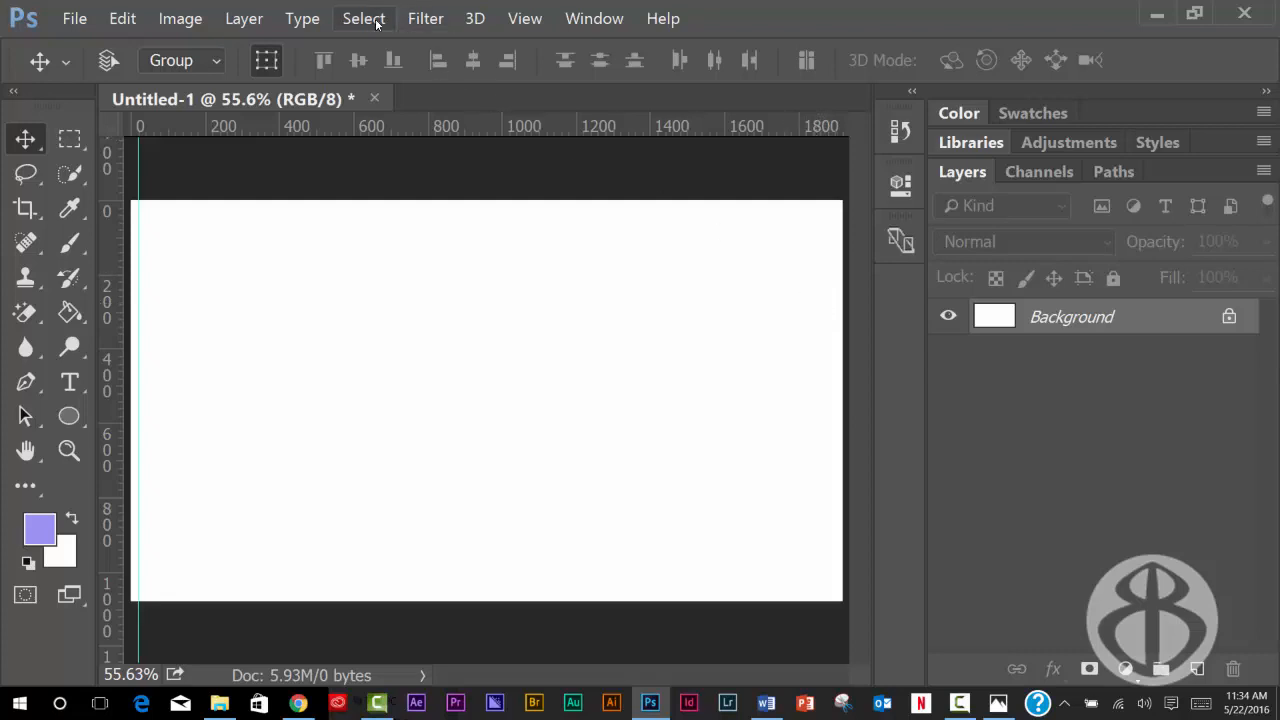
Step: Add a second vertical guide at 1900 px near the canvas's right edge
click(524, 18)
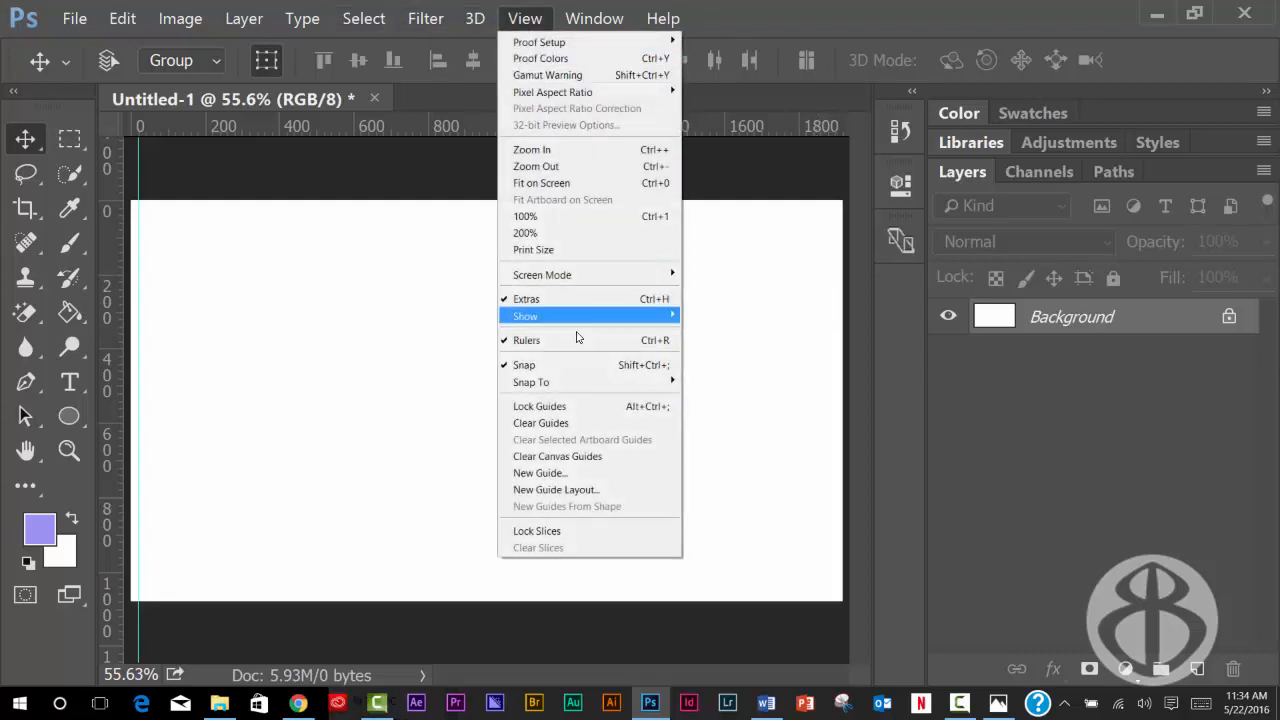
click(540, 472)
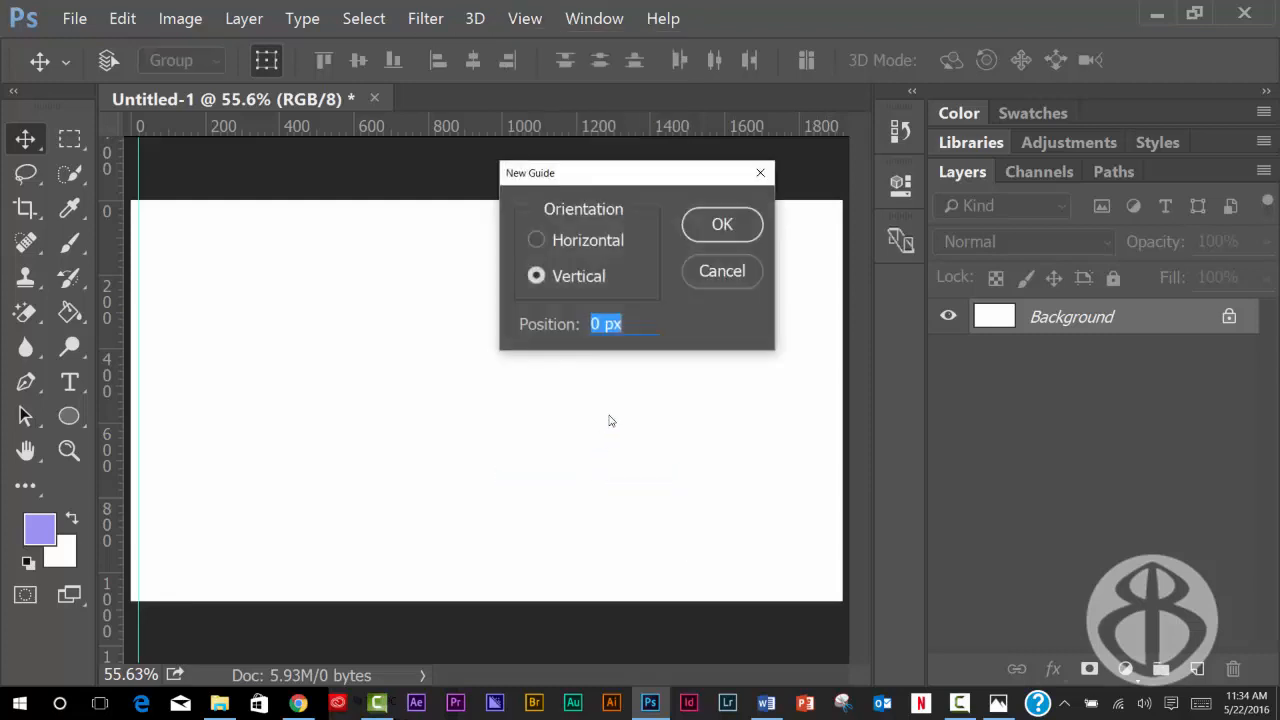
text(19)
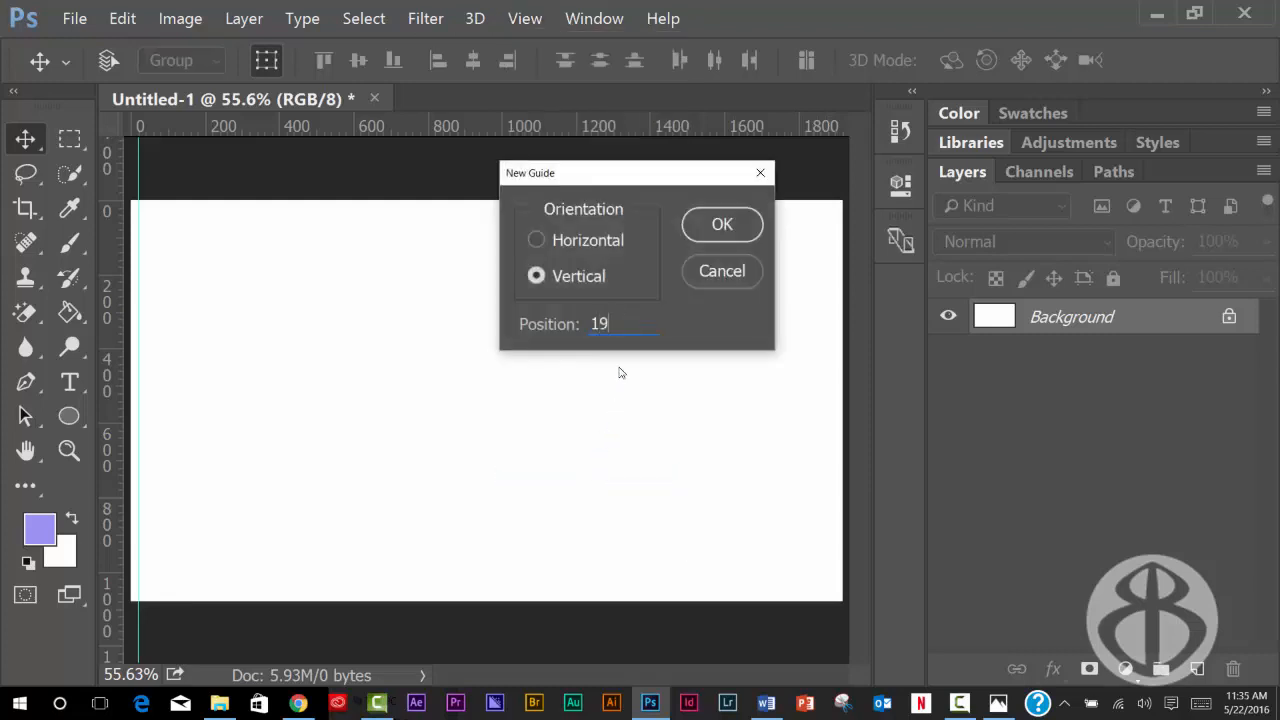
text(00)
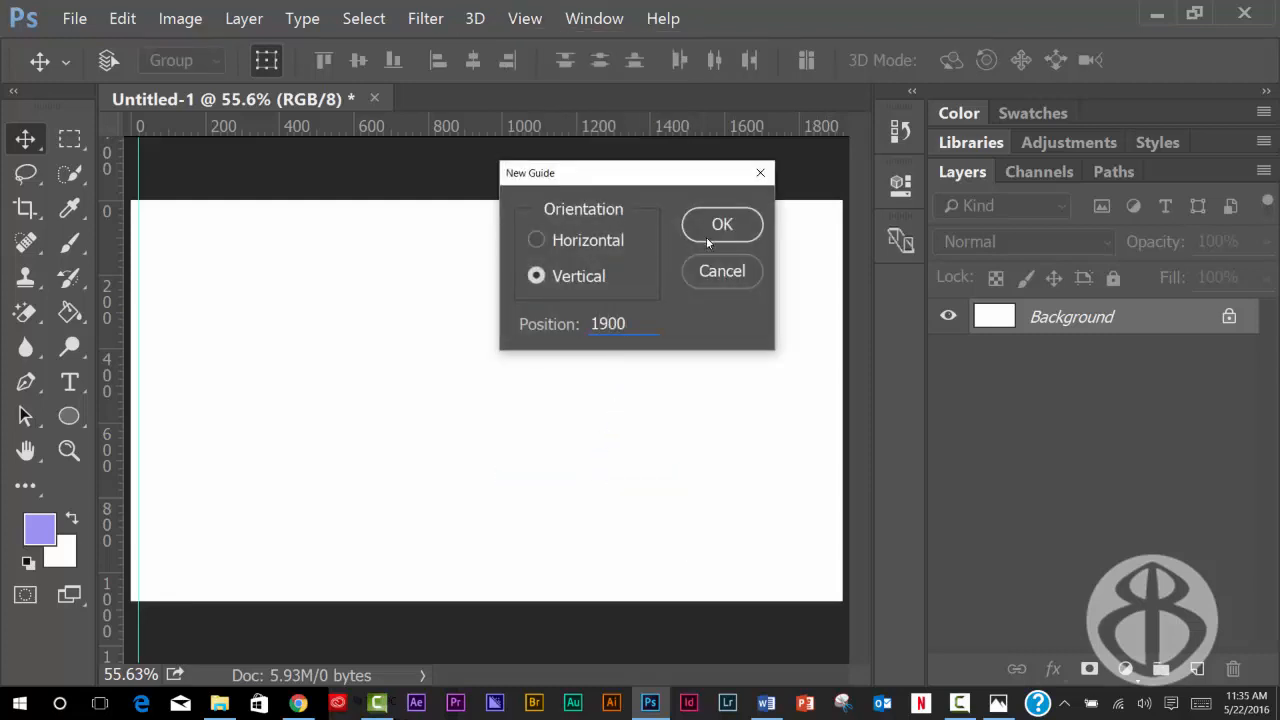
click(722, 224)
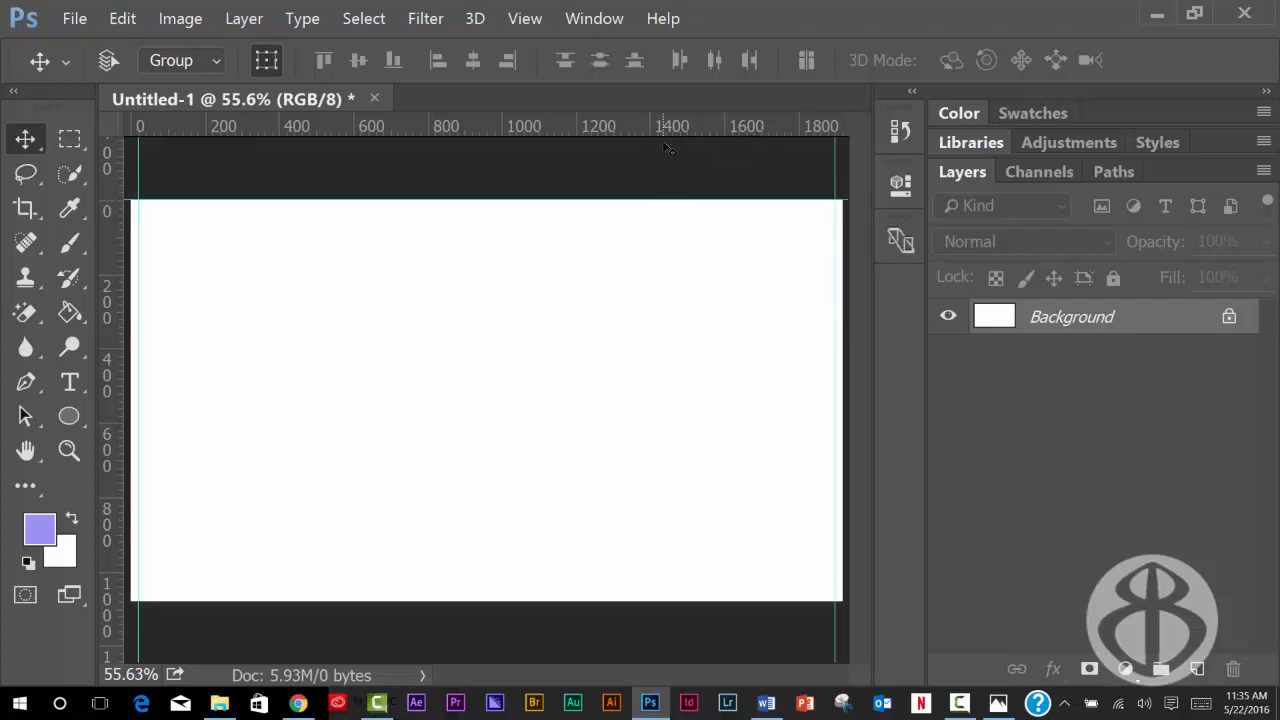
drag(668, 150, 668, 210)
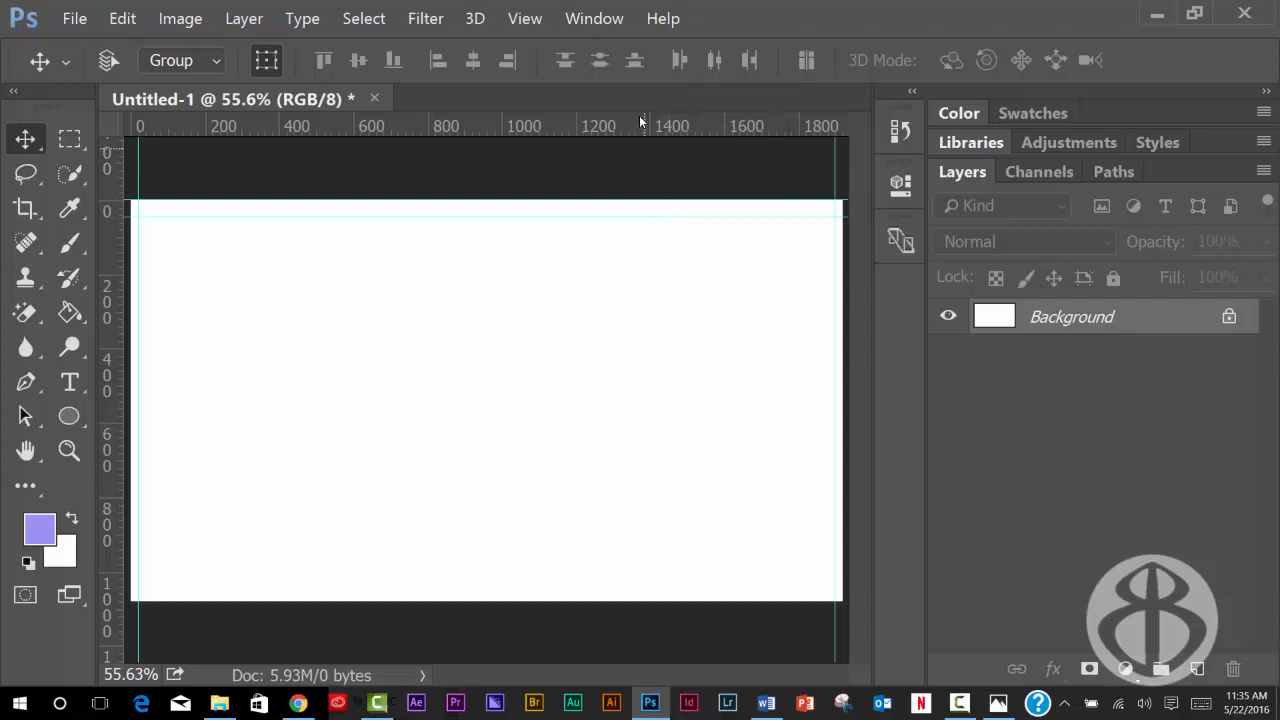
Step: Clear both vertical guides from the canvas, leaving it blank
click(524, 18)
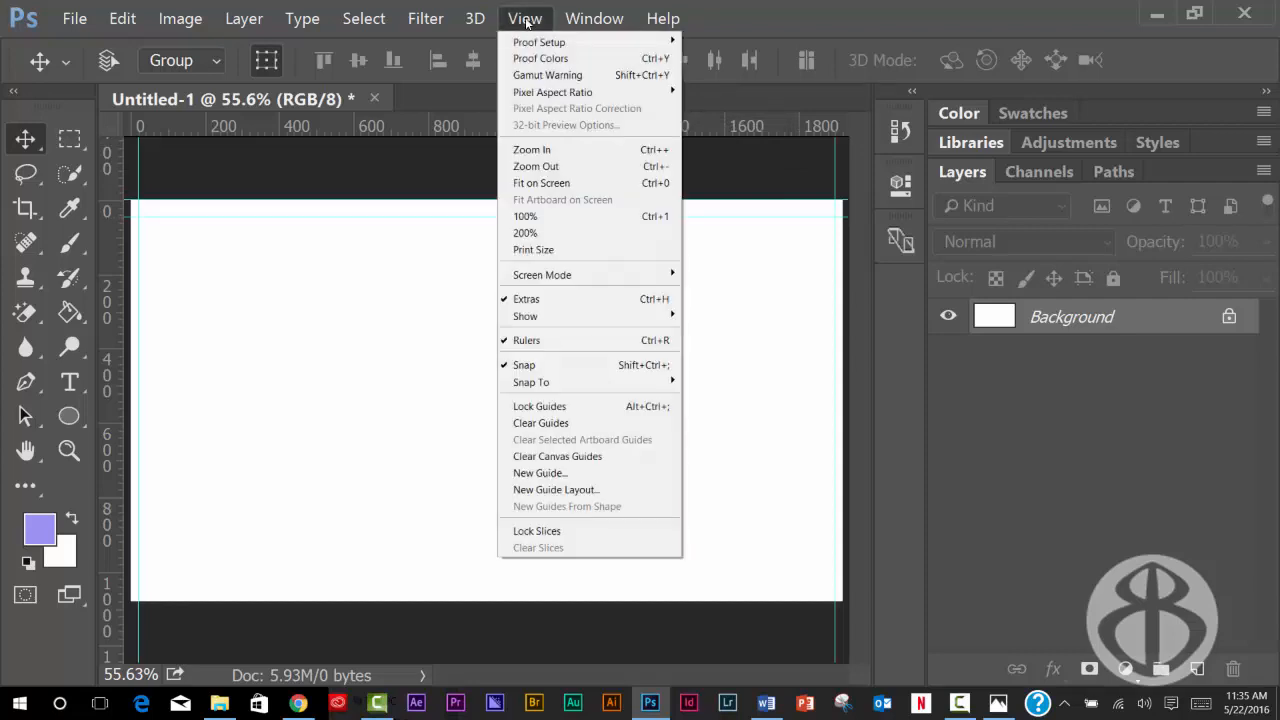
mouse_move(540, 422)
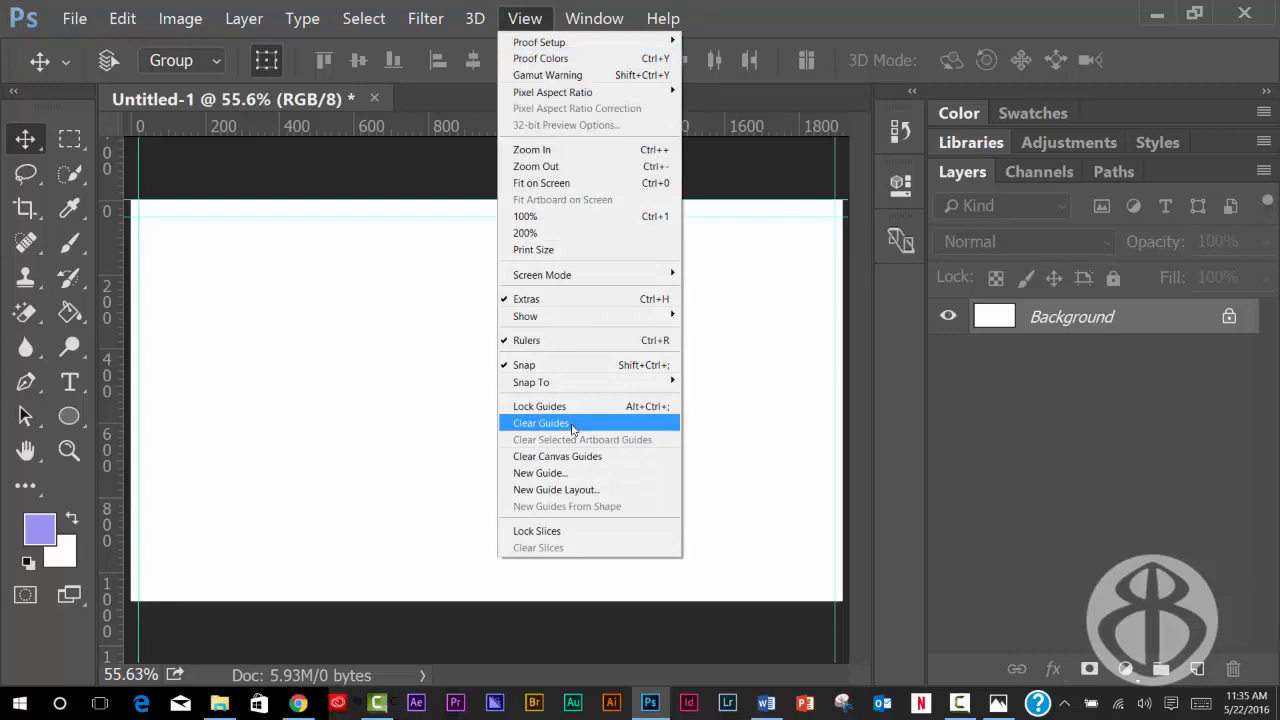
click(540, 422)
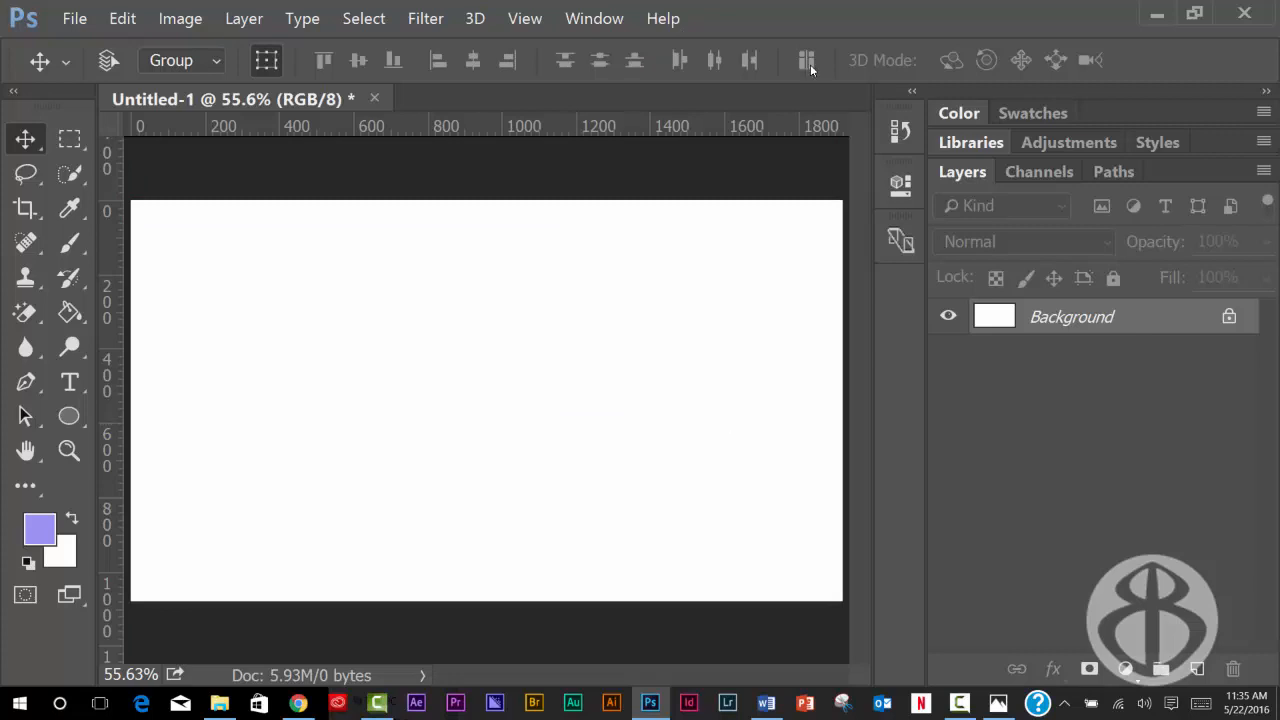
click(524, 18)
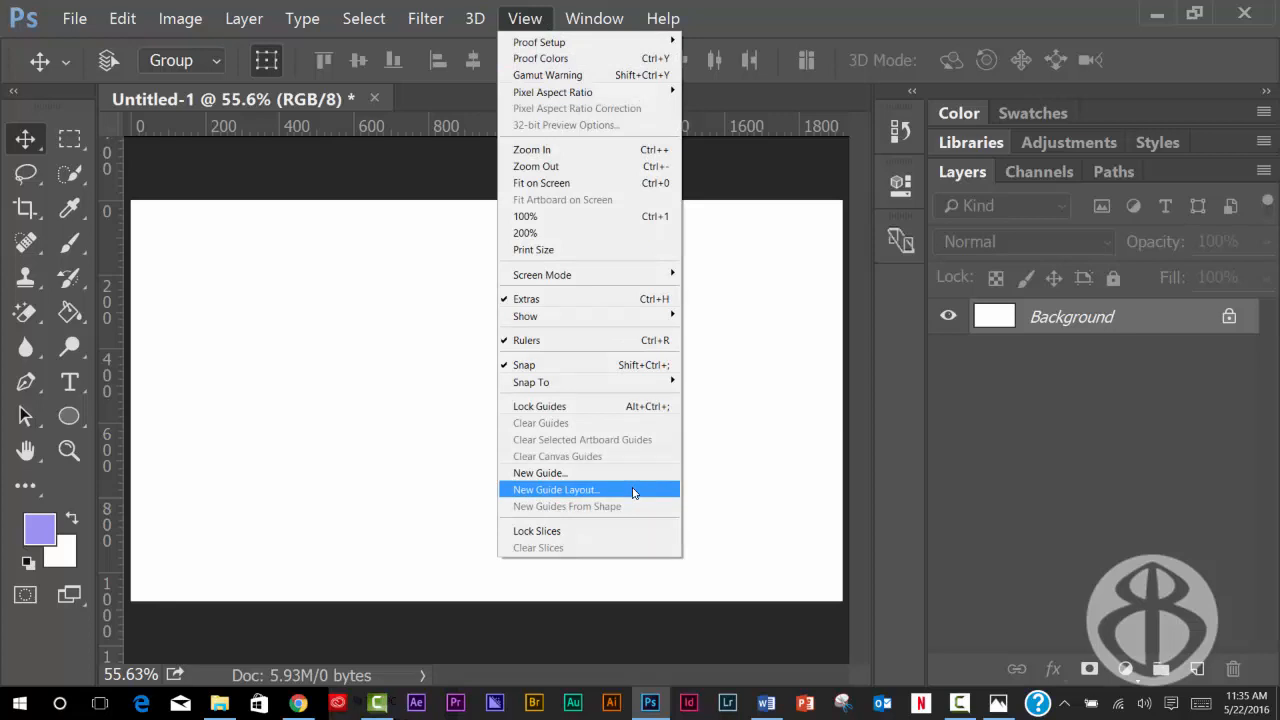
mouse_move(604, 488)
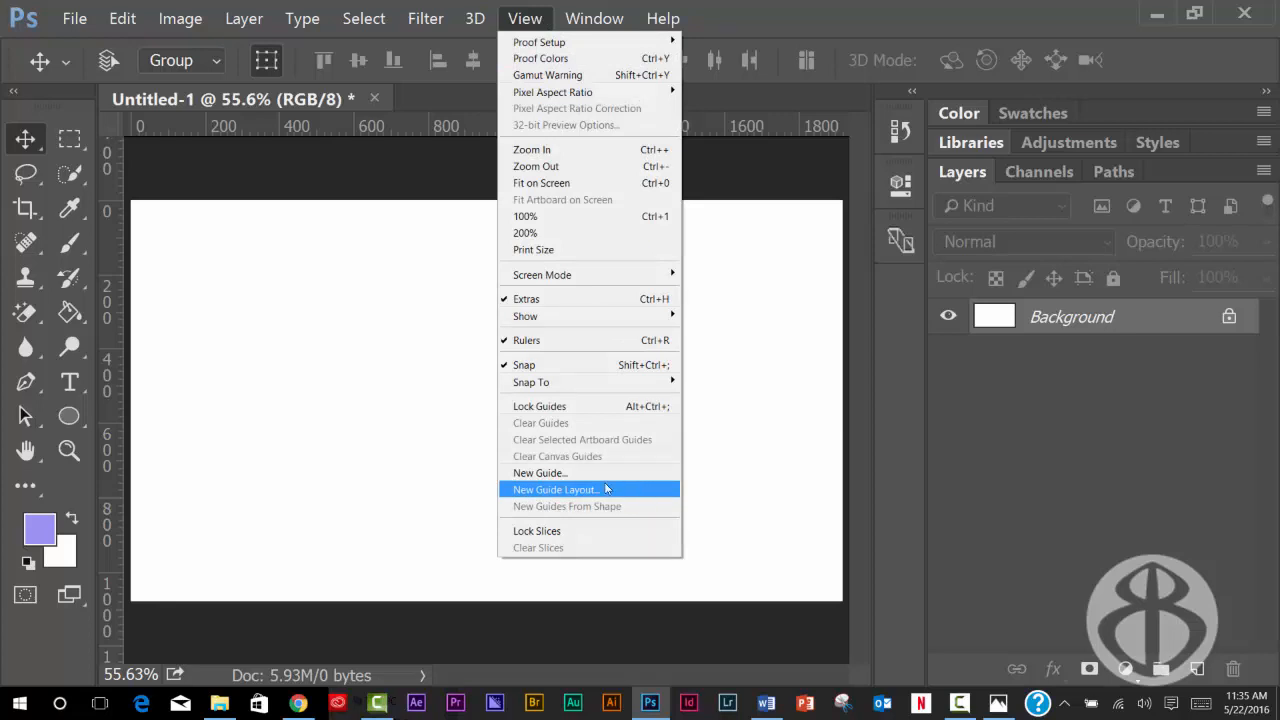
Step: Set up a New Guide Layout with 8 columns, 3 rows and 20 px gutters, previewed on the canvas
click(556, 488)
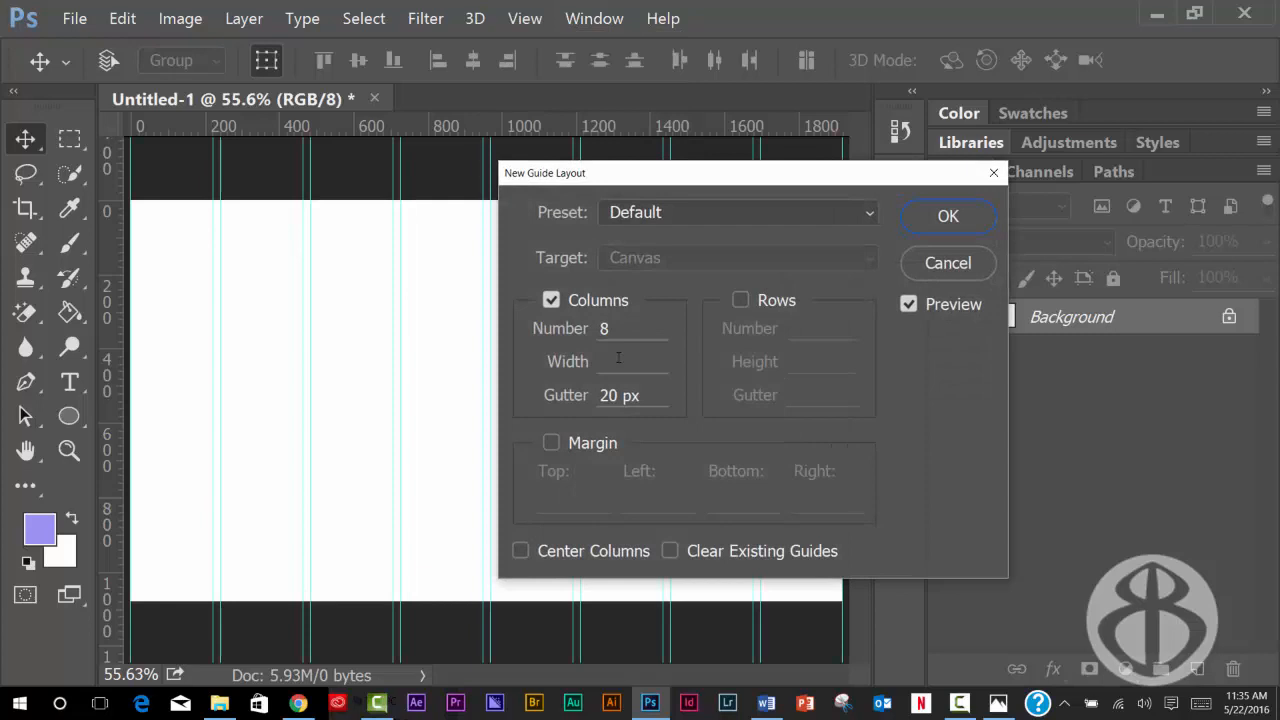
drag(544, 172, 846, 250)
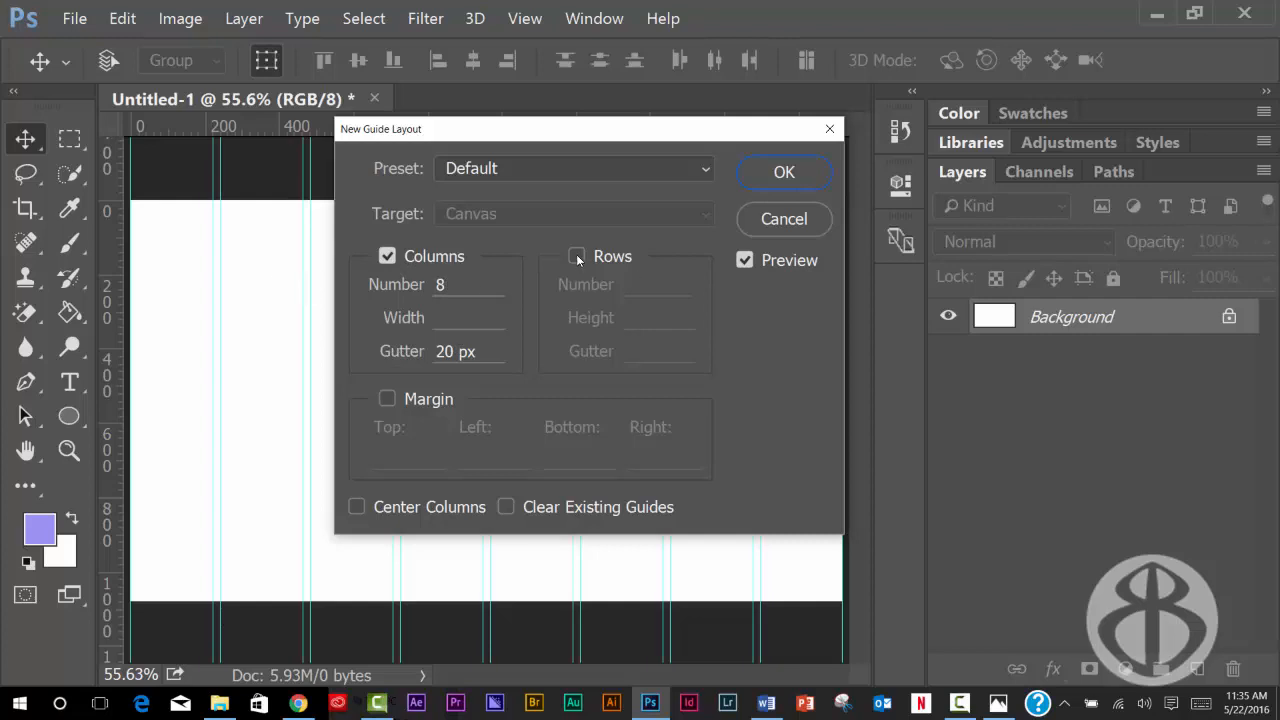
click(576, 256)
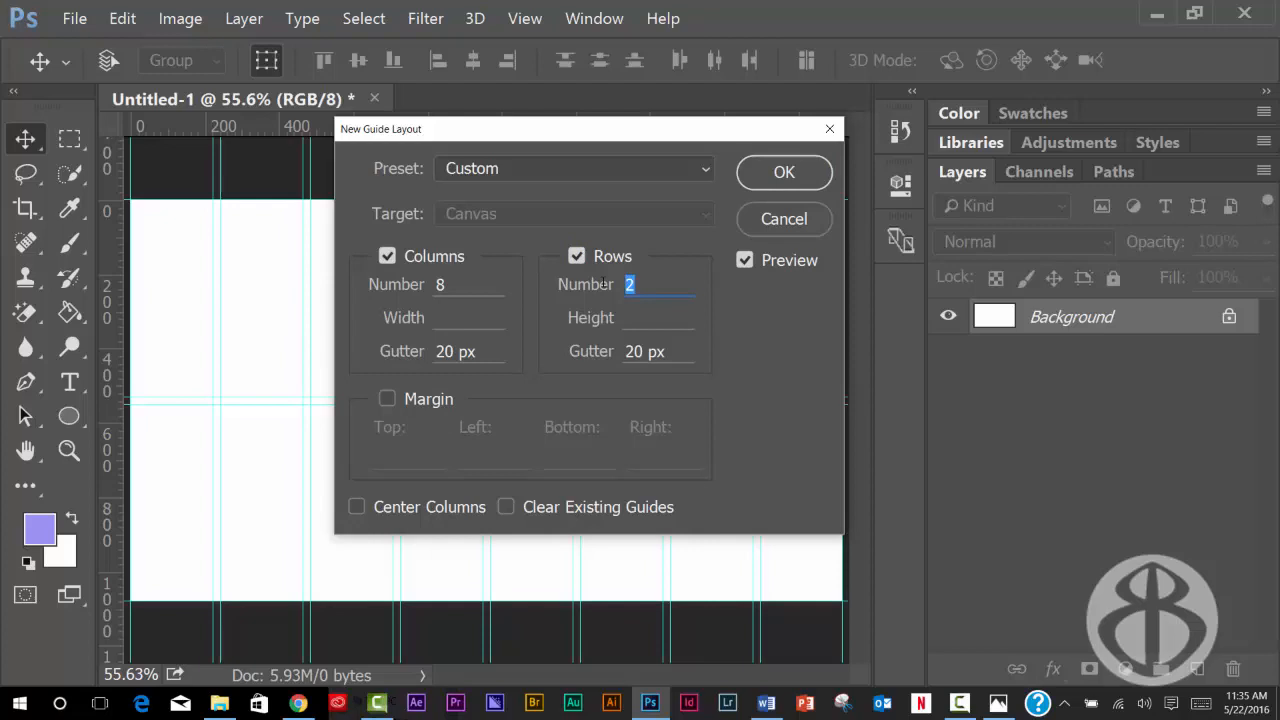
text(3)
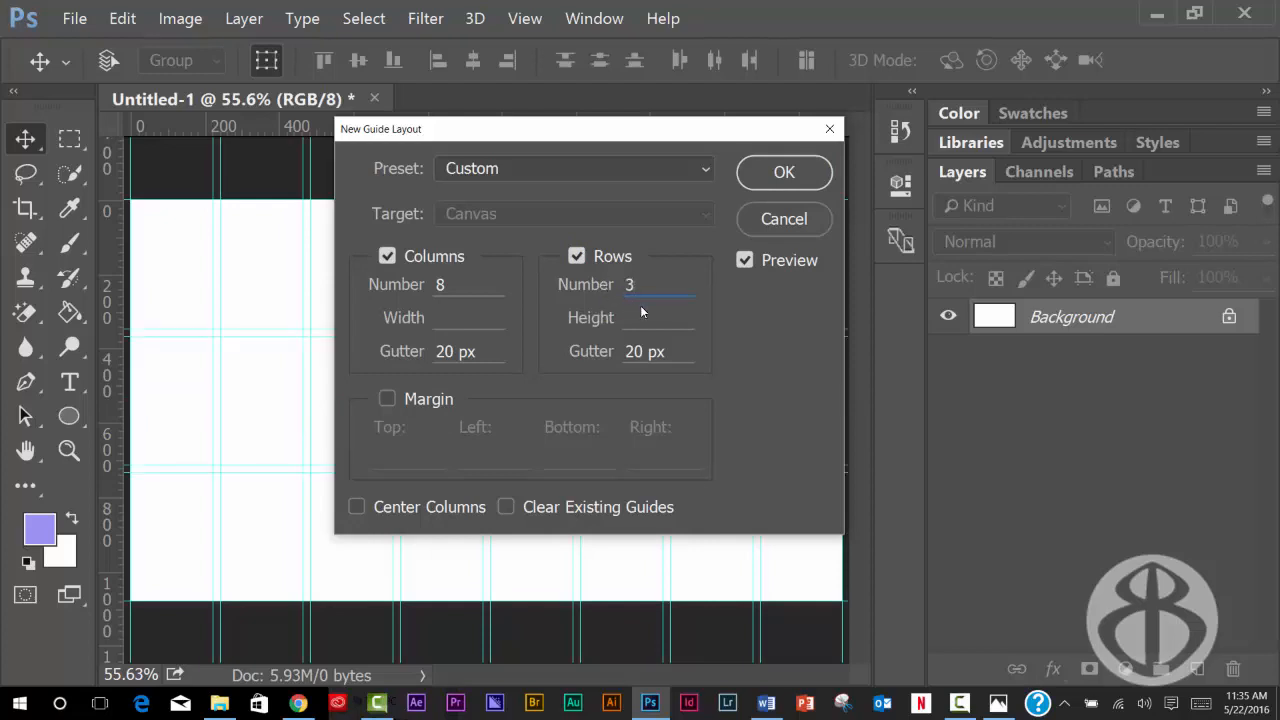
click(658, 316)
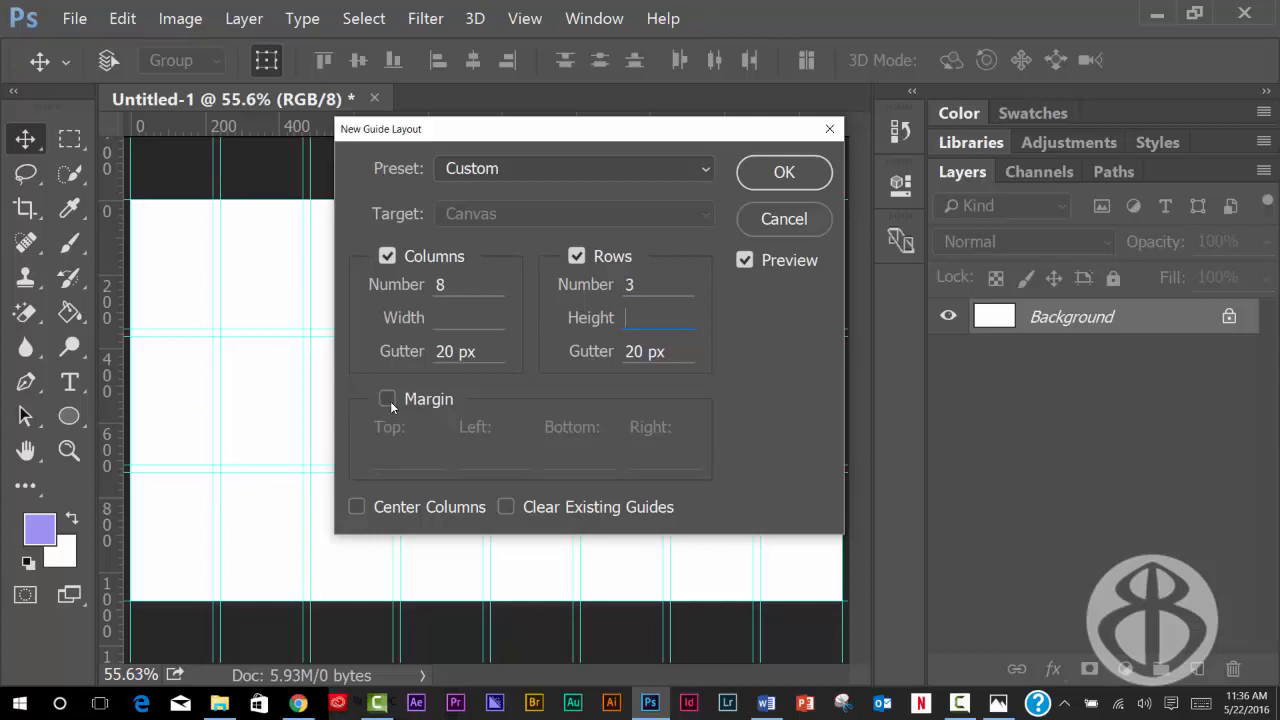
mouse_move(388, 398)
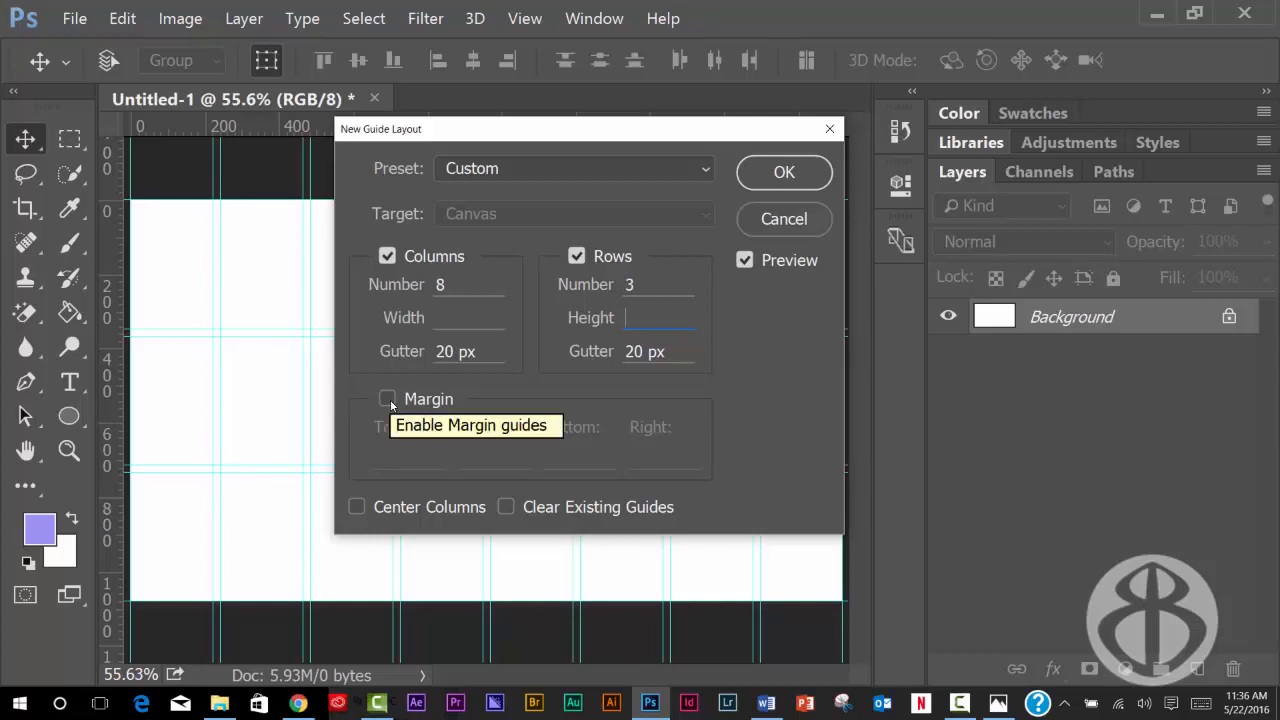
Step: Apply a 6-column, 3-row guide layout with 20 px margins and gutters
click(388, 398)
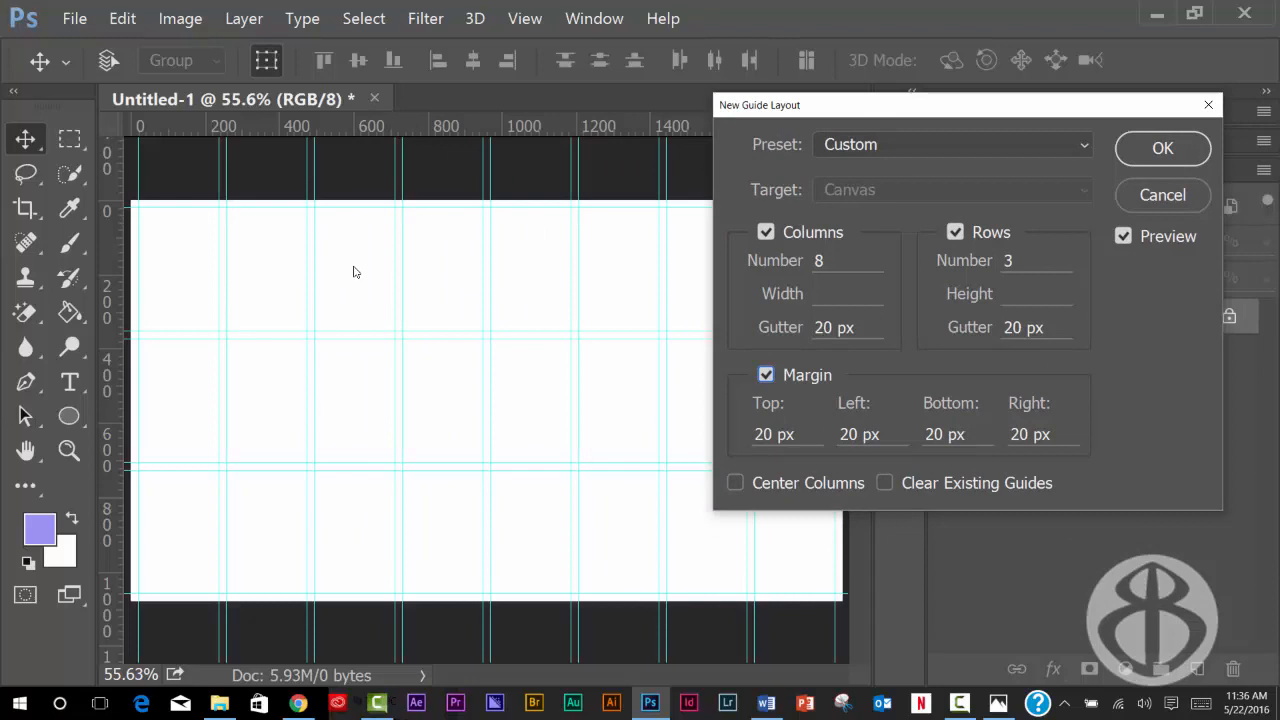
mouse_move(374, 324)
text(6)
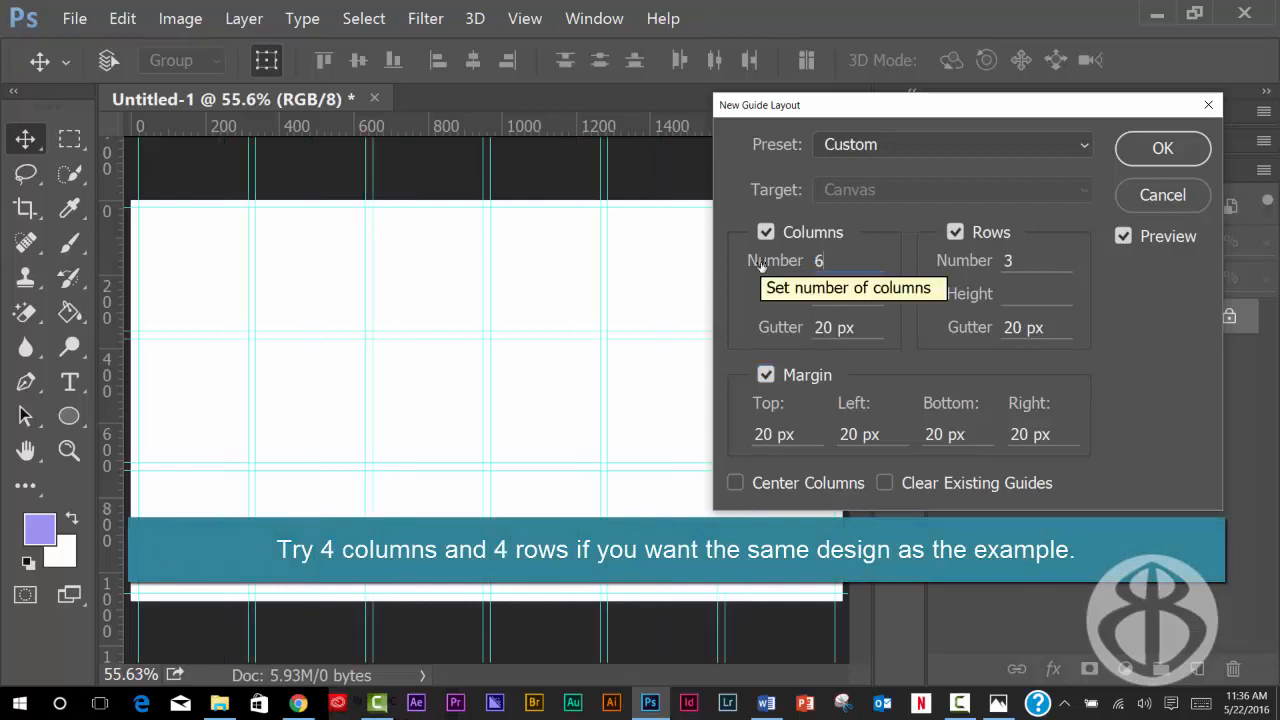
mouse_move(1116, 192)
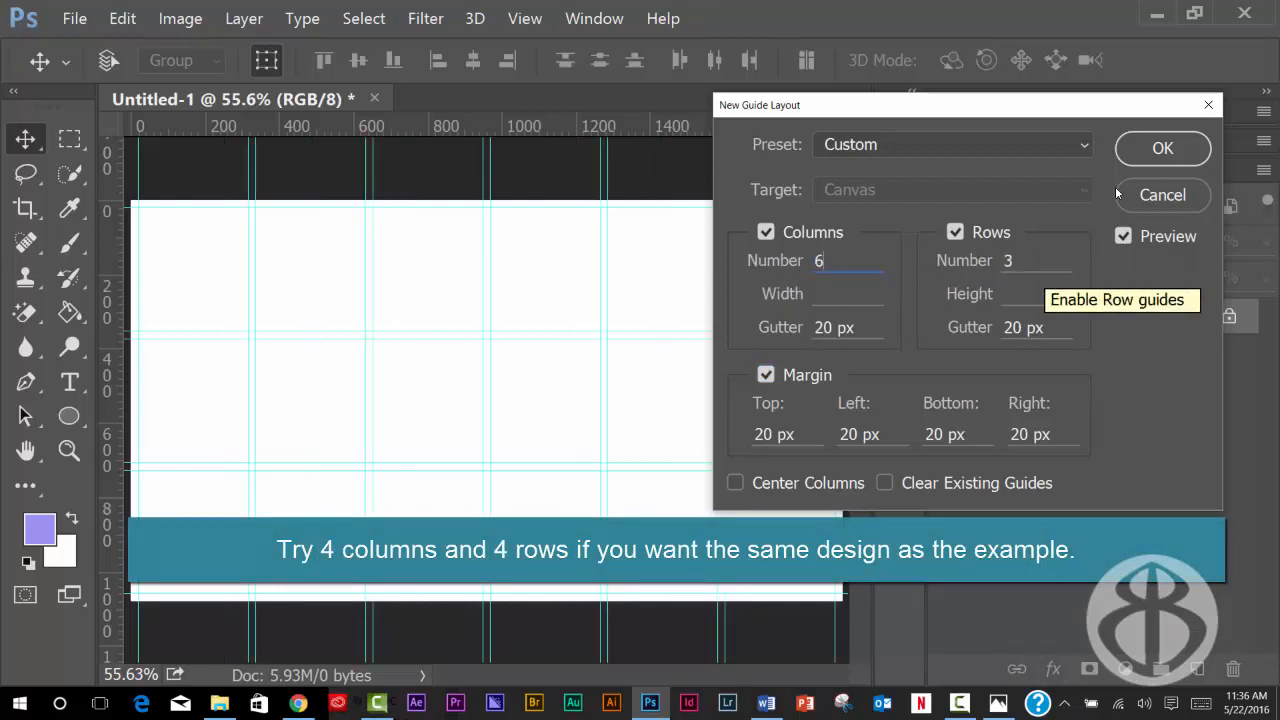
click(1162, 148)
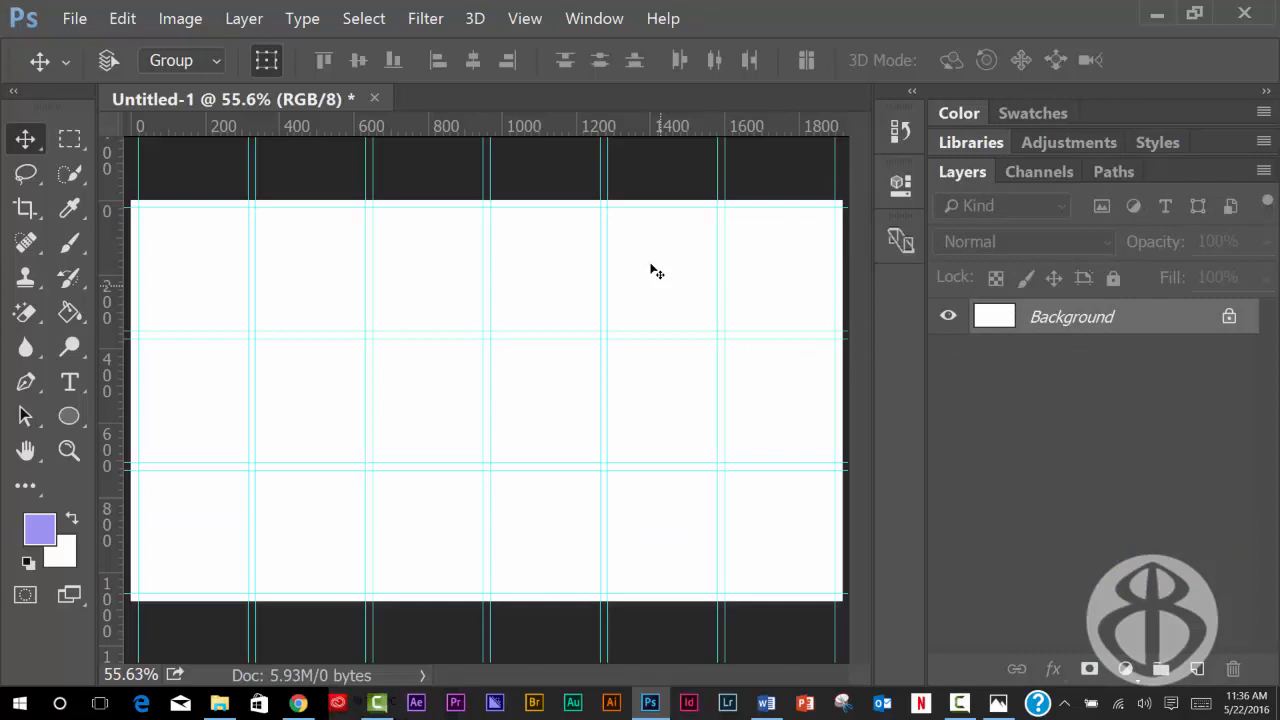
mouse_move(816, 308)
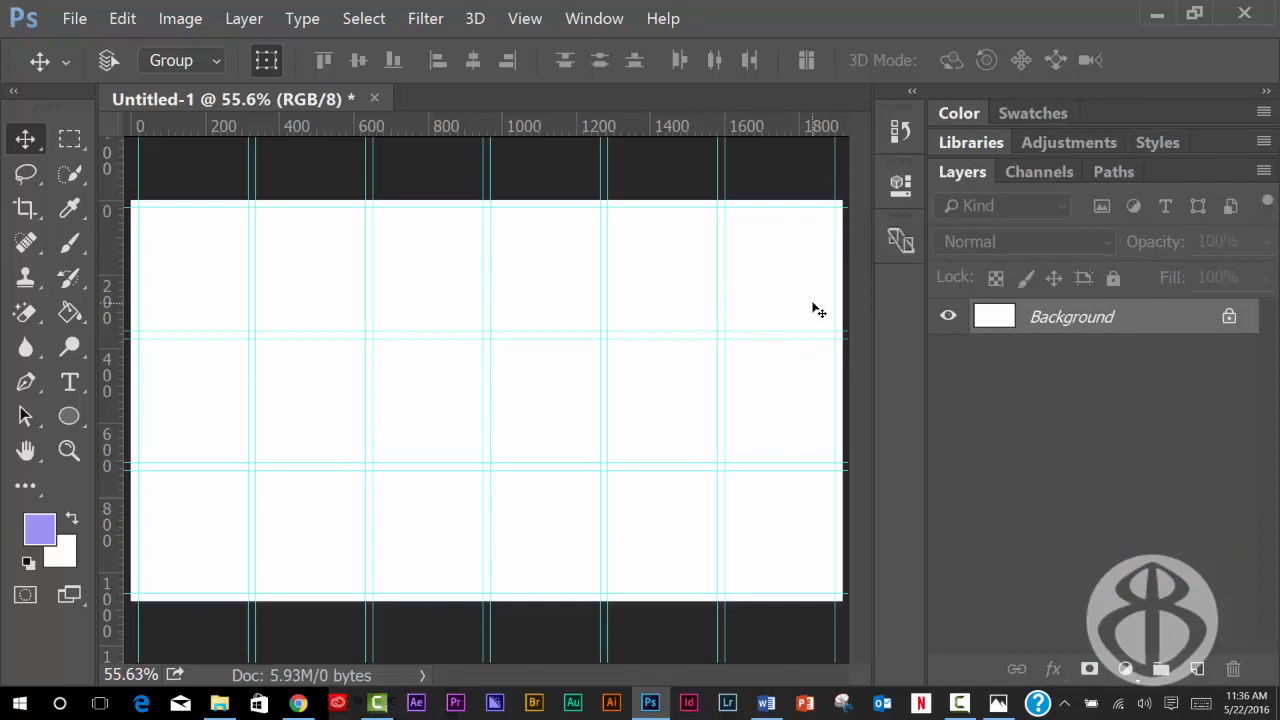
mouse_move(764, 290)
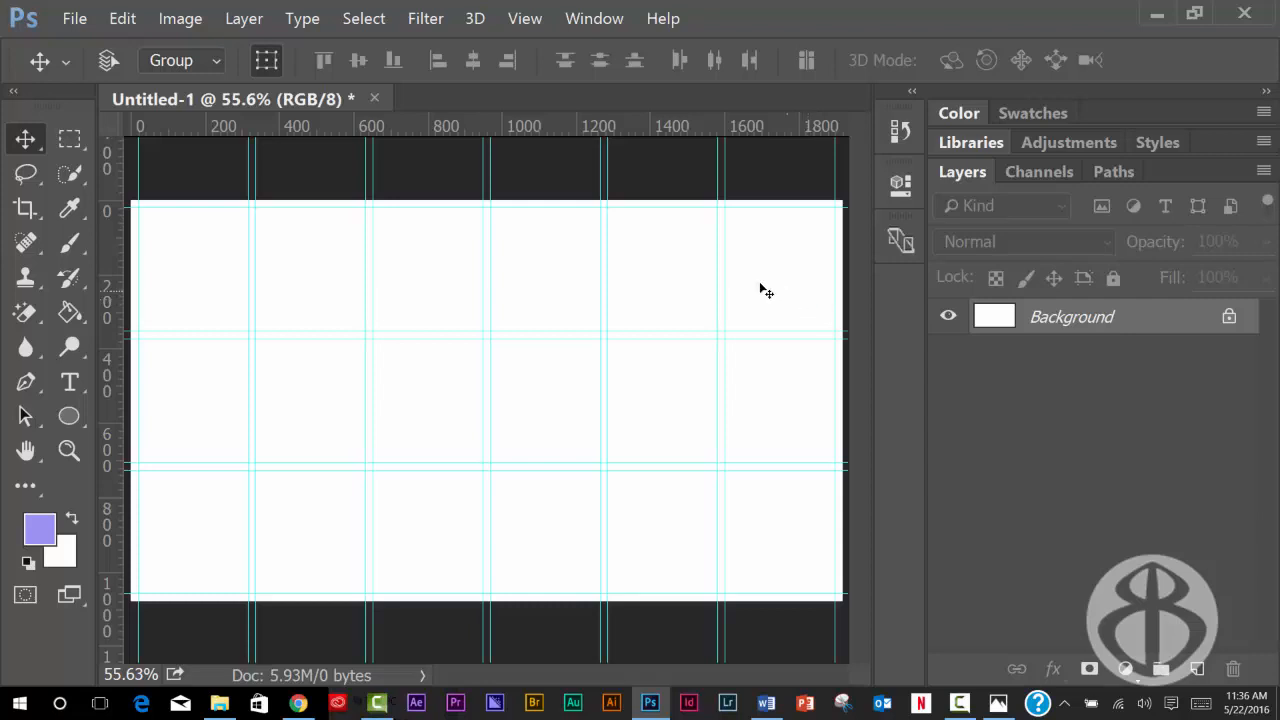
Step: Switch from Photoshop over to the event photos in the browser
click(74, 18)
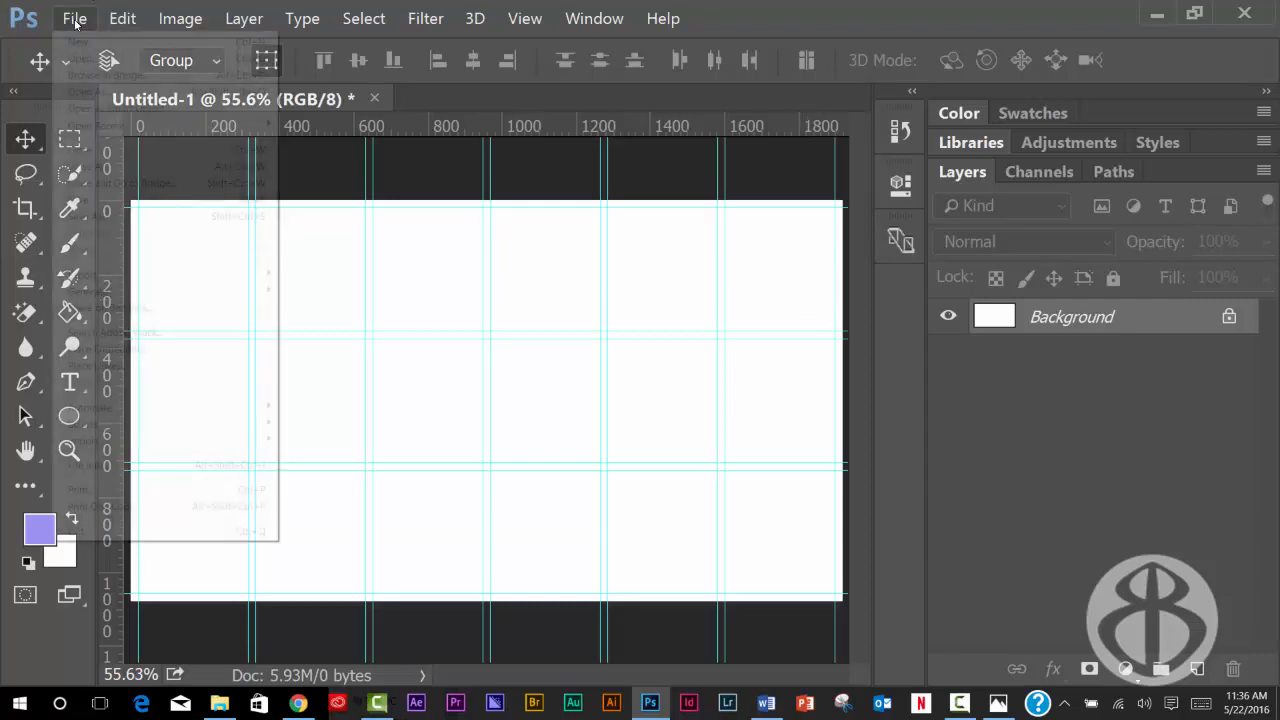
click(74, 18)
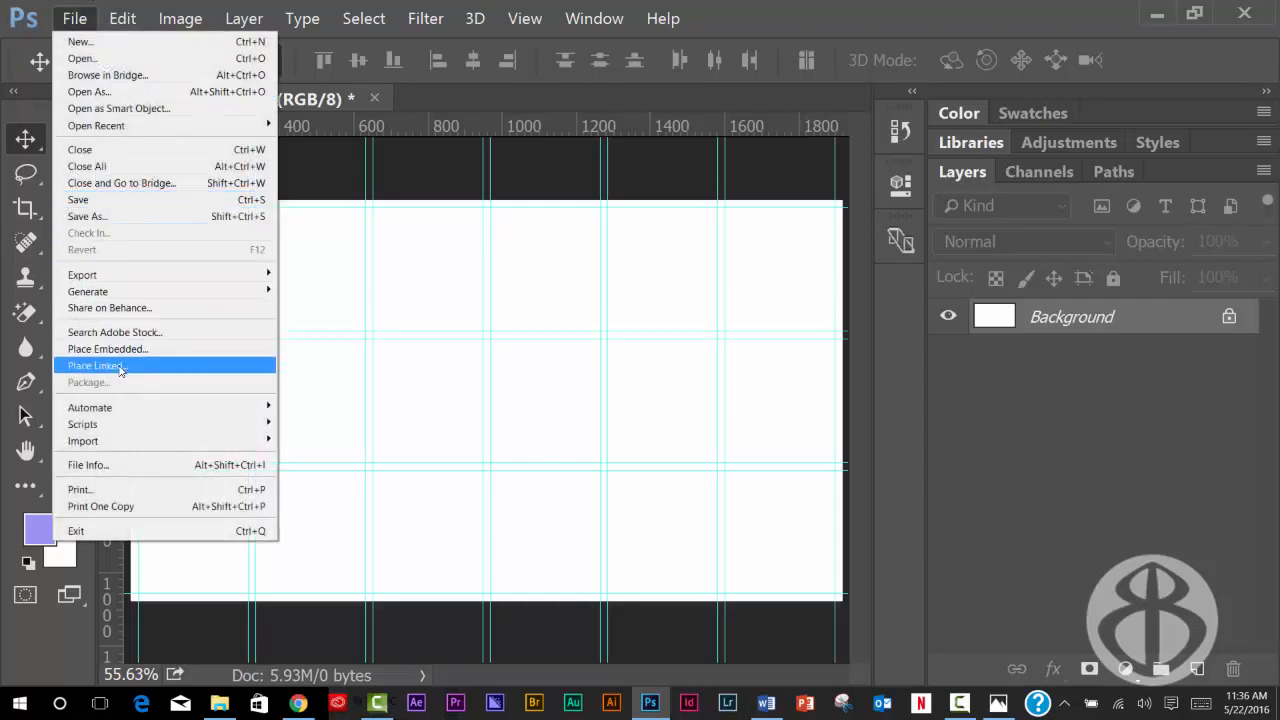
mouse_move(300, 704)
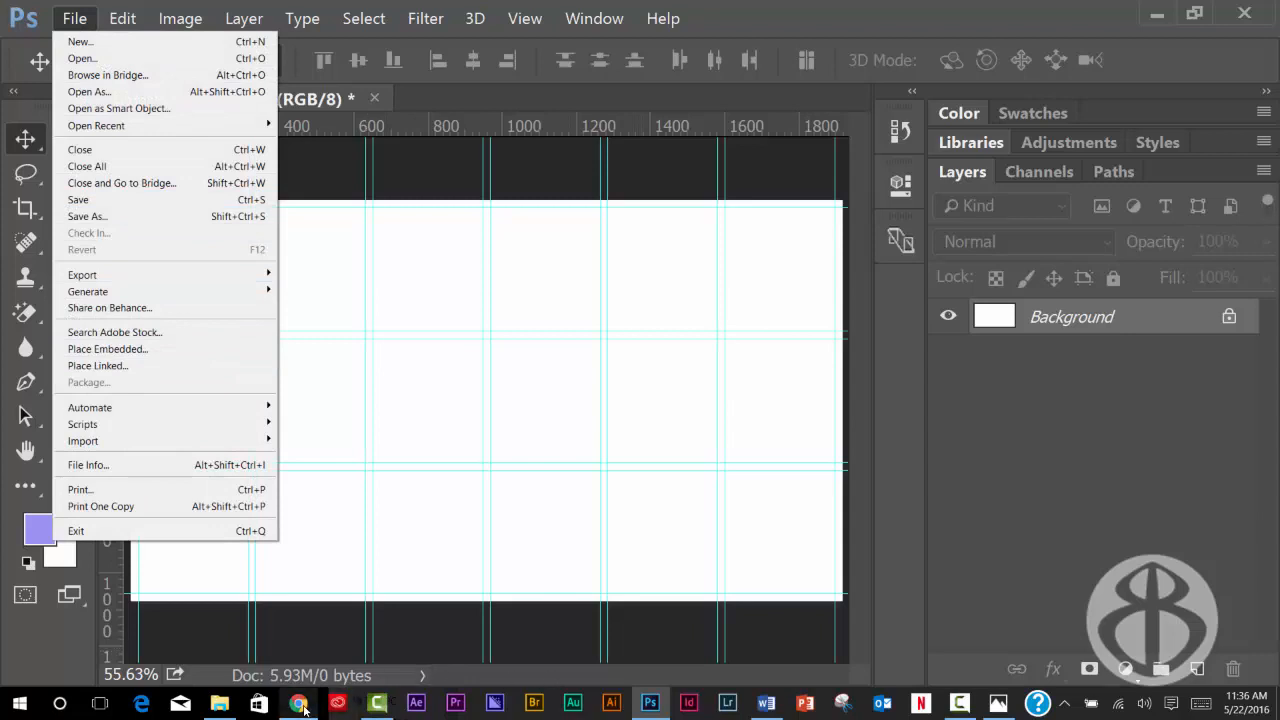
click(298, 704)
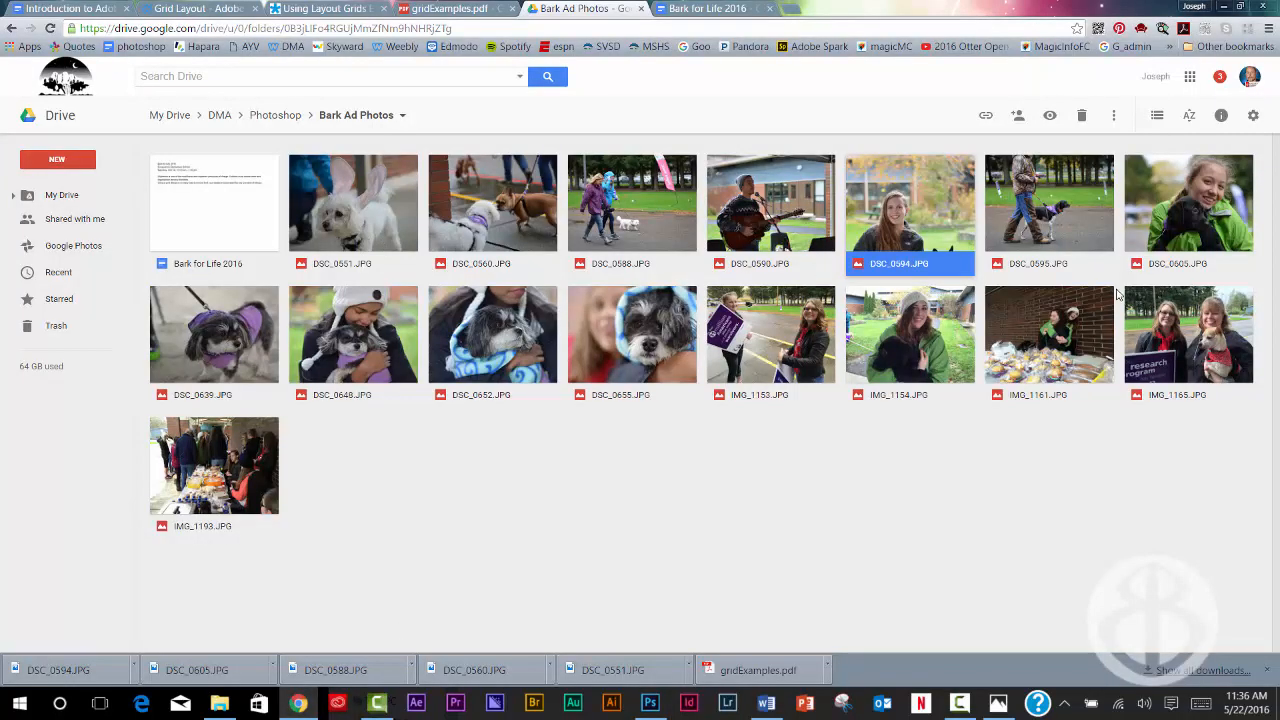
mouse_move(592, 238)
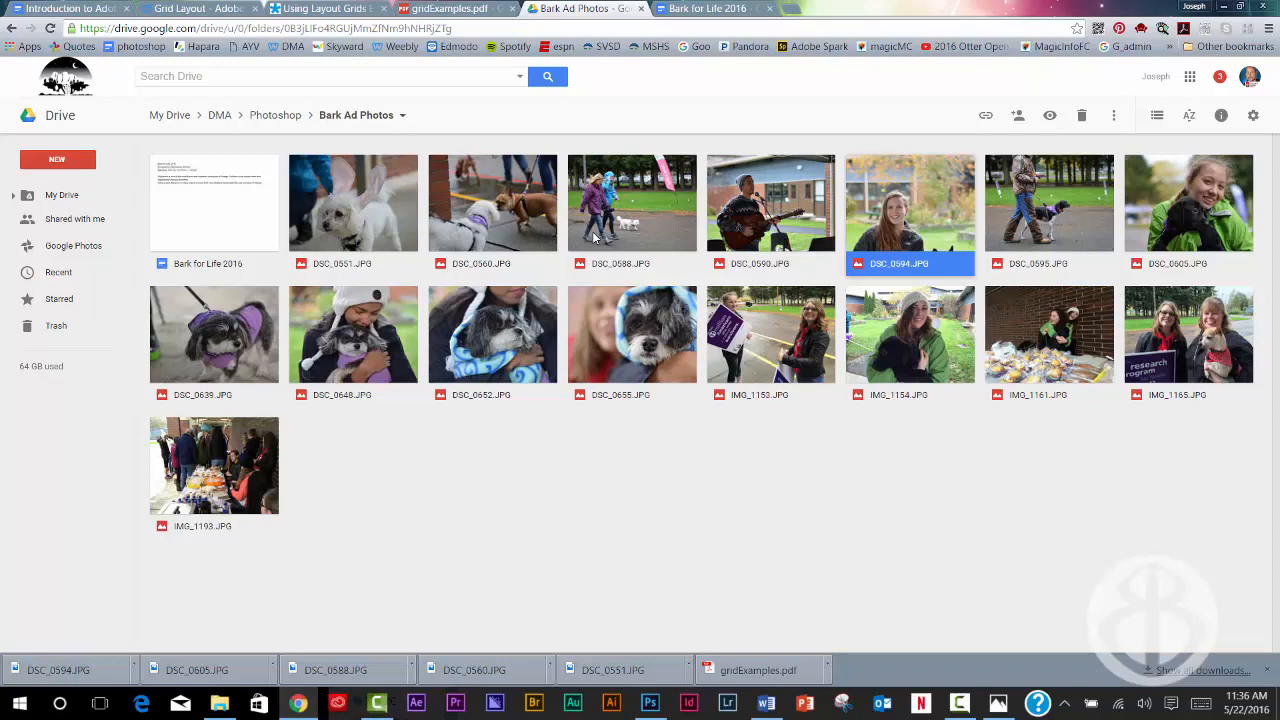
mouse_move(382, 216)
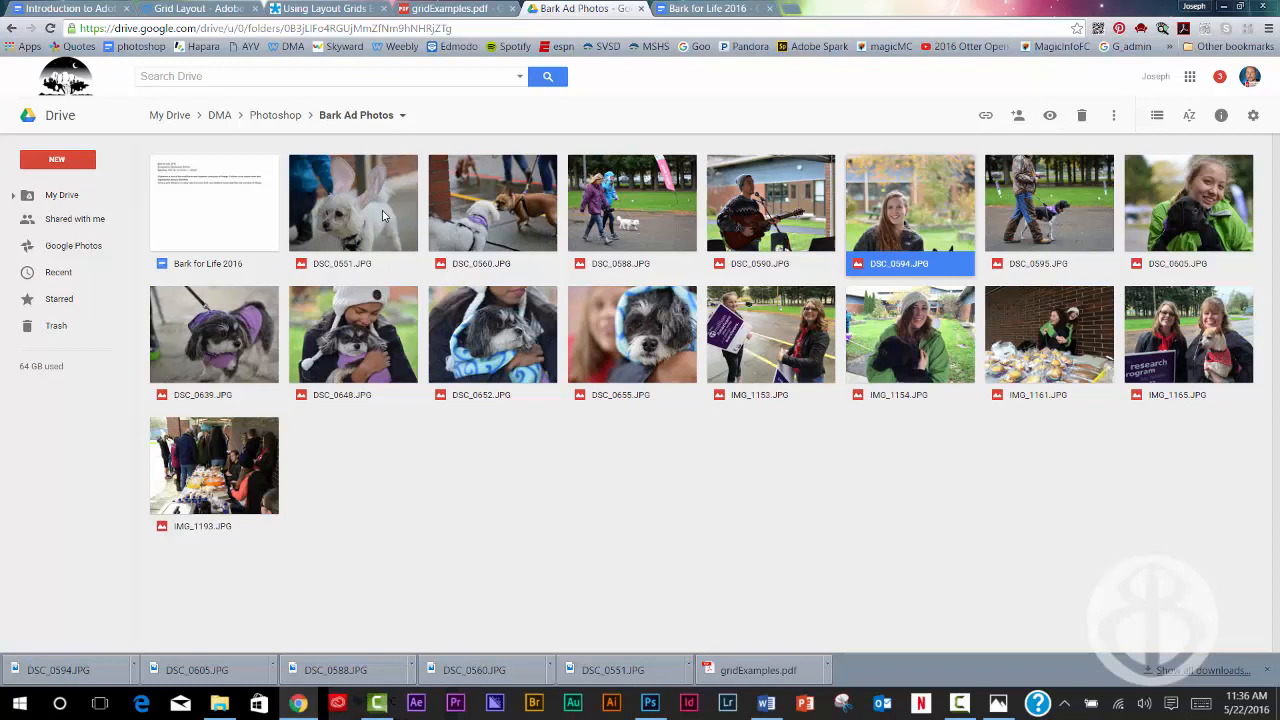
mouse_move(248, 220)
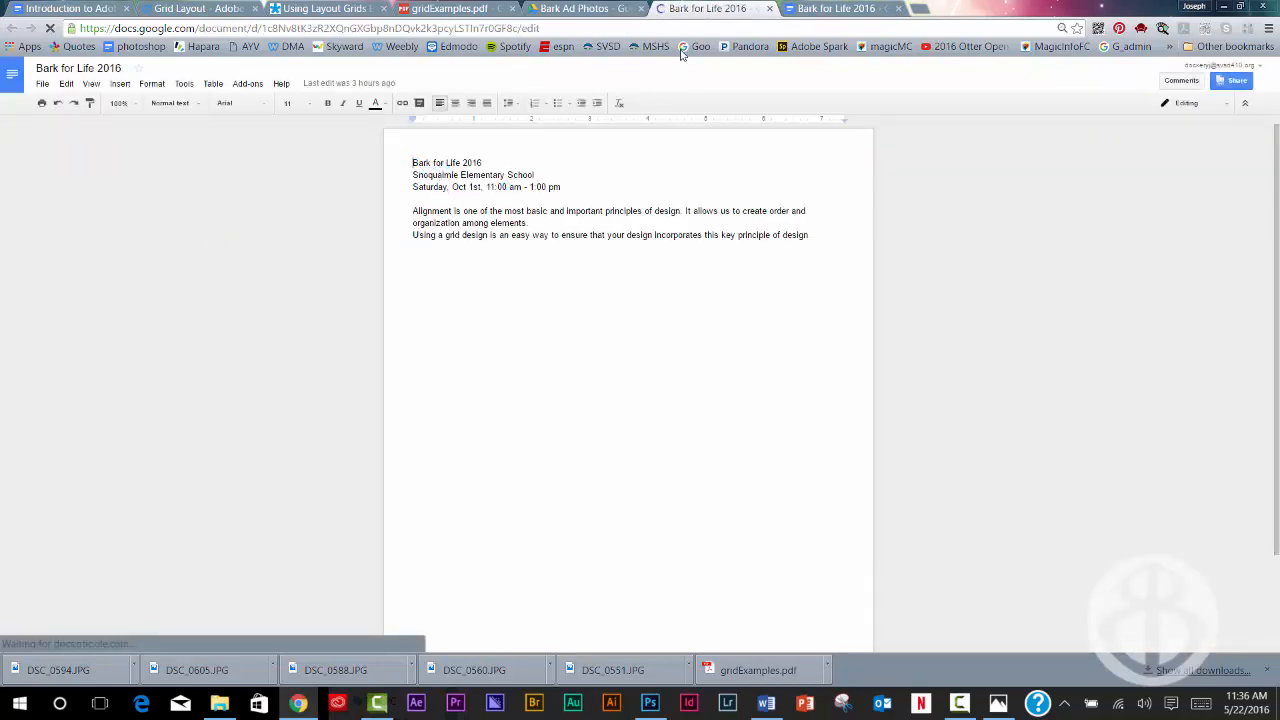
Step: Download DSC_0648.JPG and DSC_0655.JPG from the Bark Ad Photos folder
click(580, 8)
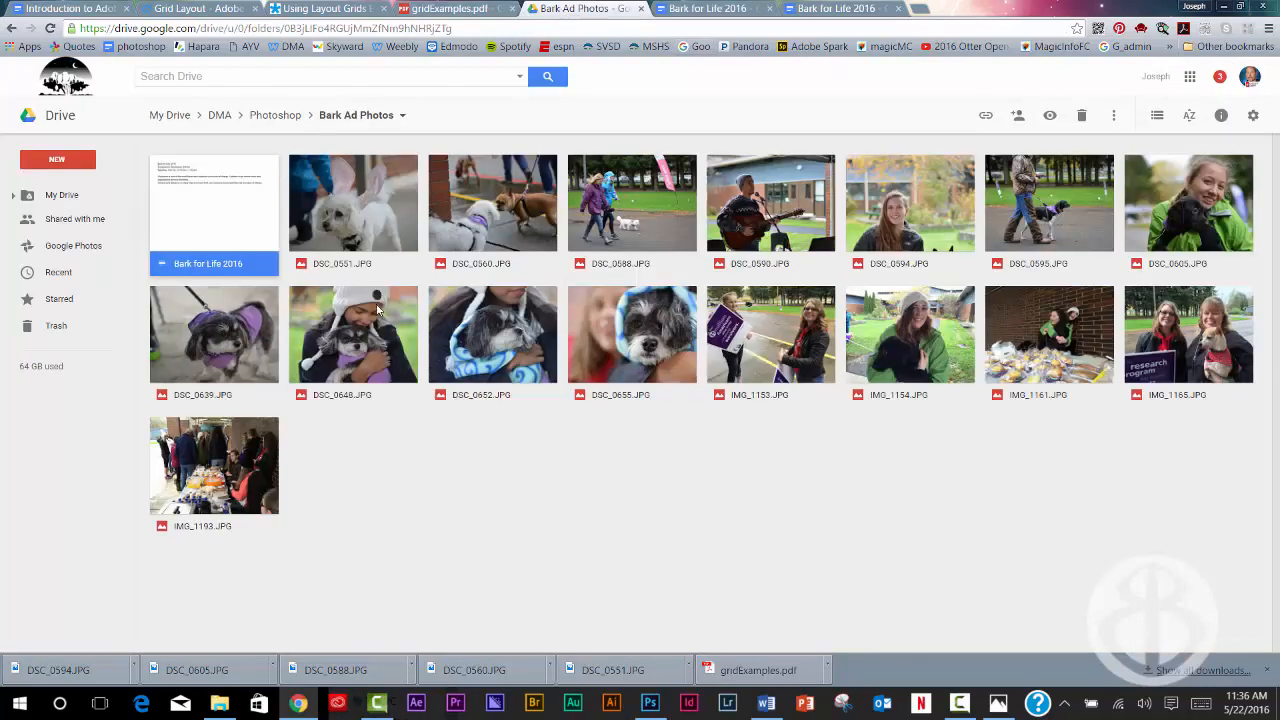
right_click(352, 334)
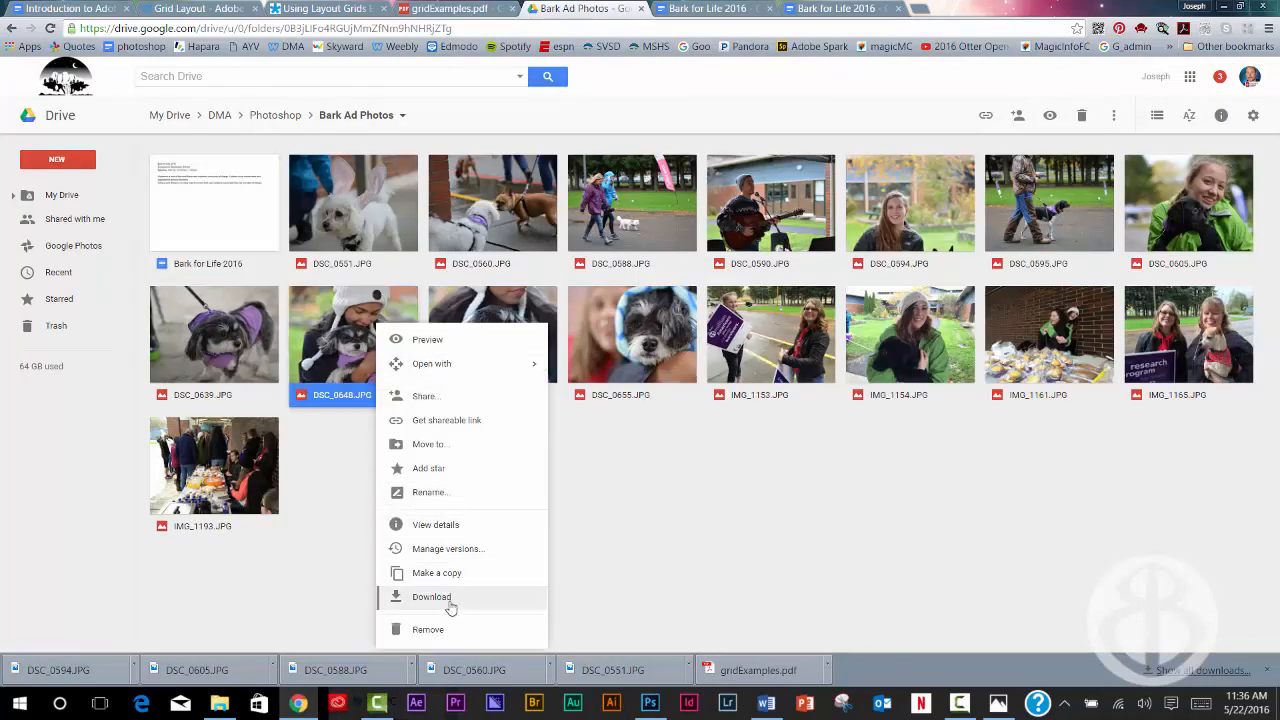
click(432, 596)
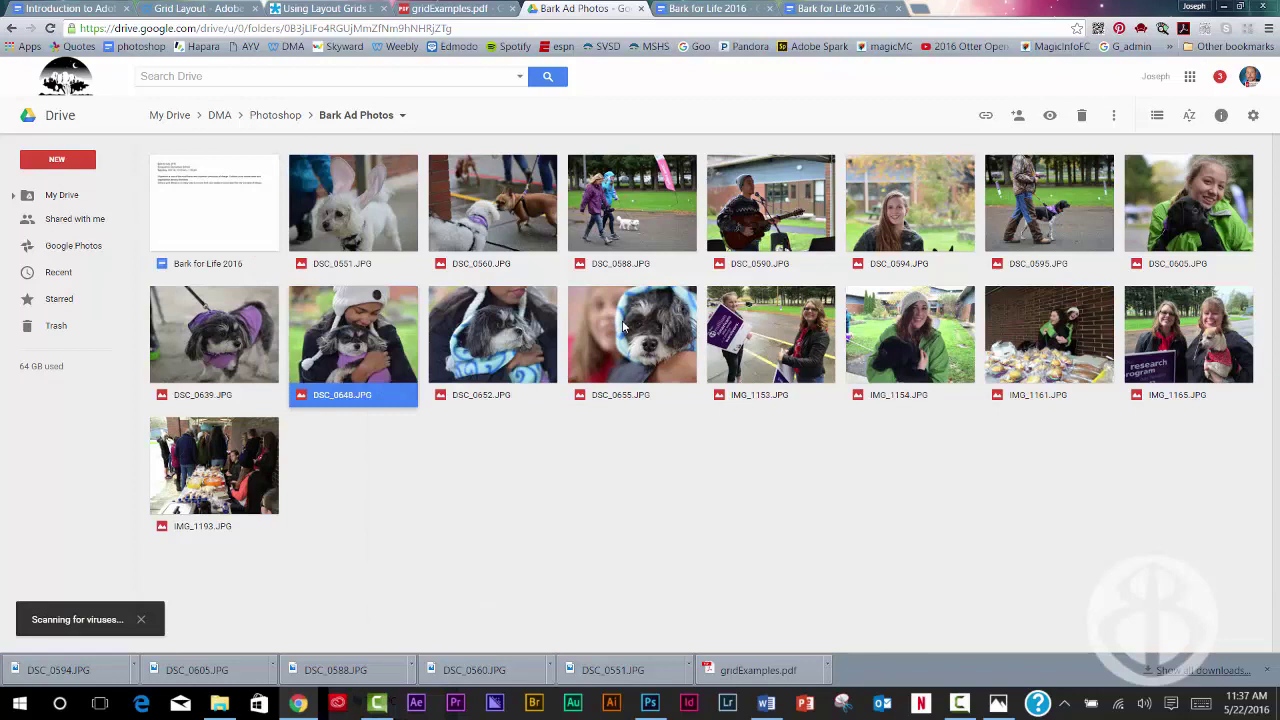
right_click(632, 336)
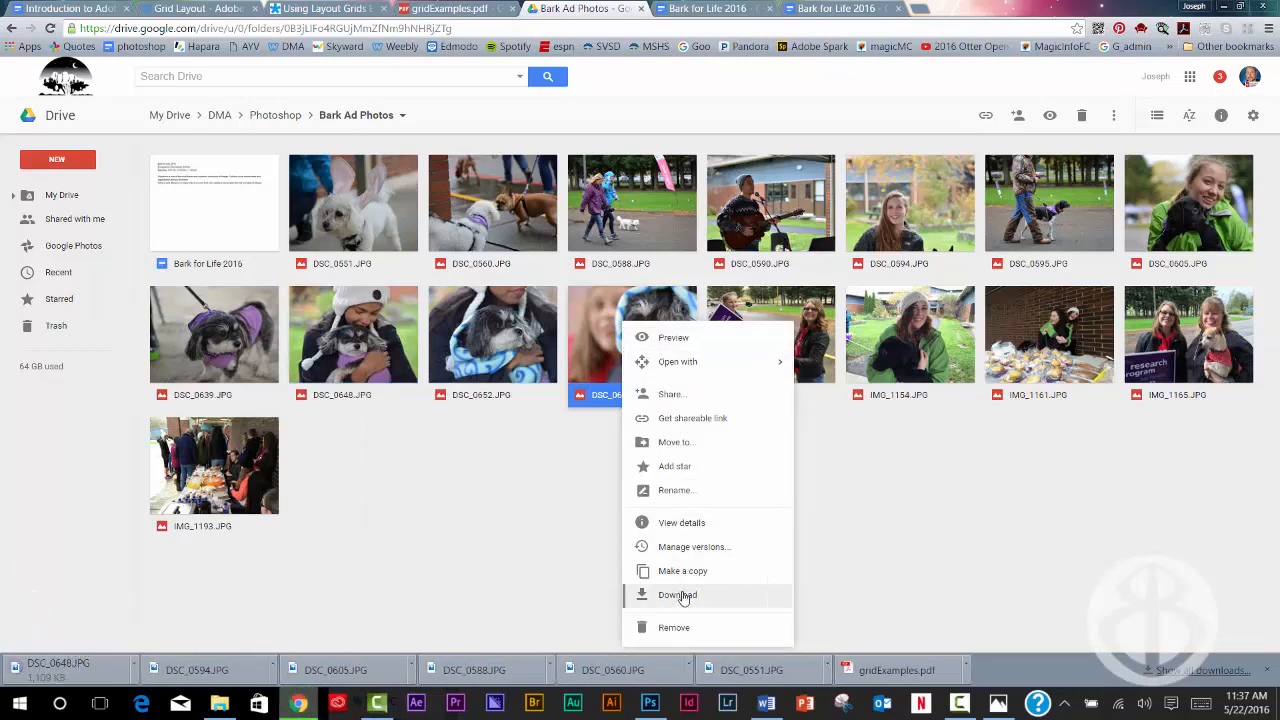
click(678, 596)
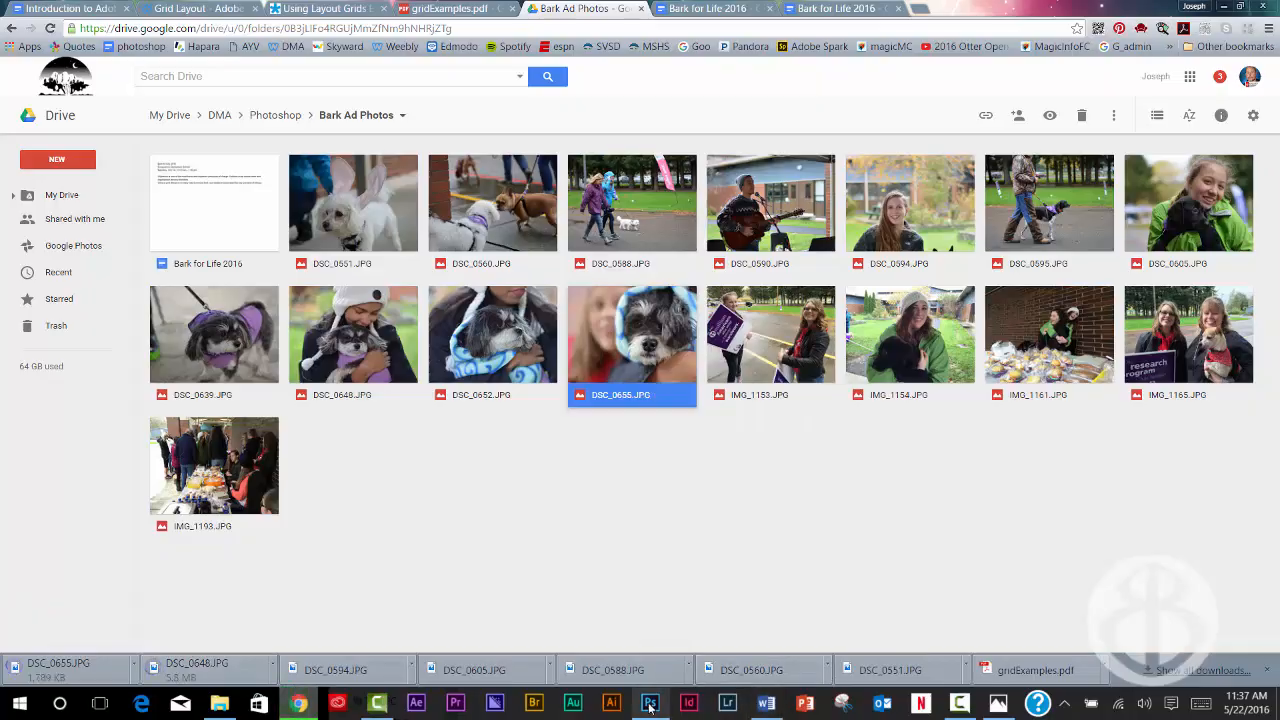
Step: Back in Photoshop, place DSC_0594 from Downloads as an embedded layer
click(648, 704)
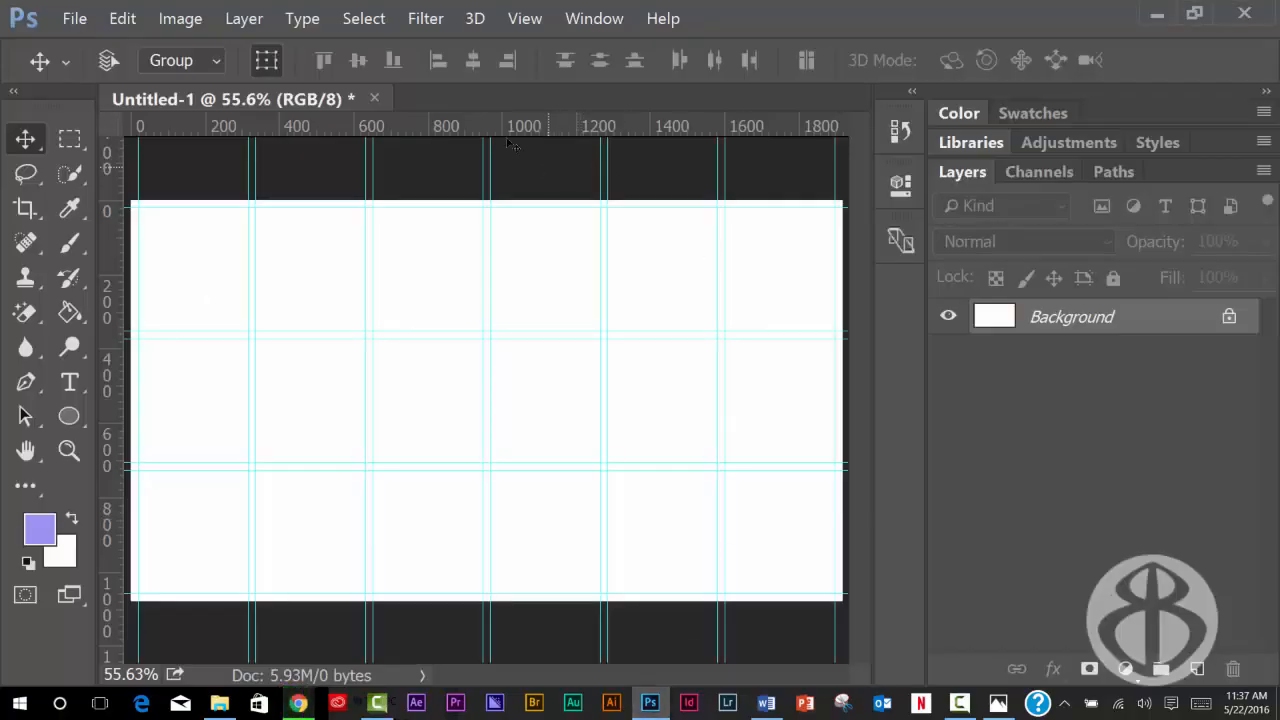
click(74, 18)
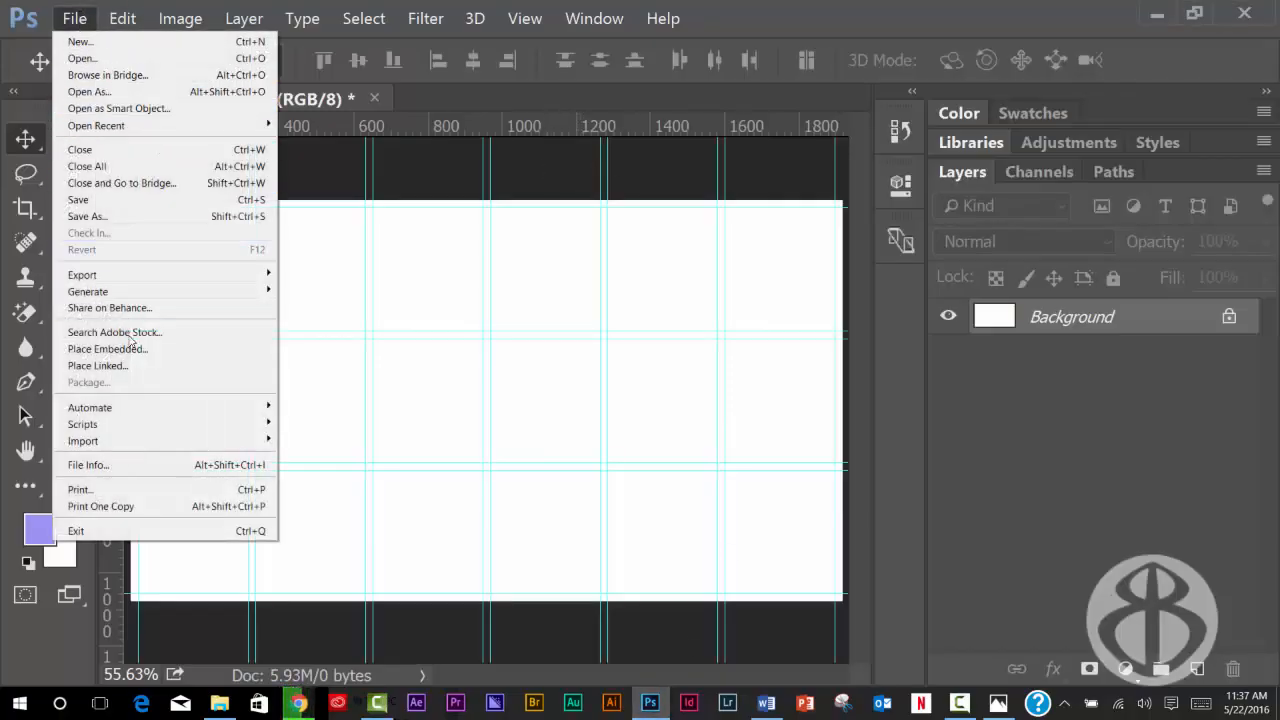
mouse_move(108, 348)
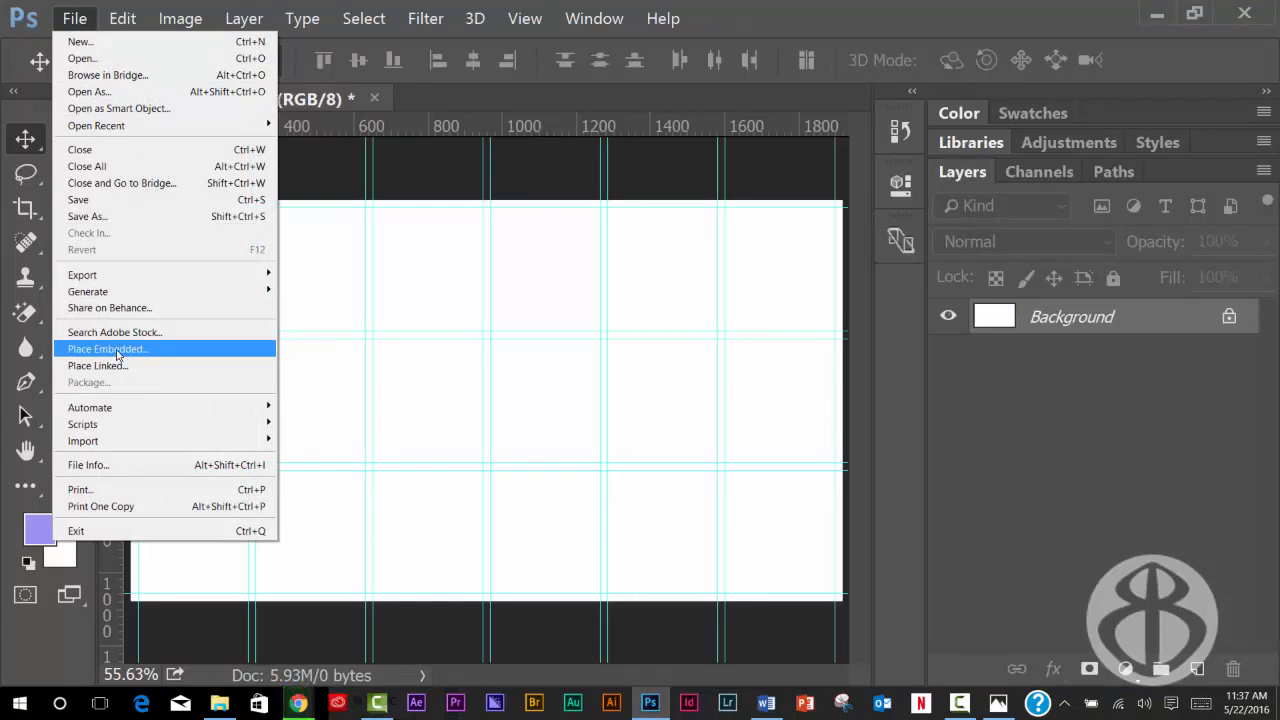
mouse_move(138, 352)
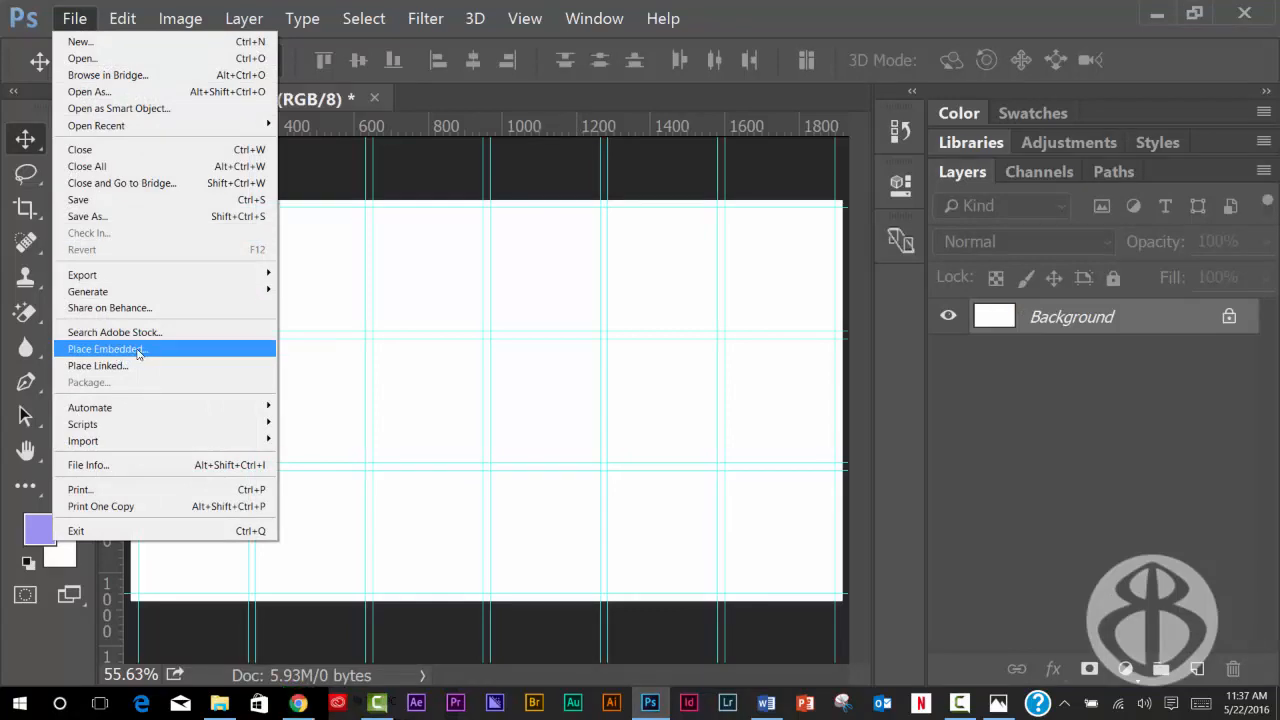
mouse_move(124, 364)
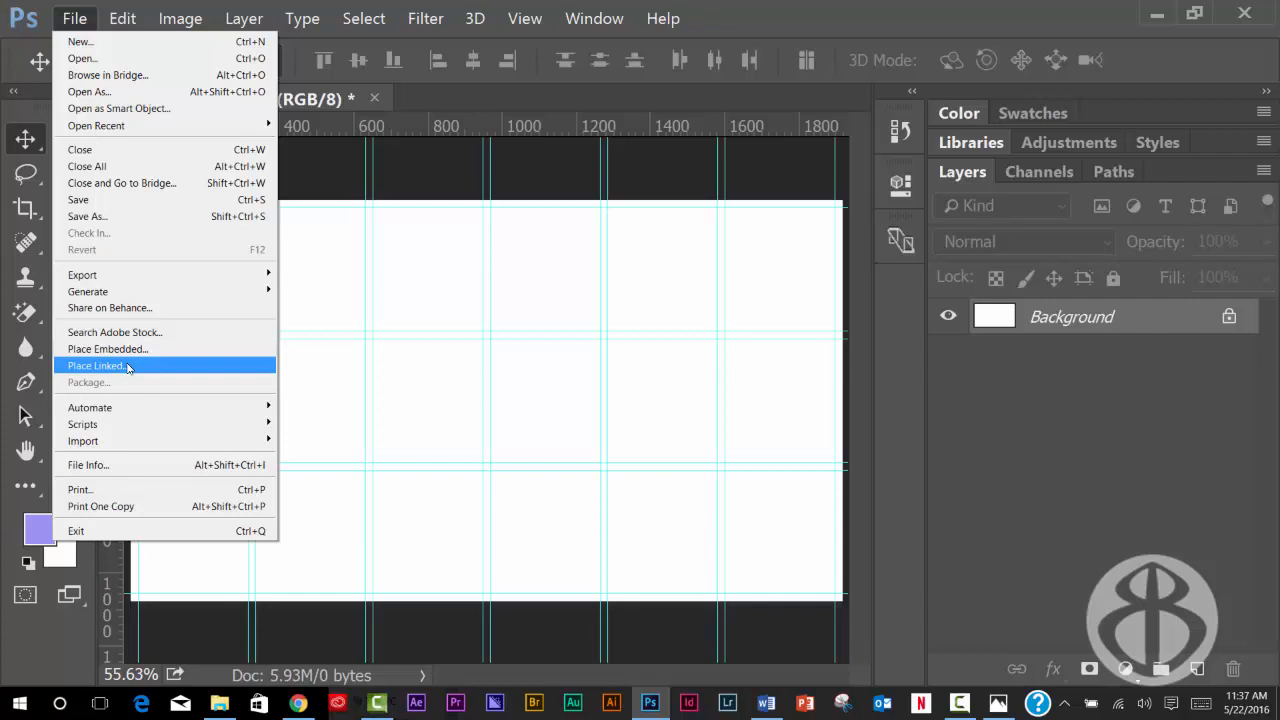
mouse_move(128, 348)
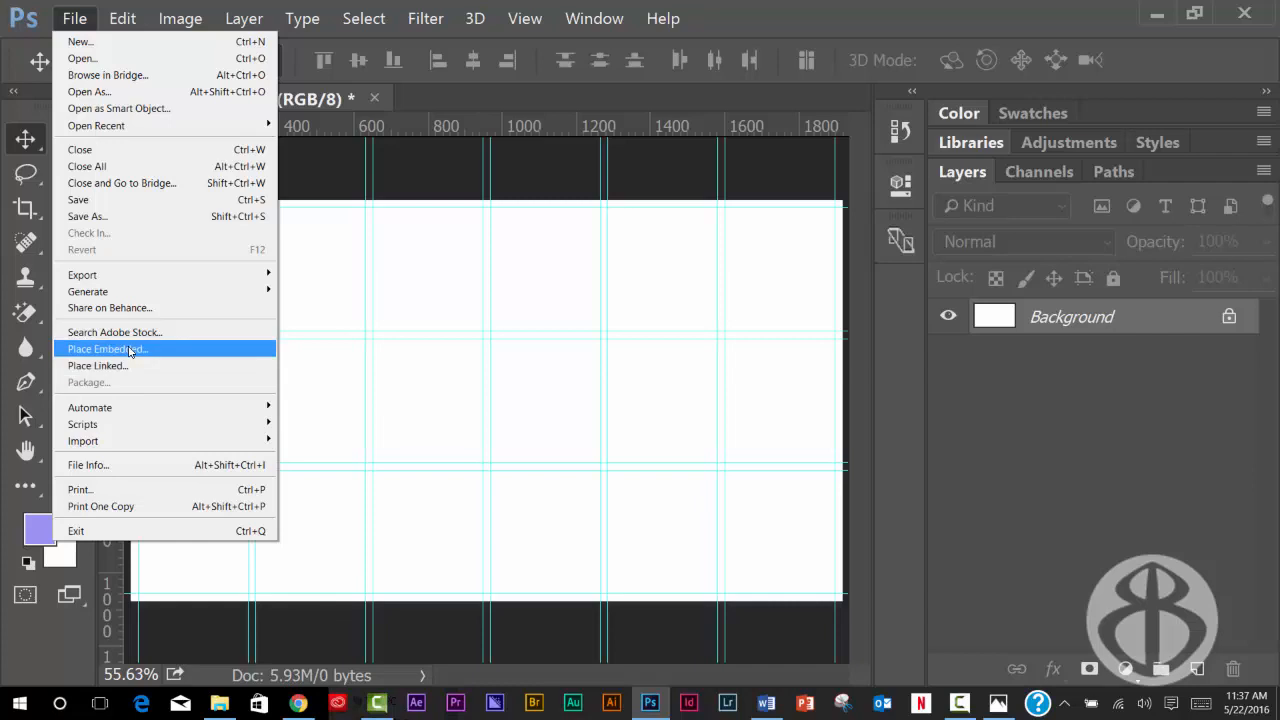
mouse_move(132, 356)
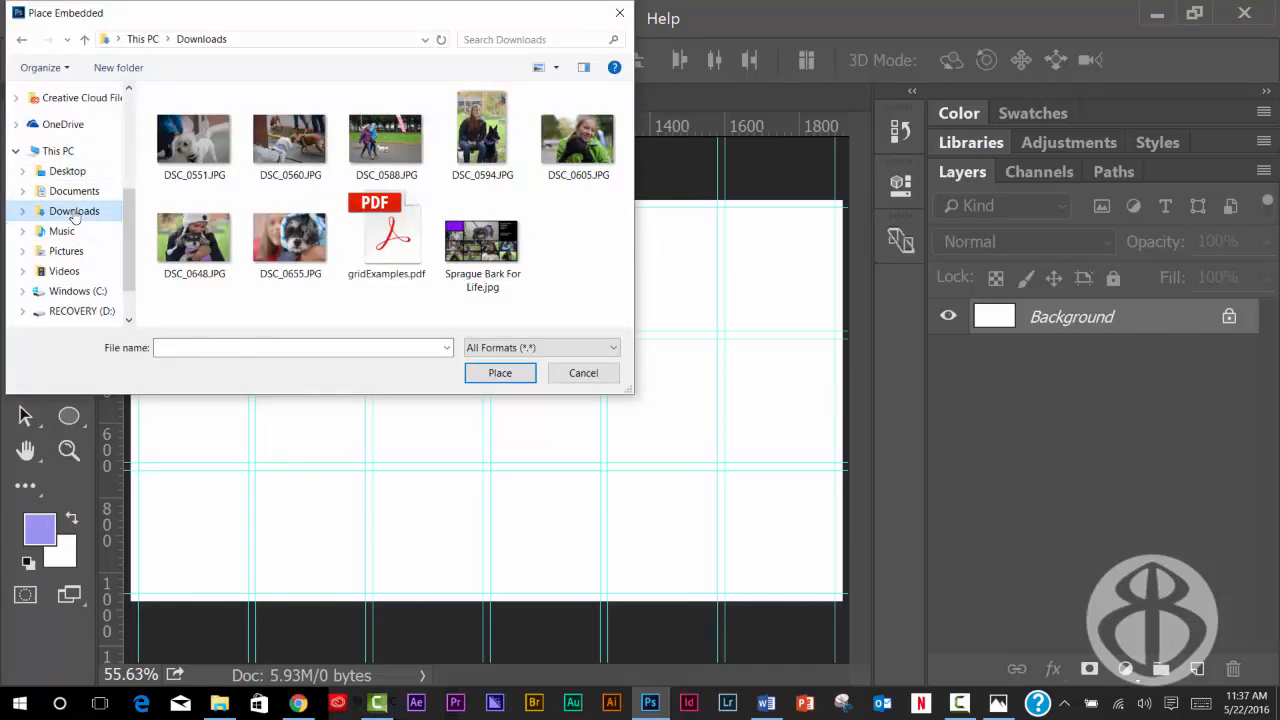
mouse_move(482, 136)
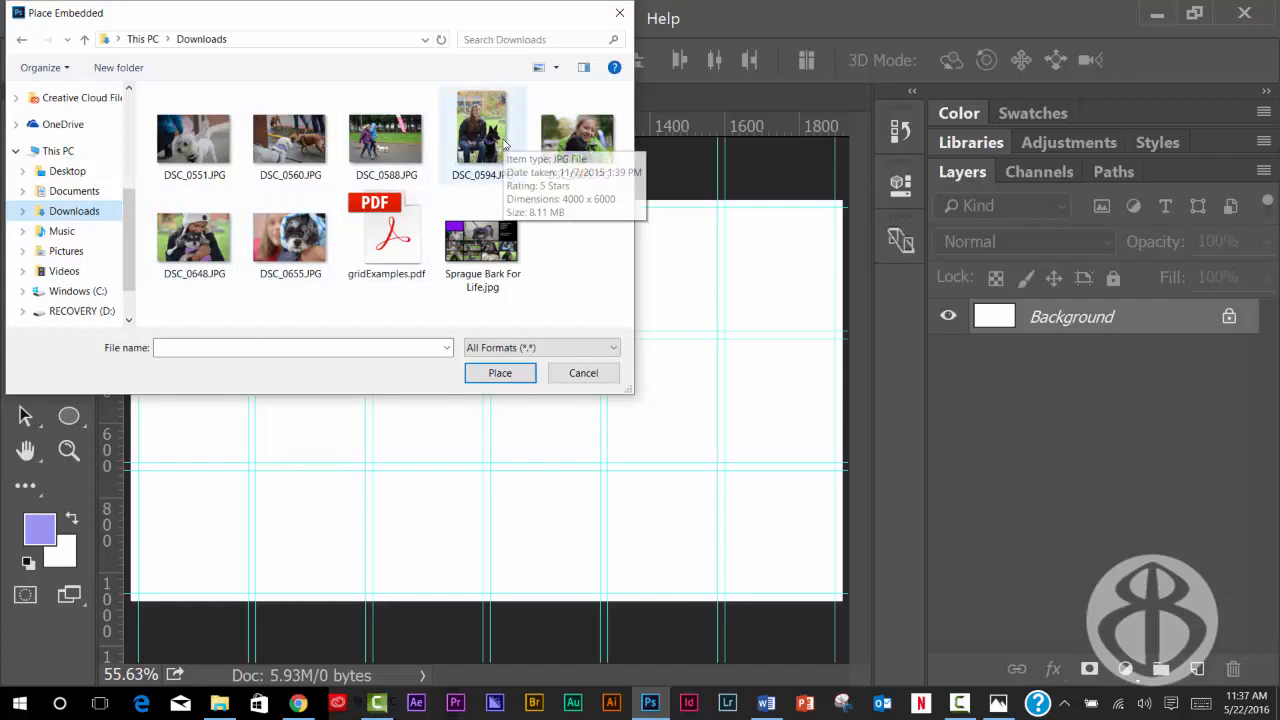
click(584, 374)
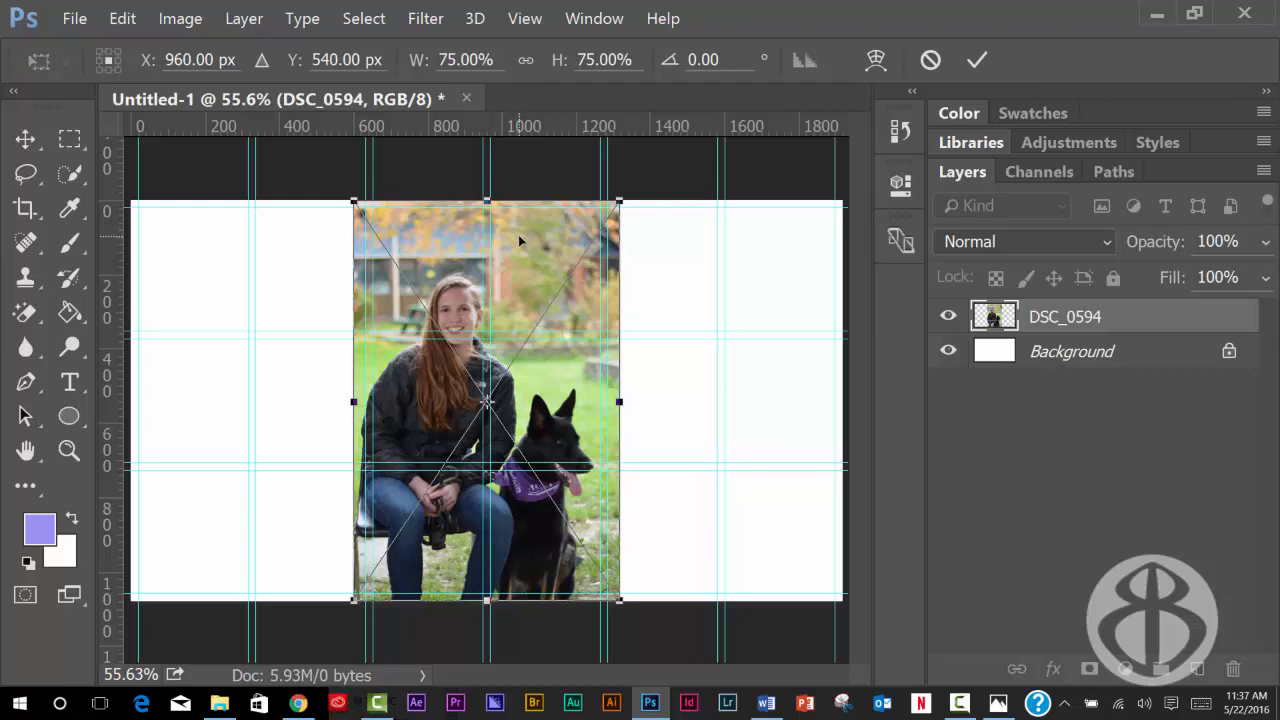
Step: Move DSC_0594 to the left edge, scale it to full canvas height and commit
drag(484, 402, 264, 408)
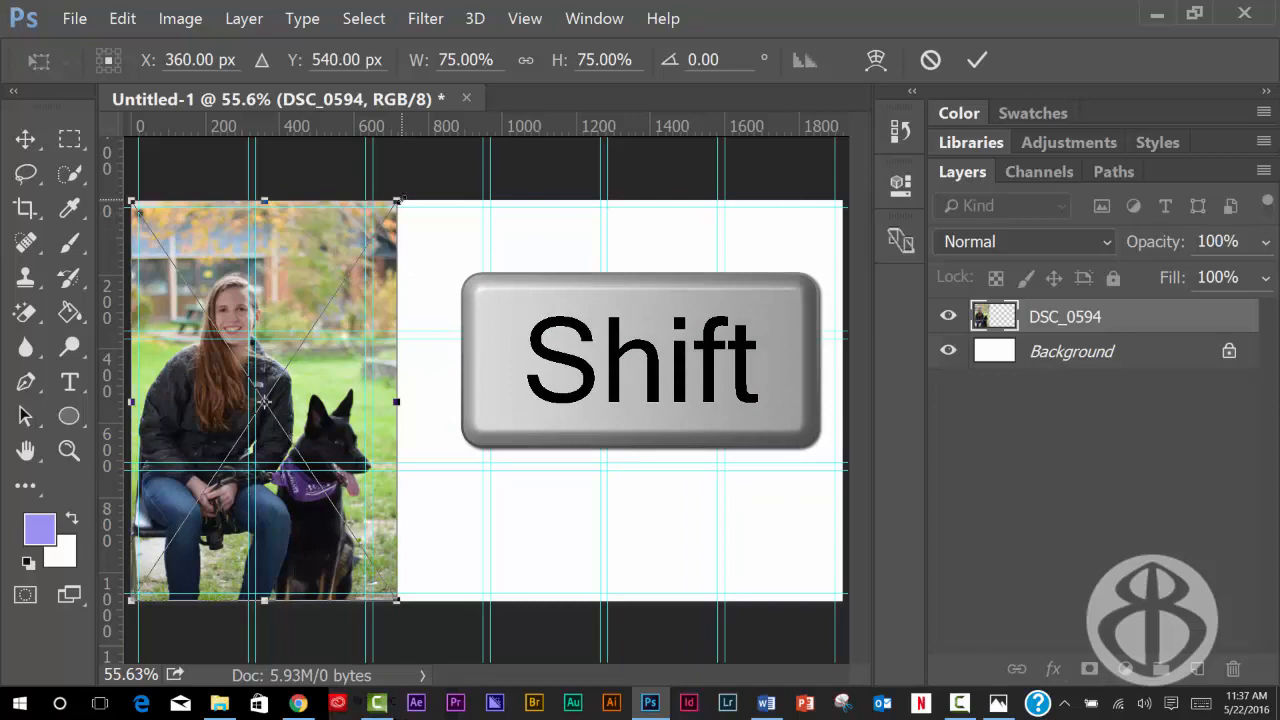
drag(400, 200, 408, 184)
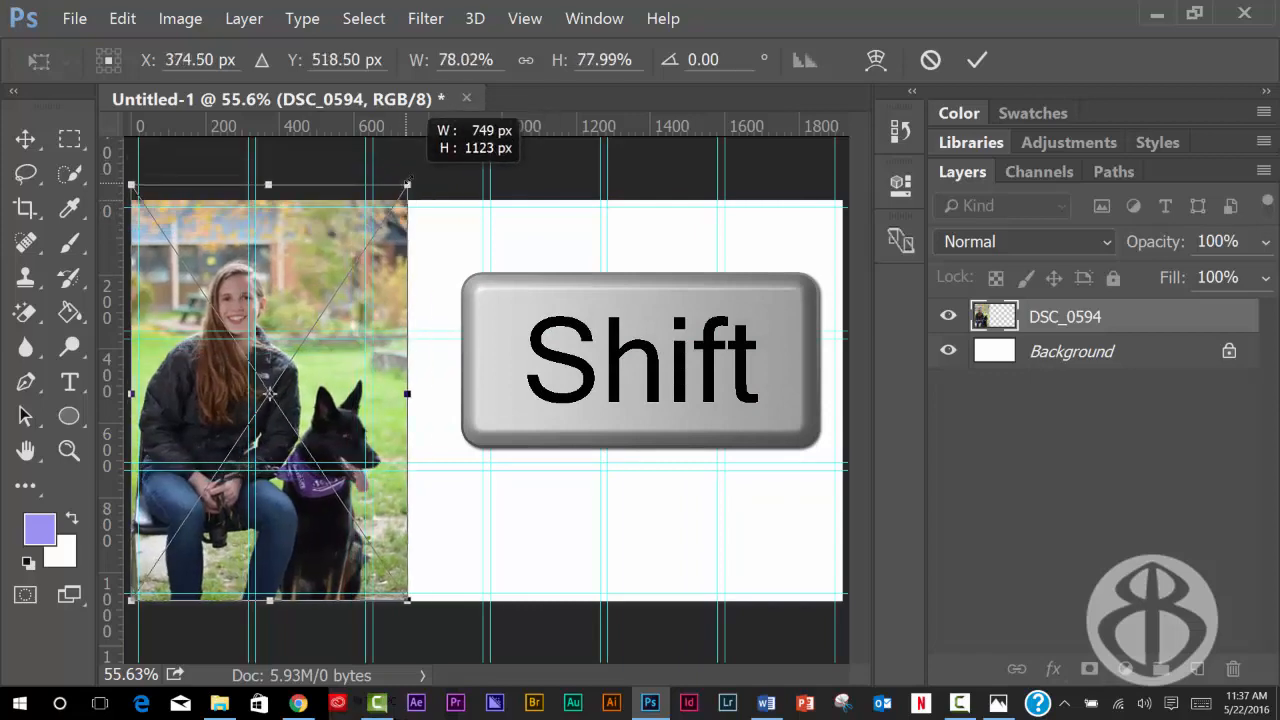
drag(408, 184, 432, 148)
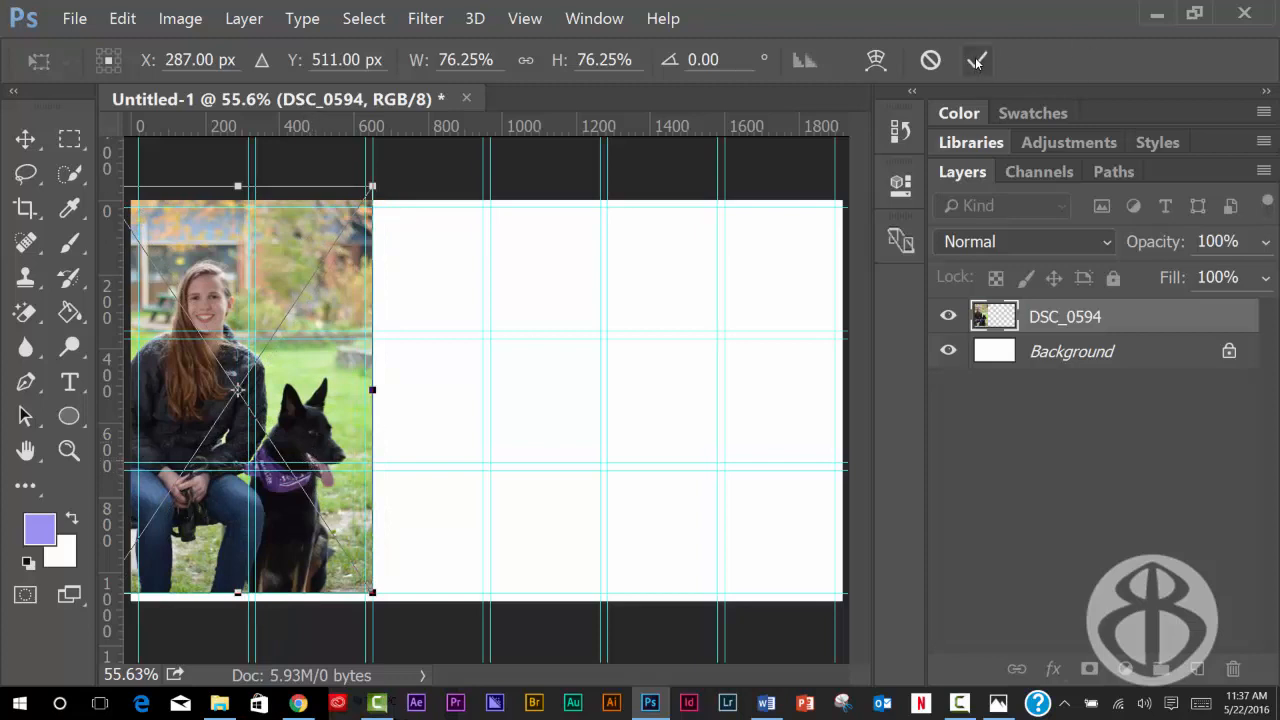
click(976, 60)
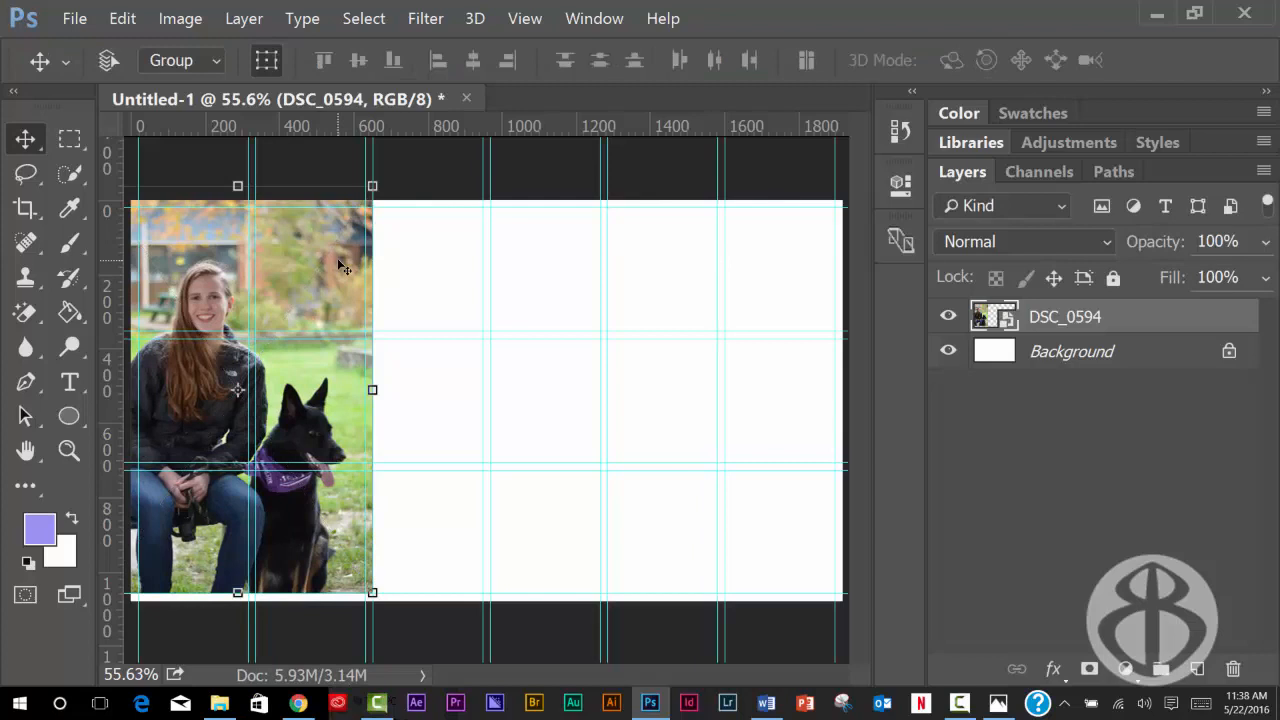
mouse_move(114, 400)
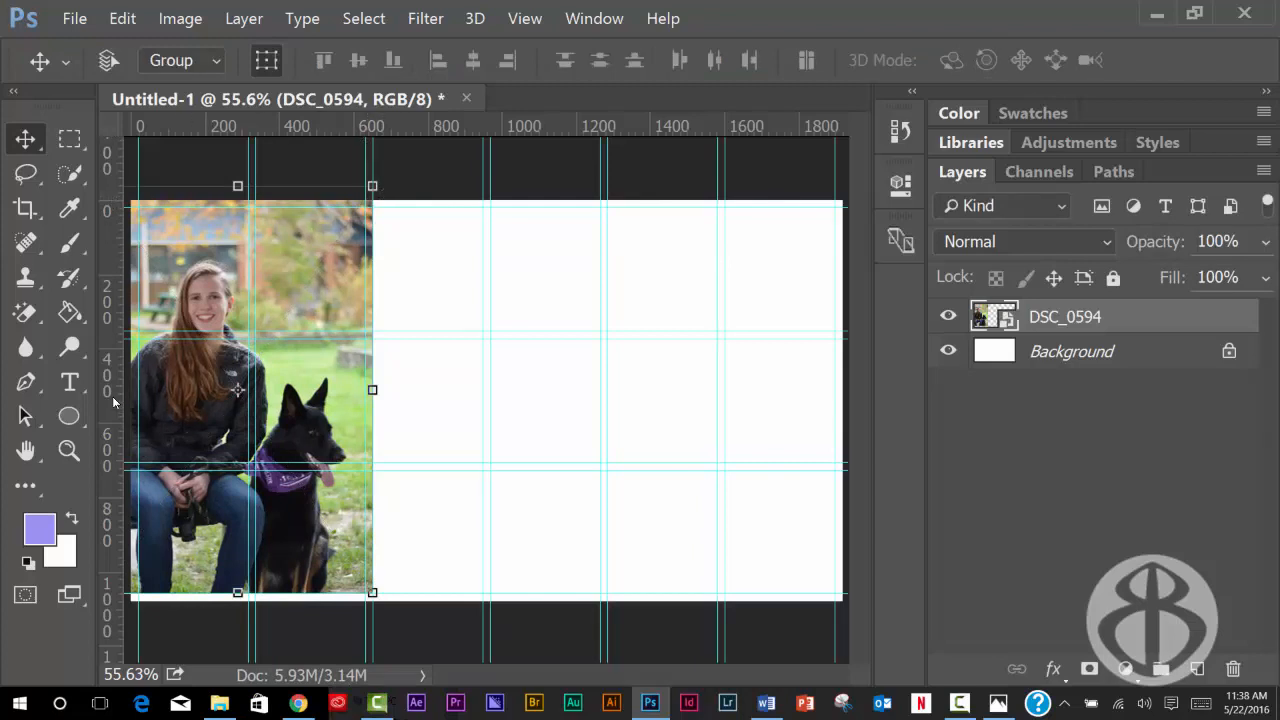
mouse_move(372, 260)
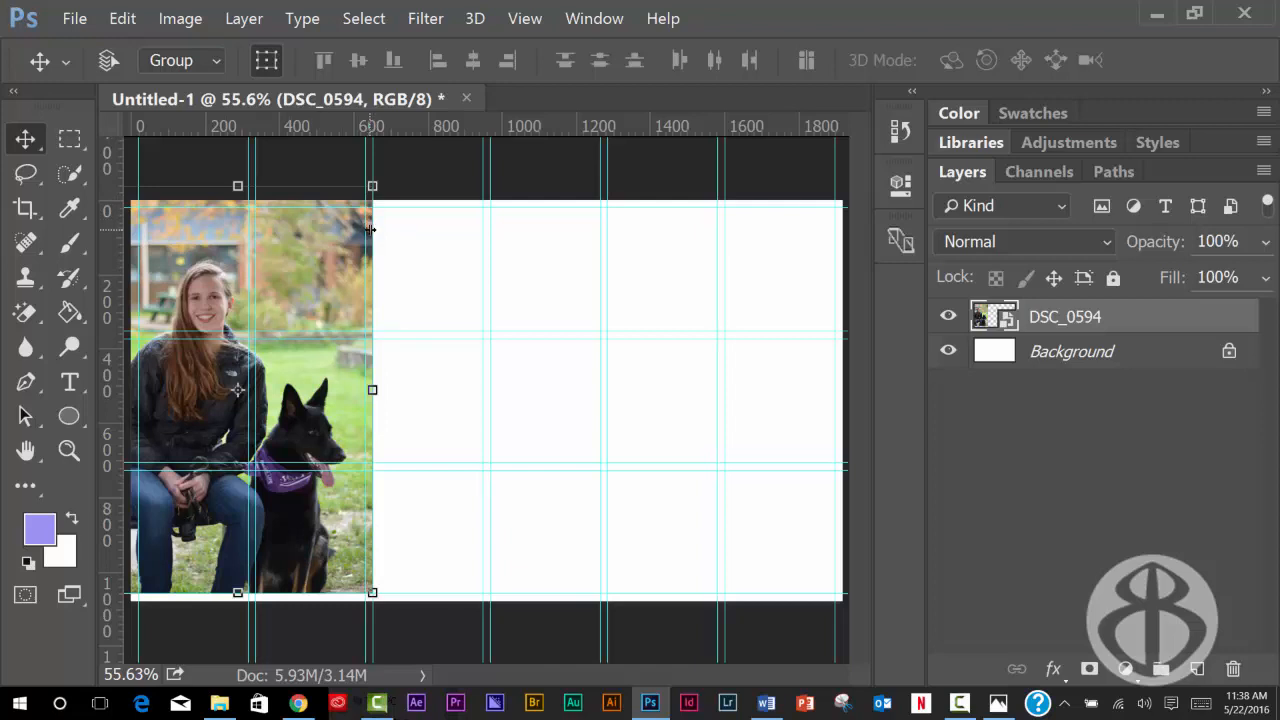
mouse_move(204, 192)
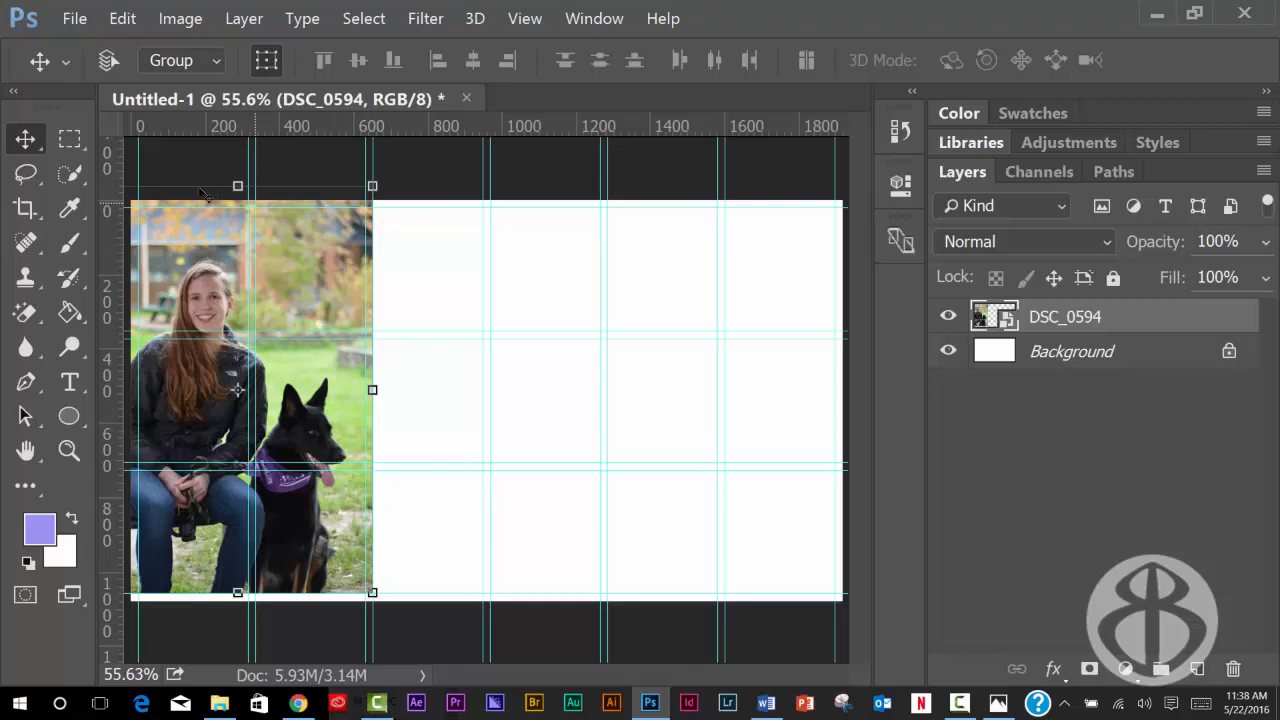
Step: Select the left column of cells and add a layer mask to DSC_0594
click(70, 138)
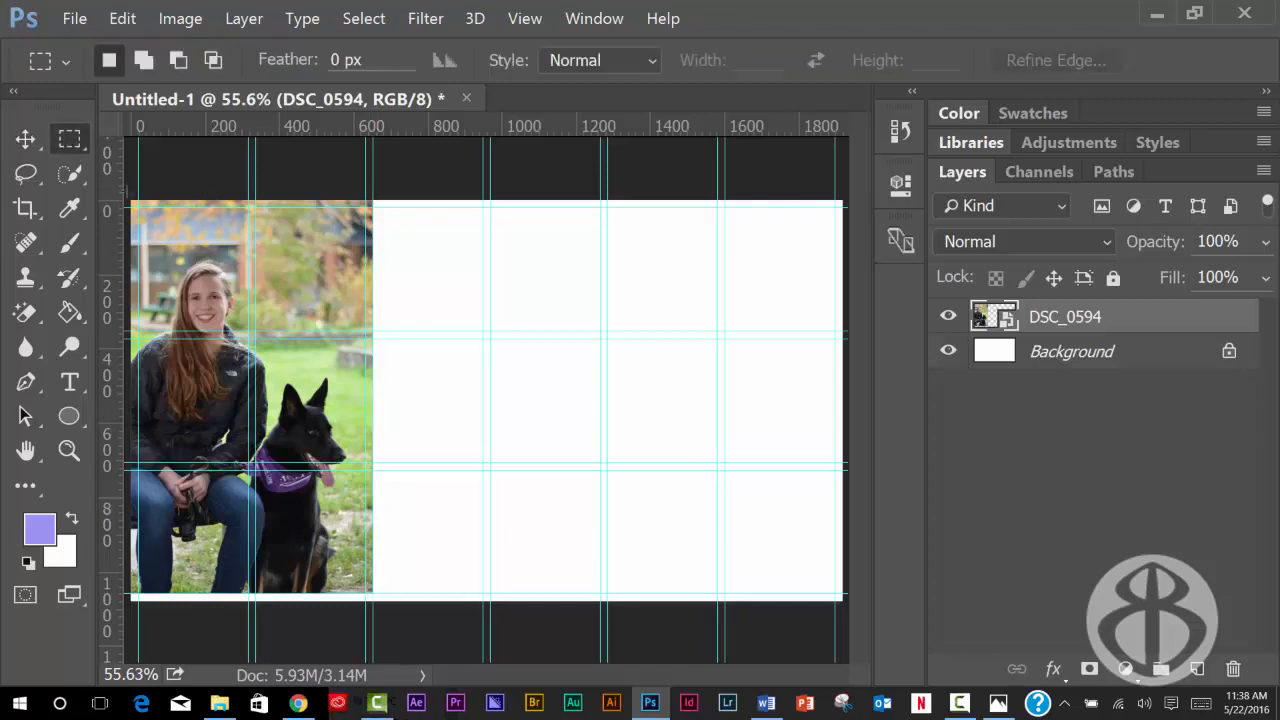
drag(130, 204, 344, 576)
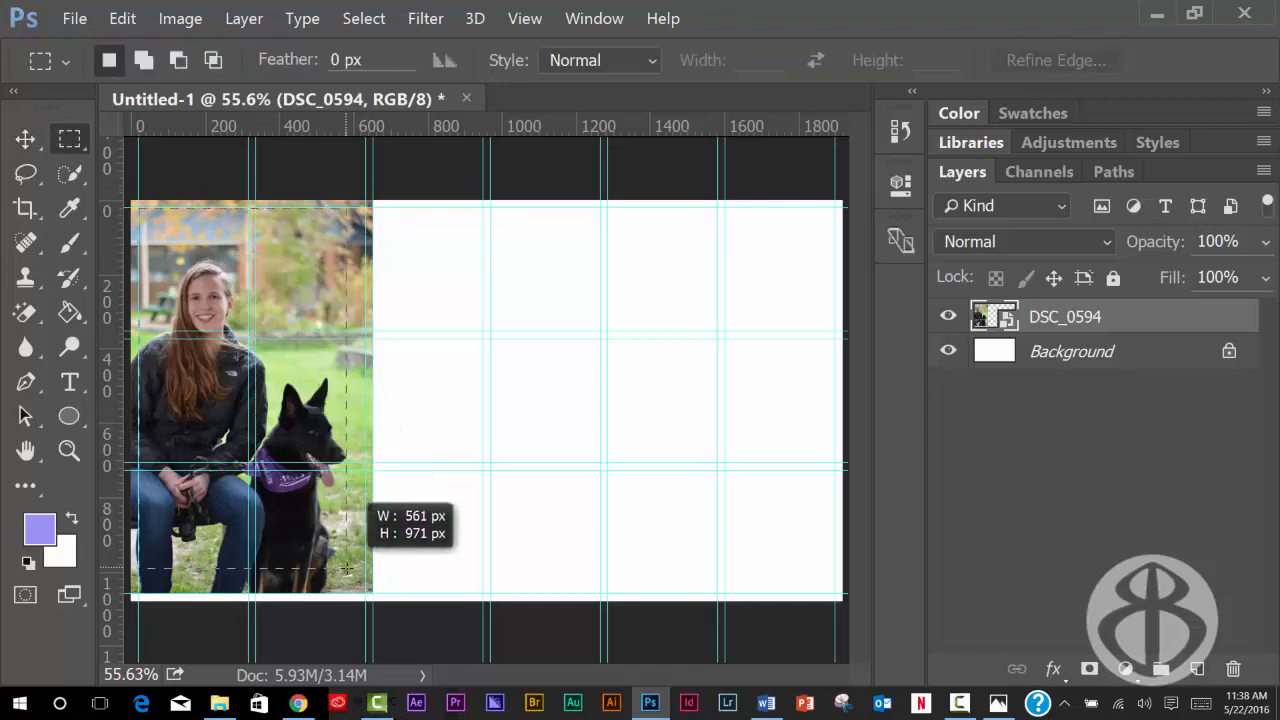
drag(348, 572, 372, 572)
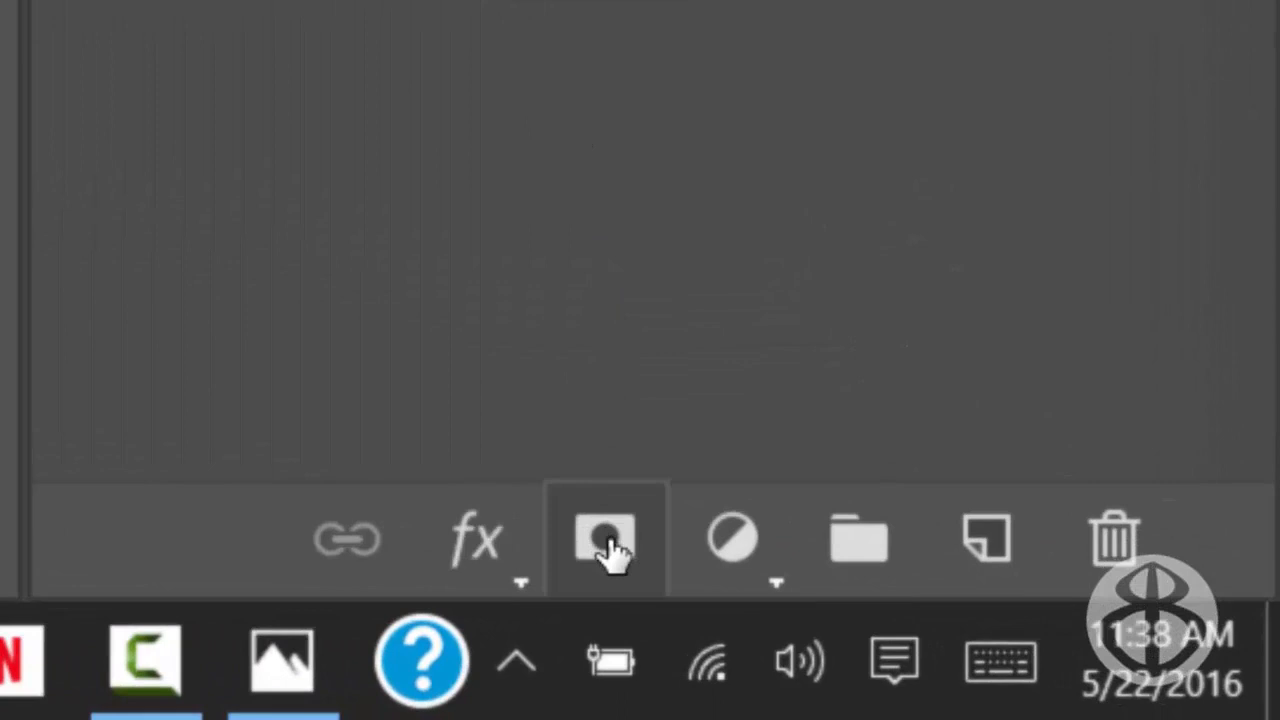
mouse_move(608, 540)
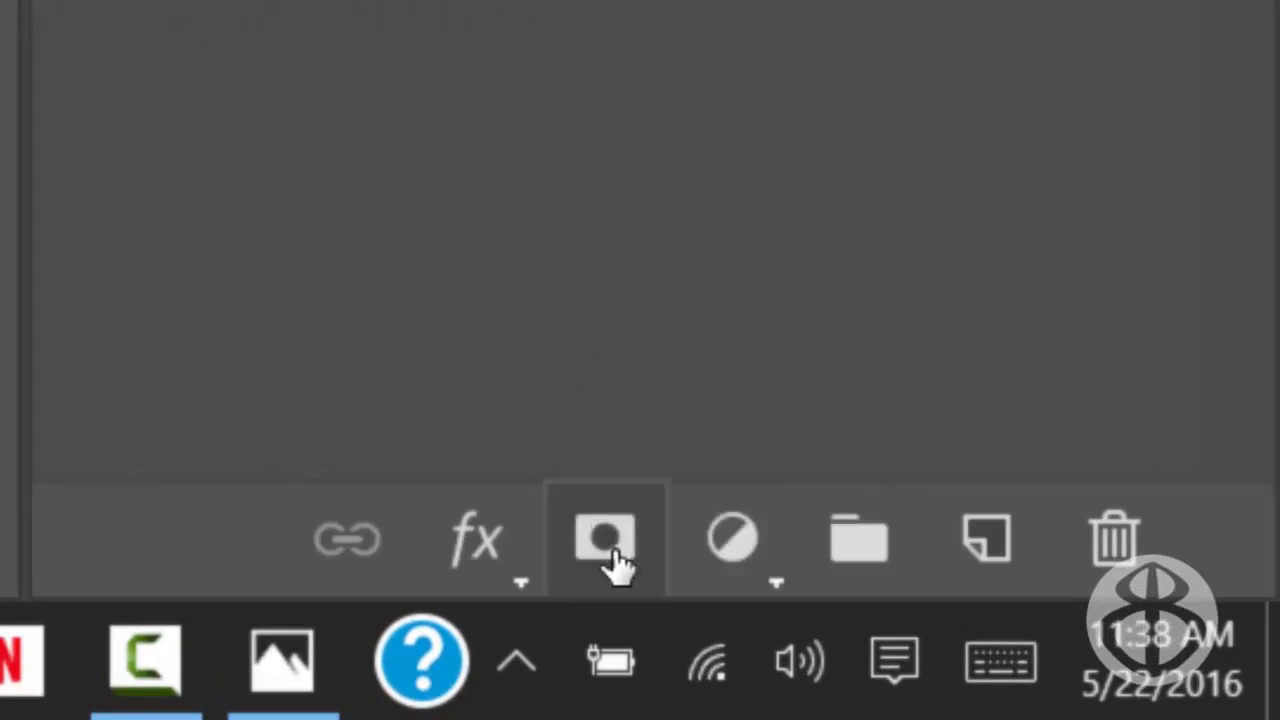
click(604, 540)
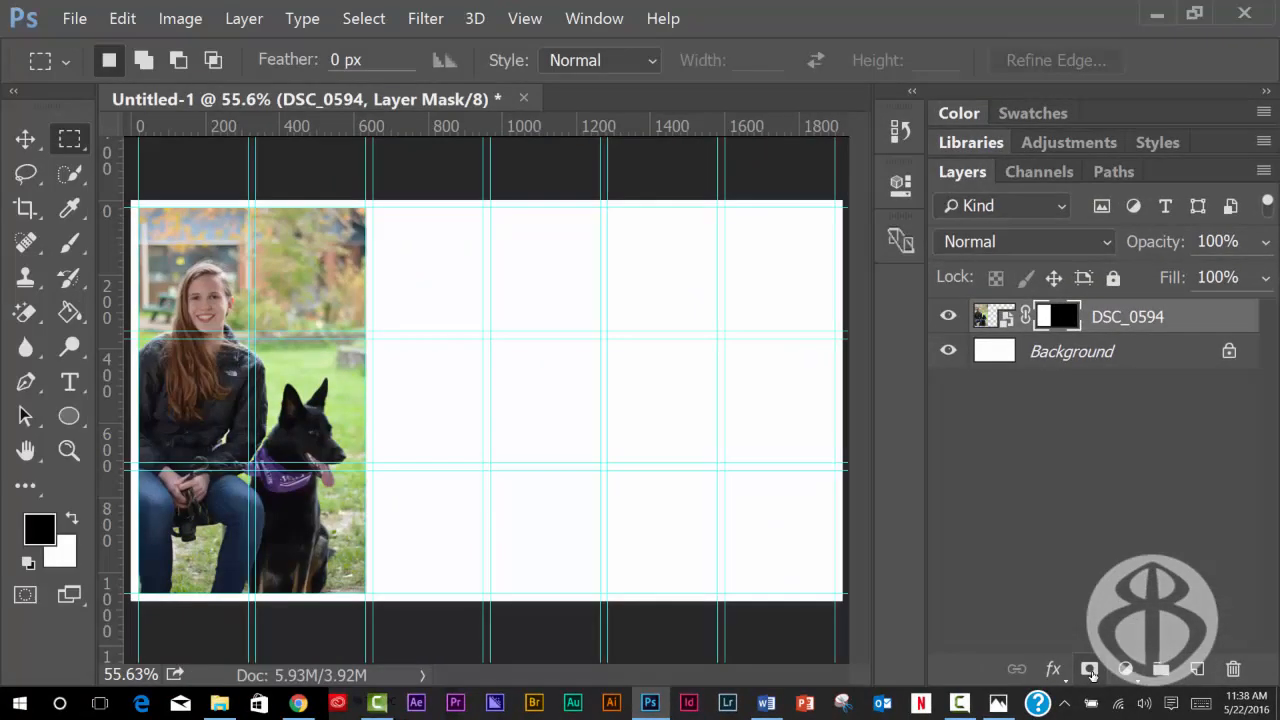
Step: Place DSC_0551, the bunny-eared dog photo, as an embedded layer
click(74, 18)
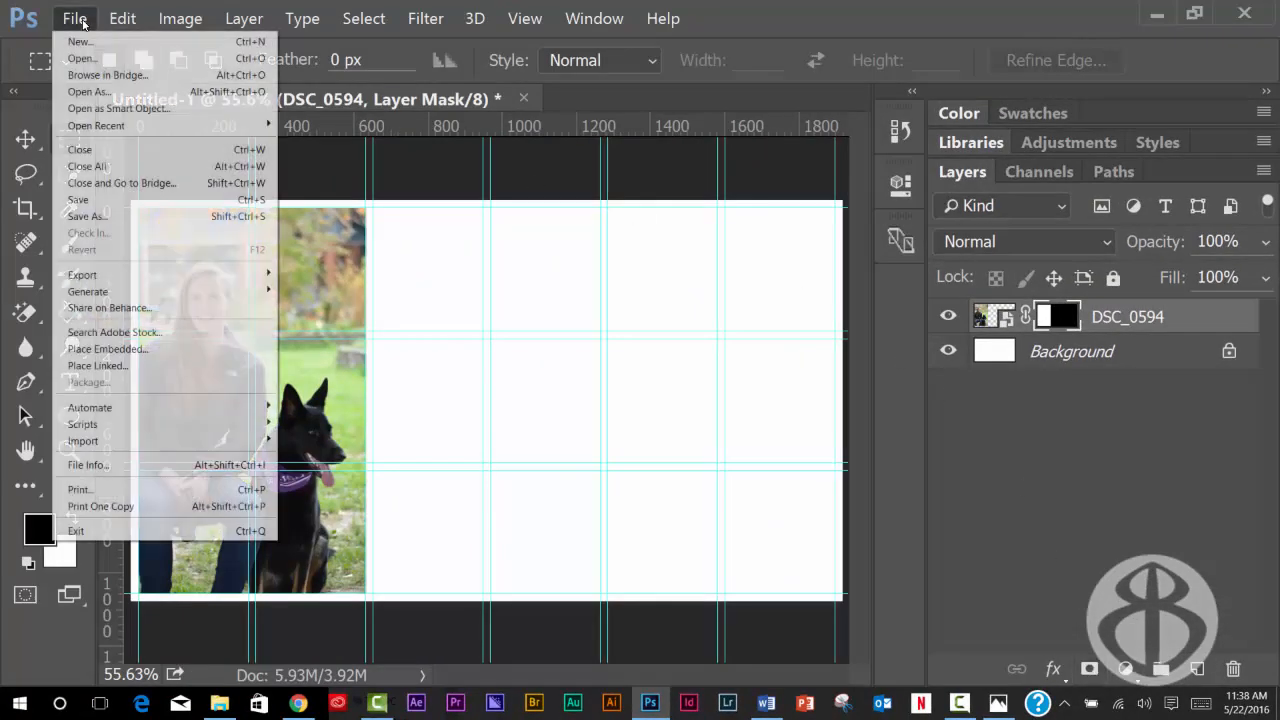
mouse_move(84, 442)
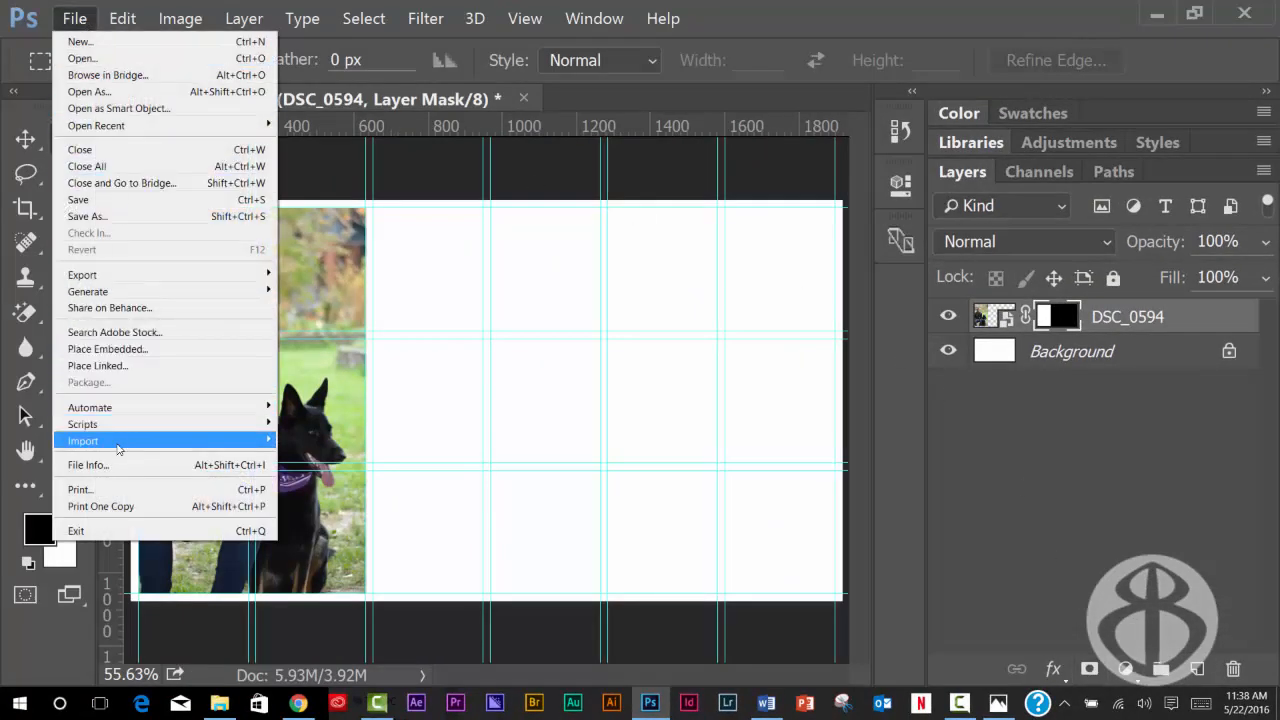
click(108, 348)
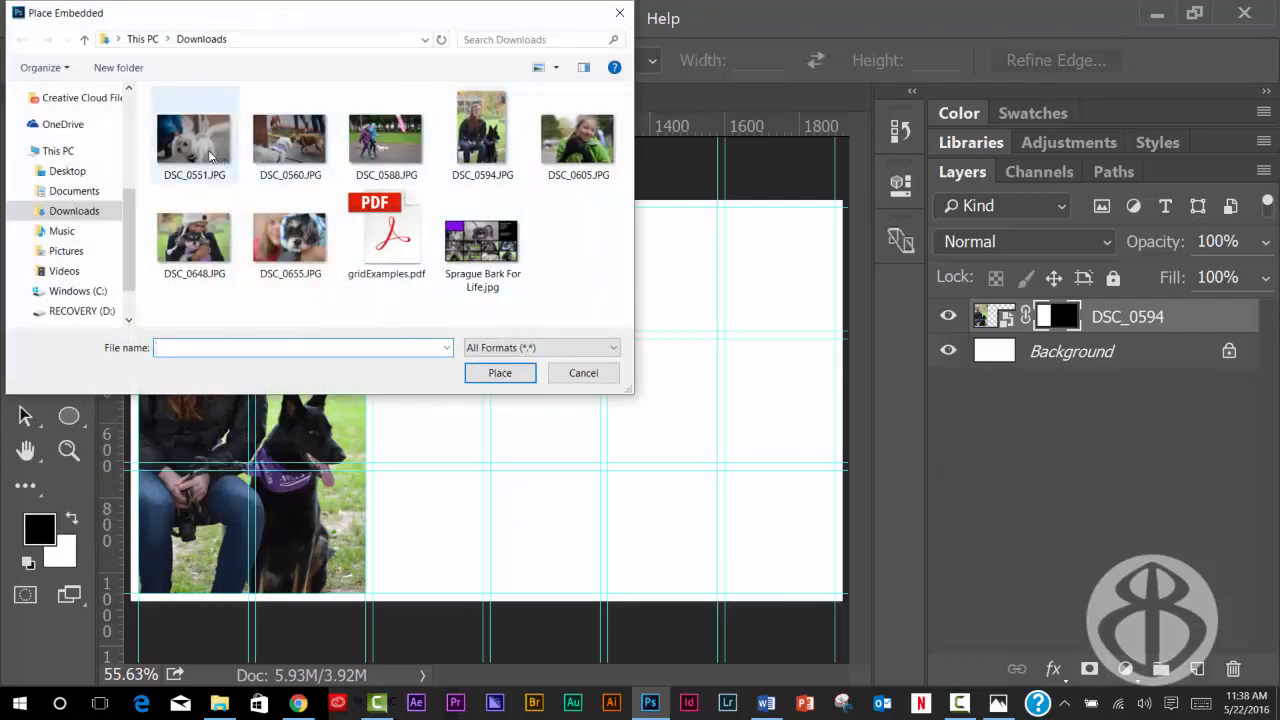
click(194, 136)
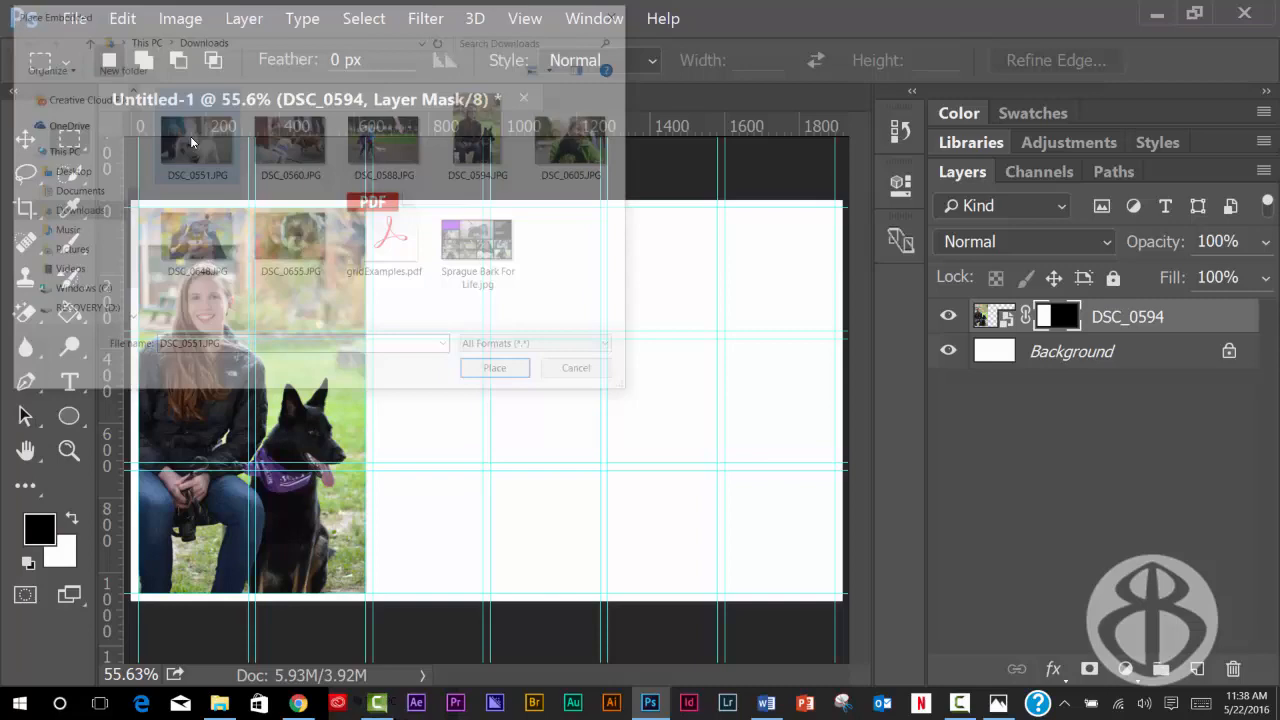
click(494, 368)
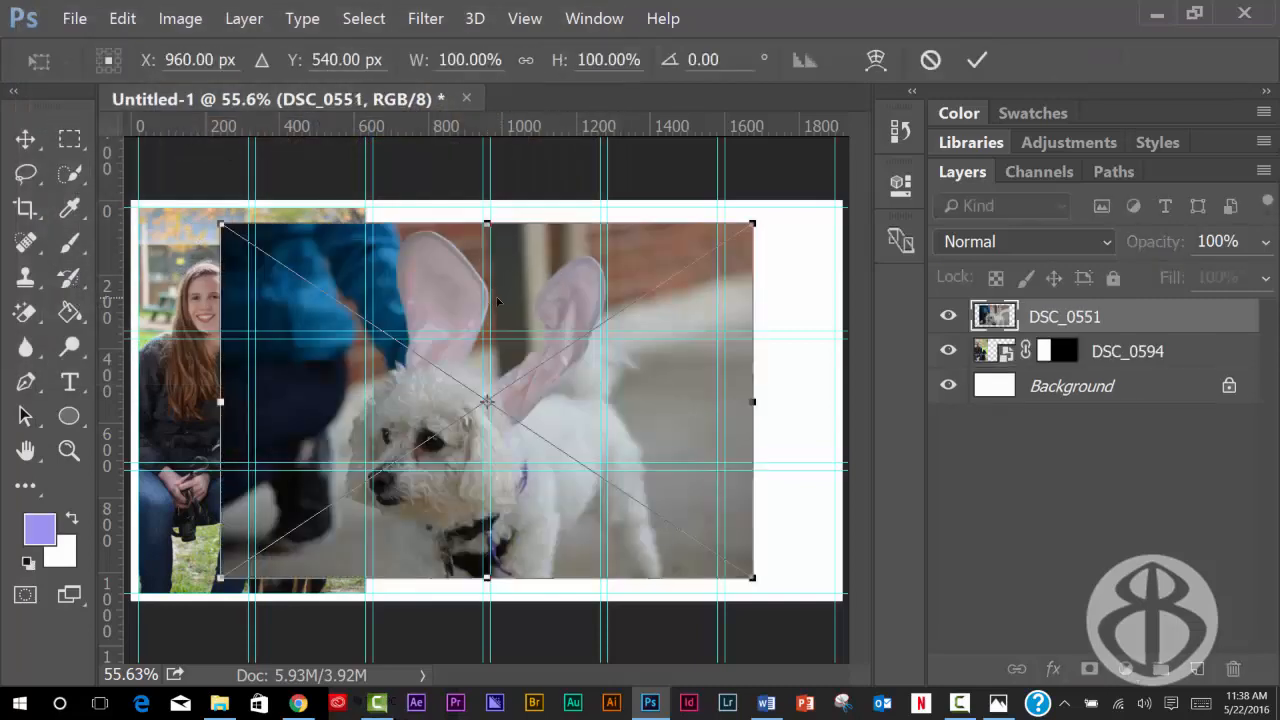
mouse_move(216, 582)
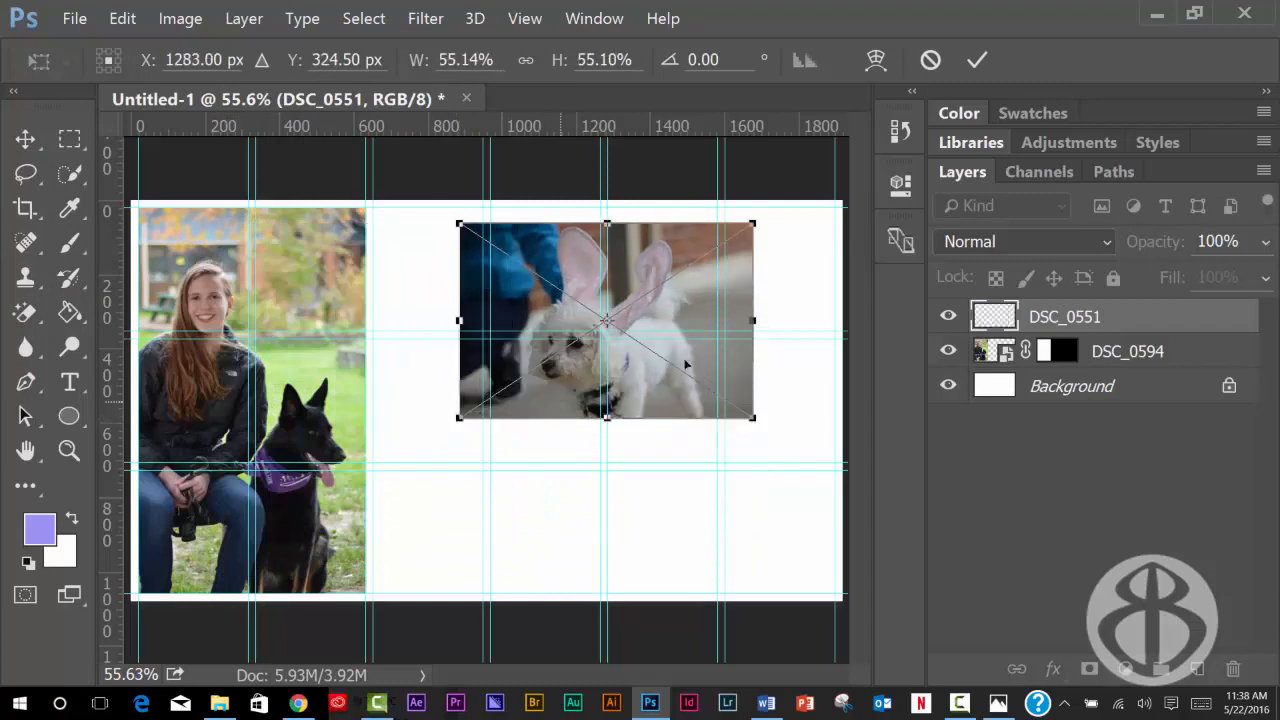
Step: Move and scale DSC_0551 over the upper right cells and commit the transform
drag(604, 320, 748, 284)
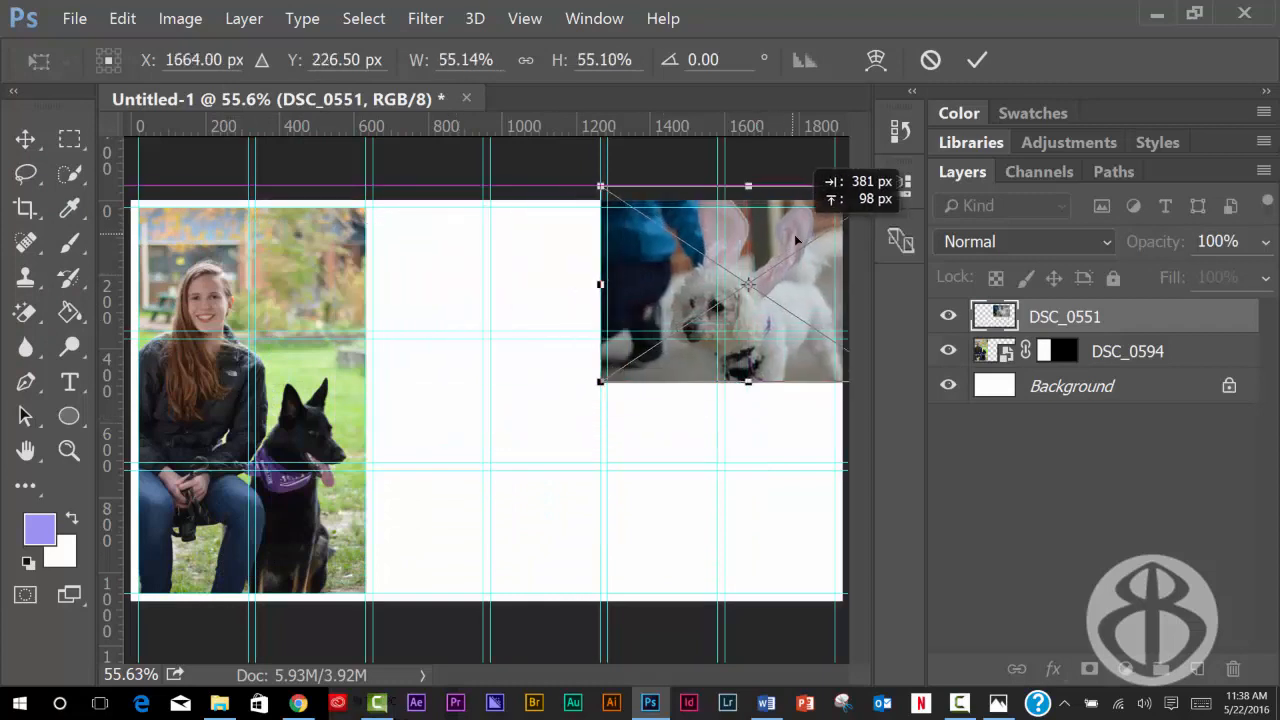
drag(748, 284, 748, 304)
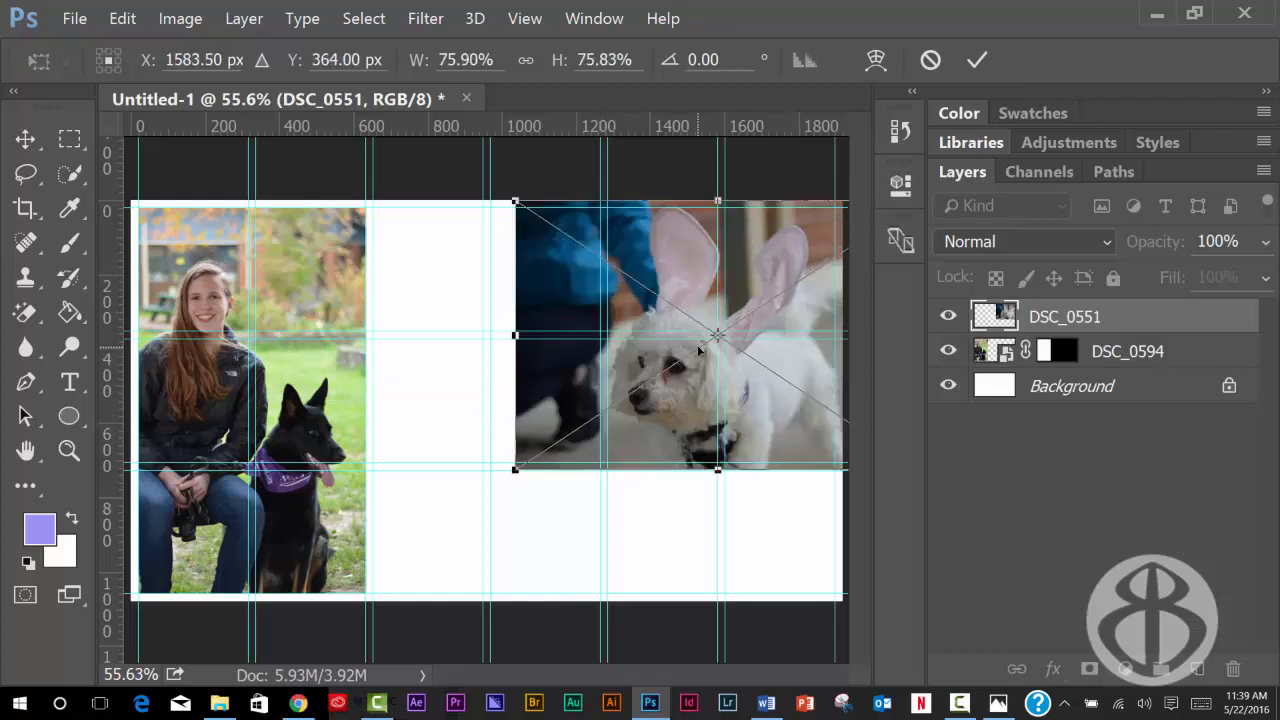
mouse_move(852, 390)
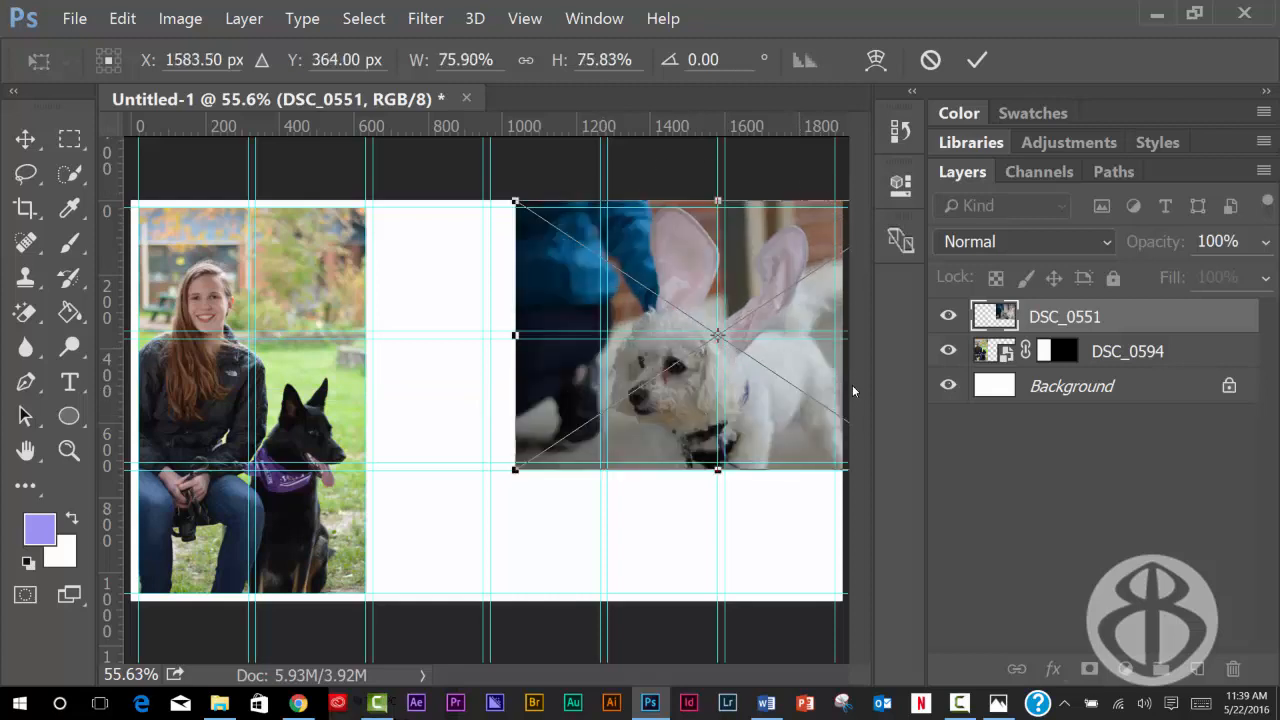
click(976, 60)
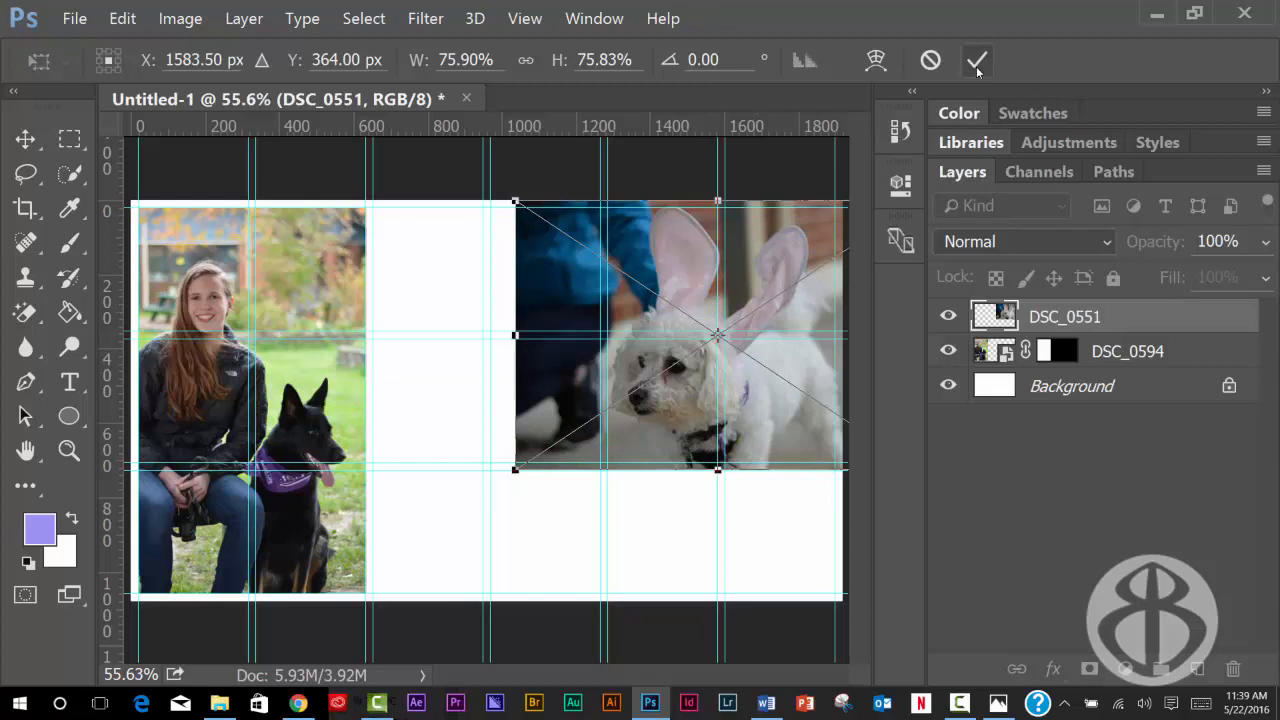
click(976, 60)
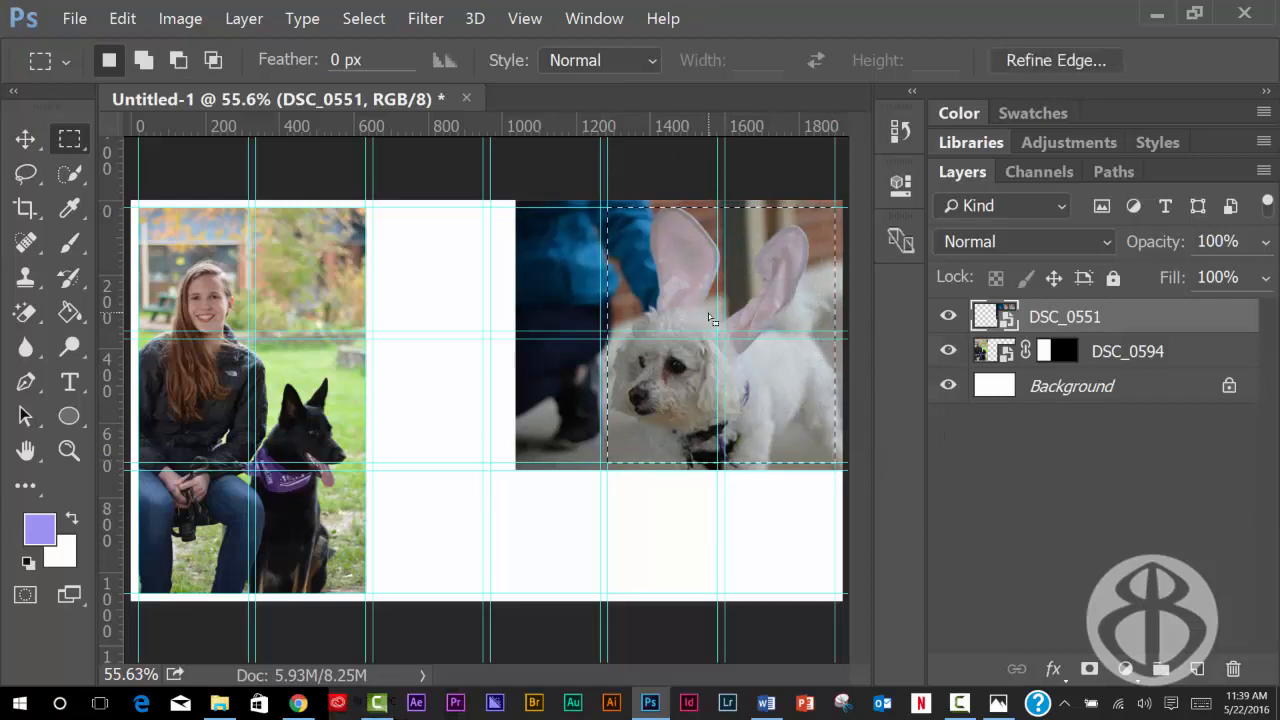
mouse_move(1060, 602)
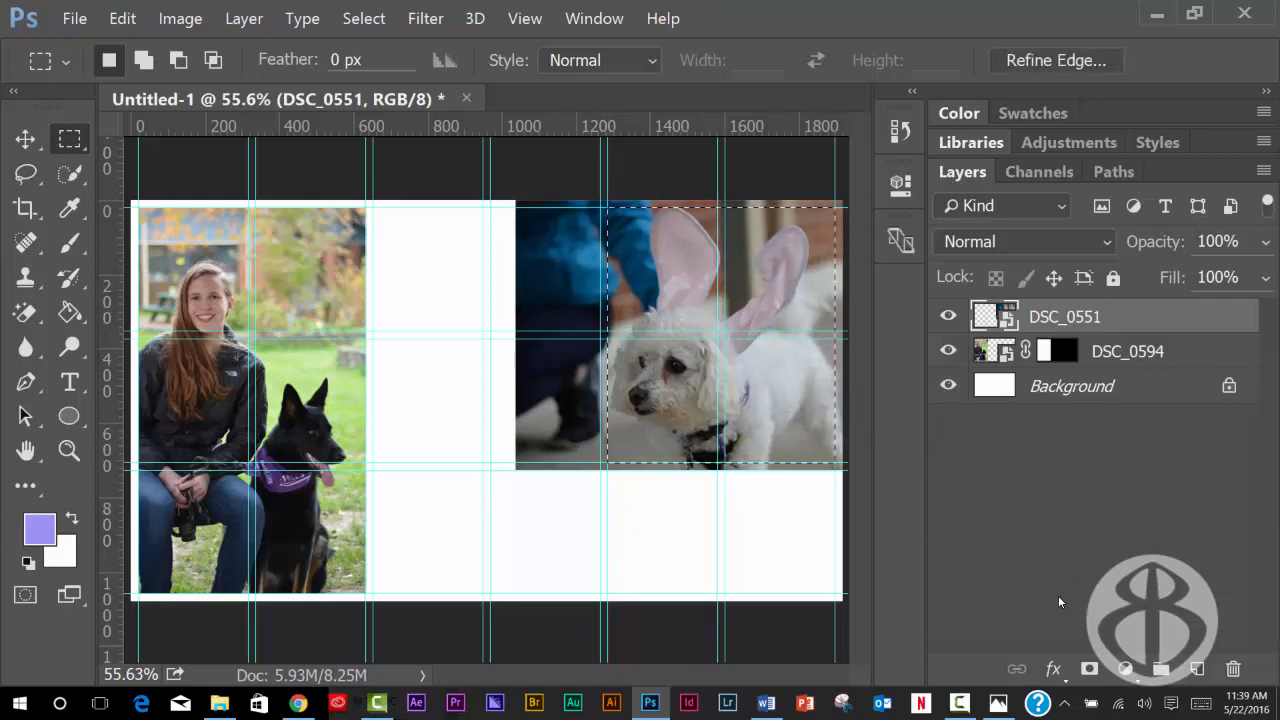
Step: Add a layer mask cropping DSC_0551 to the selected top-right cells
click(1088, 668)
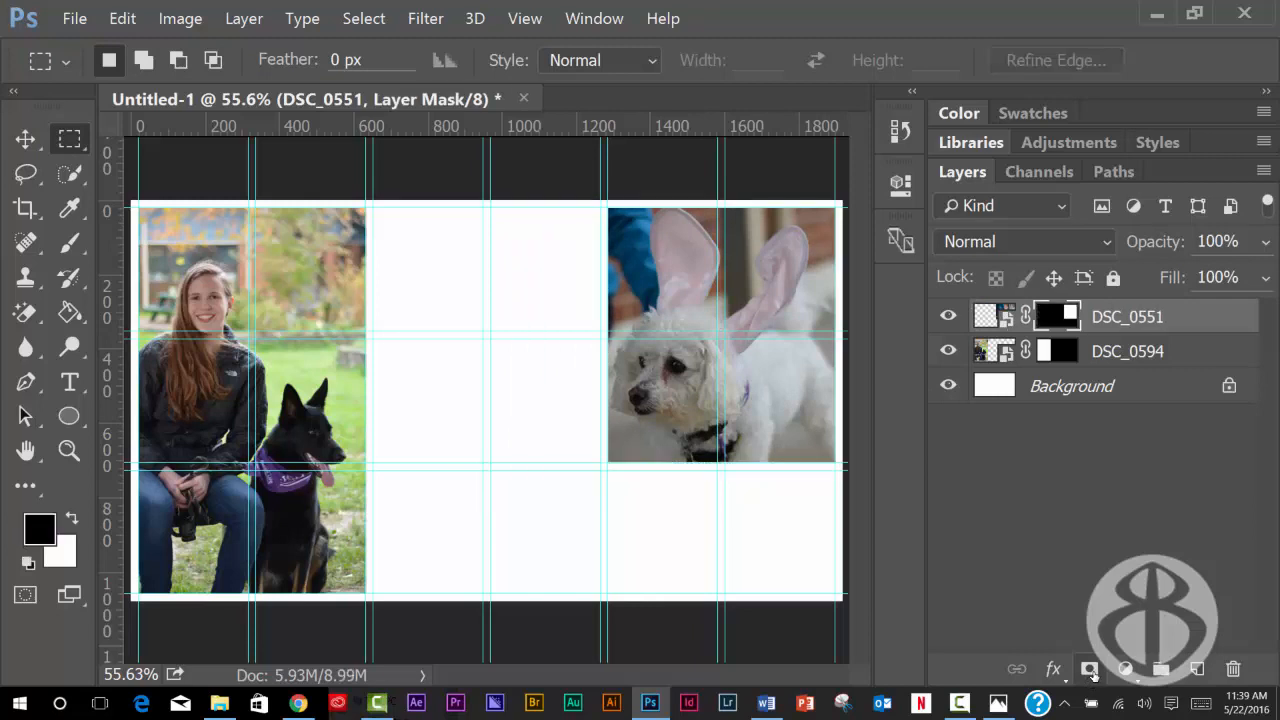
mouse_move(1088, 668)
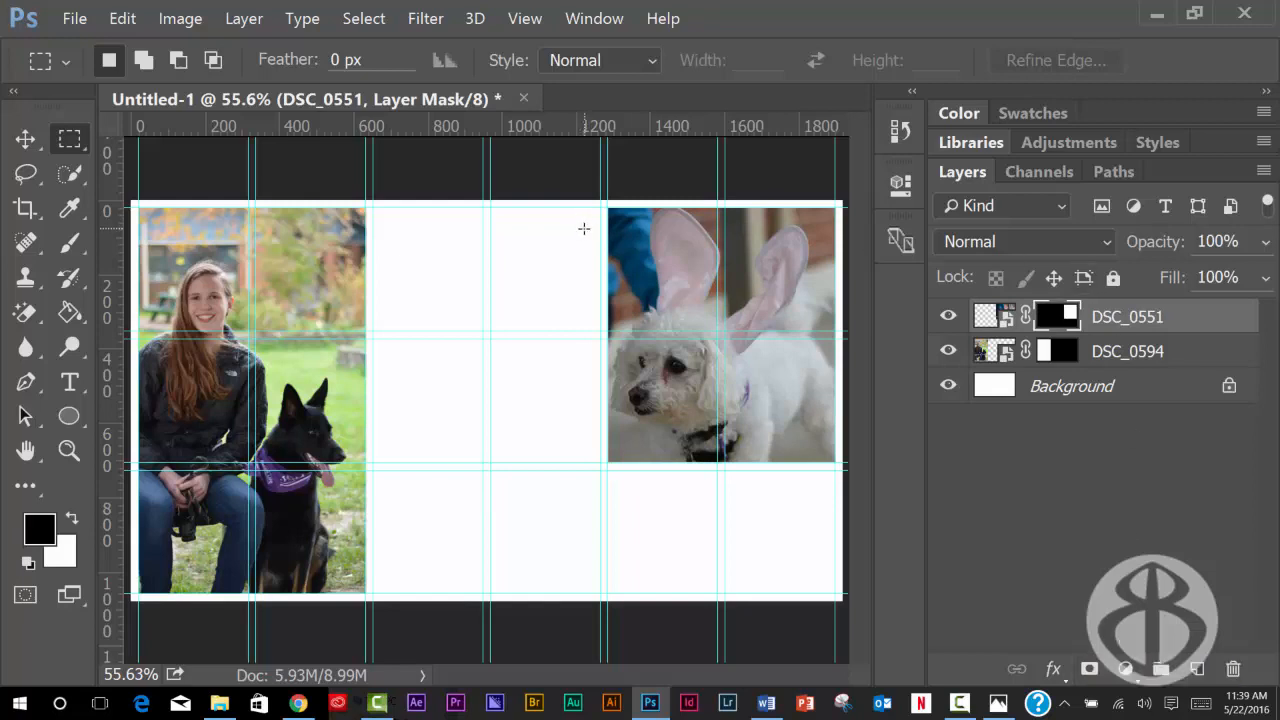
mouse_move(410, 216)
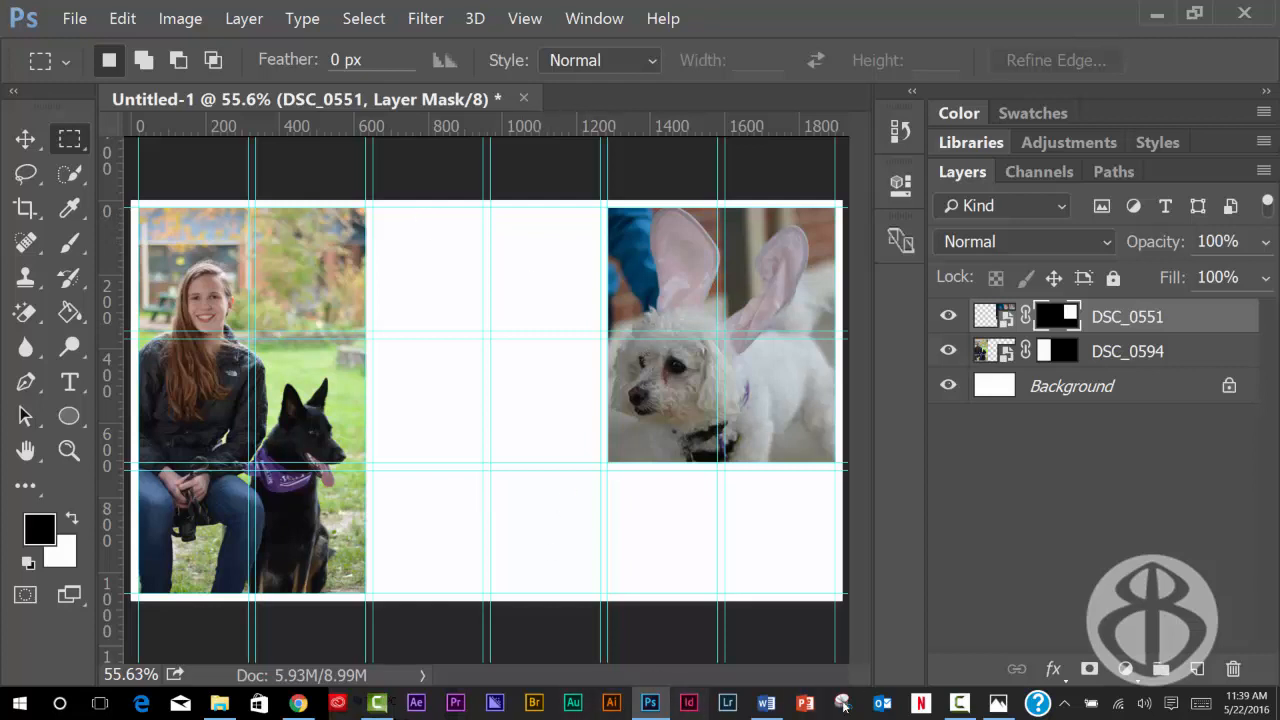
click(844, 704)
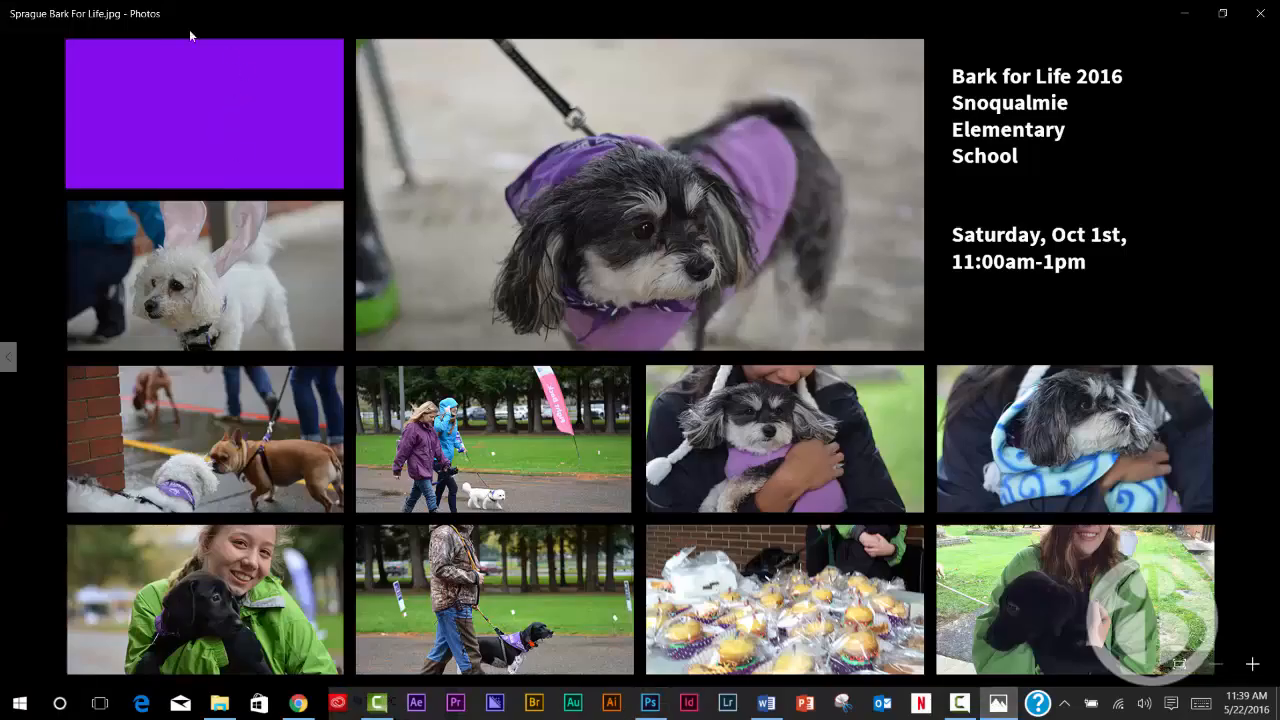
mouse_move(130, 74)
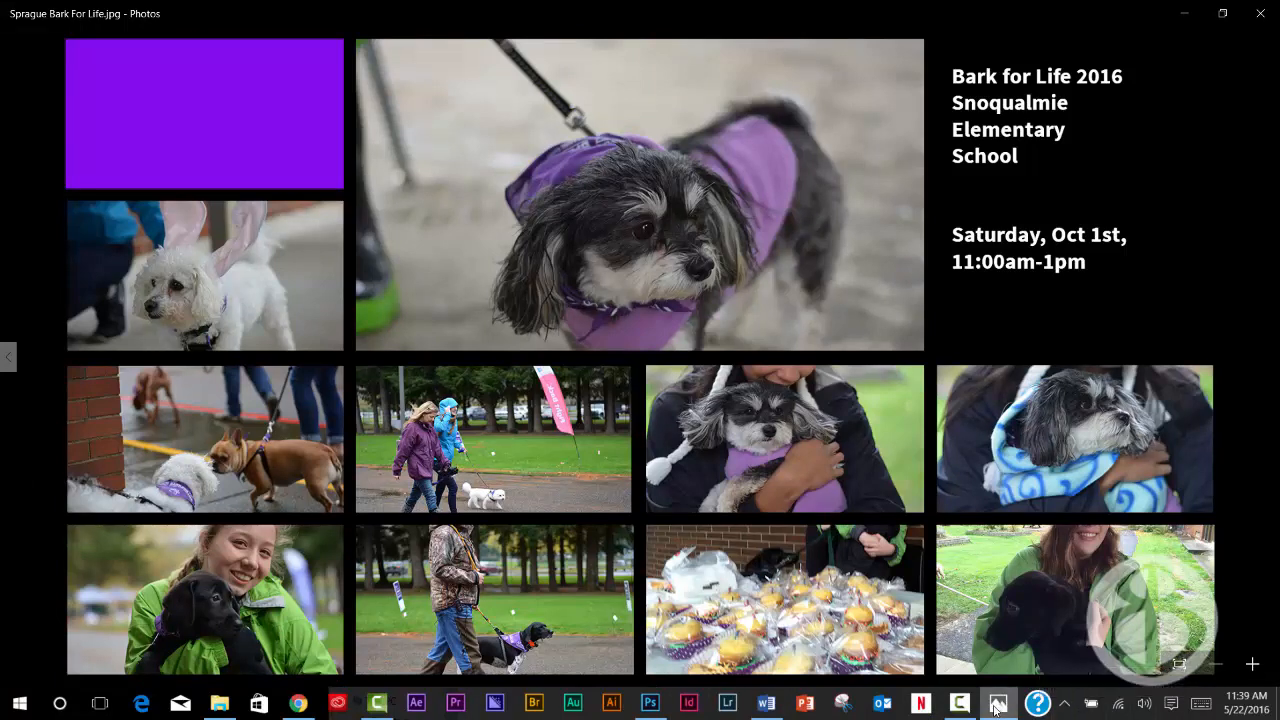
click(648, 704)
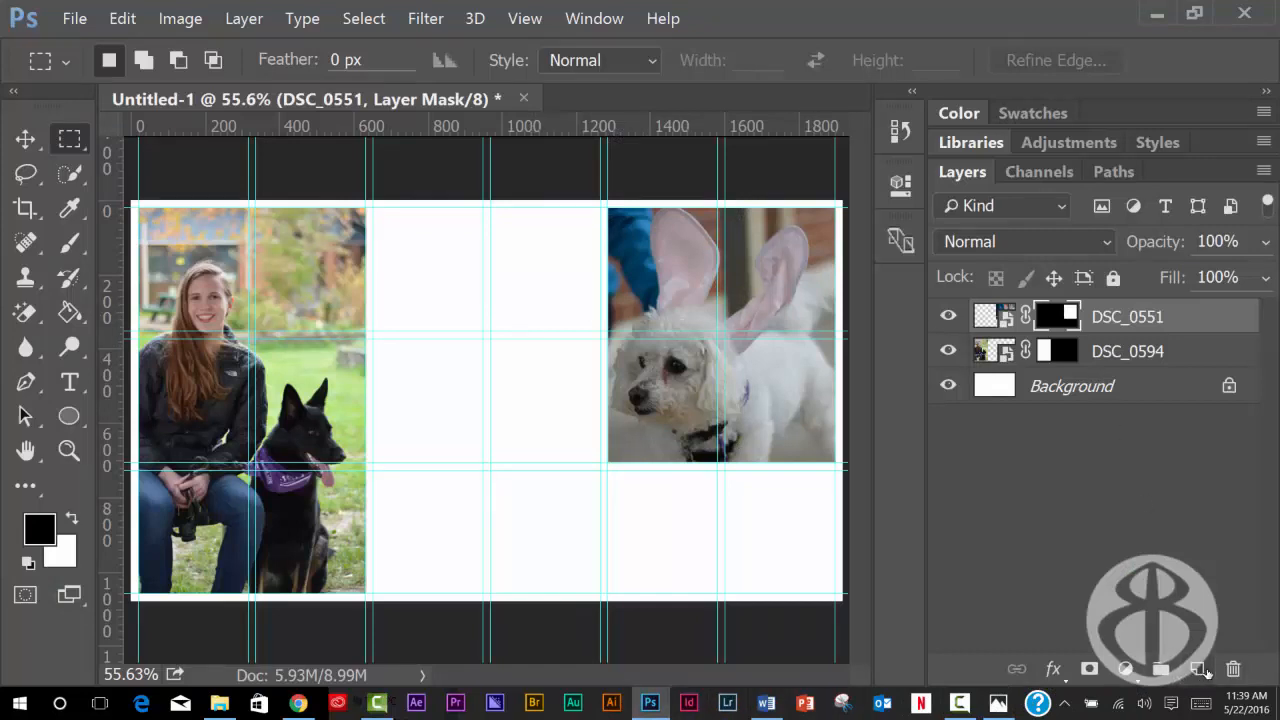
Step: Create layer 'box purple' and fill the top middle cells with purple
click(1196, 668)
text(box)
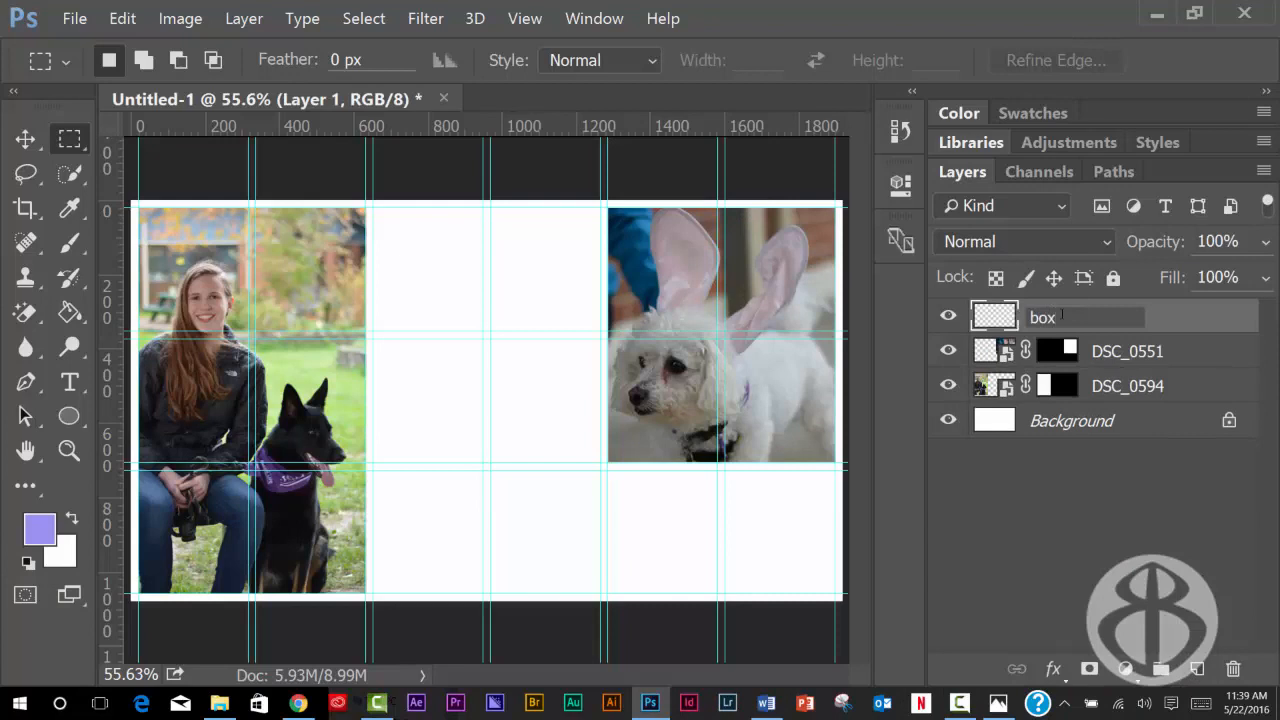
text(purple)
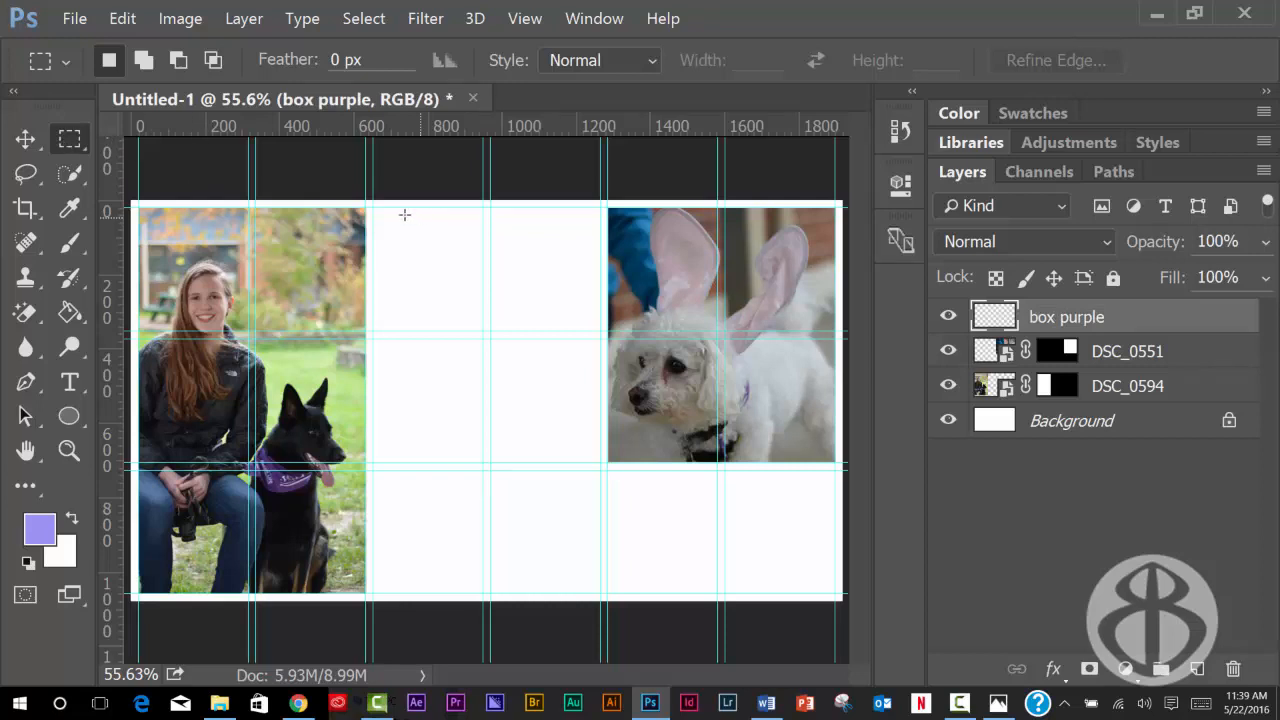
drag(376, 206, 600, 332)
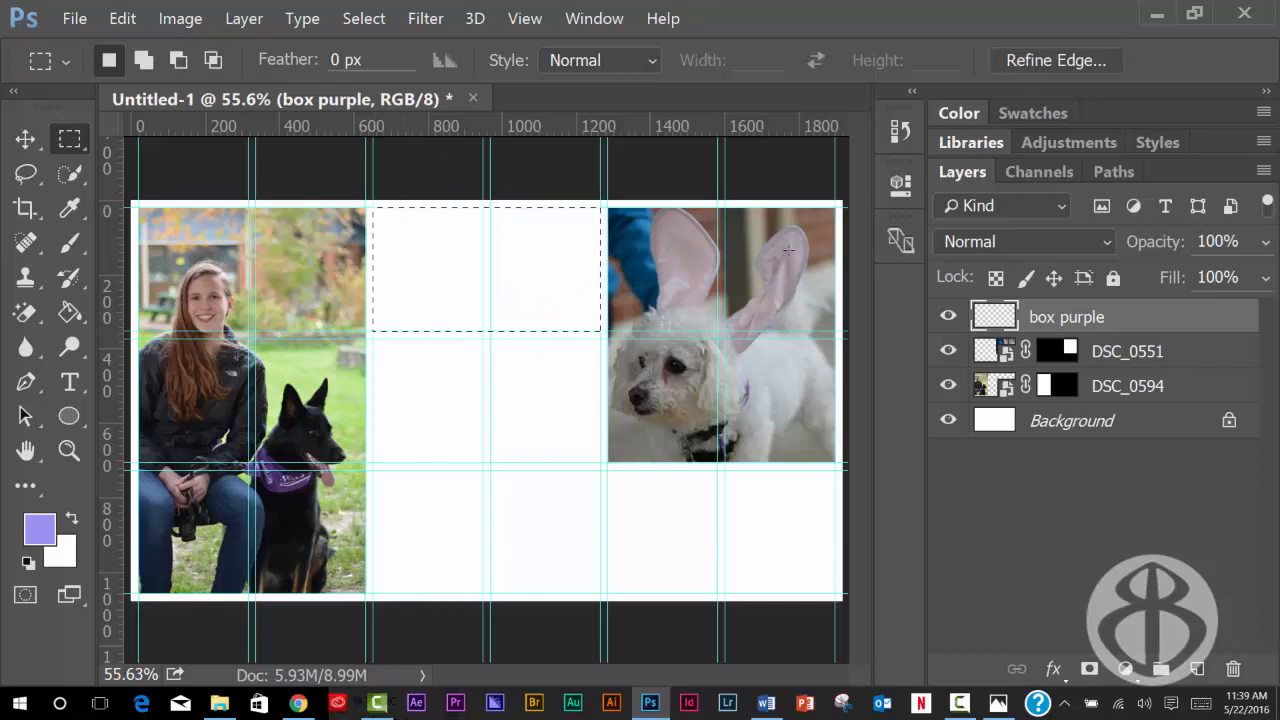
click(70, 312)
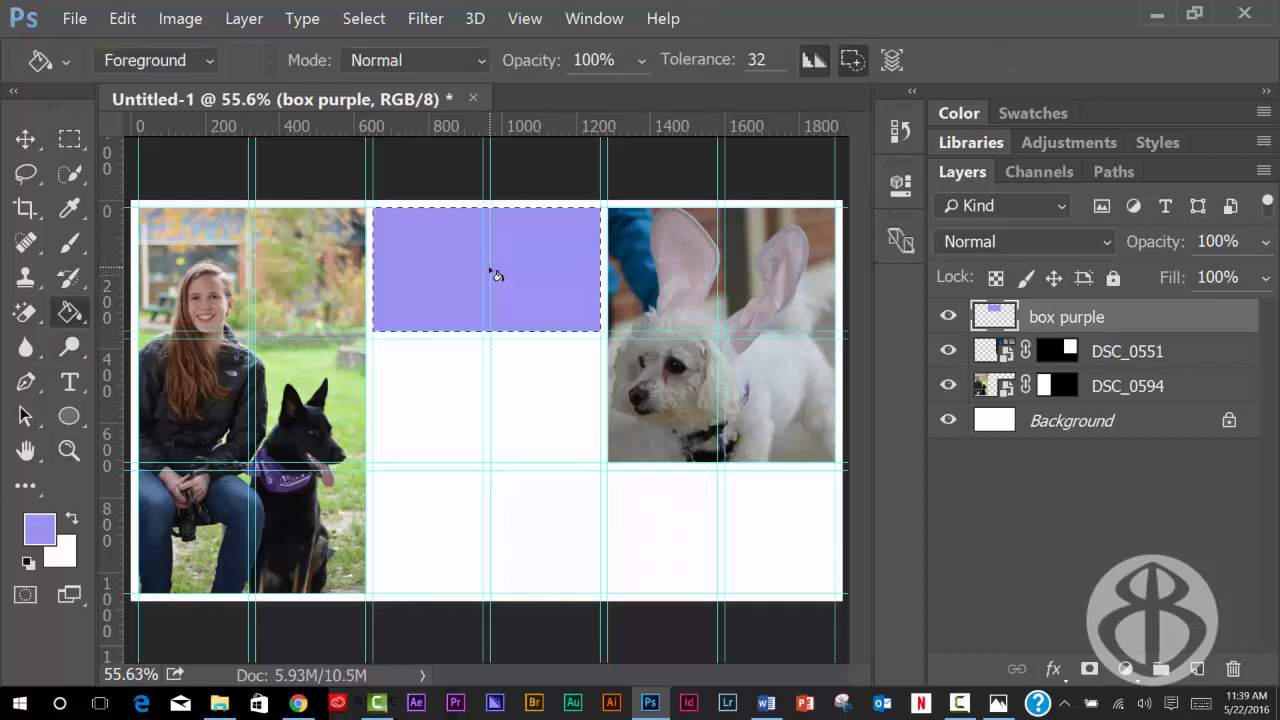
click(24, 138)
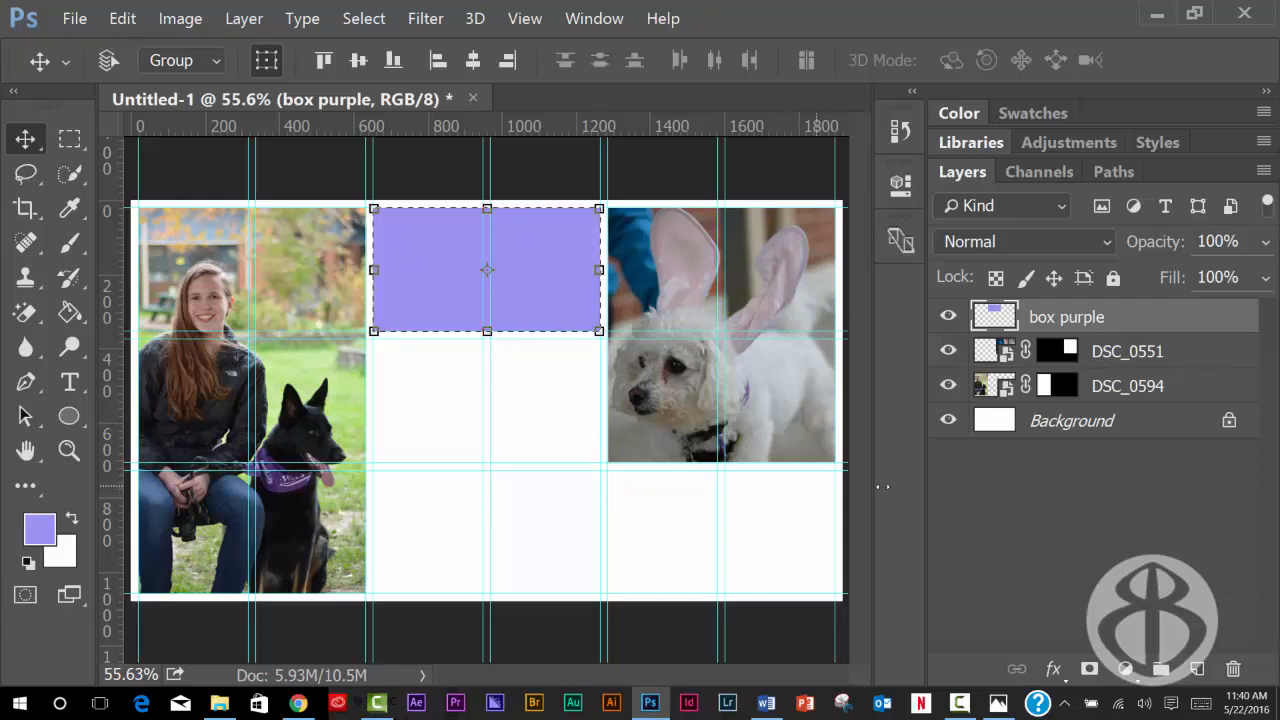
Step: Place DSC_0560, move it toward the bottom right cells and commit the transform
click(74, 18)
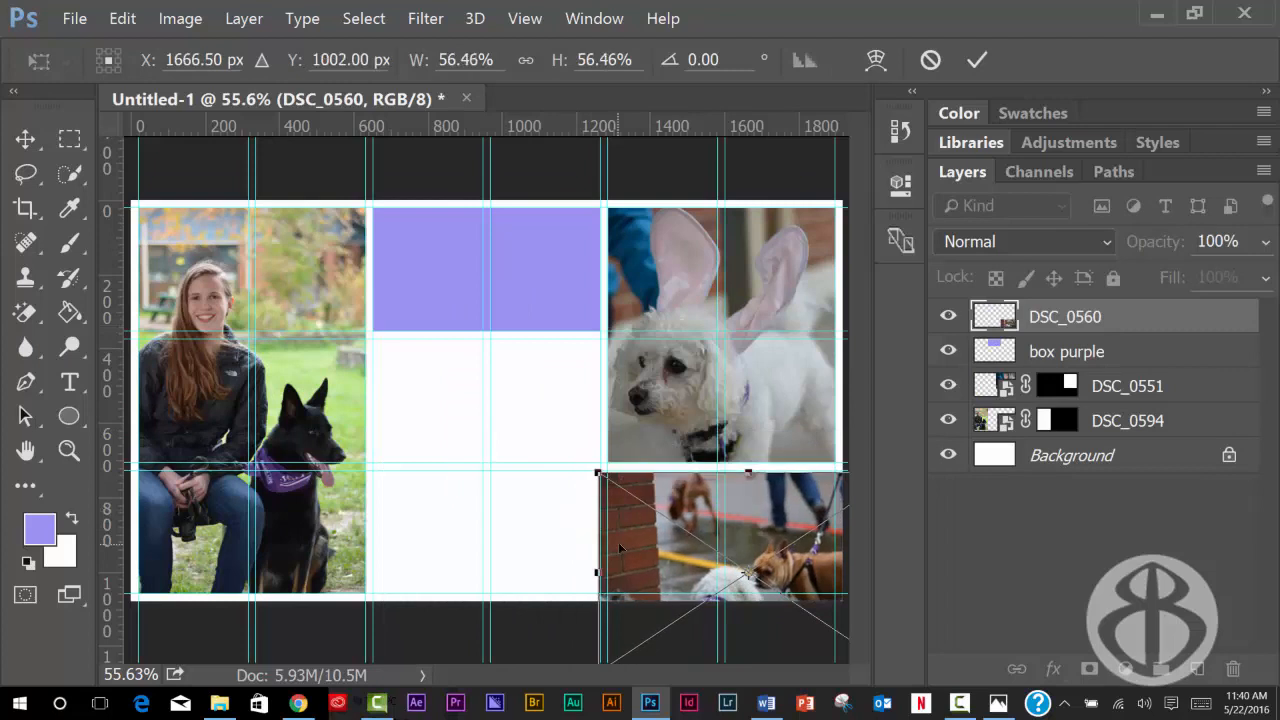
drag(620, 548, 588, 500)
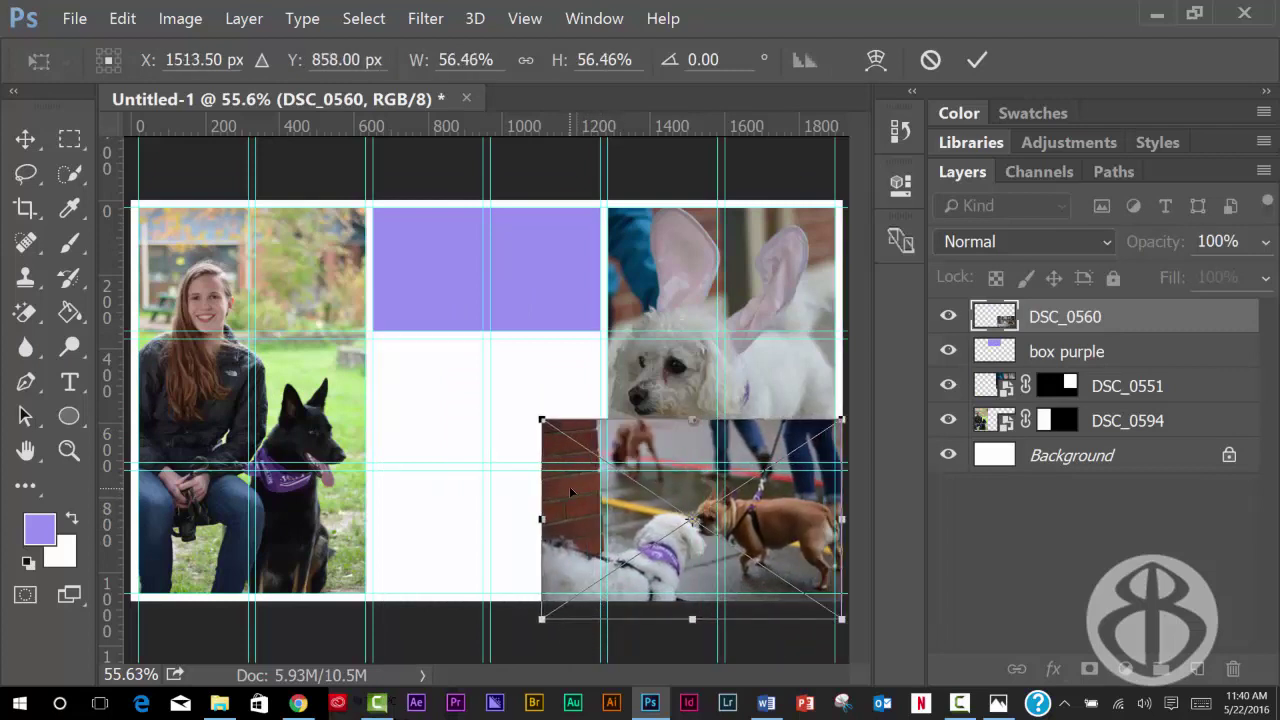
click(976, 60)
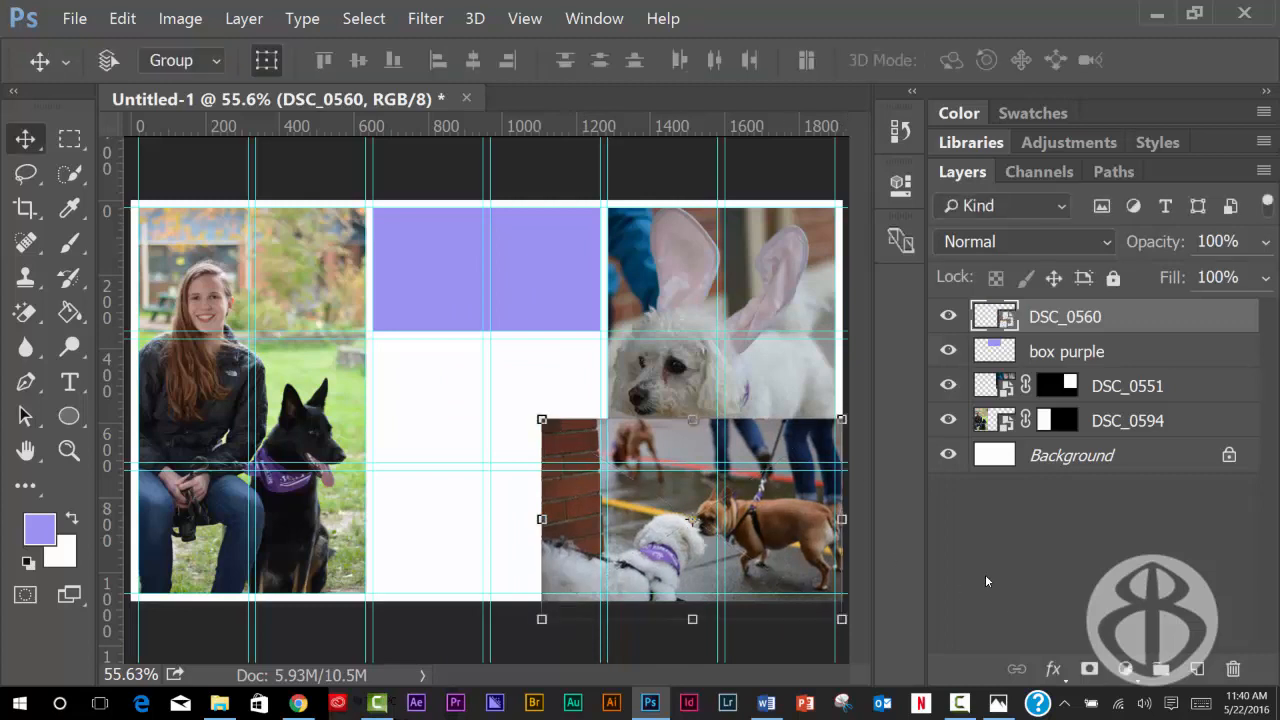
click(70, 138)
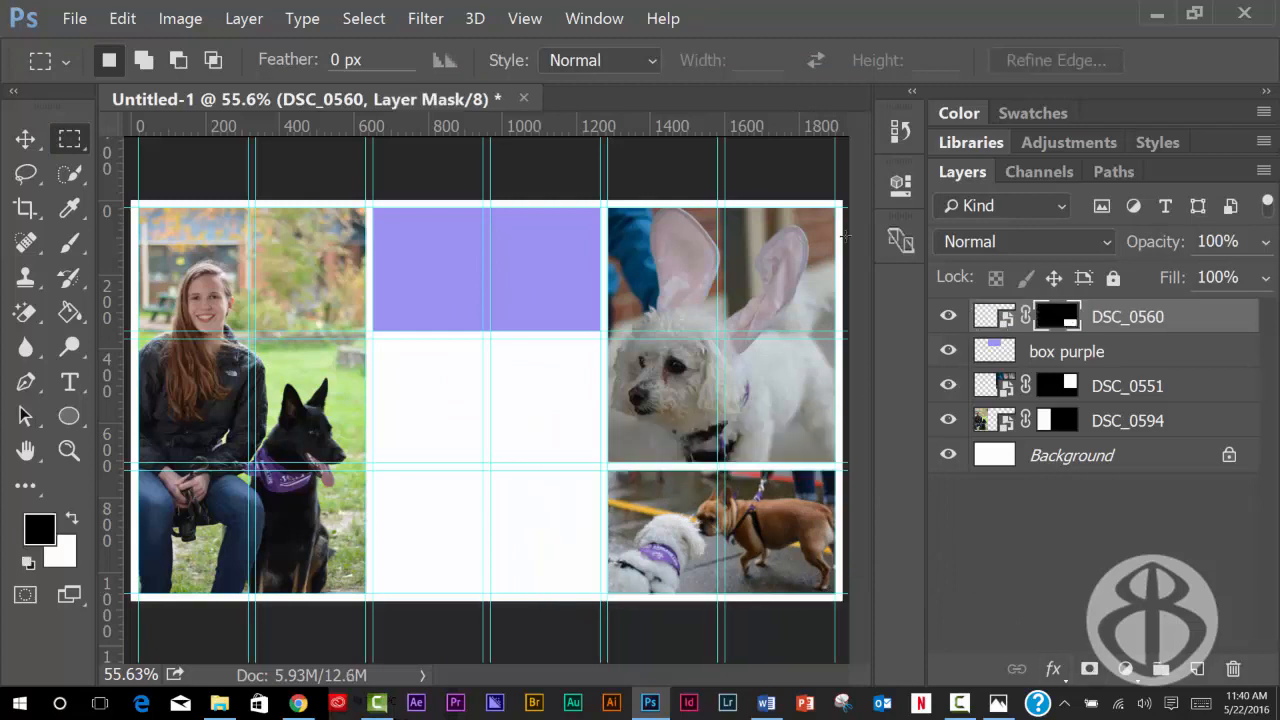
mouse_move(604, 250)
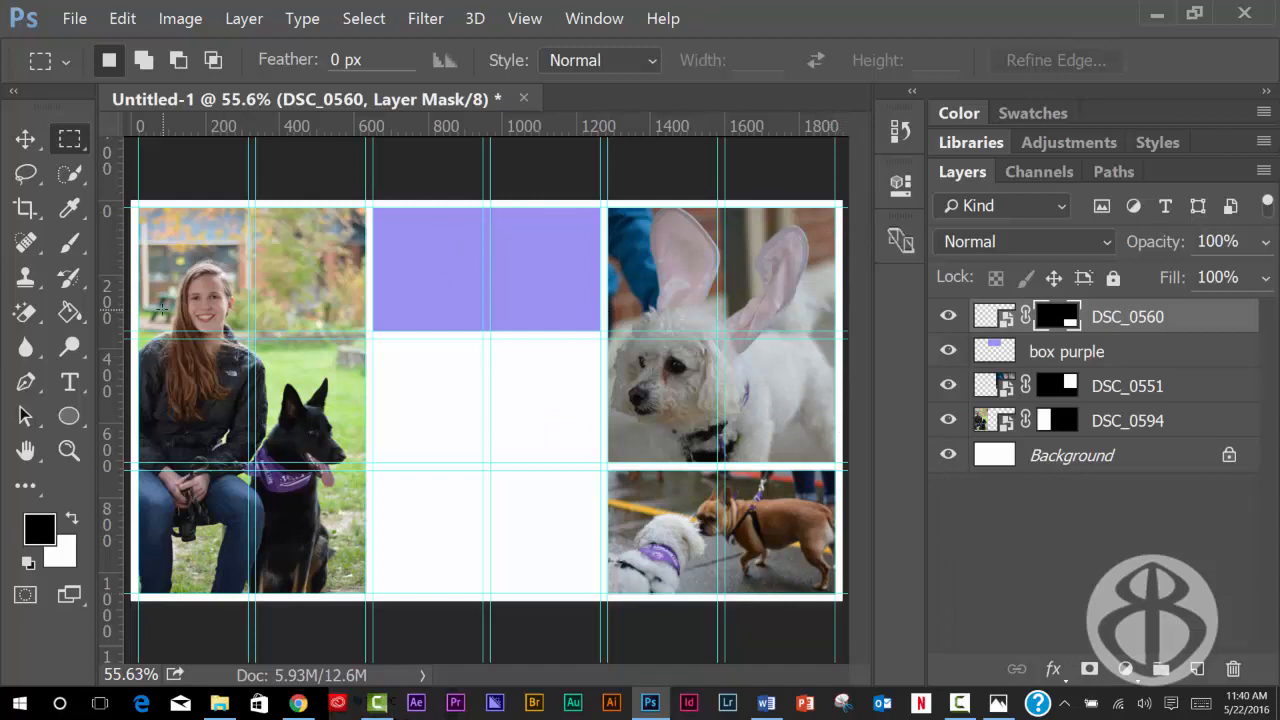
mouse_move(780, 256)
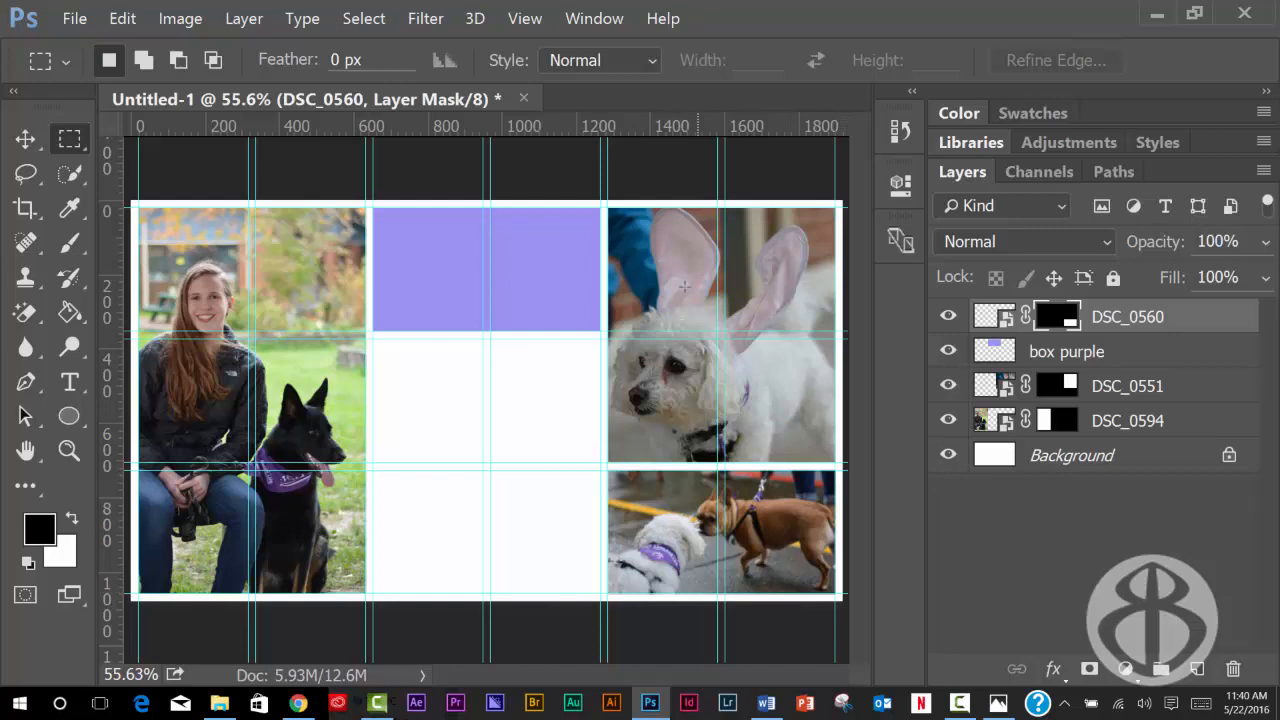
mouse_move(252, 240)
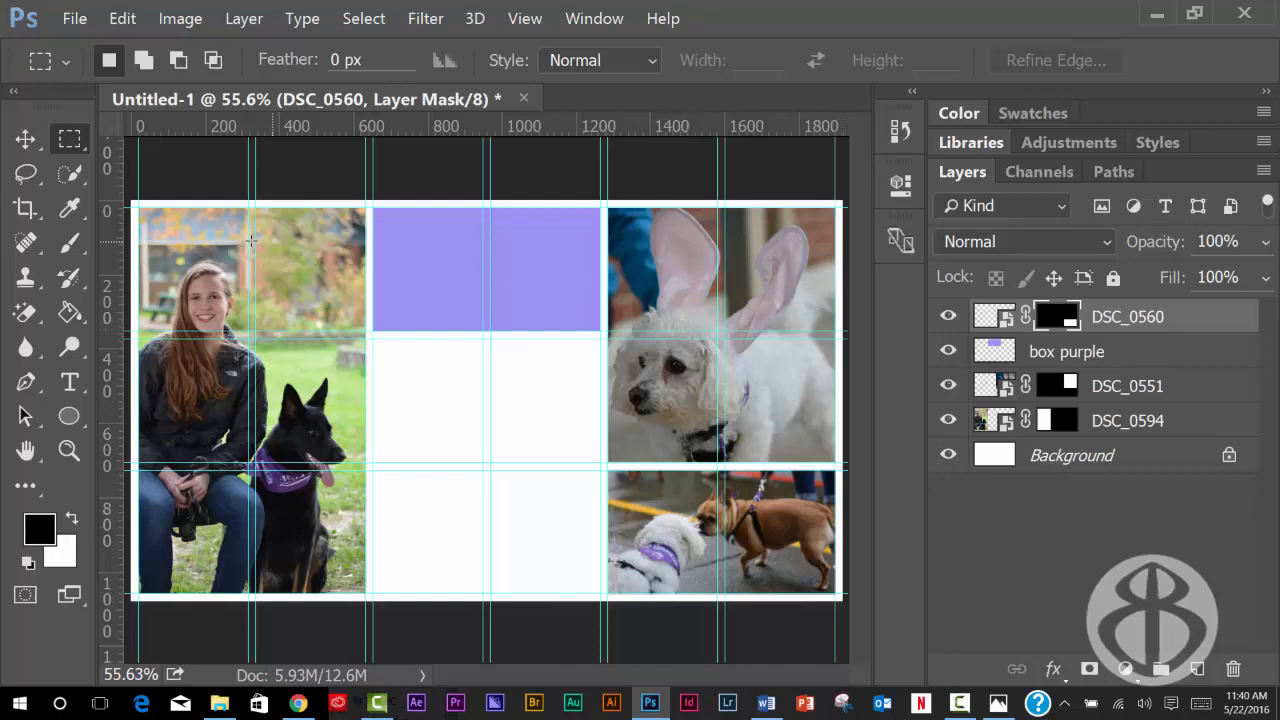
mouse_move(336, 688)
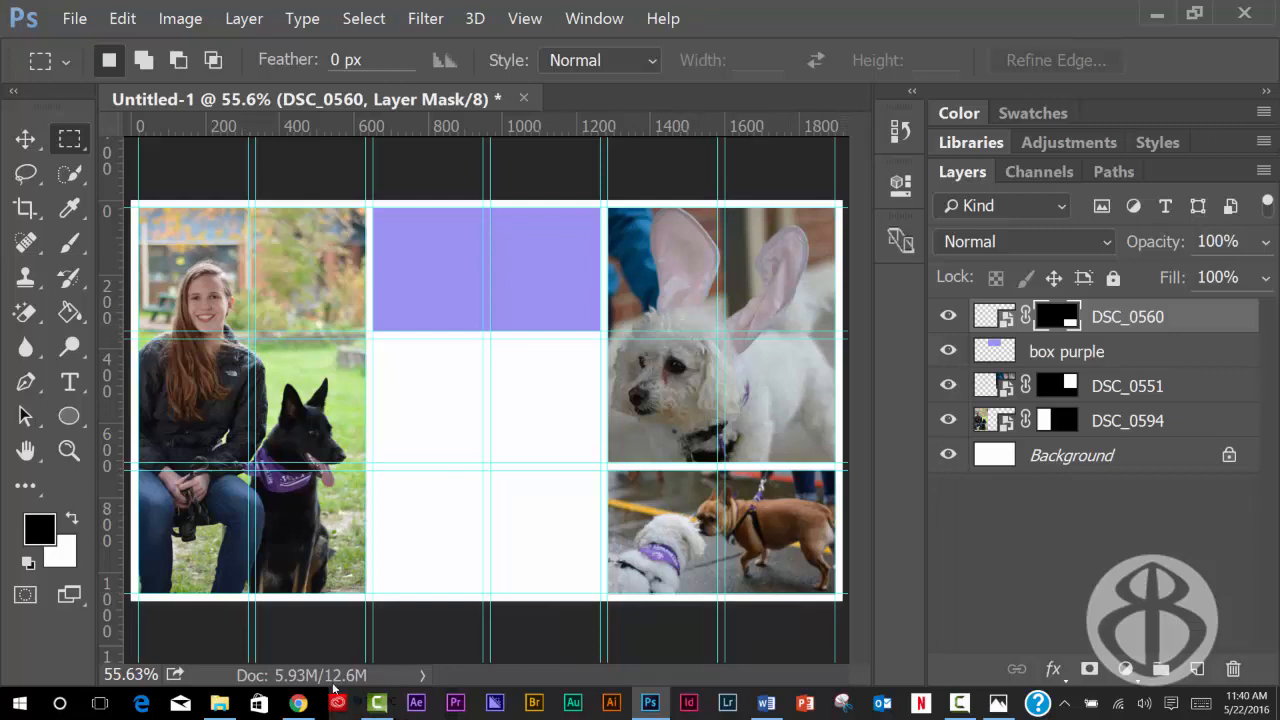
Step: Copy the three Bark for Life event lines from the Google Doc and return to Photoshop
click(298, 704)
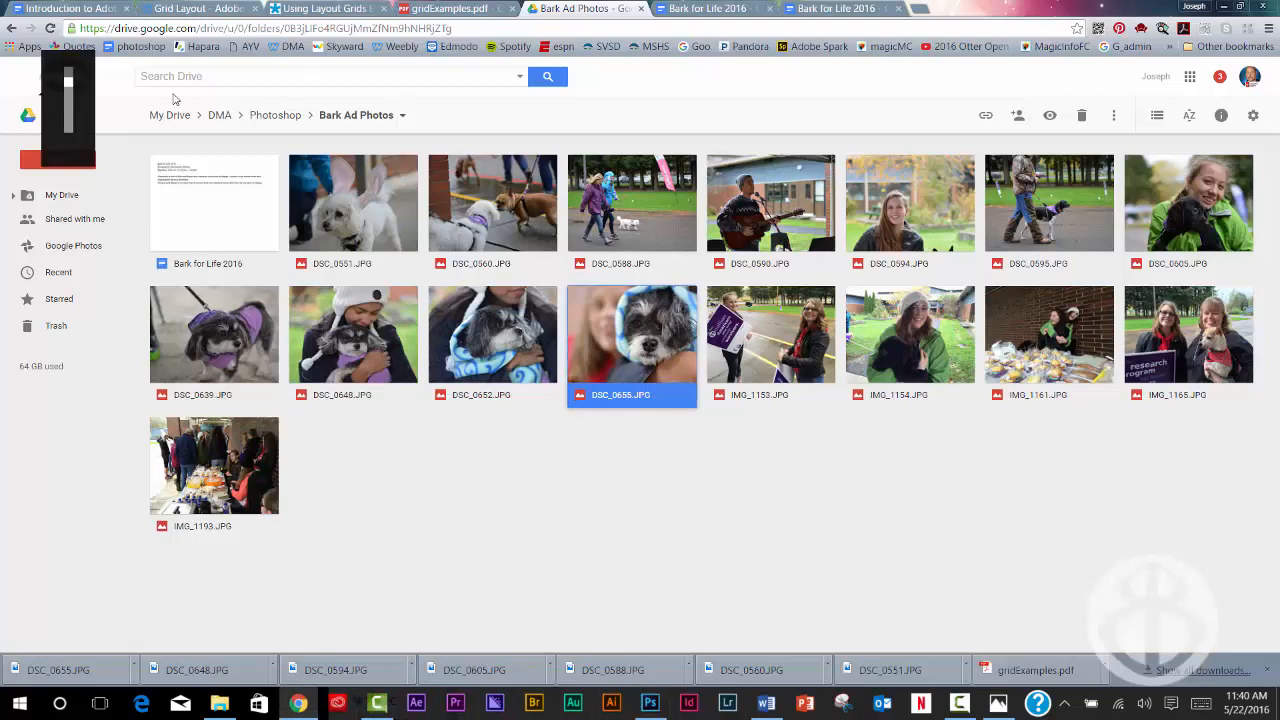
click(836, 8)
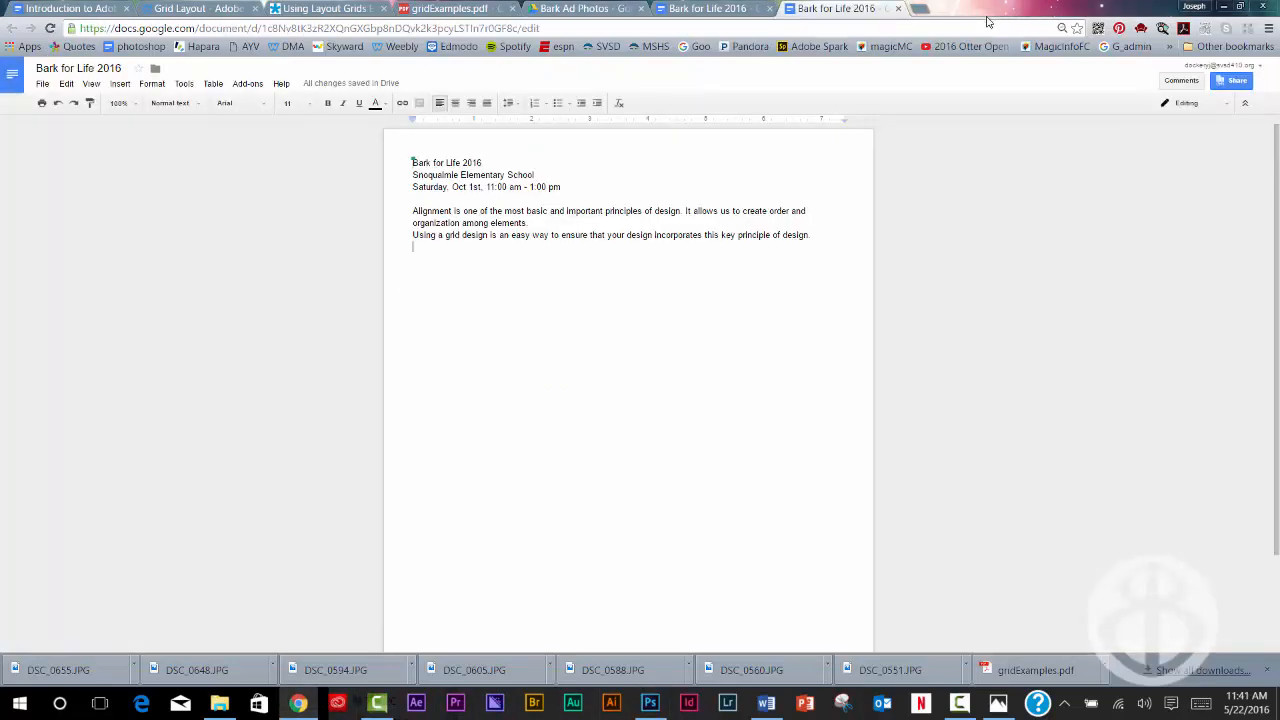
key(ctrl+c)
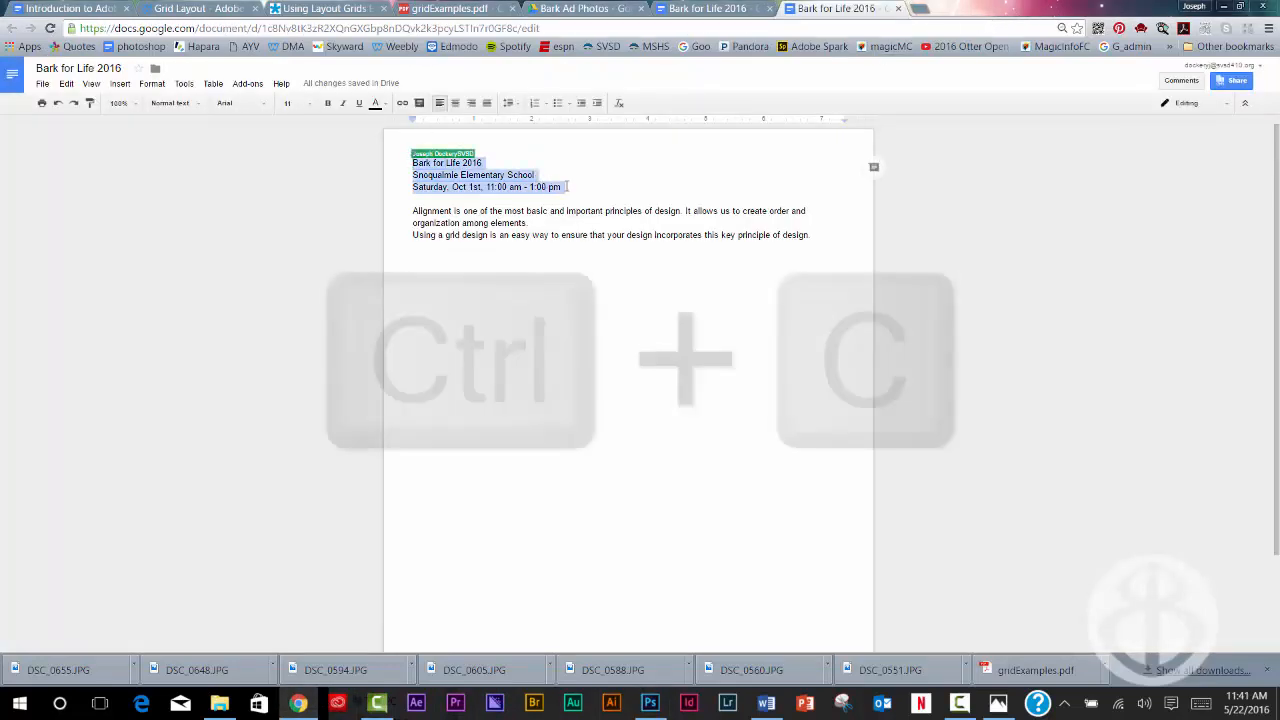
key(ctrl+c)
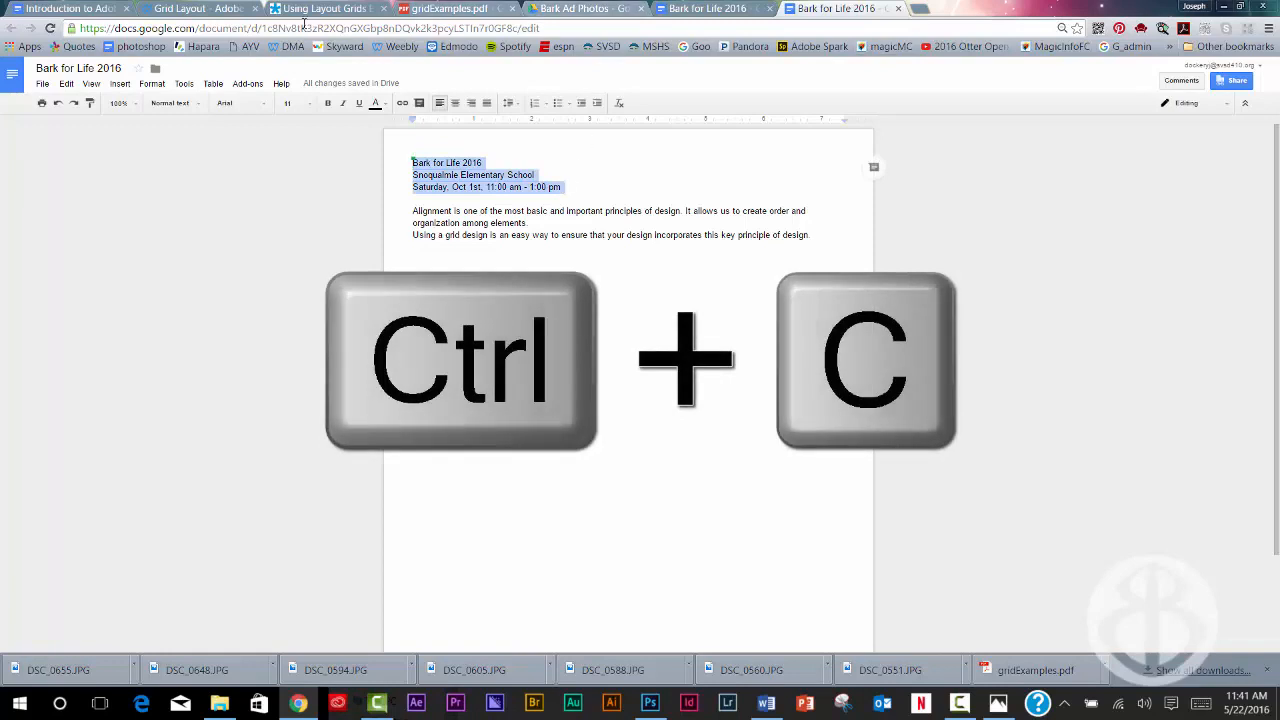
click(648, 704)
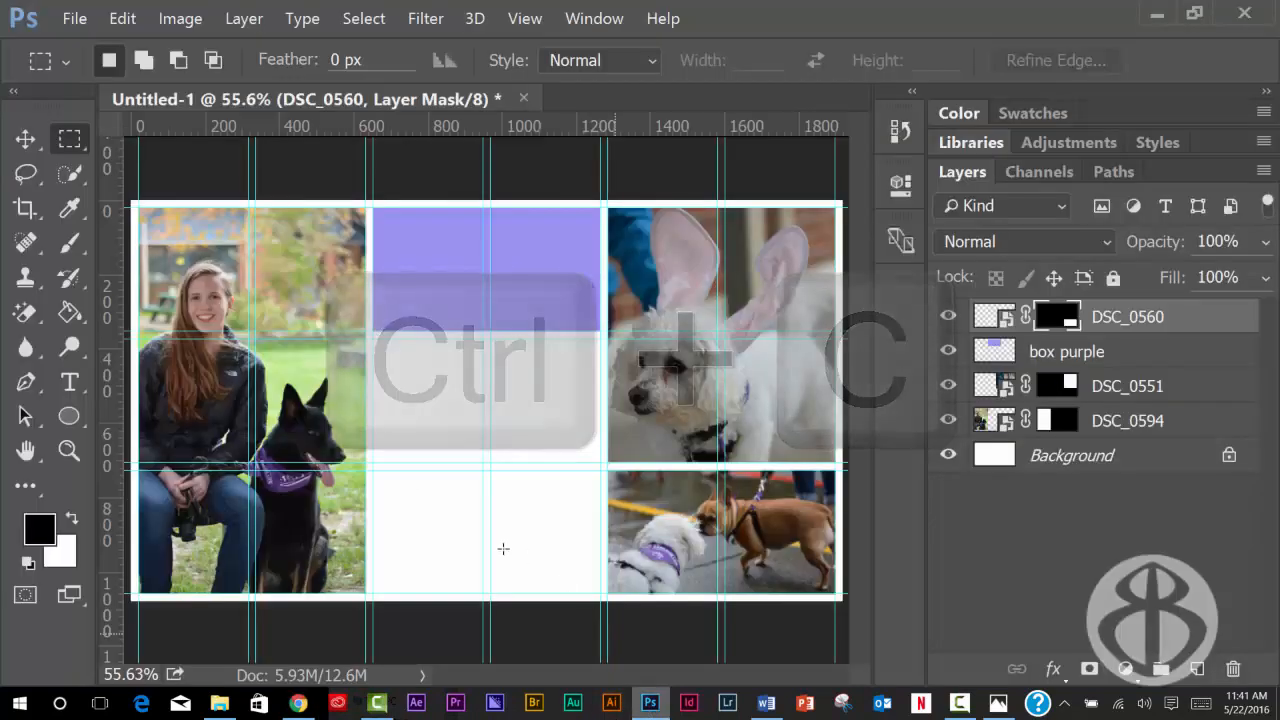
Step: Paste the copied Bark for Life event details as a text layer inside the purple box
click(68, 380)
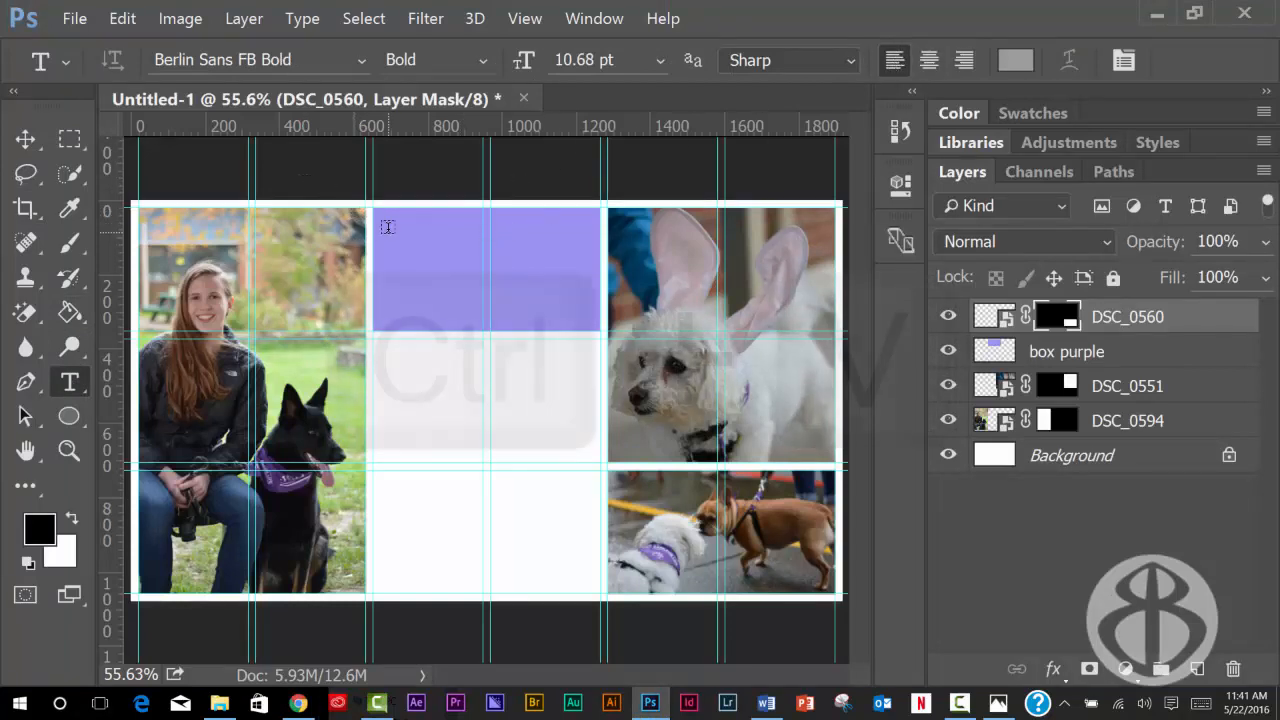
key(ctrl+v)
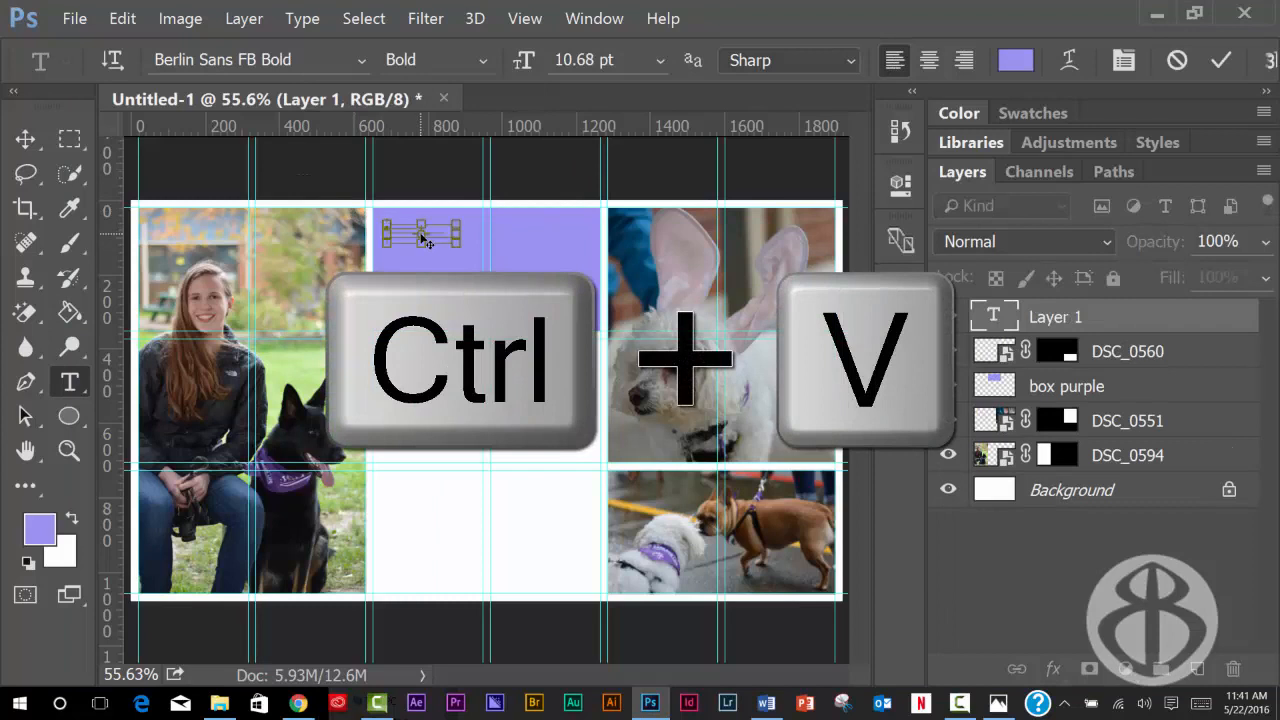
key(ctrl+v)
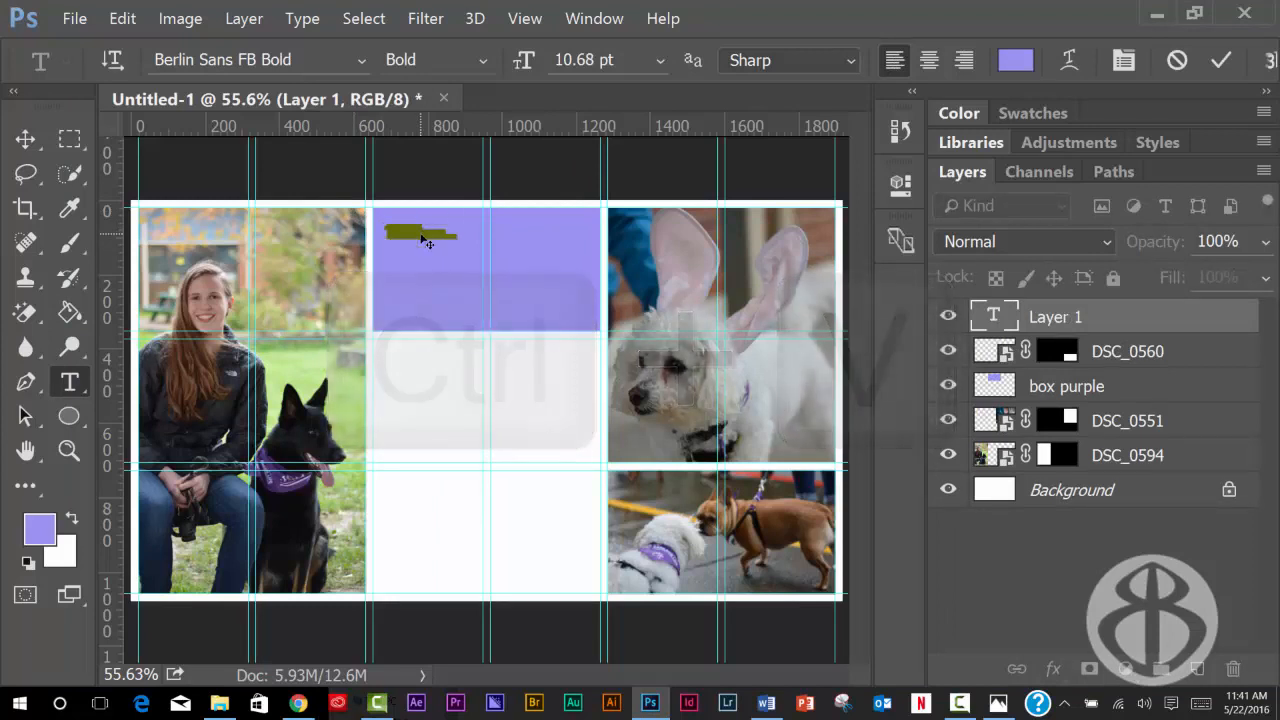
key(ctrl+a)
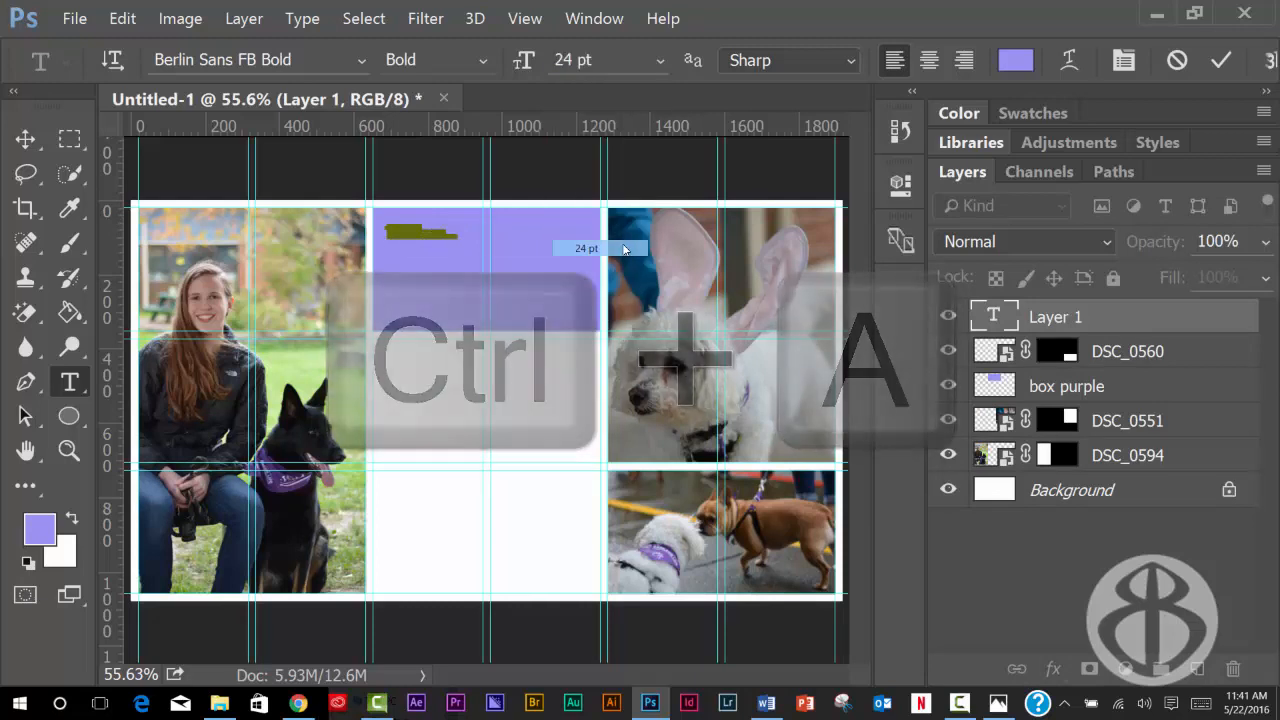
Step: Set the event text to 30 pt and colour it black
click(662, 60)
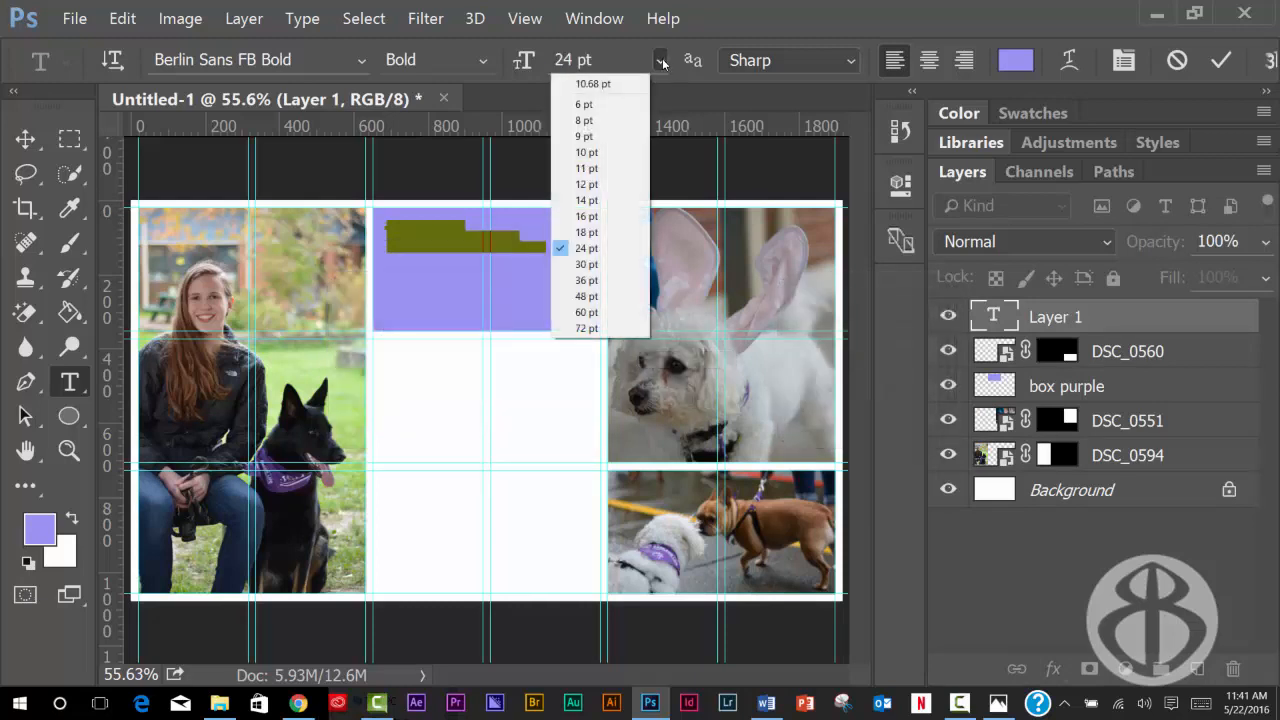
click(588, 280)
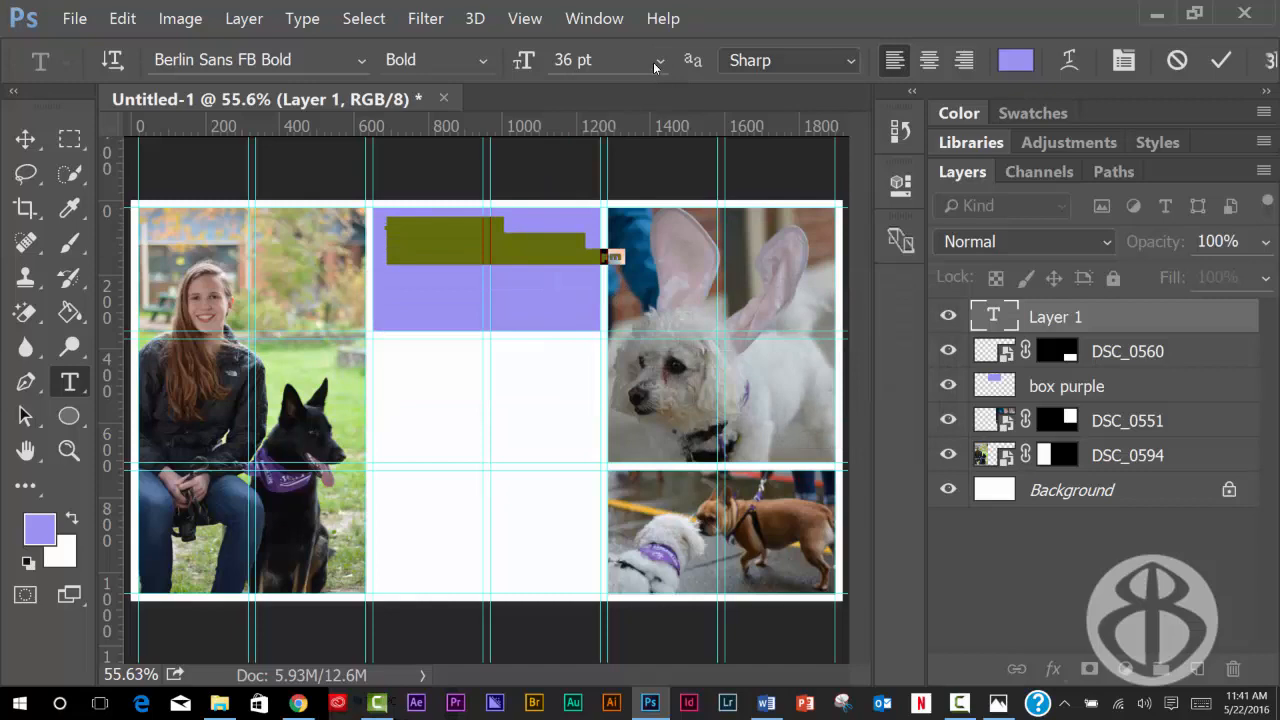
click(658, 60)
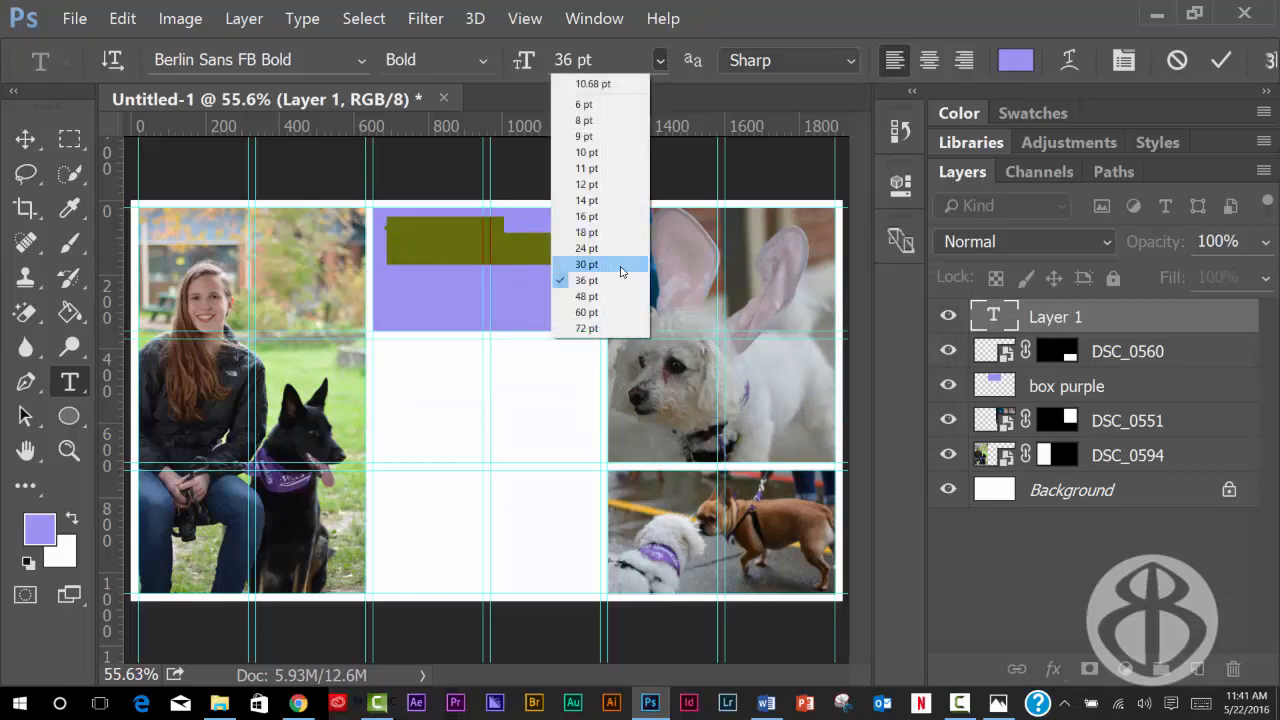
click(588, 264)
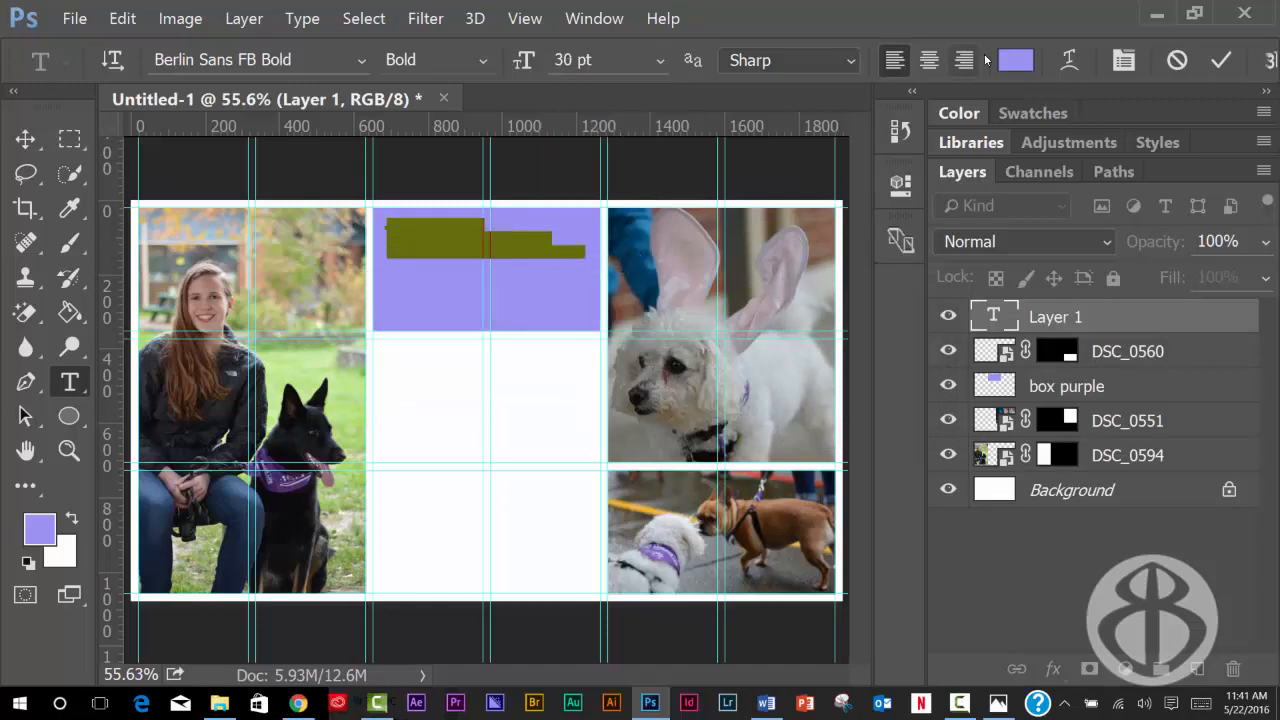
click(1016, 60)
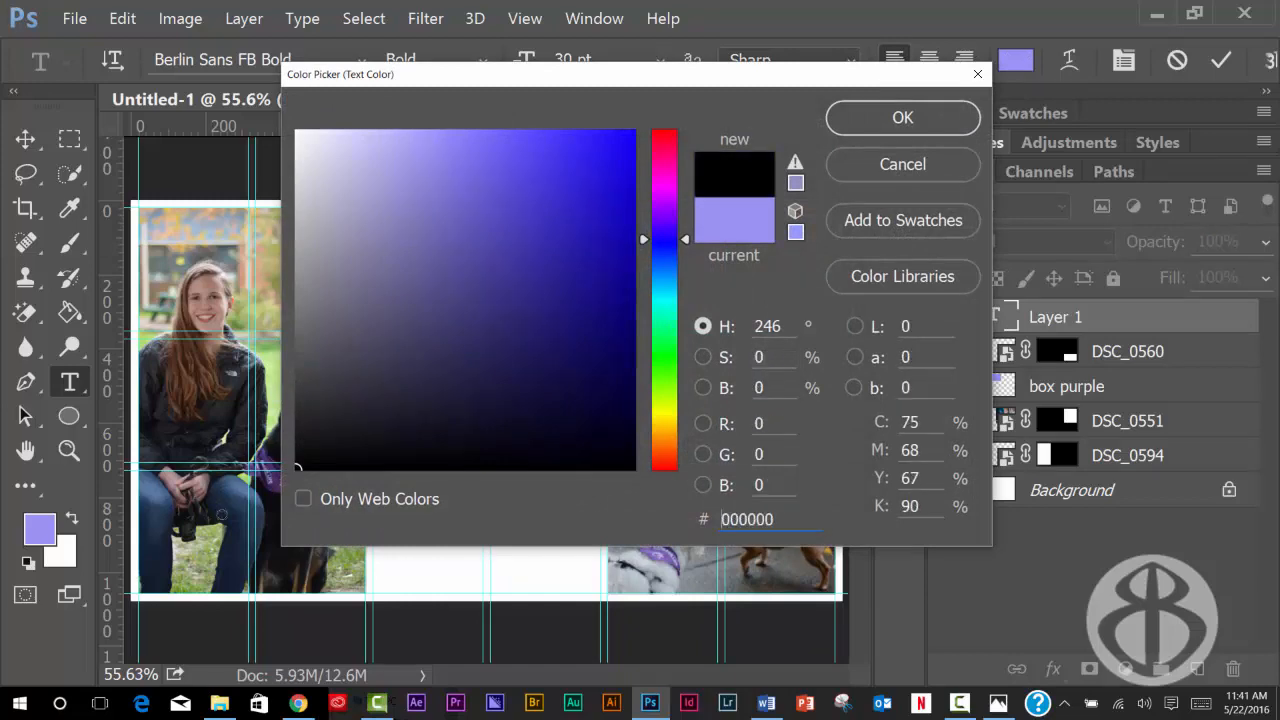
click(902, 116)
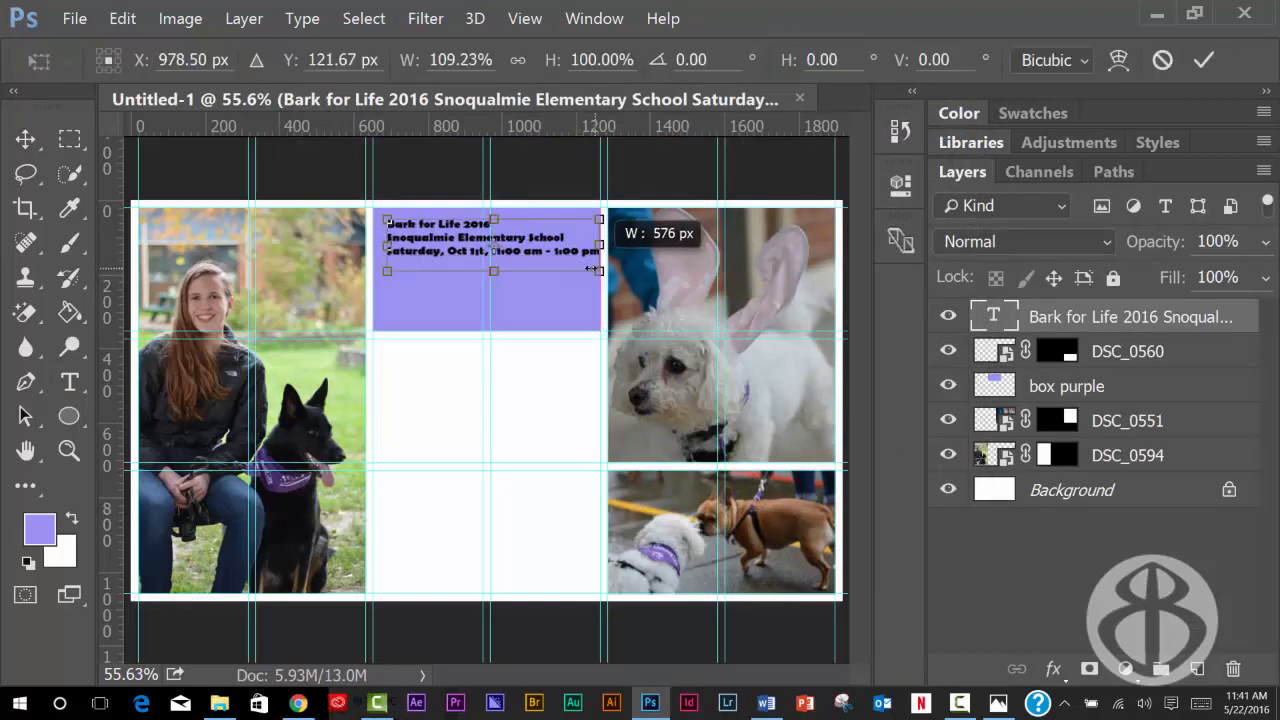
Step: Scale the event text to span the purple box and start saving the layout as a PSD
drag(490, 250, 436, 244)
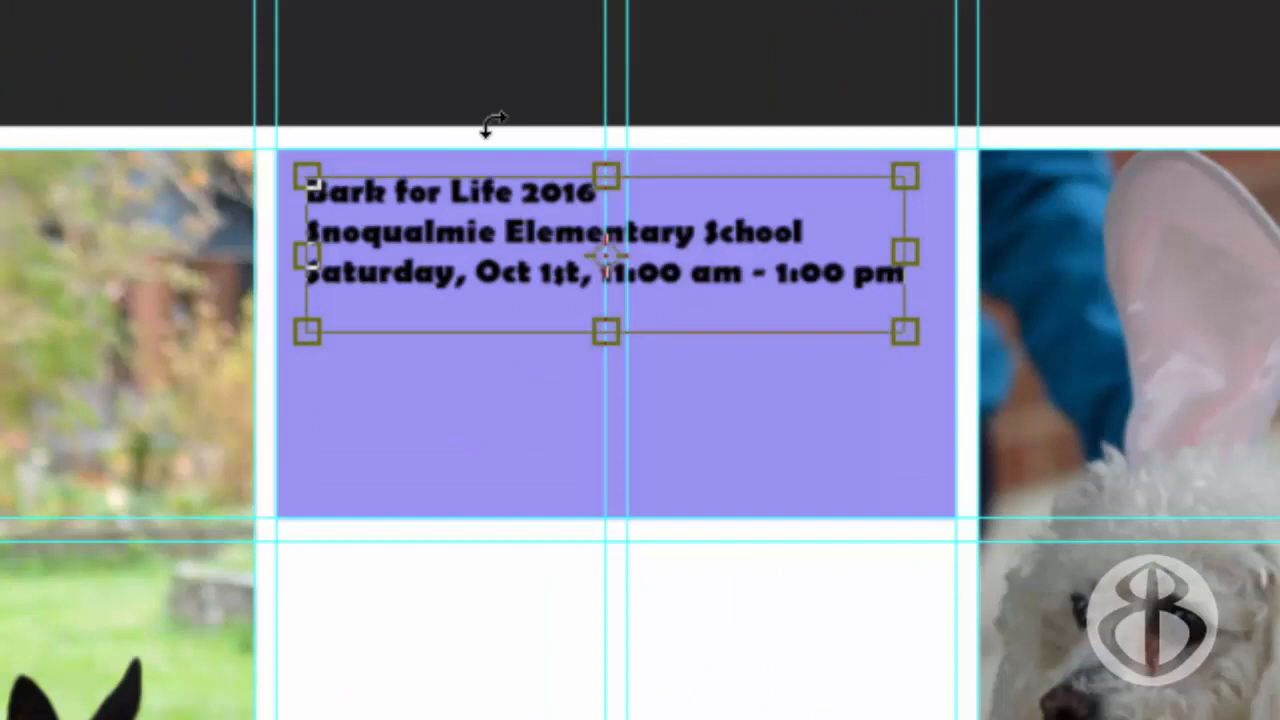
drag(604, 330, 604, 290)
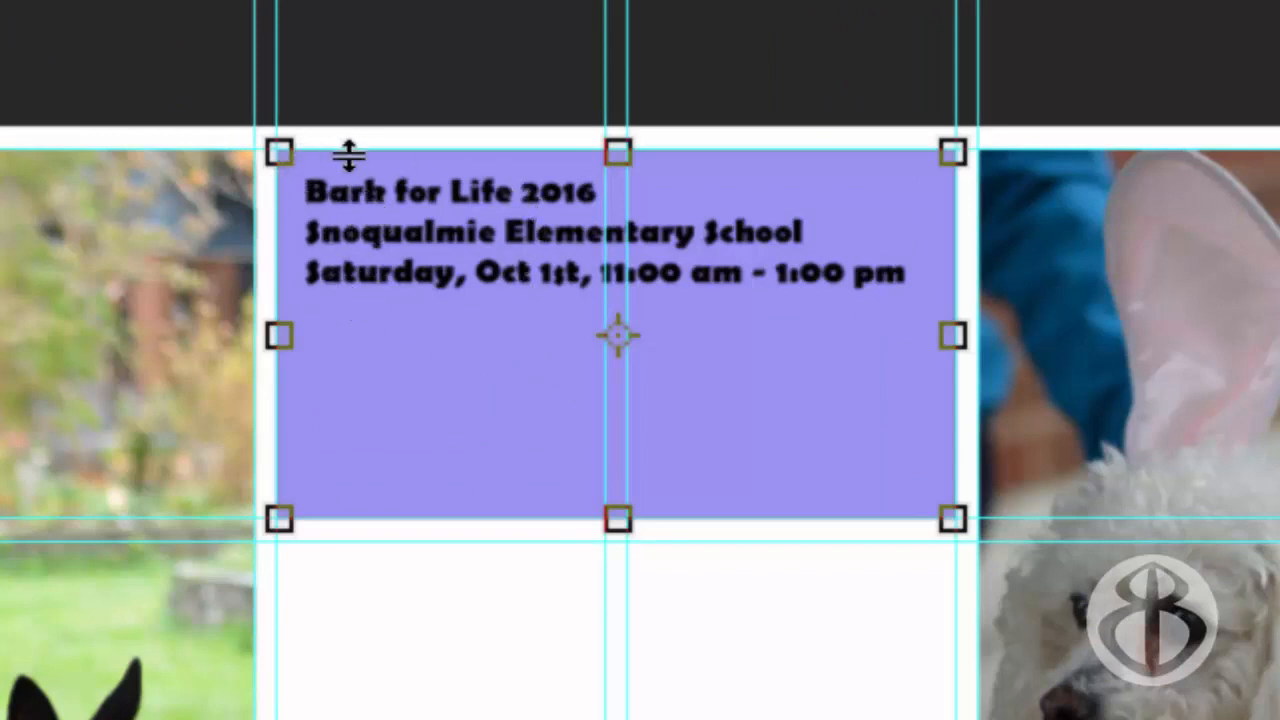
mouse_move(282, 190)
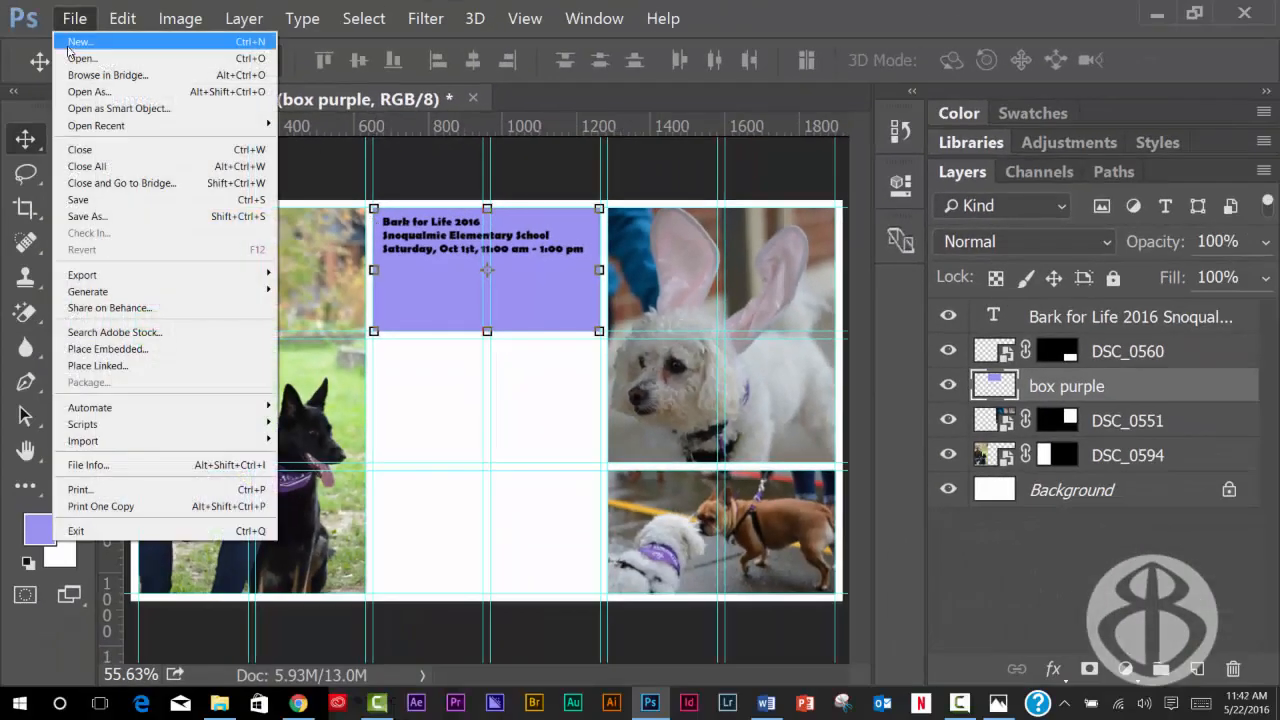
click(88, 216)
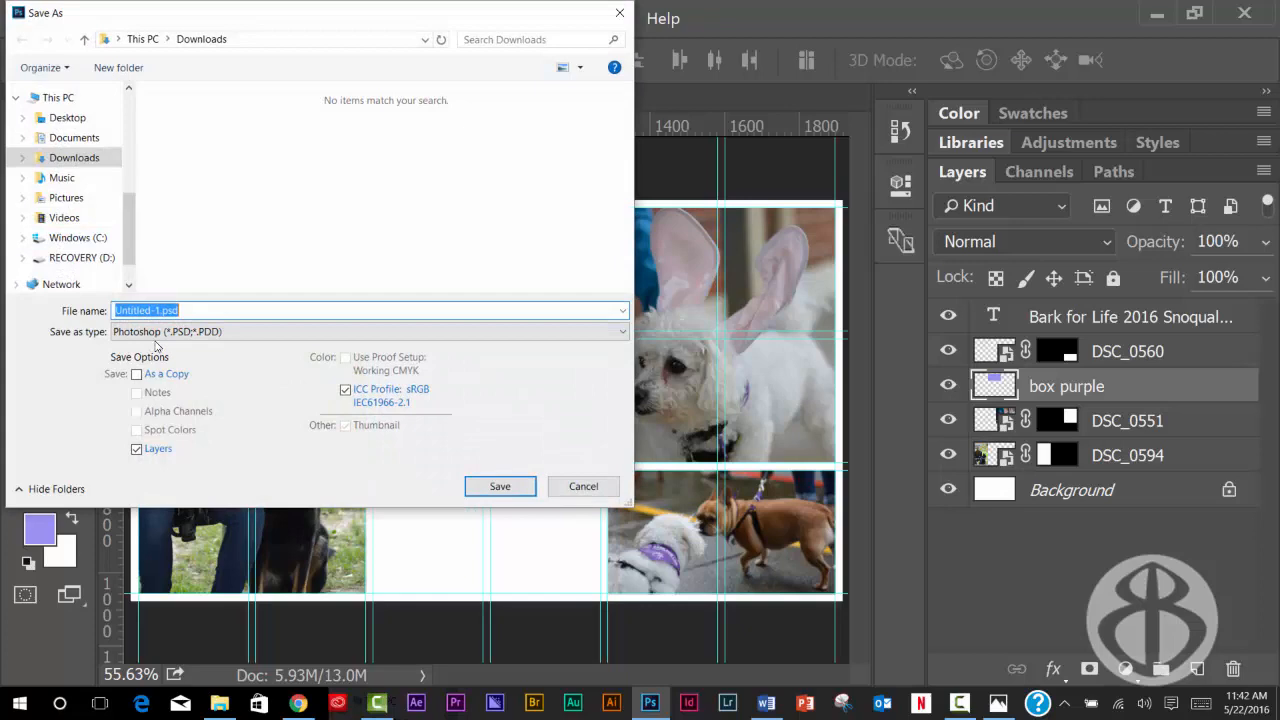
mouse_move(212, 352)
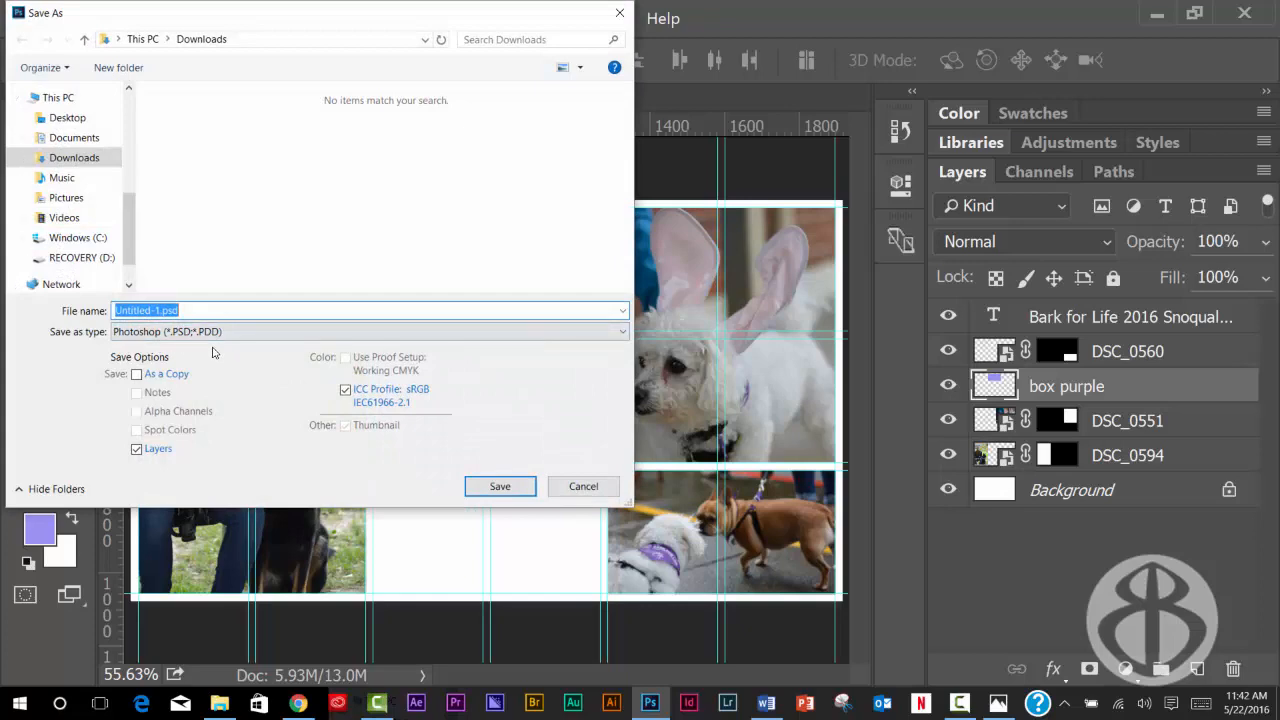